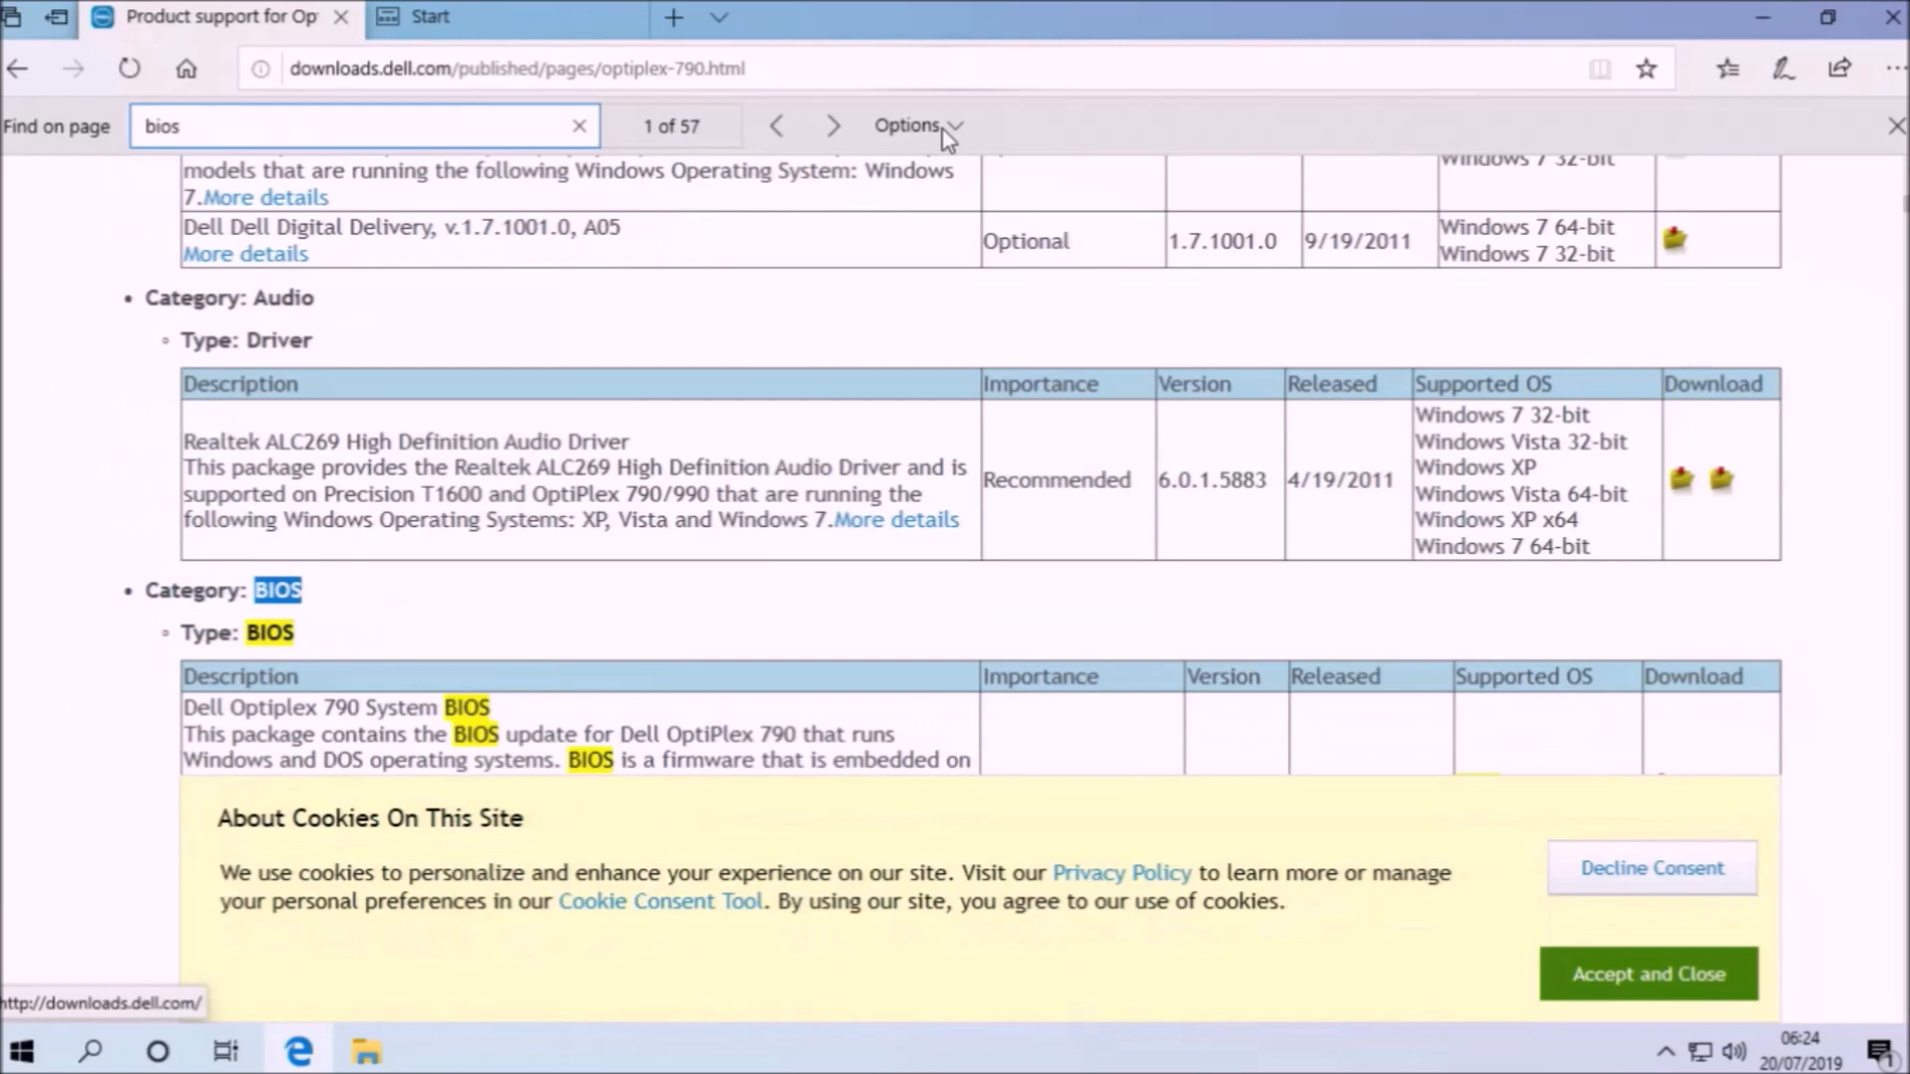
Confirm the machine currently runs BIOS A15 and return to the Dell downloads page
click(1647, 973)
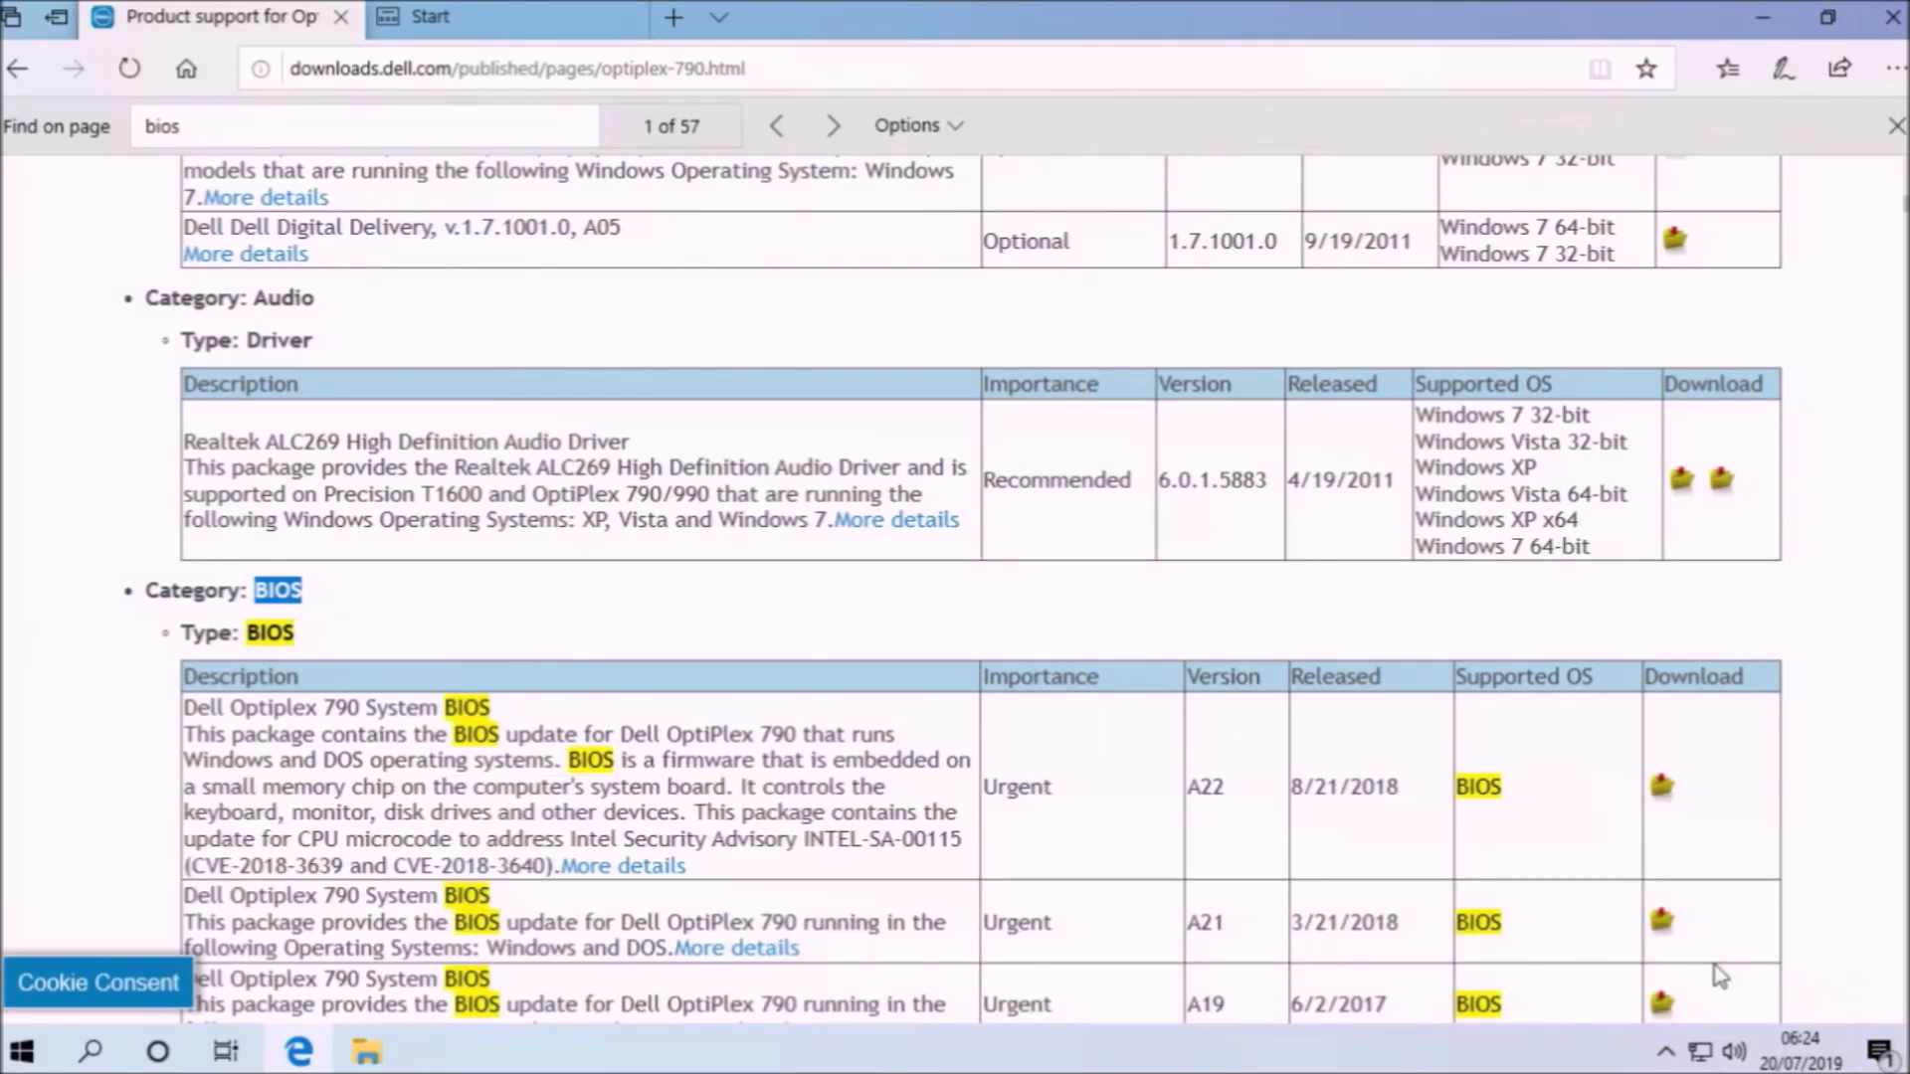
scroll(down, 3)
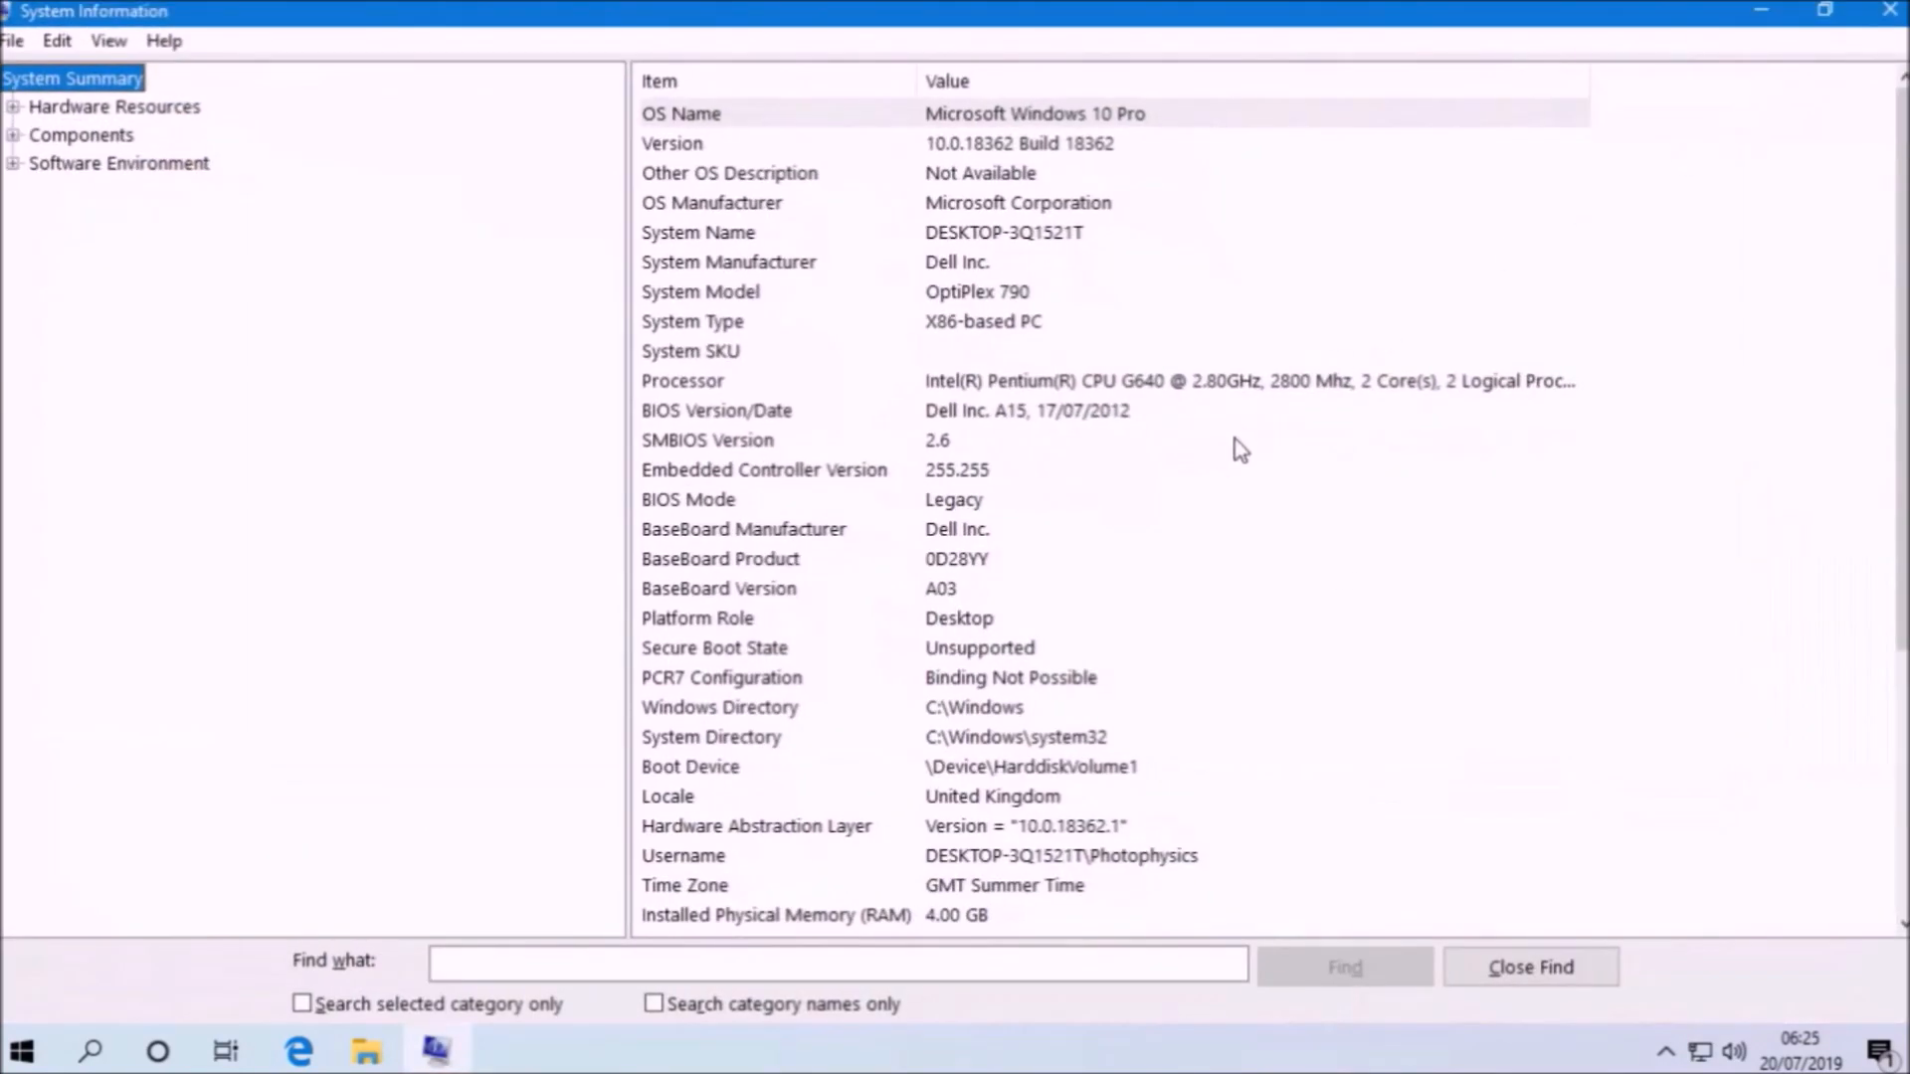
mouse_move(1055, 607)
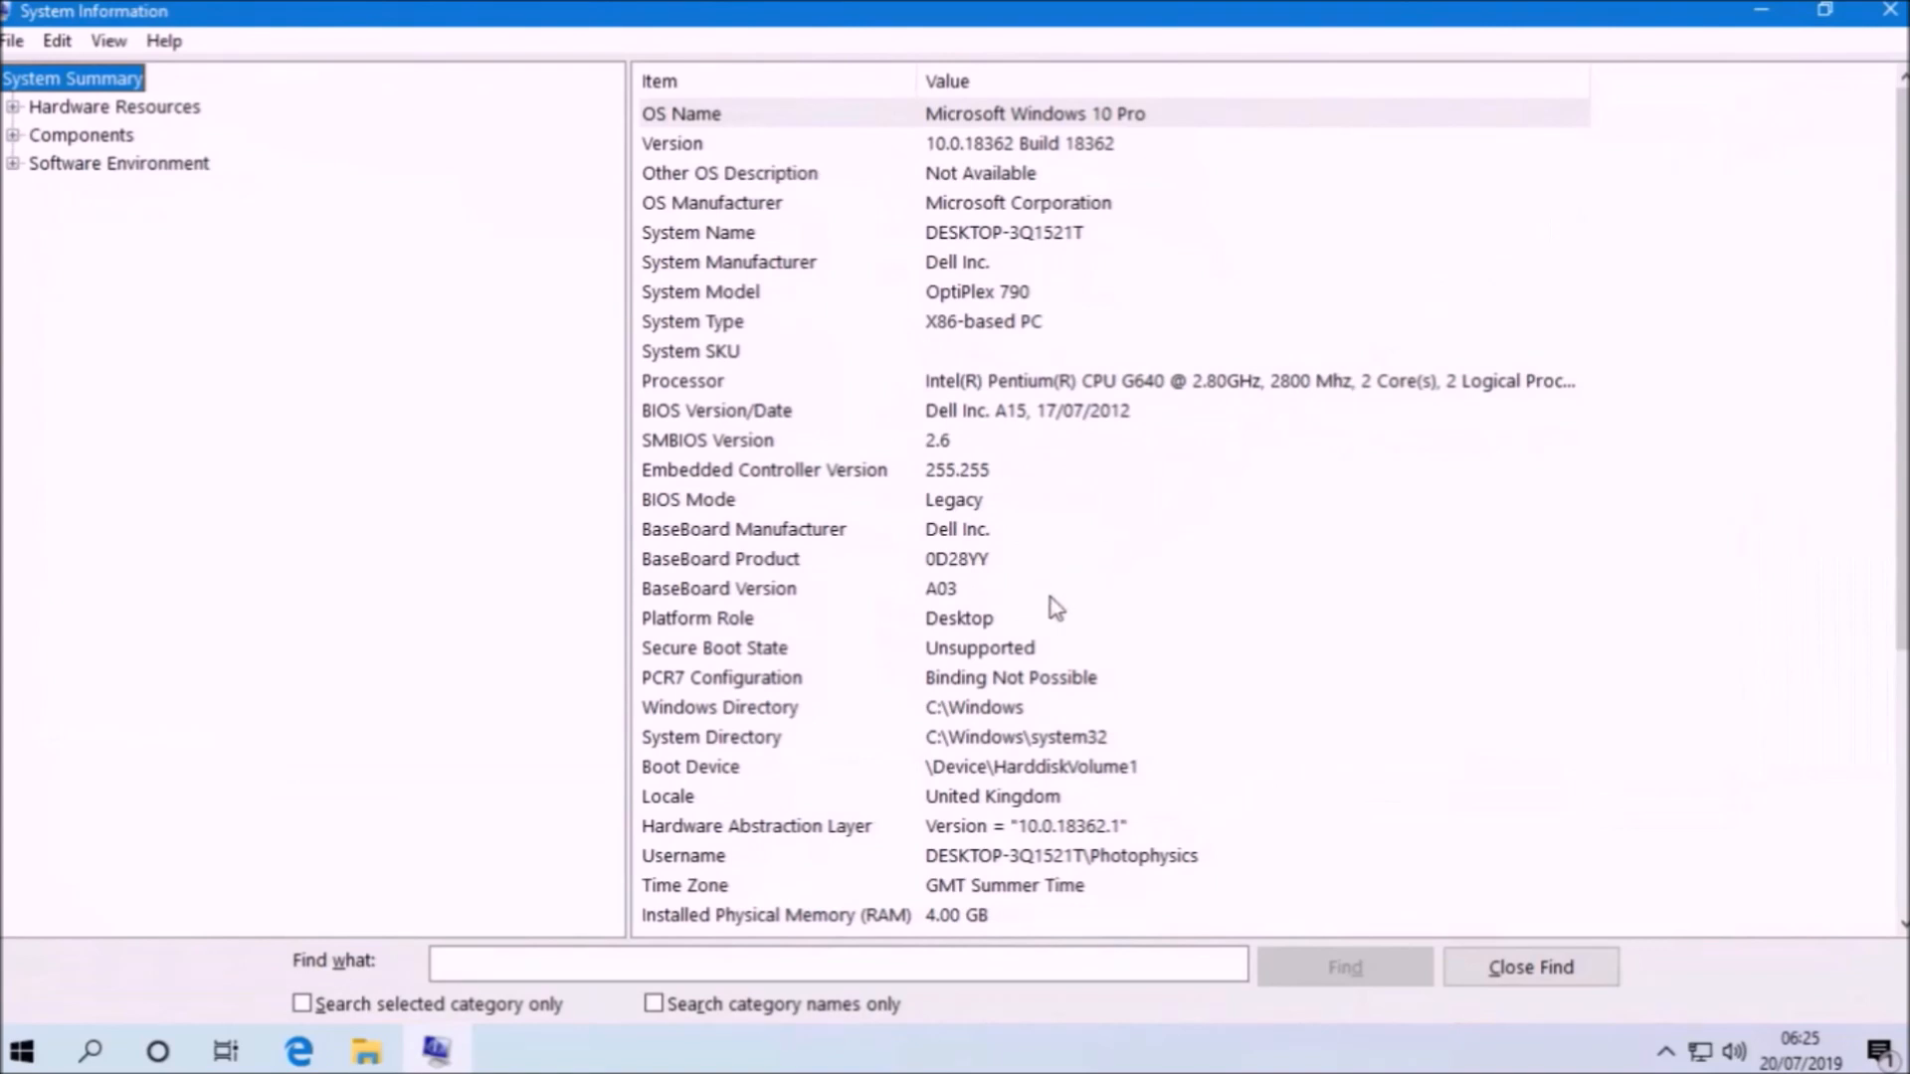
click(1026, 410)
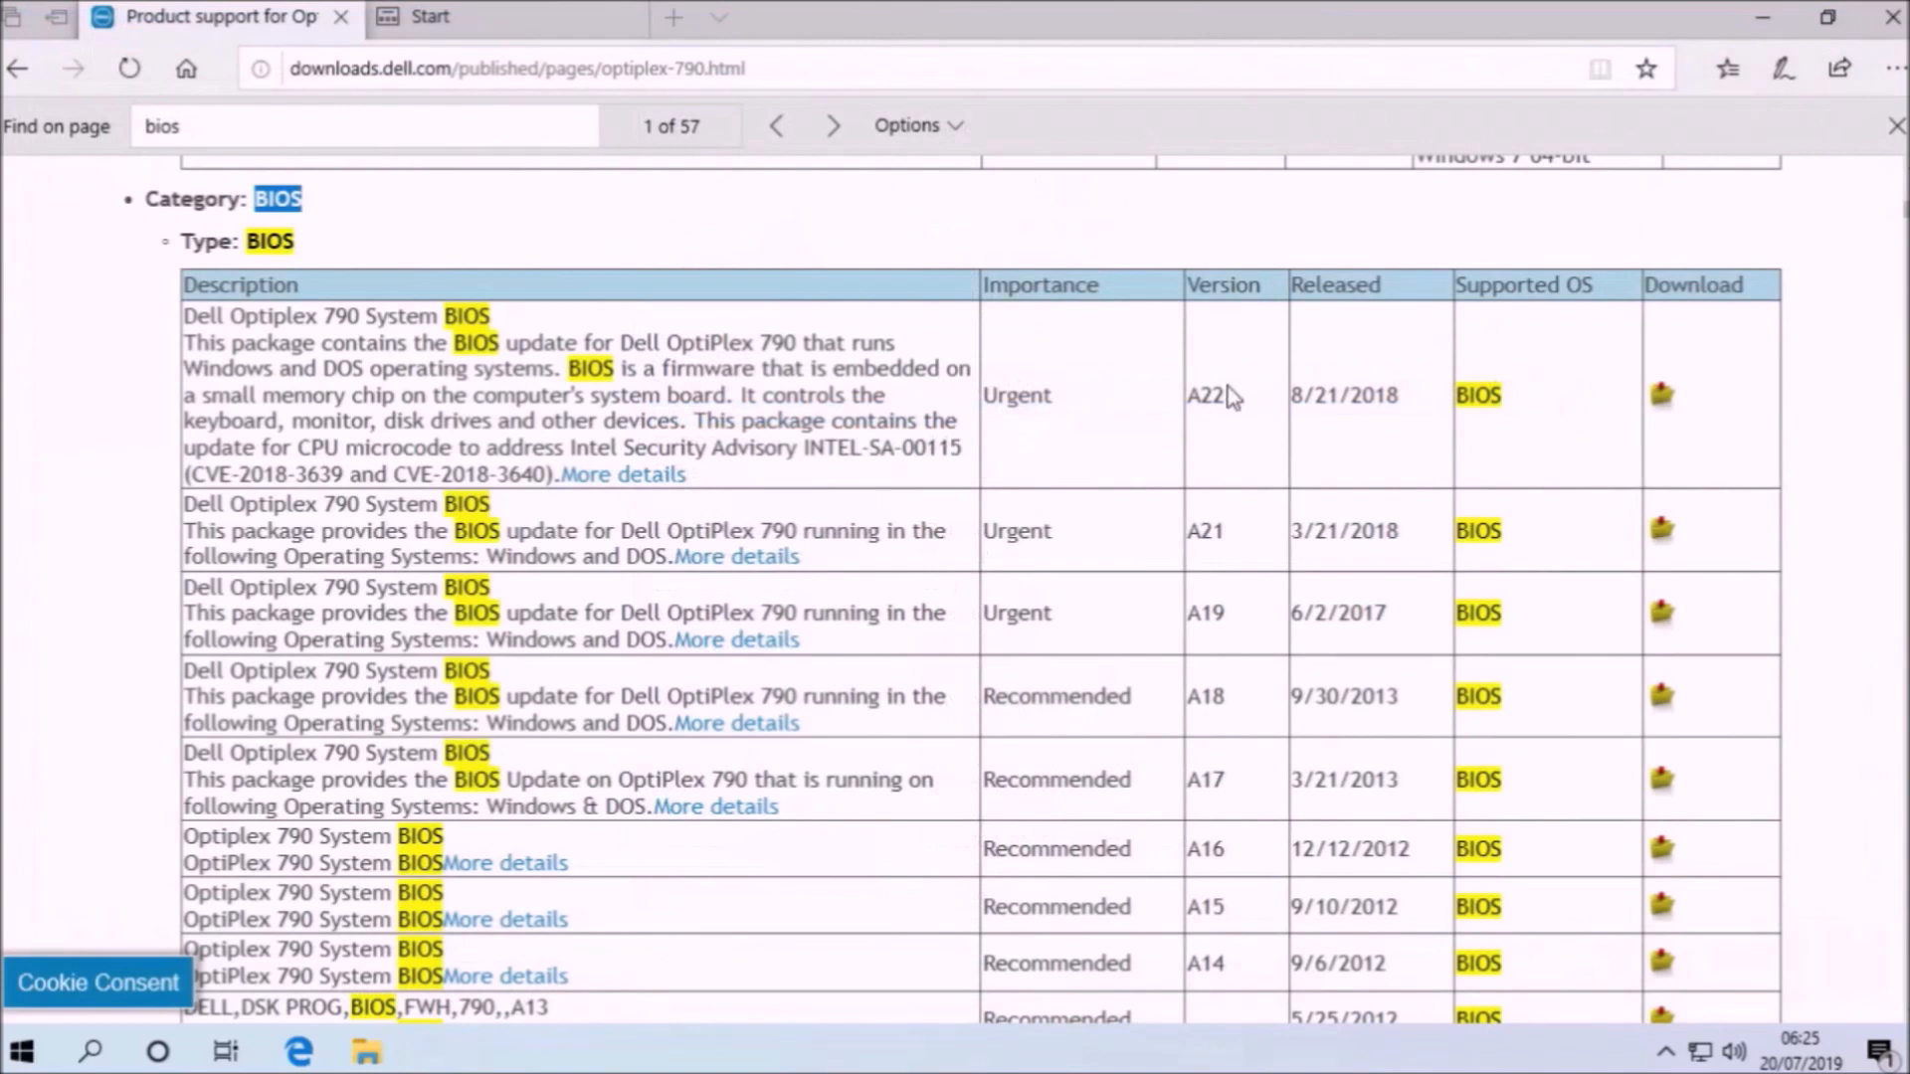
mouse_move(1657, 406)
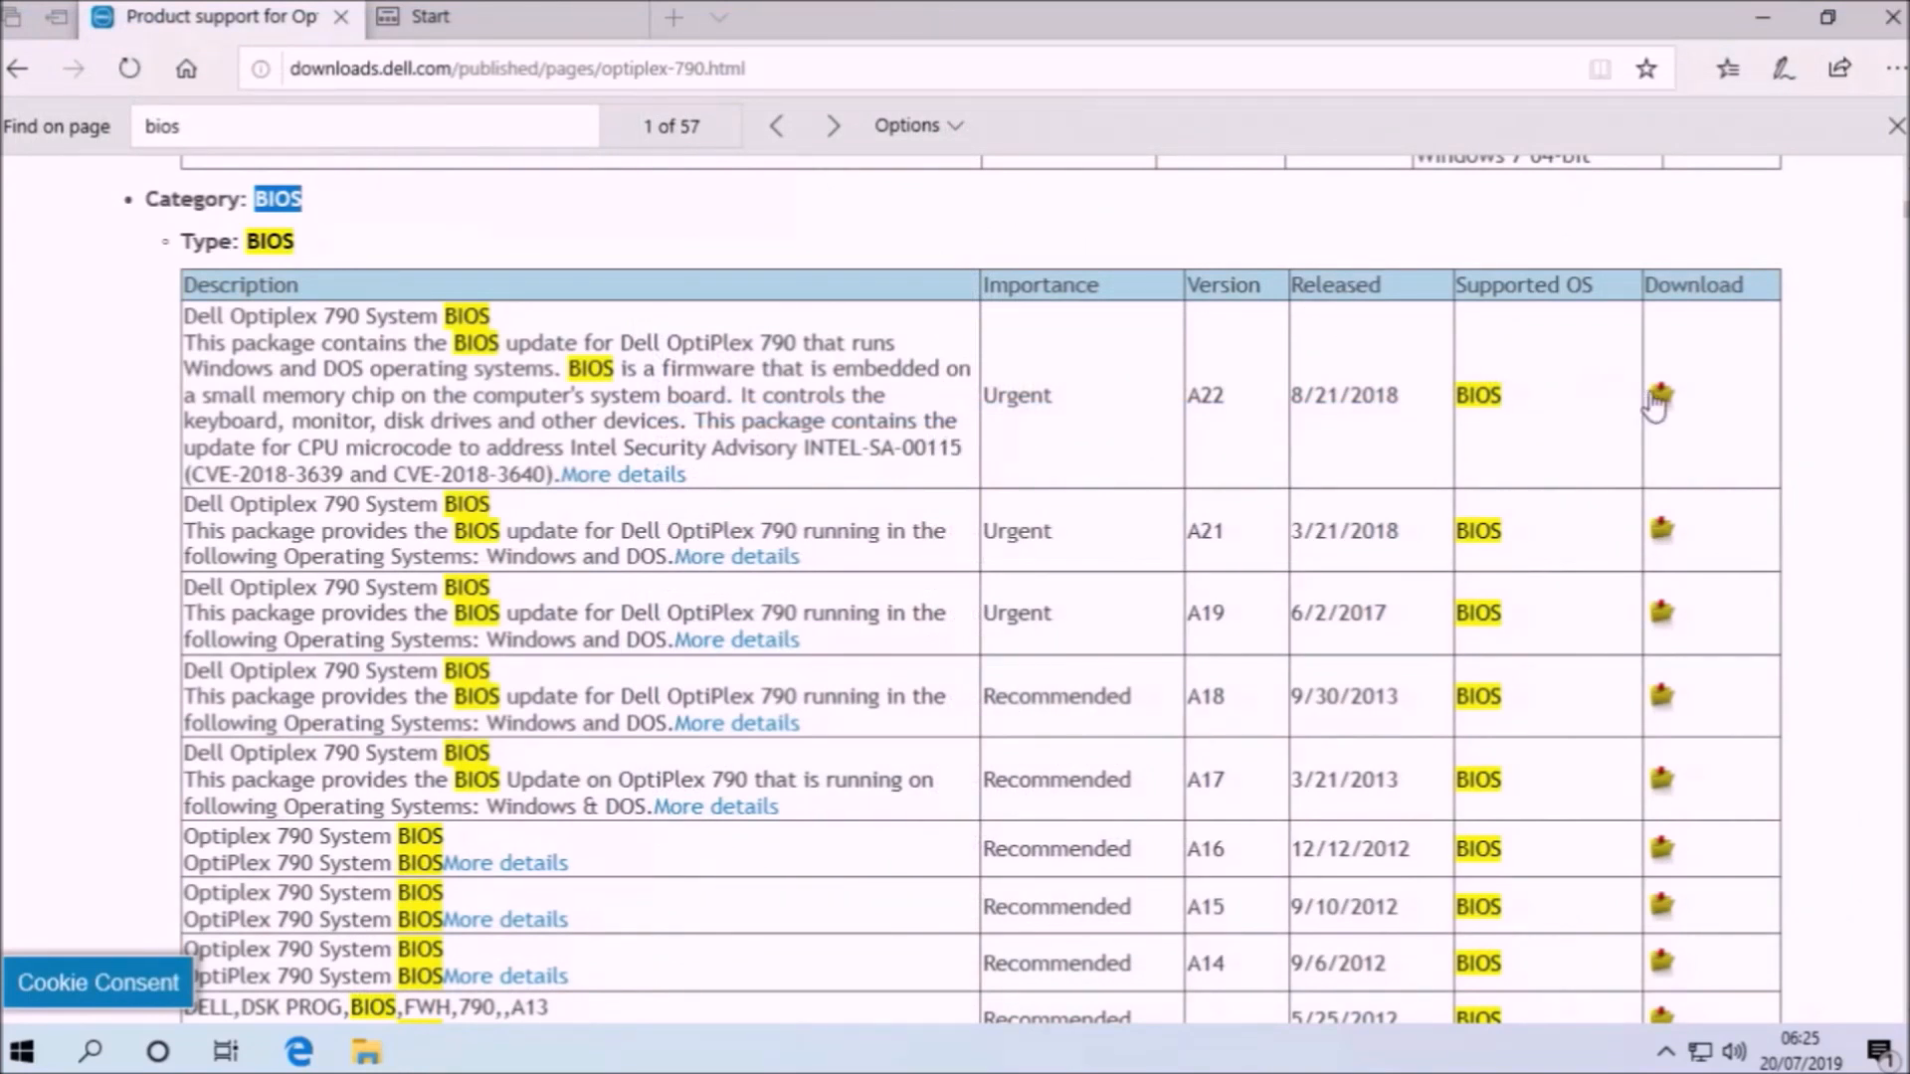
Download the OptiPlex 790 A22 BIOS package O790-A22.exe and save it to Downloads
click(1659, 393)
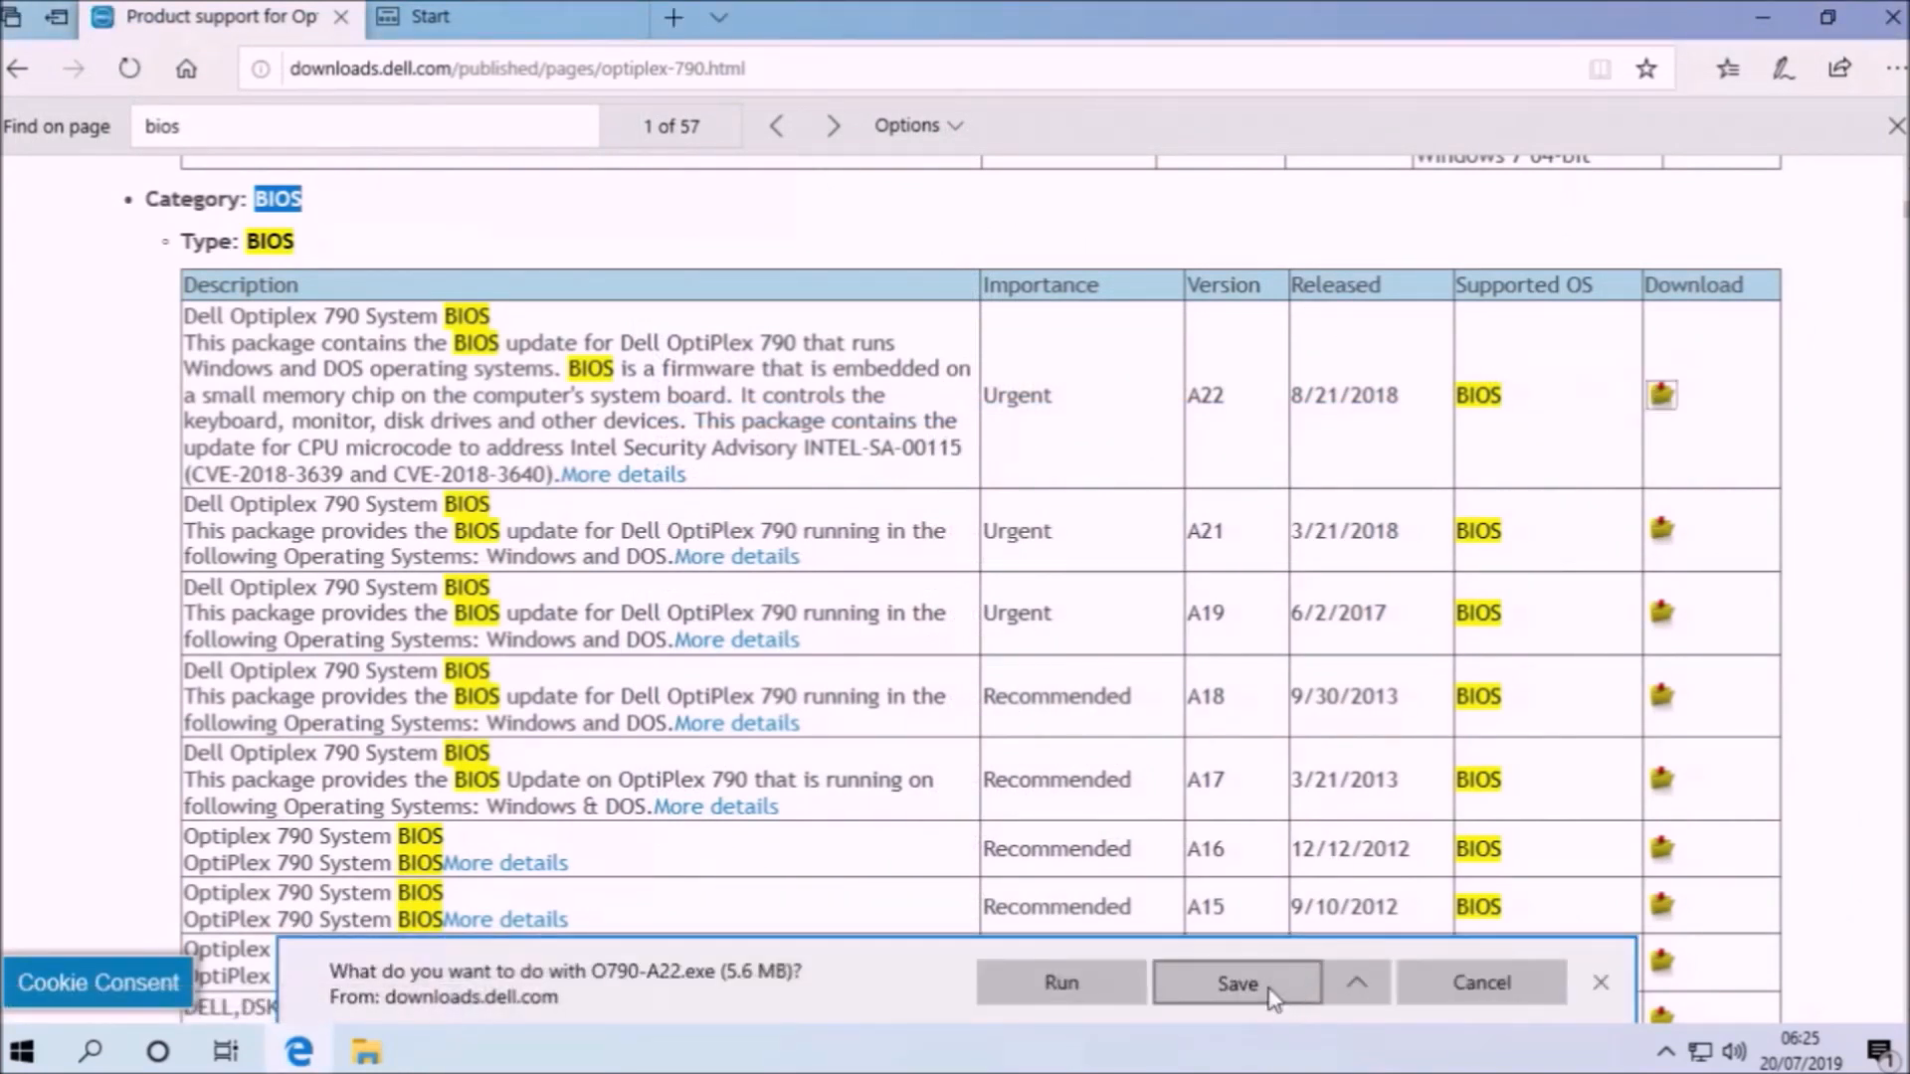
click(1236, 983)
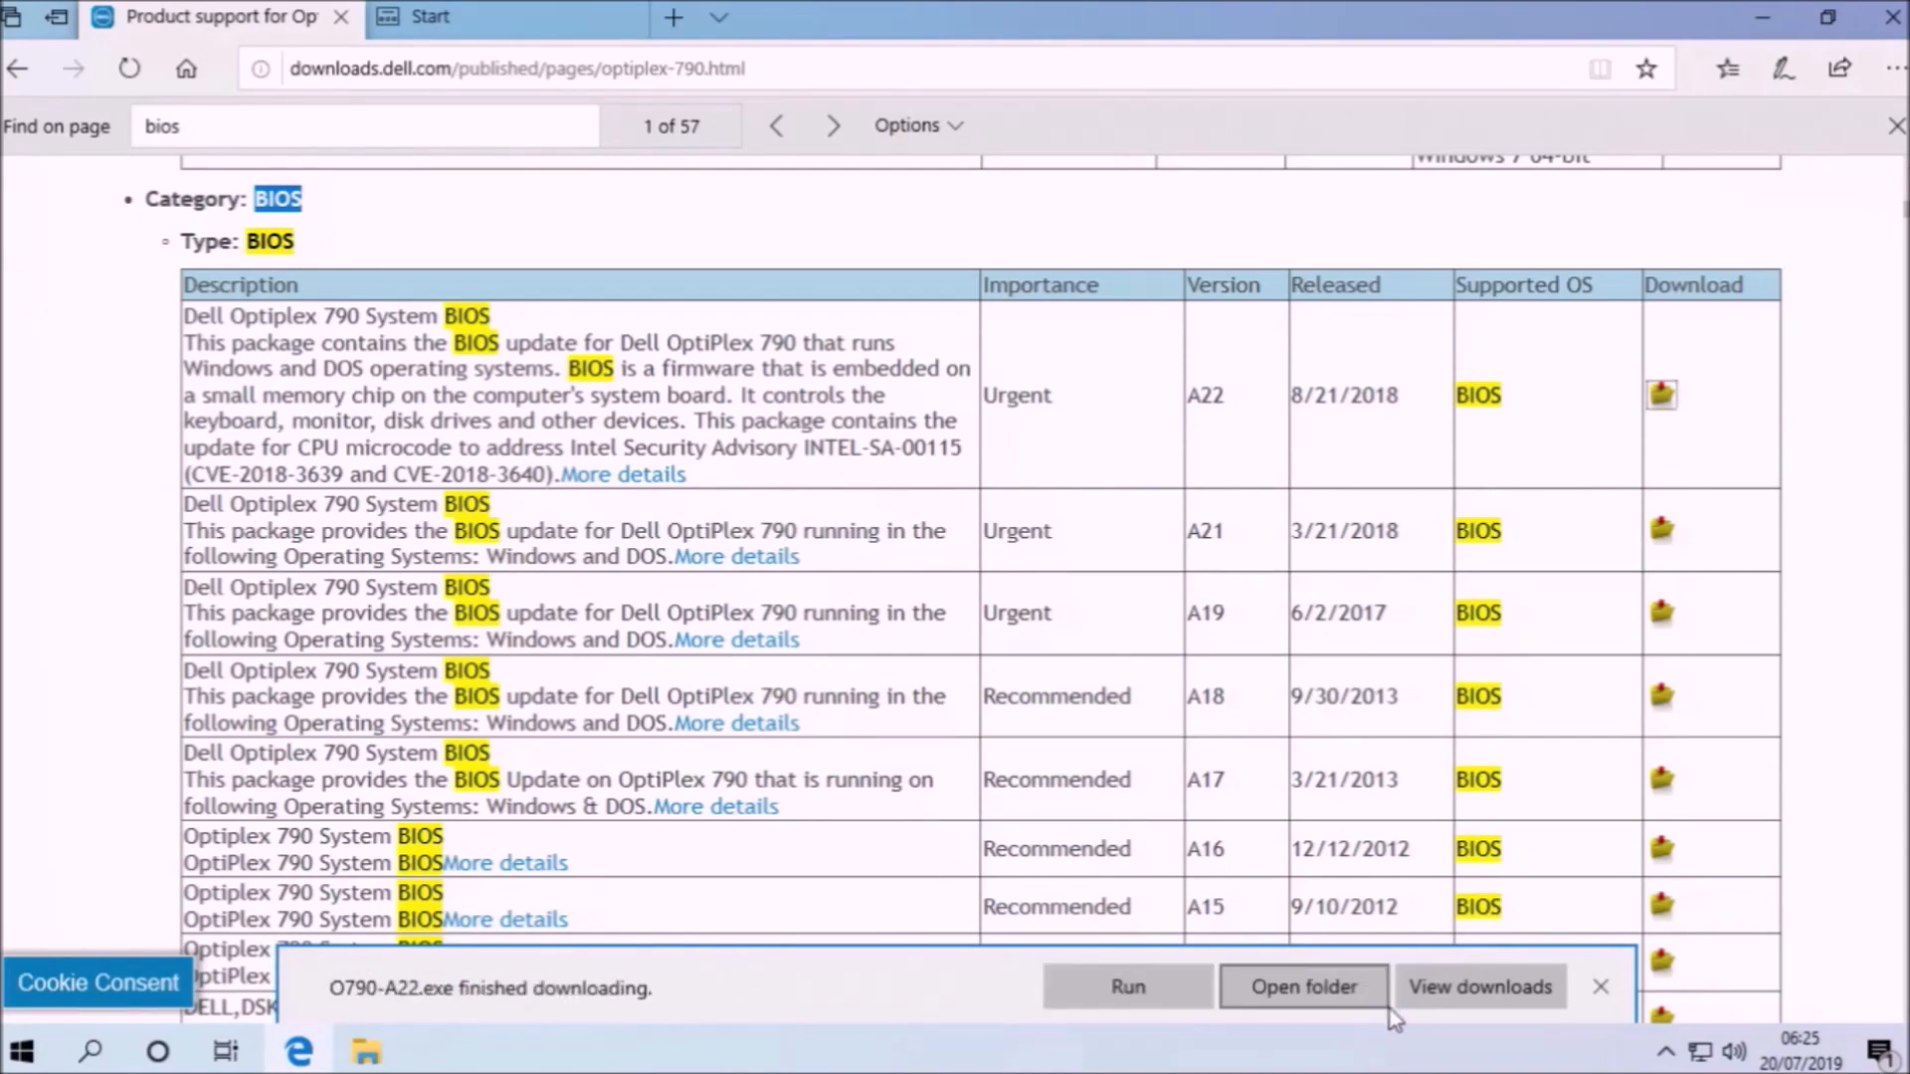
click(1301, 986)
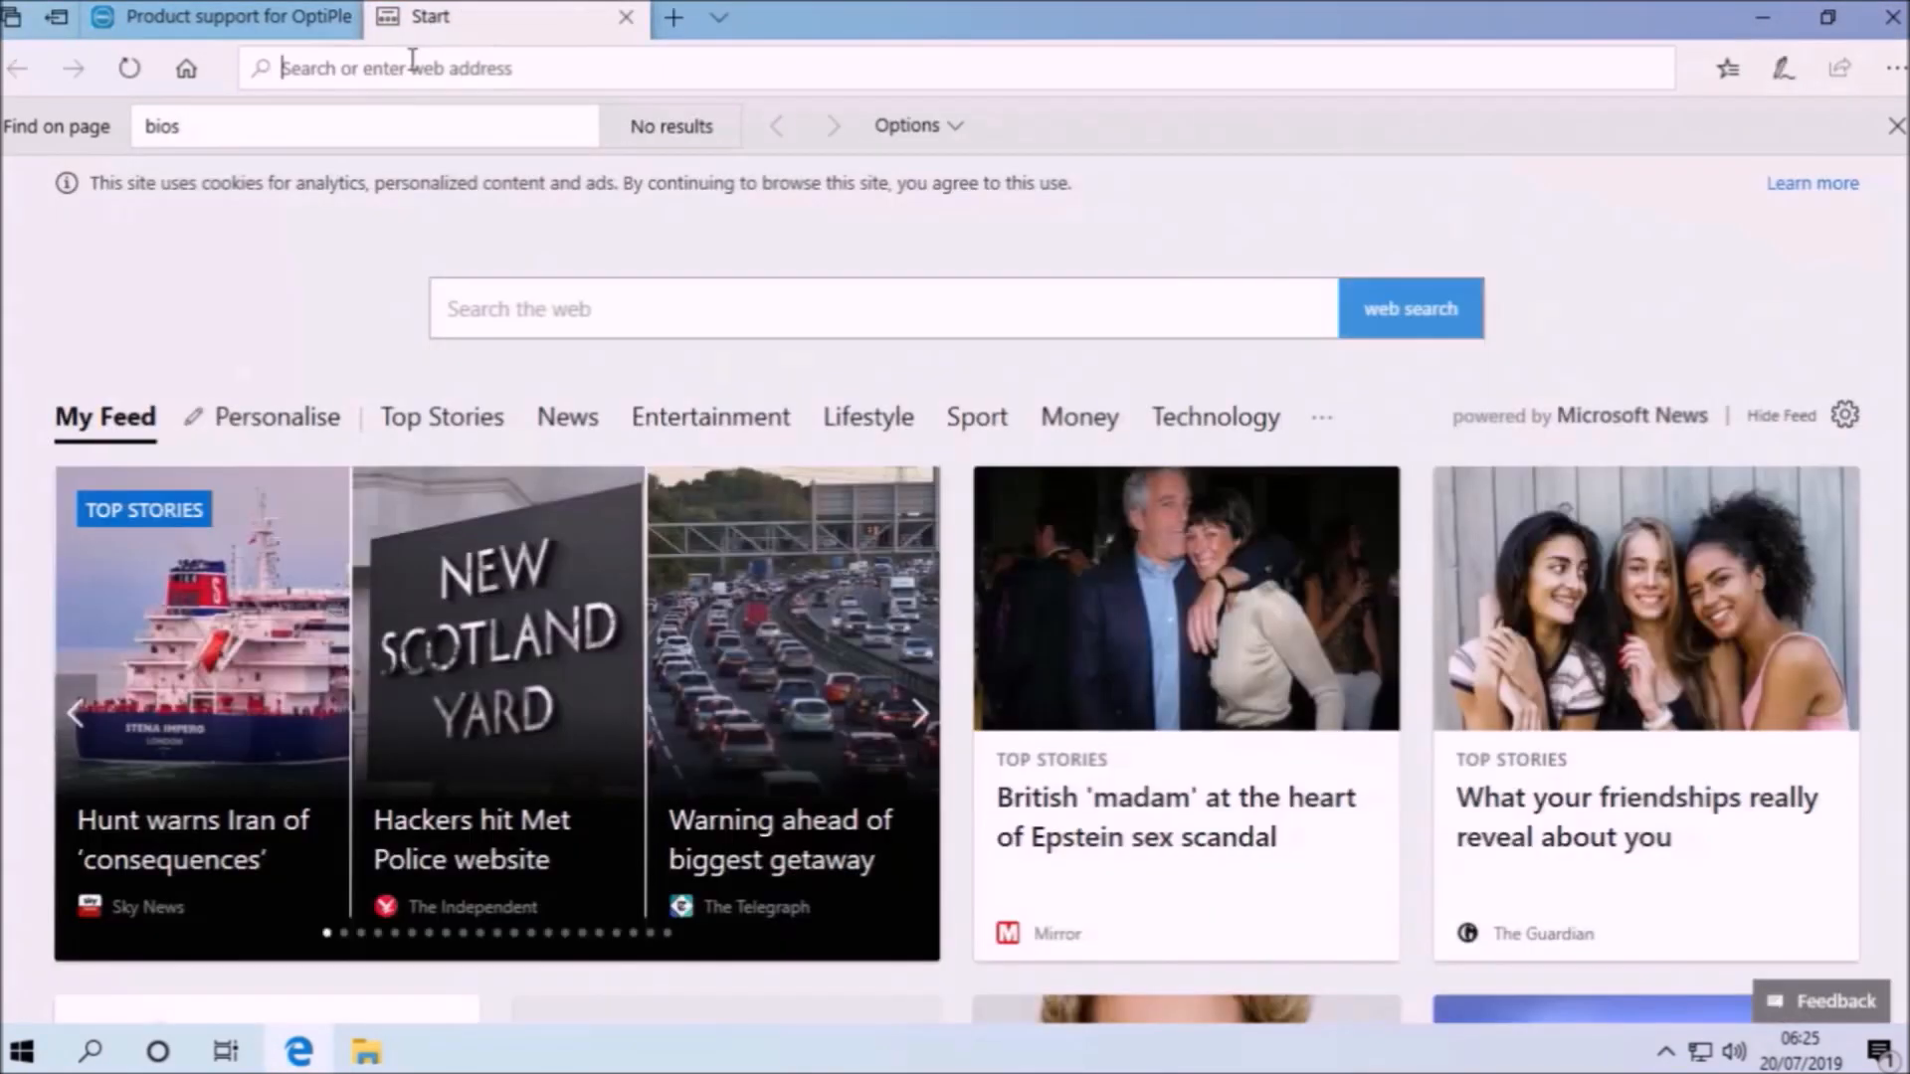
Search Bing for rufus and download Rufus 3.6 from the official rufus.ie site
key(Return)
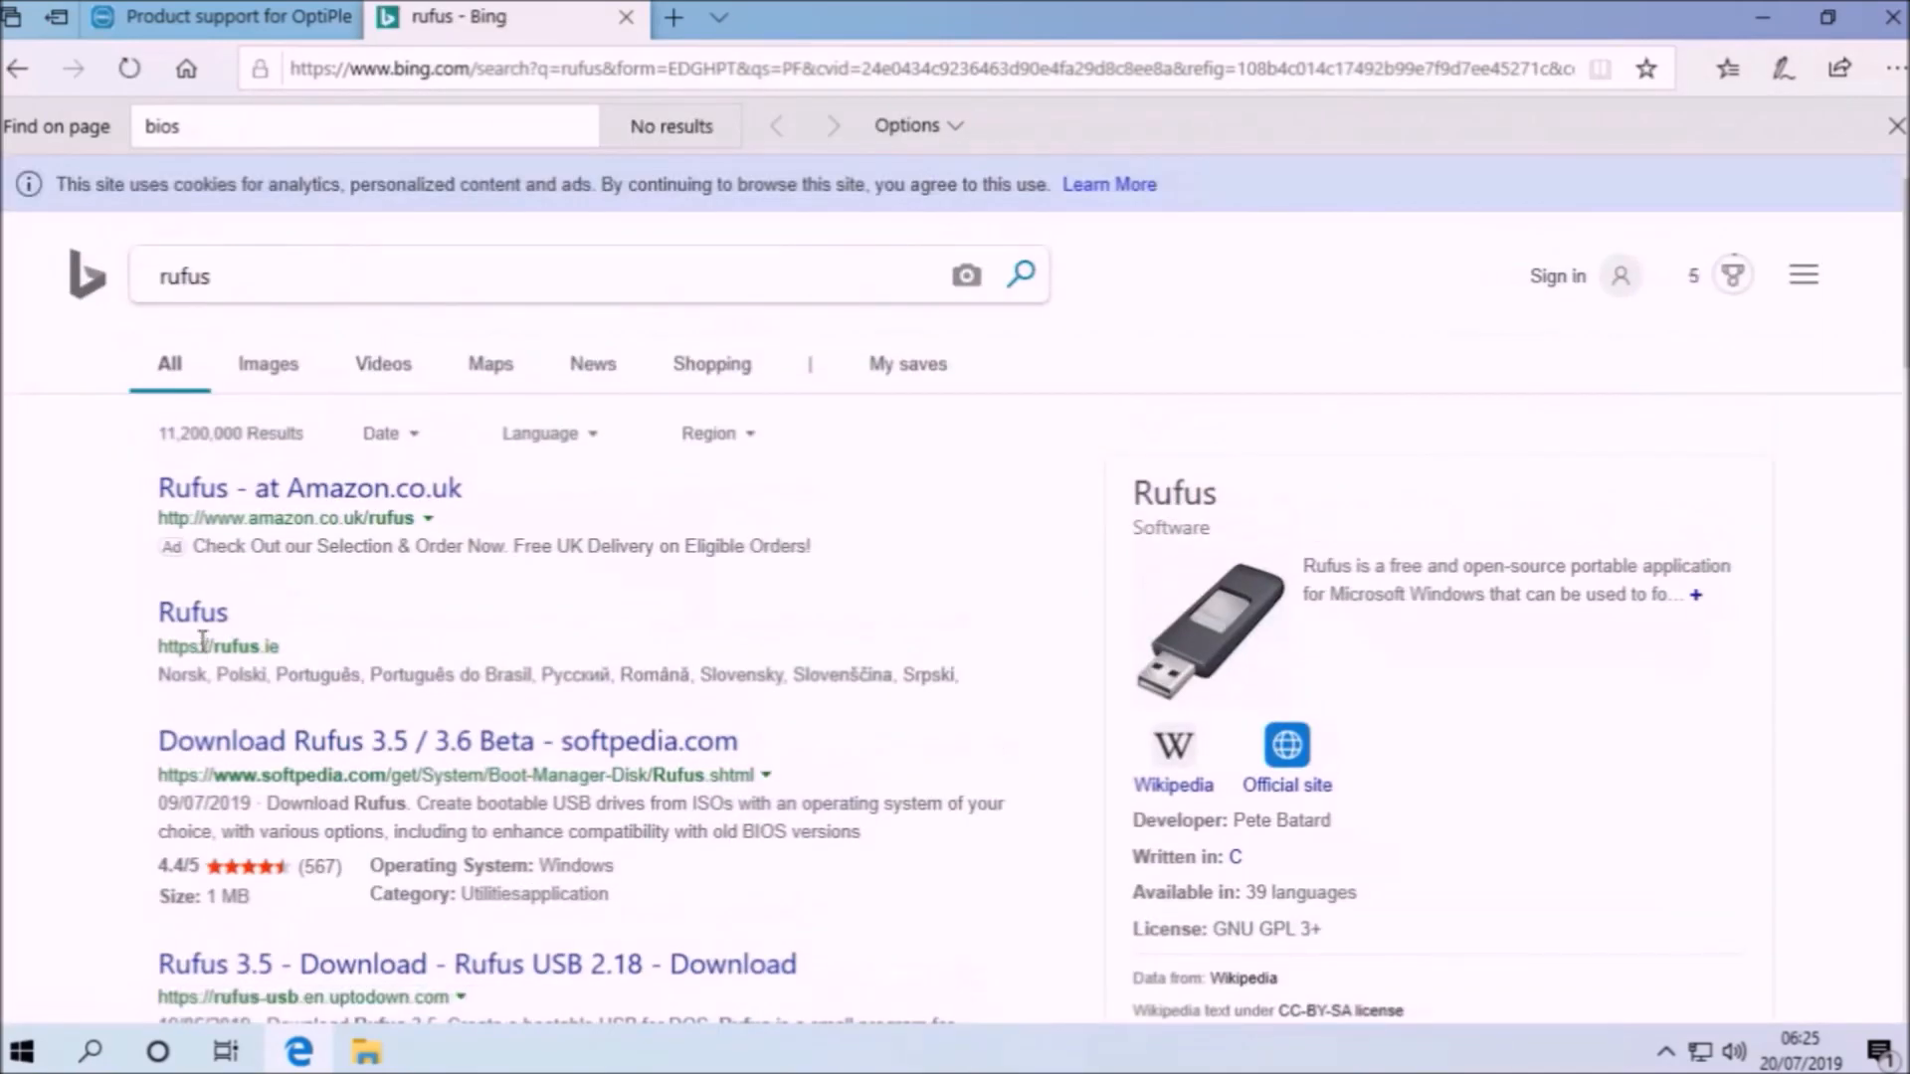
click(193, 610)
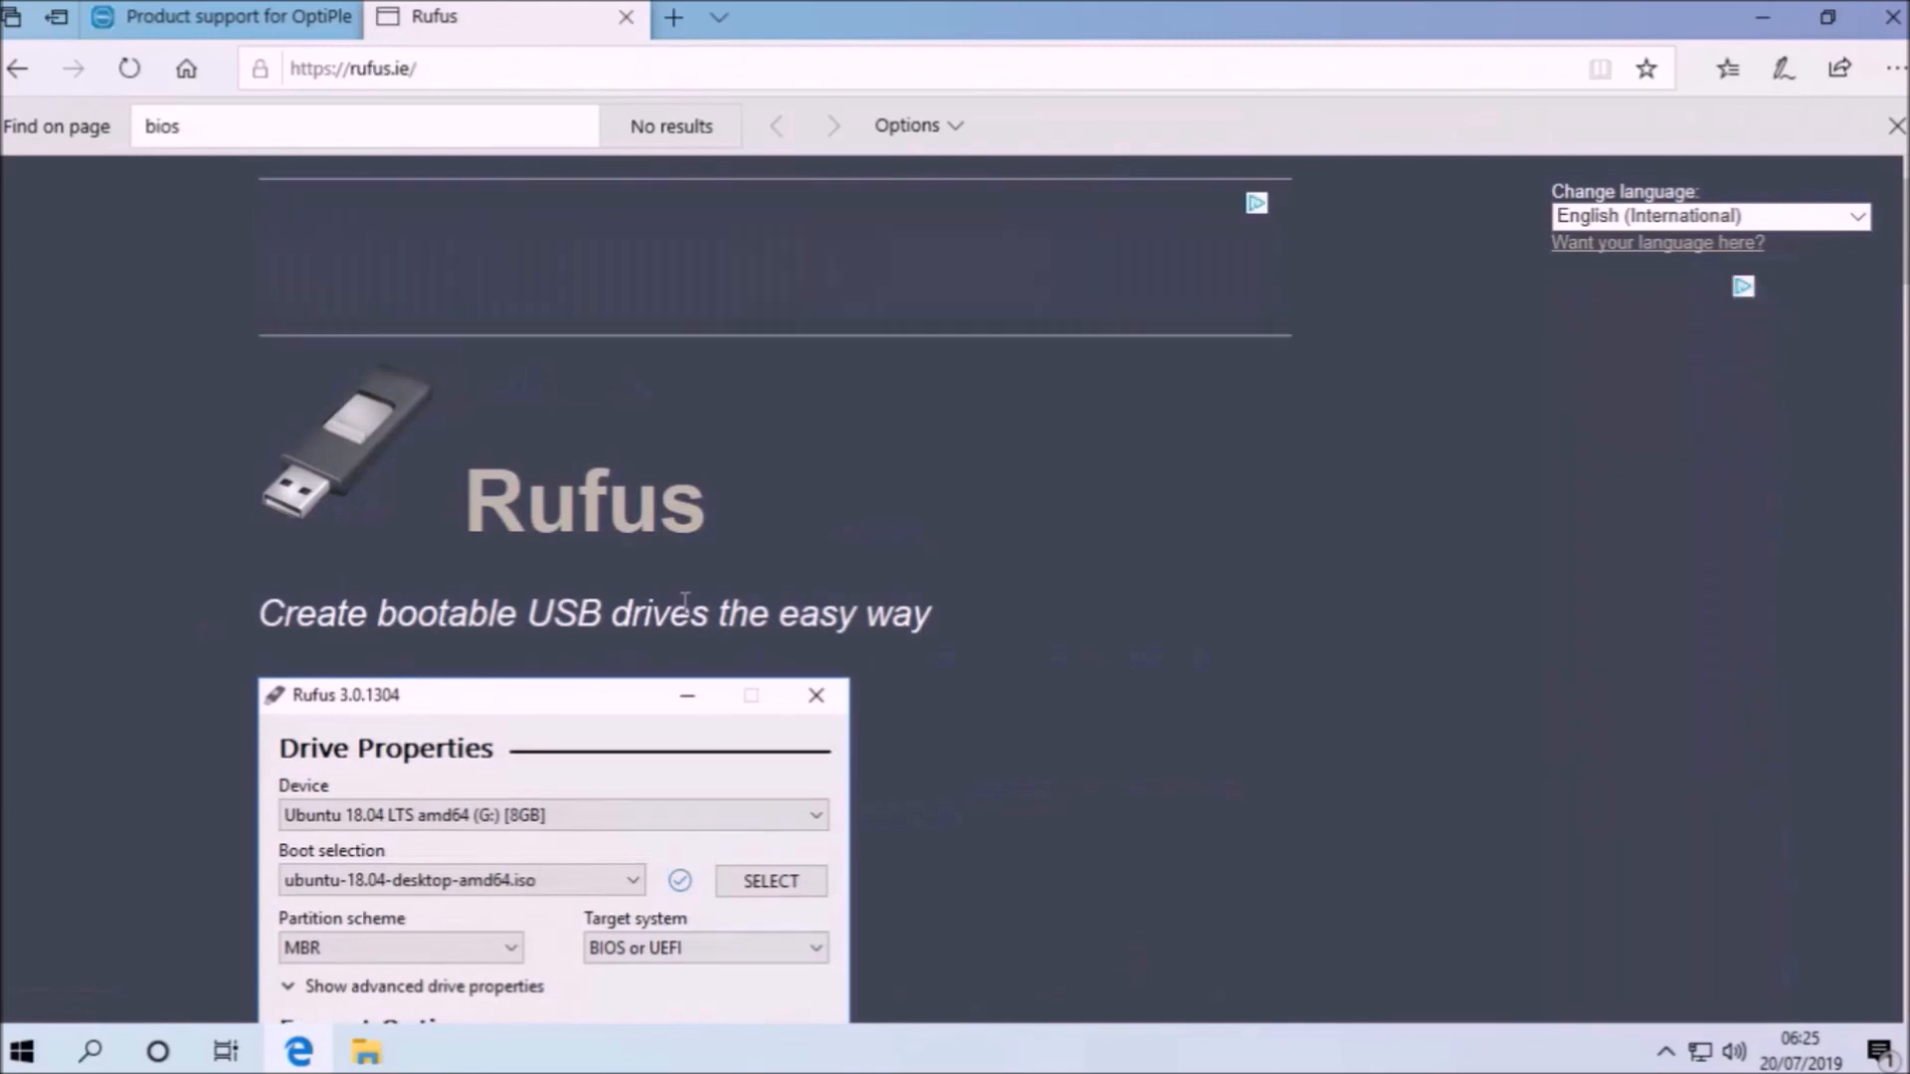
scroll(down, 3)
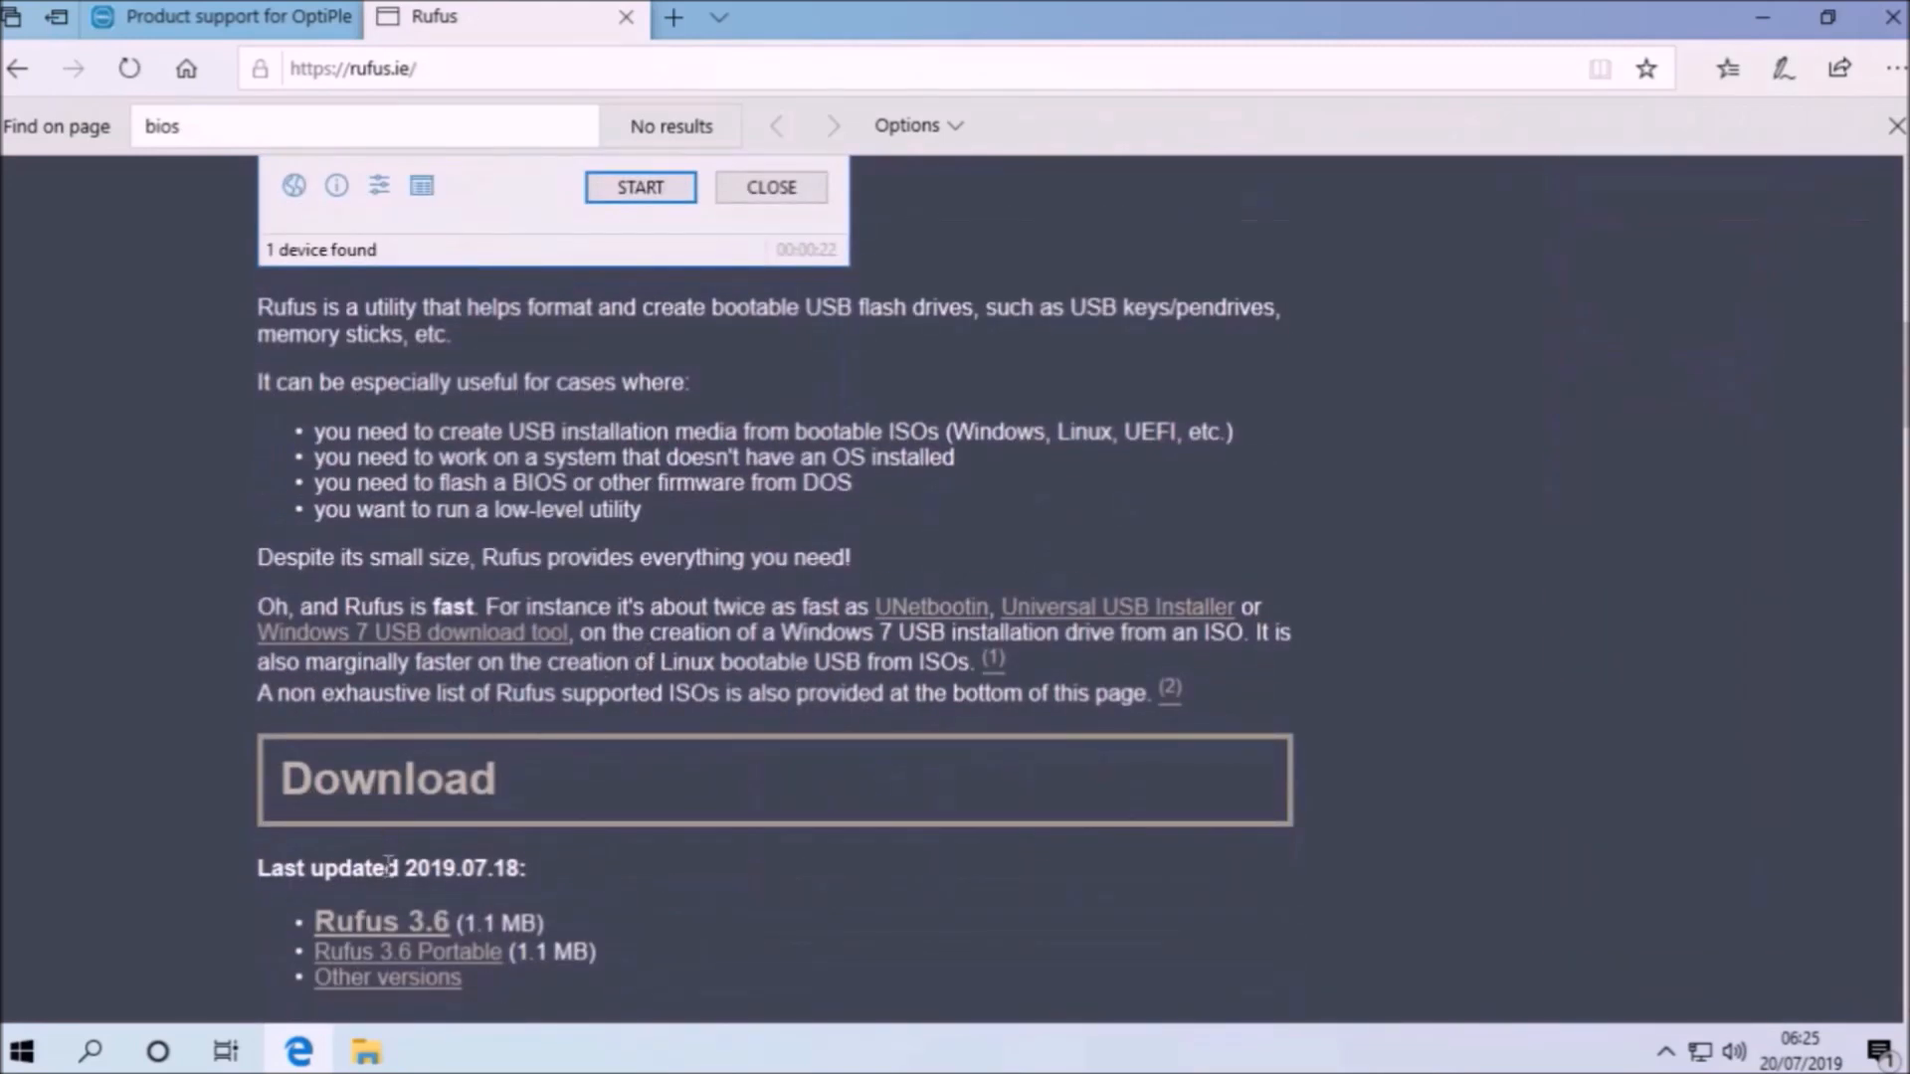
click(380, 921)
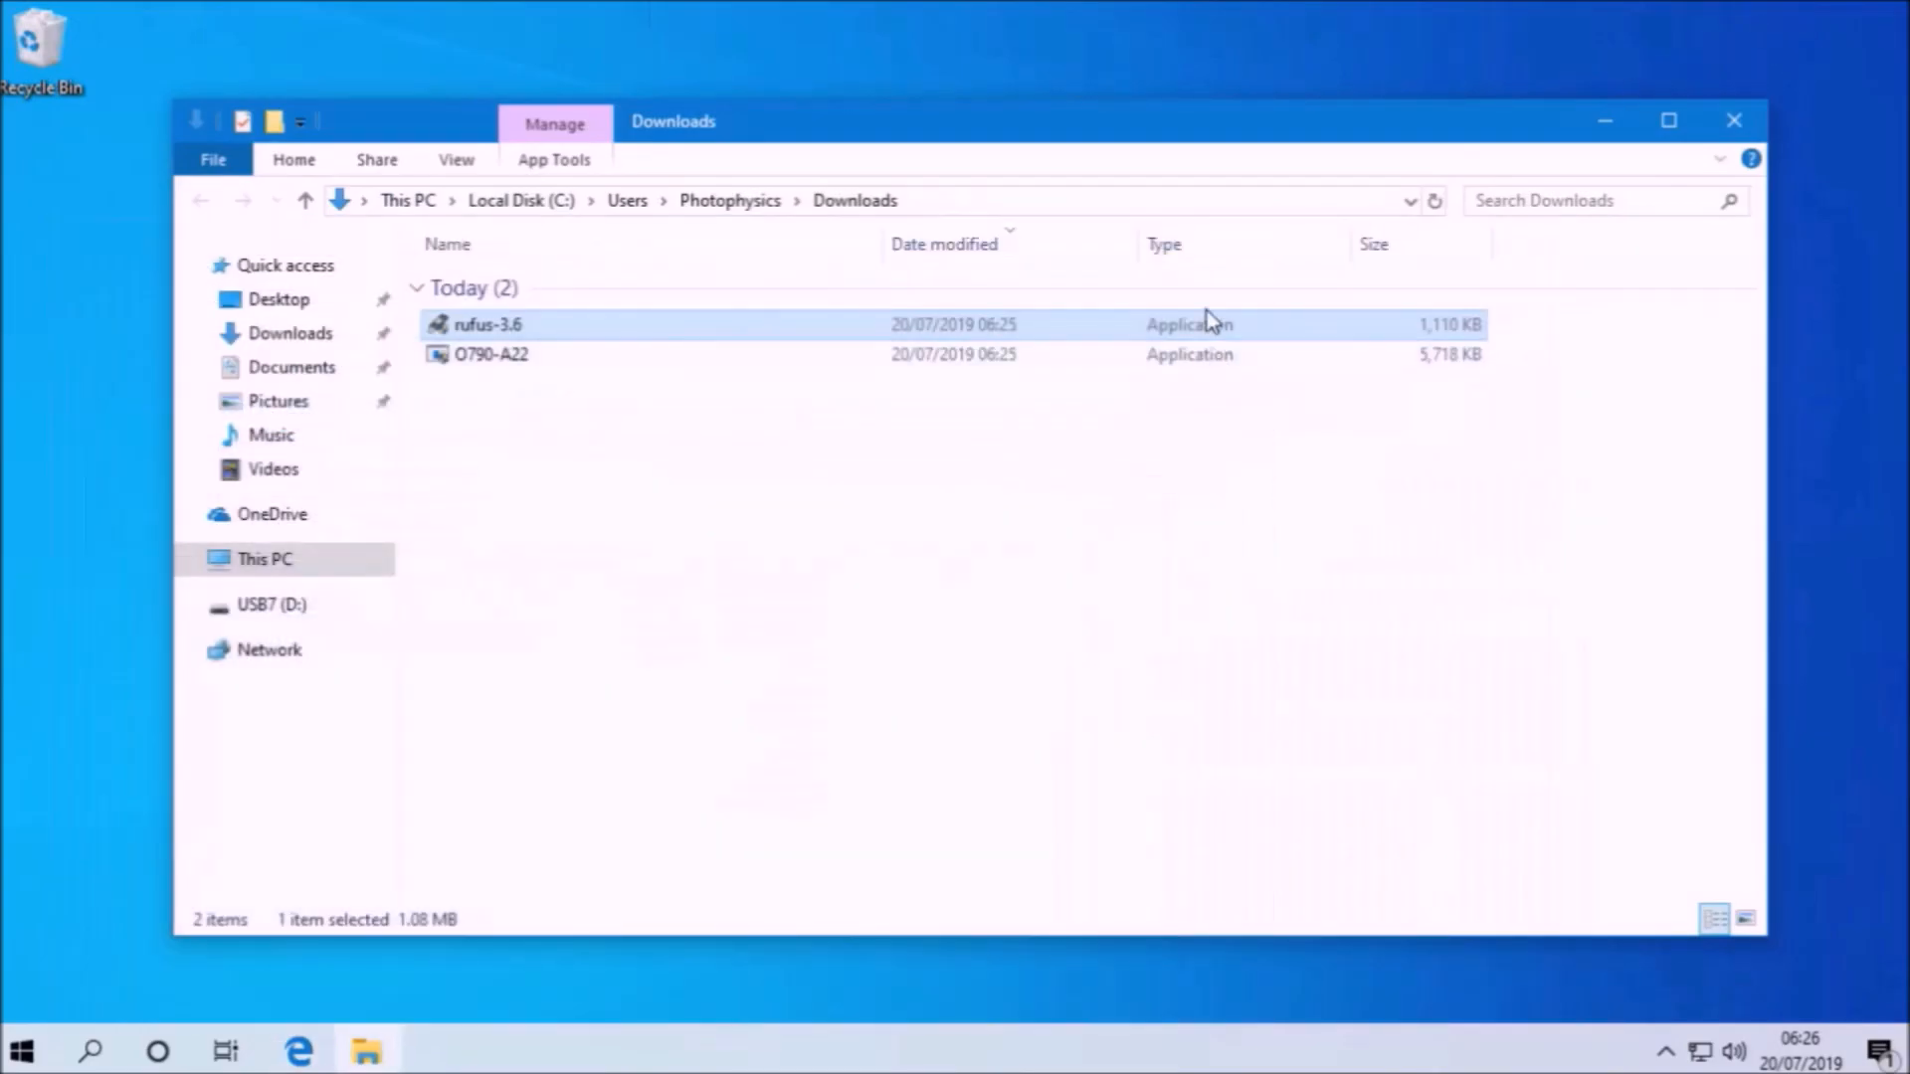
Launch rufus-3.6, accept the UAC prompt and answer the update check
double_click(490, 325)
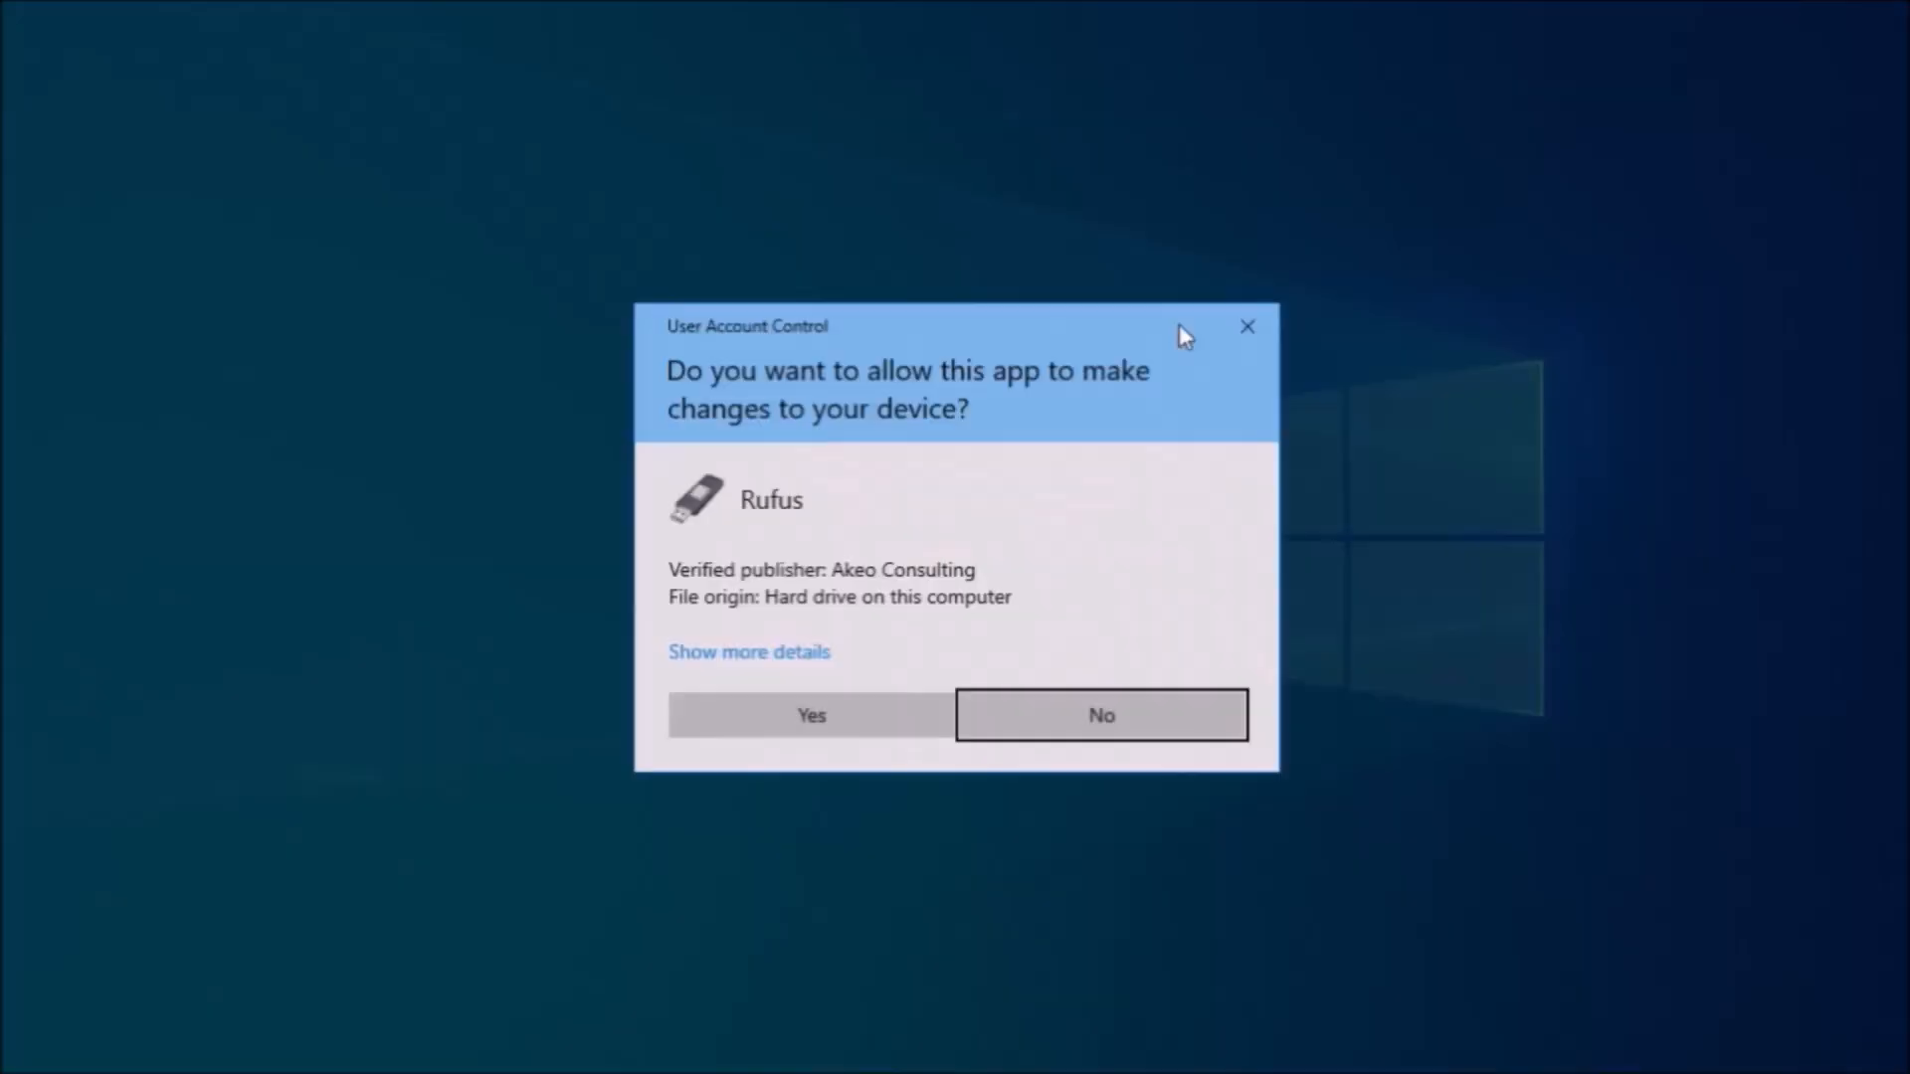
click(810, 715)
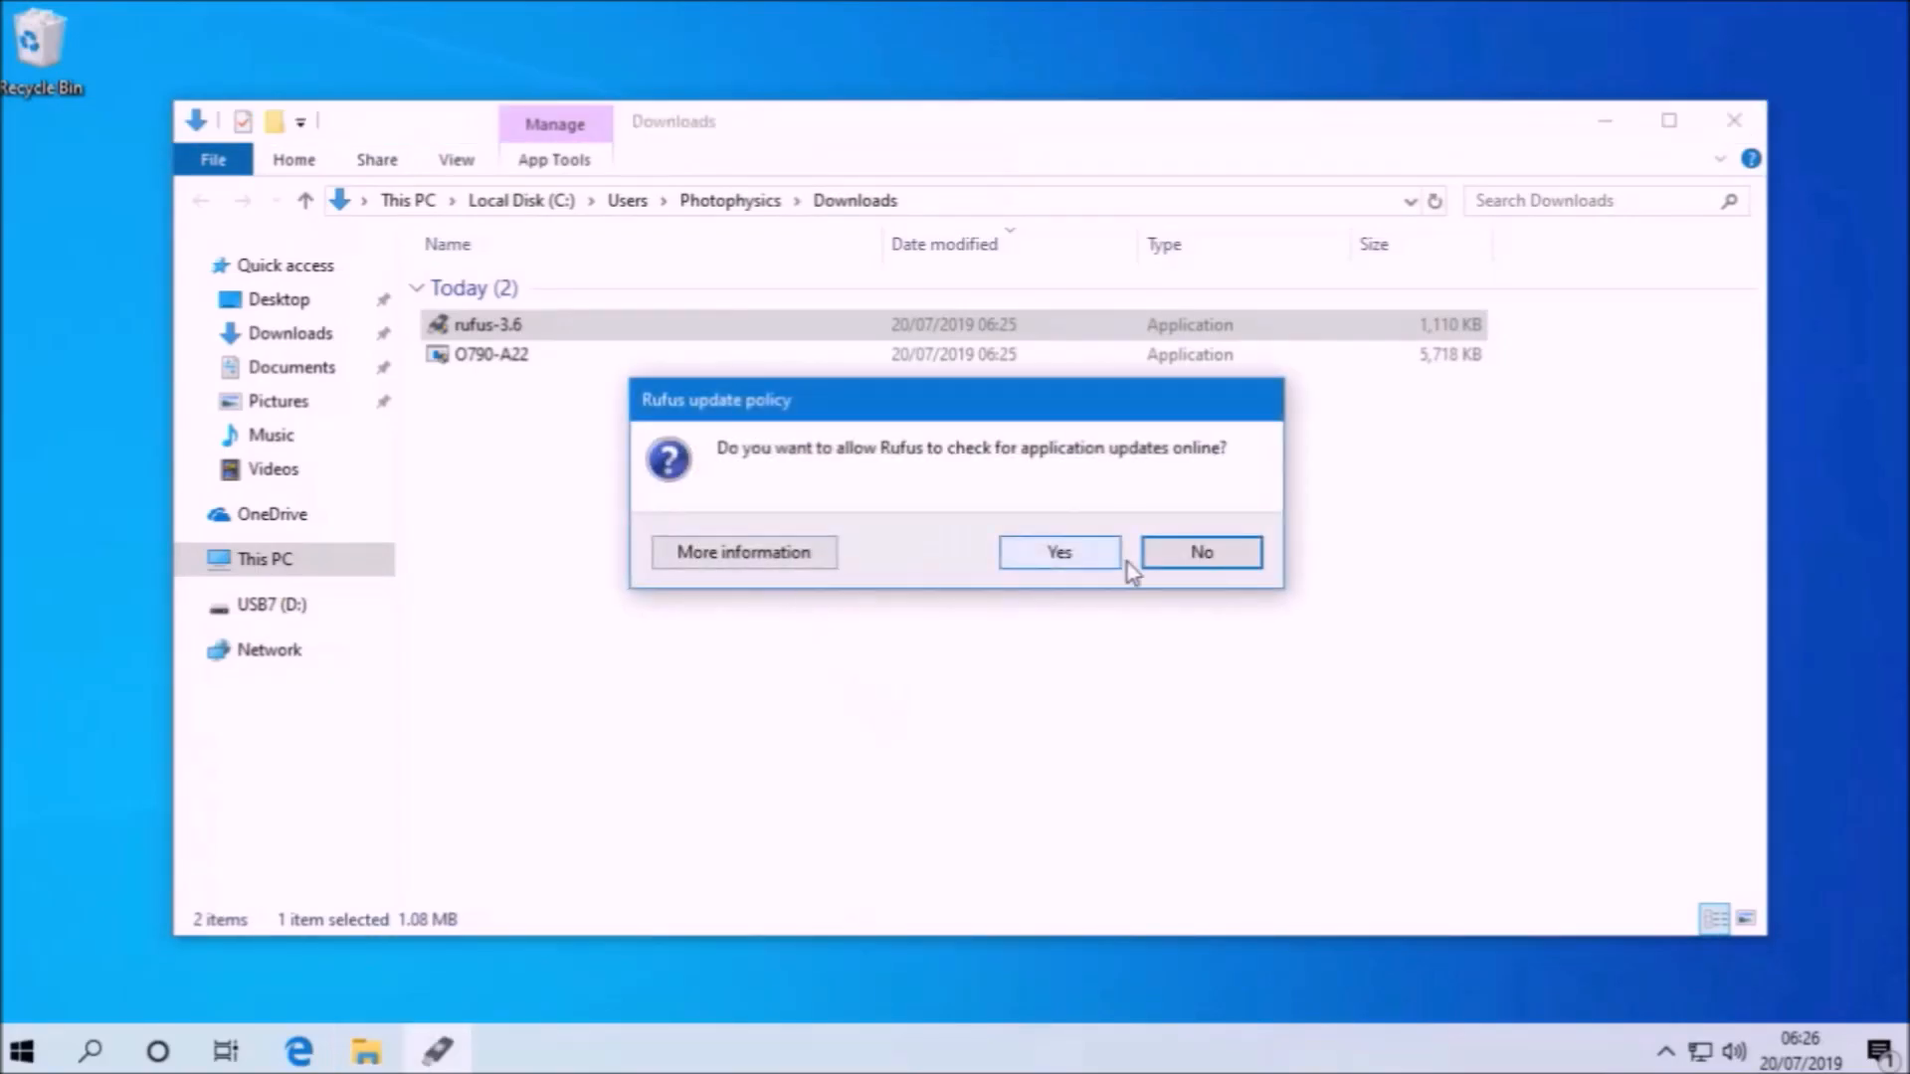
click(1199, 551)
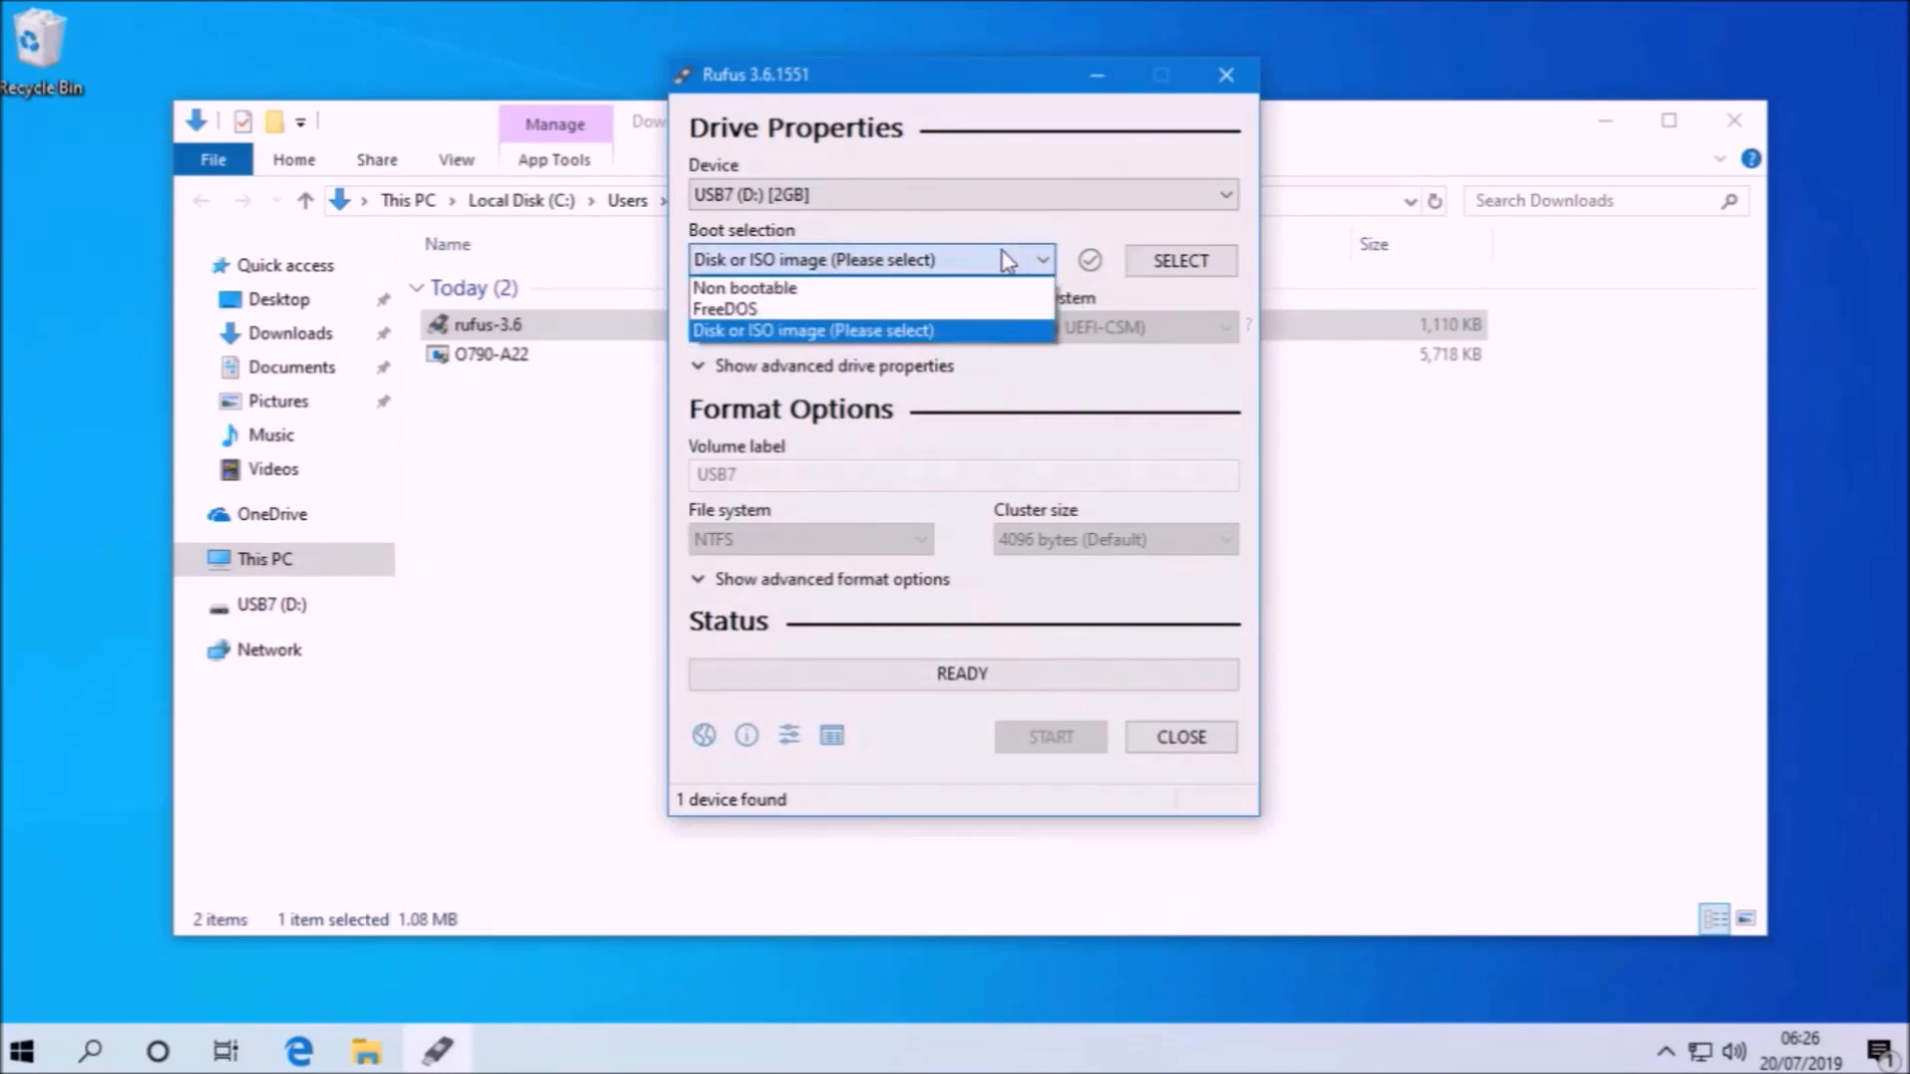
Write a FreeDOS bootable drive labelled USB to the stick, confirm erasing, then close Rufus
click(722, 309)
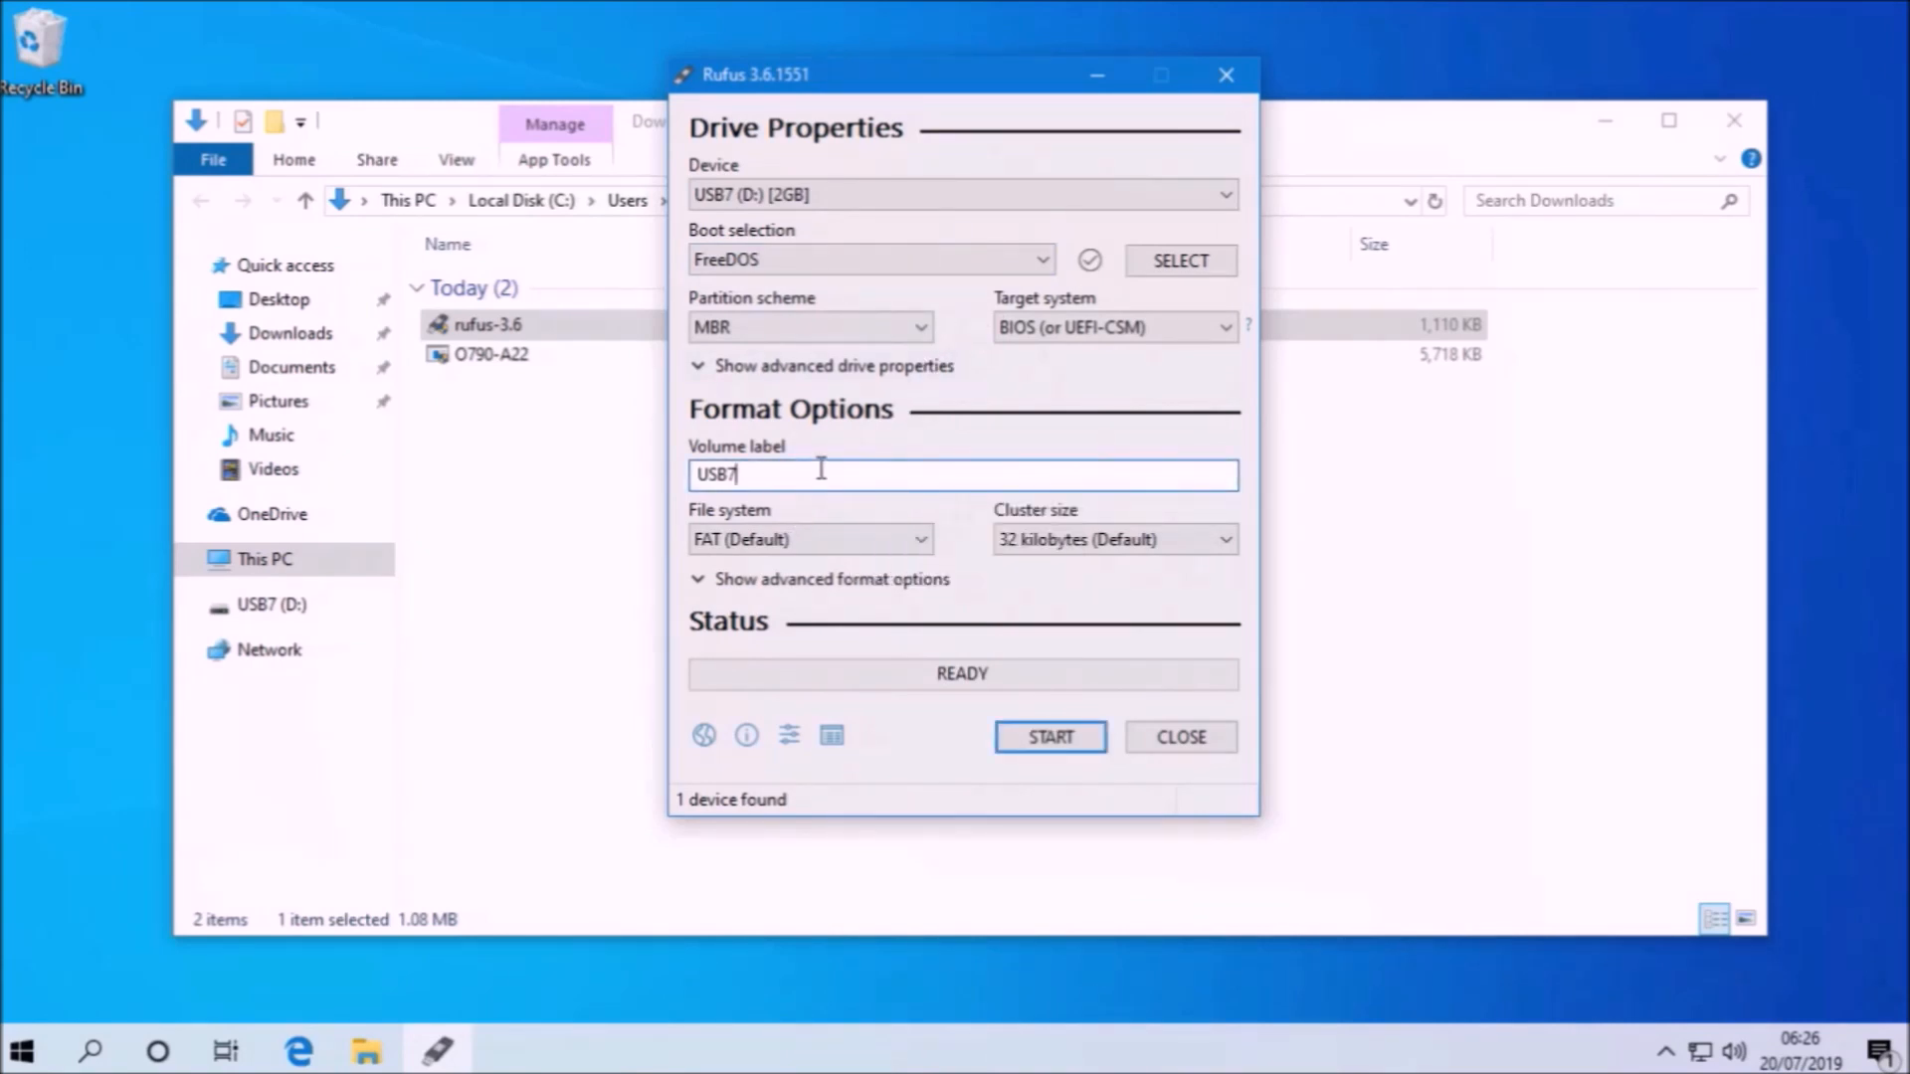
key(Backspace)
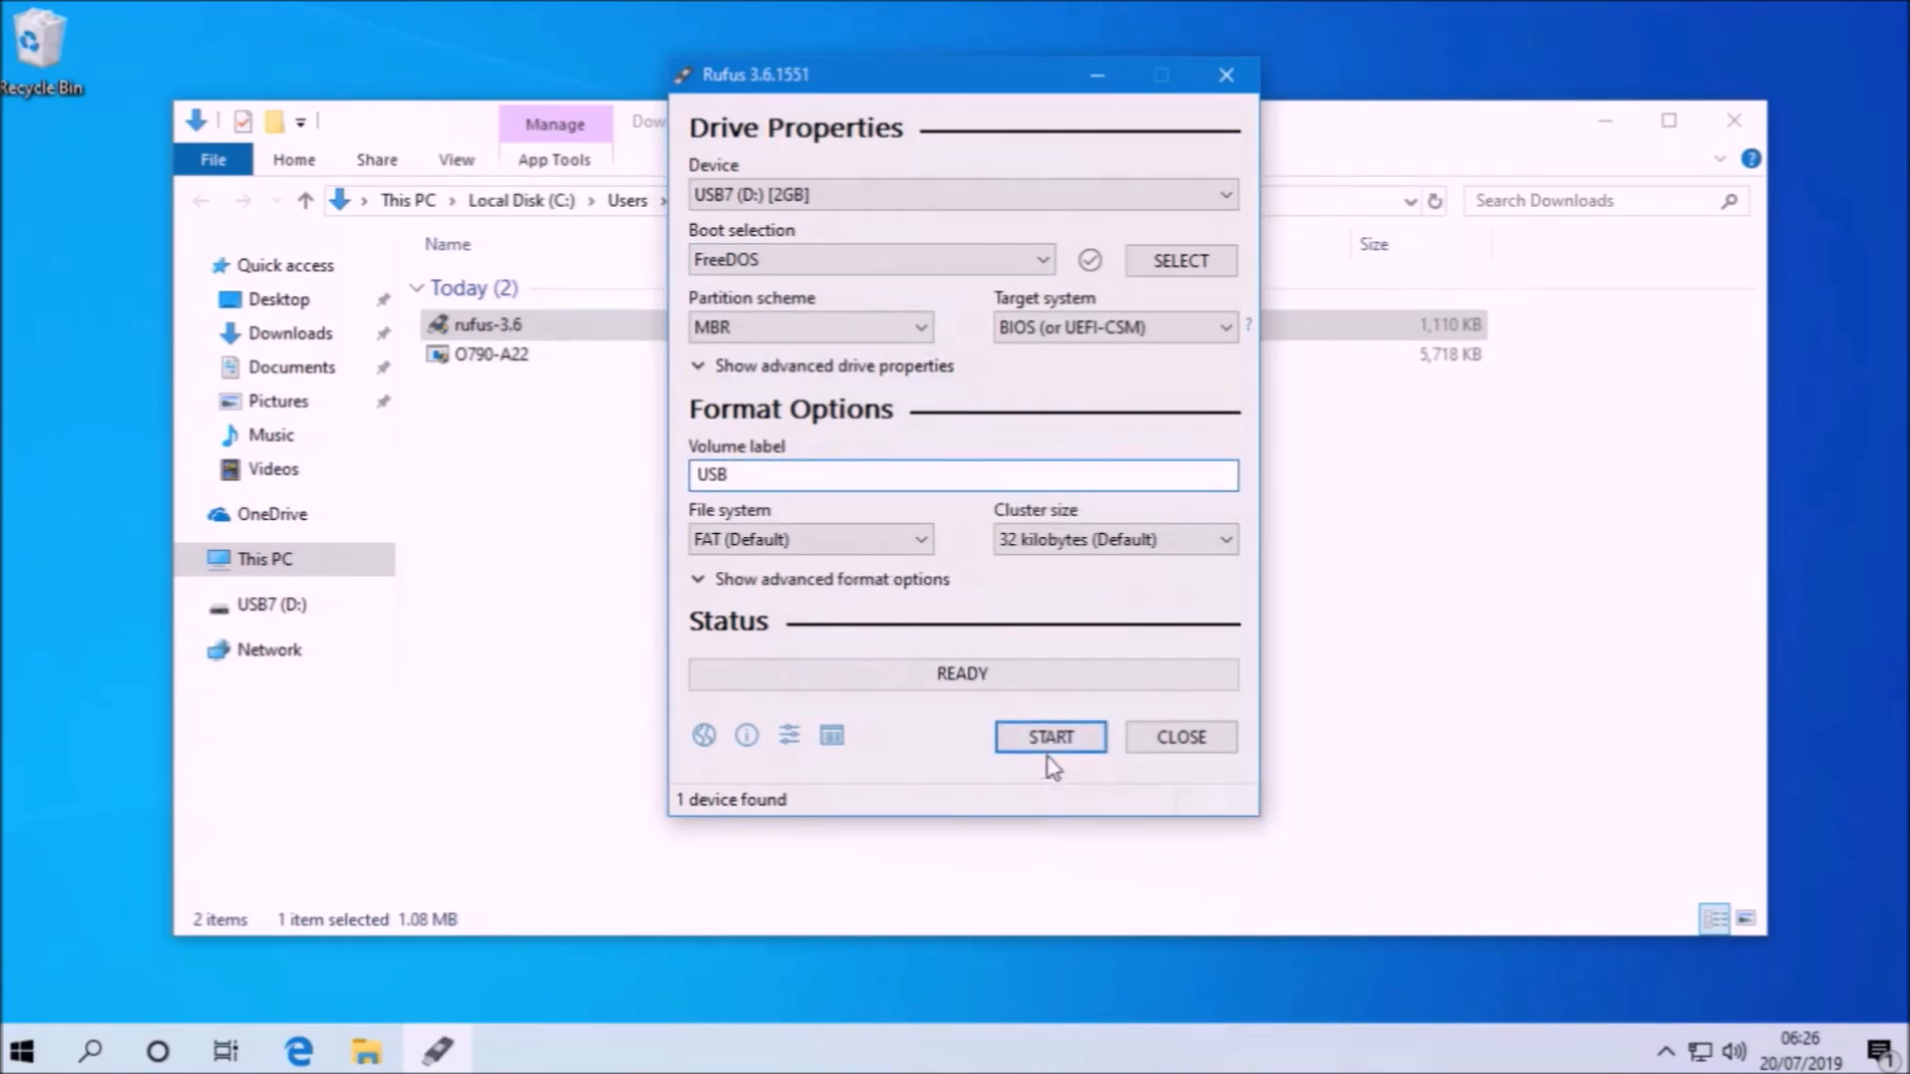
click(1048, 736)
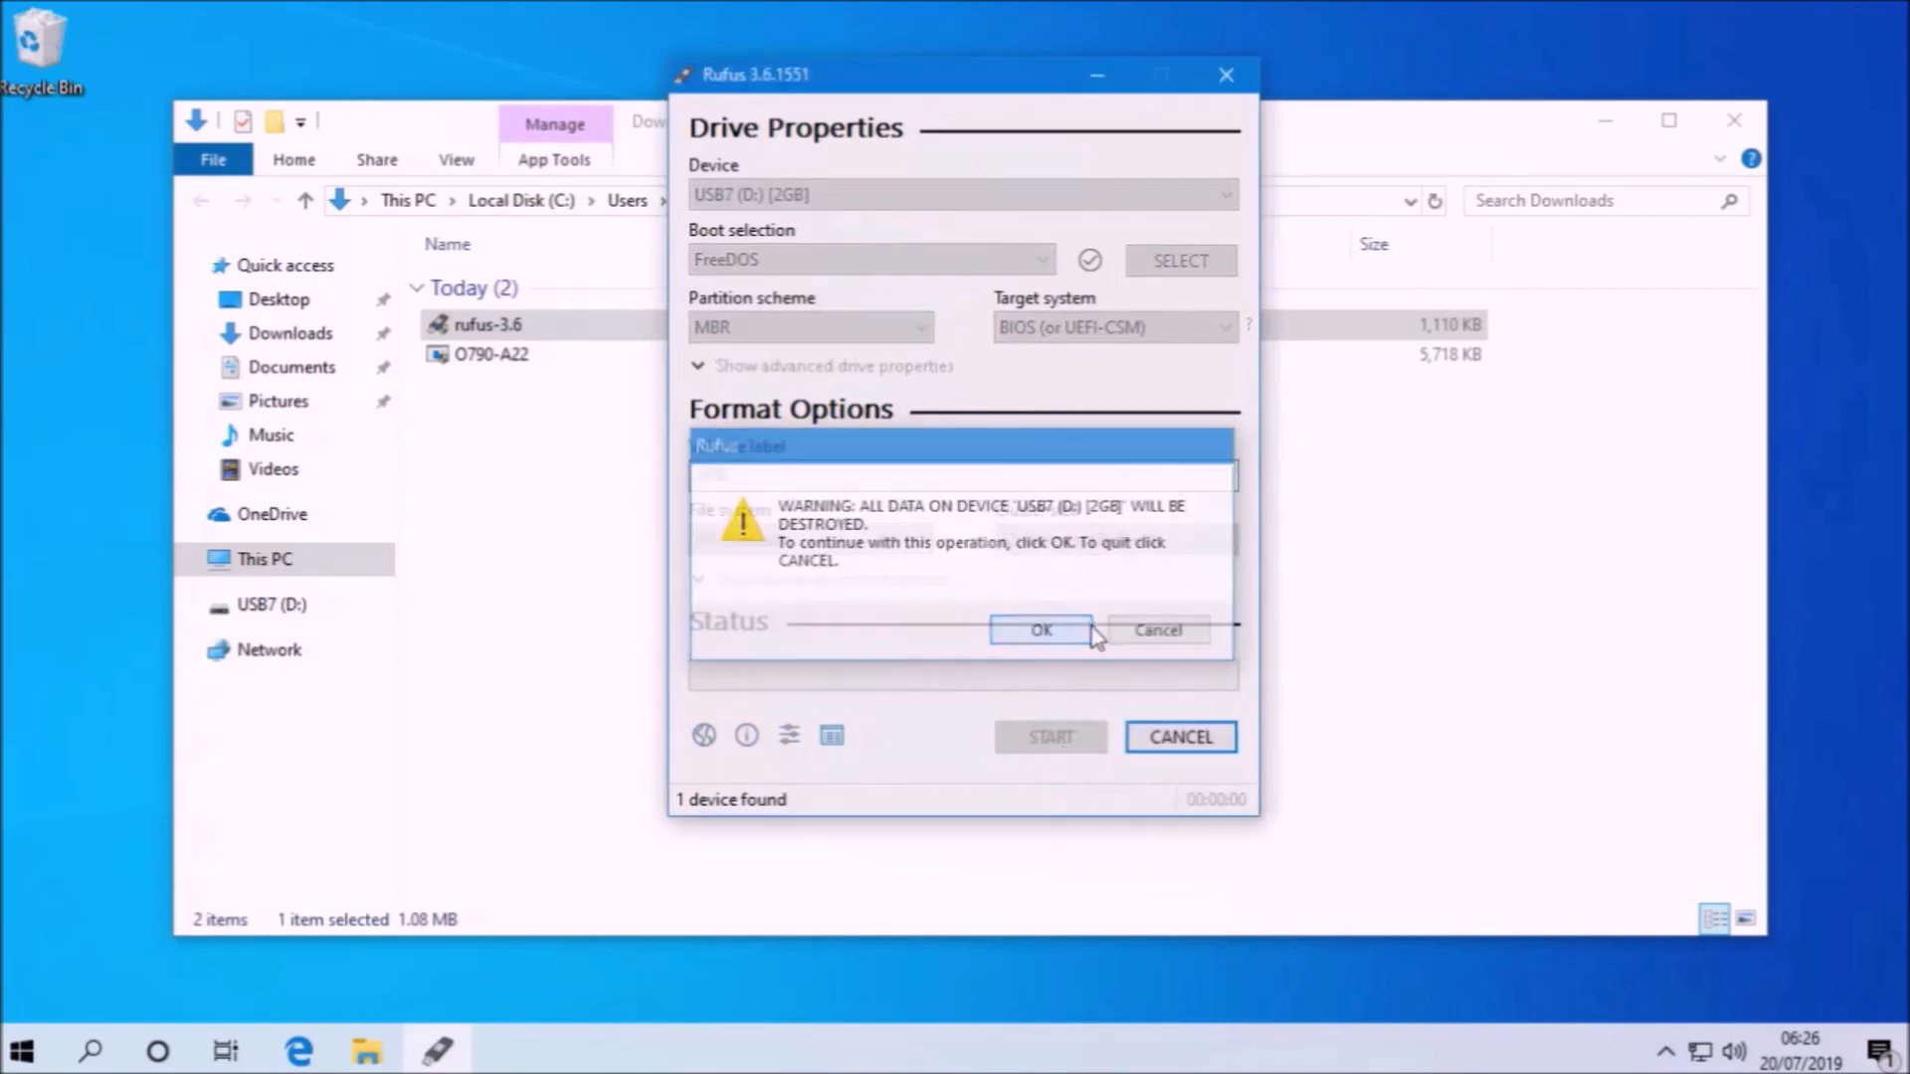
click(1041, 631)
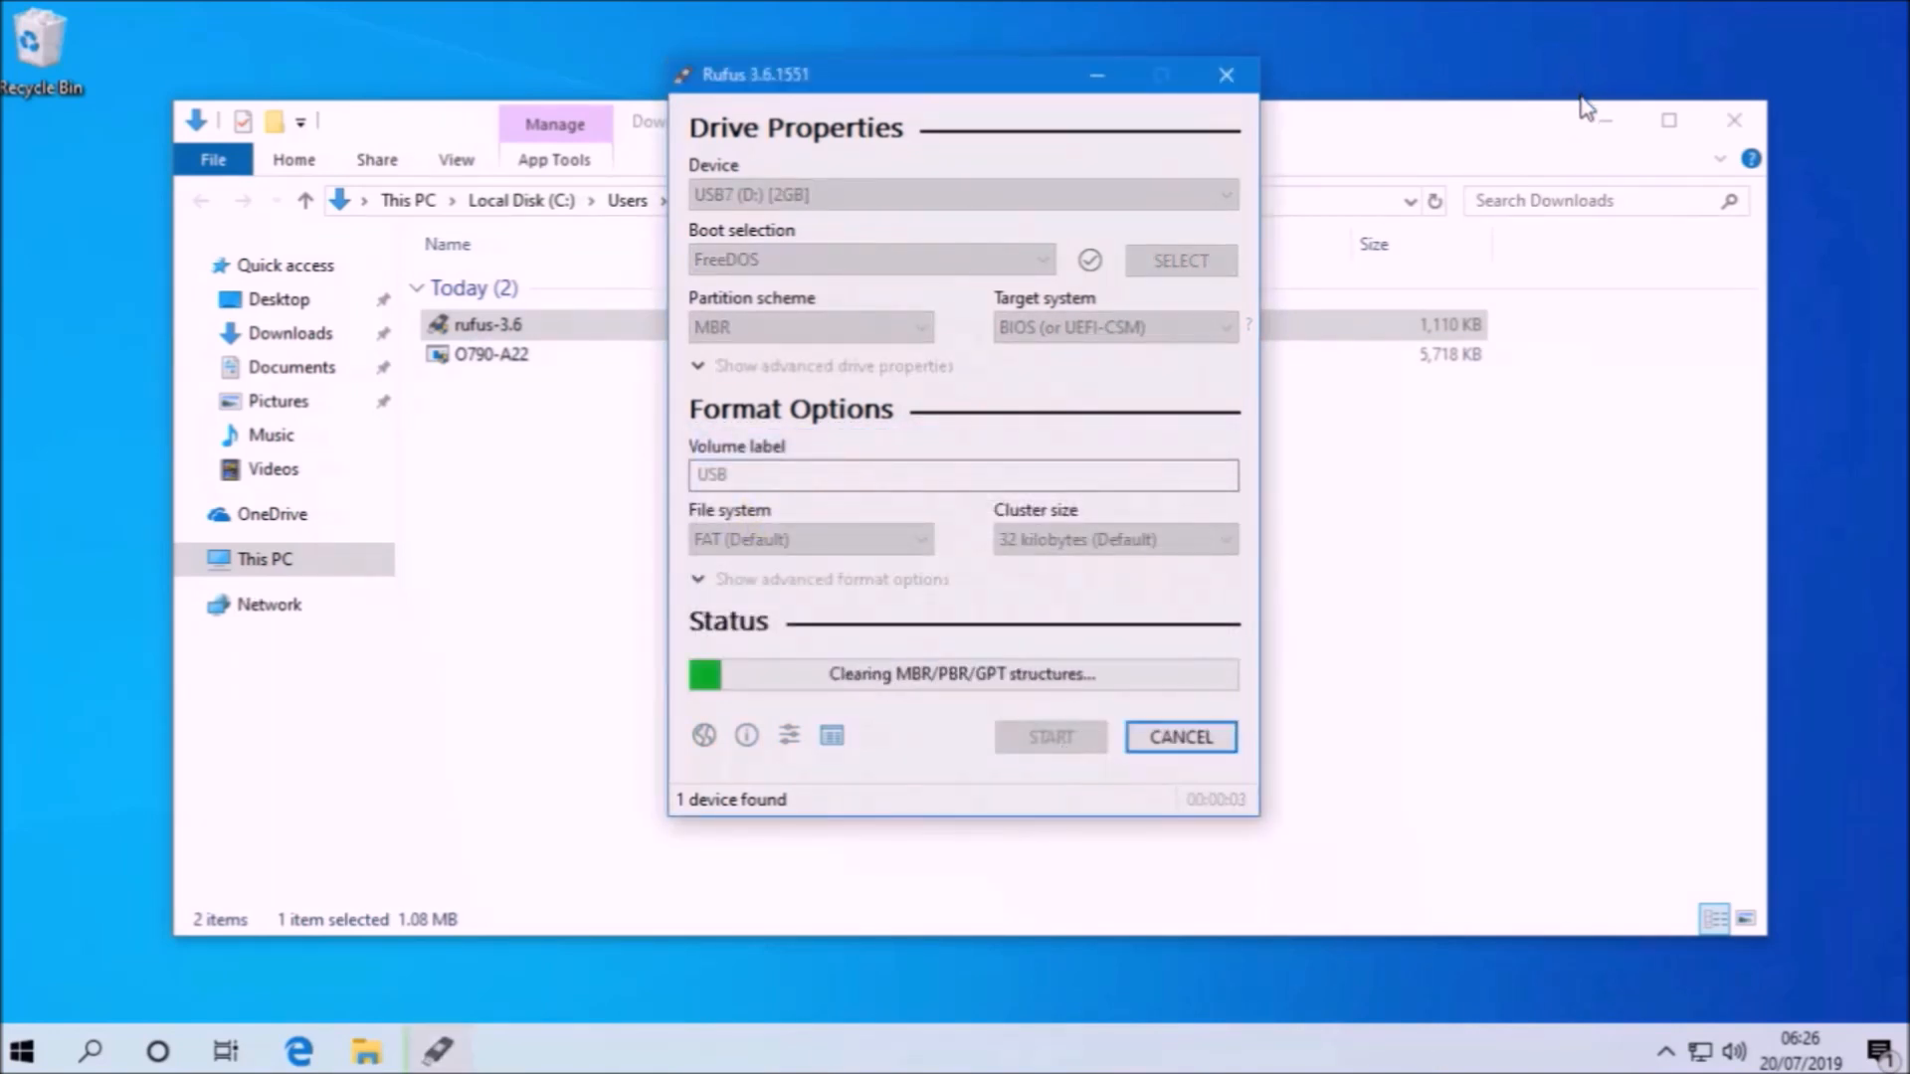
mouse_move(1419, 242)
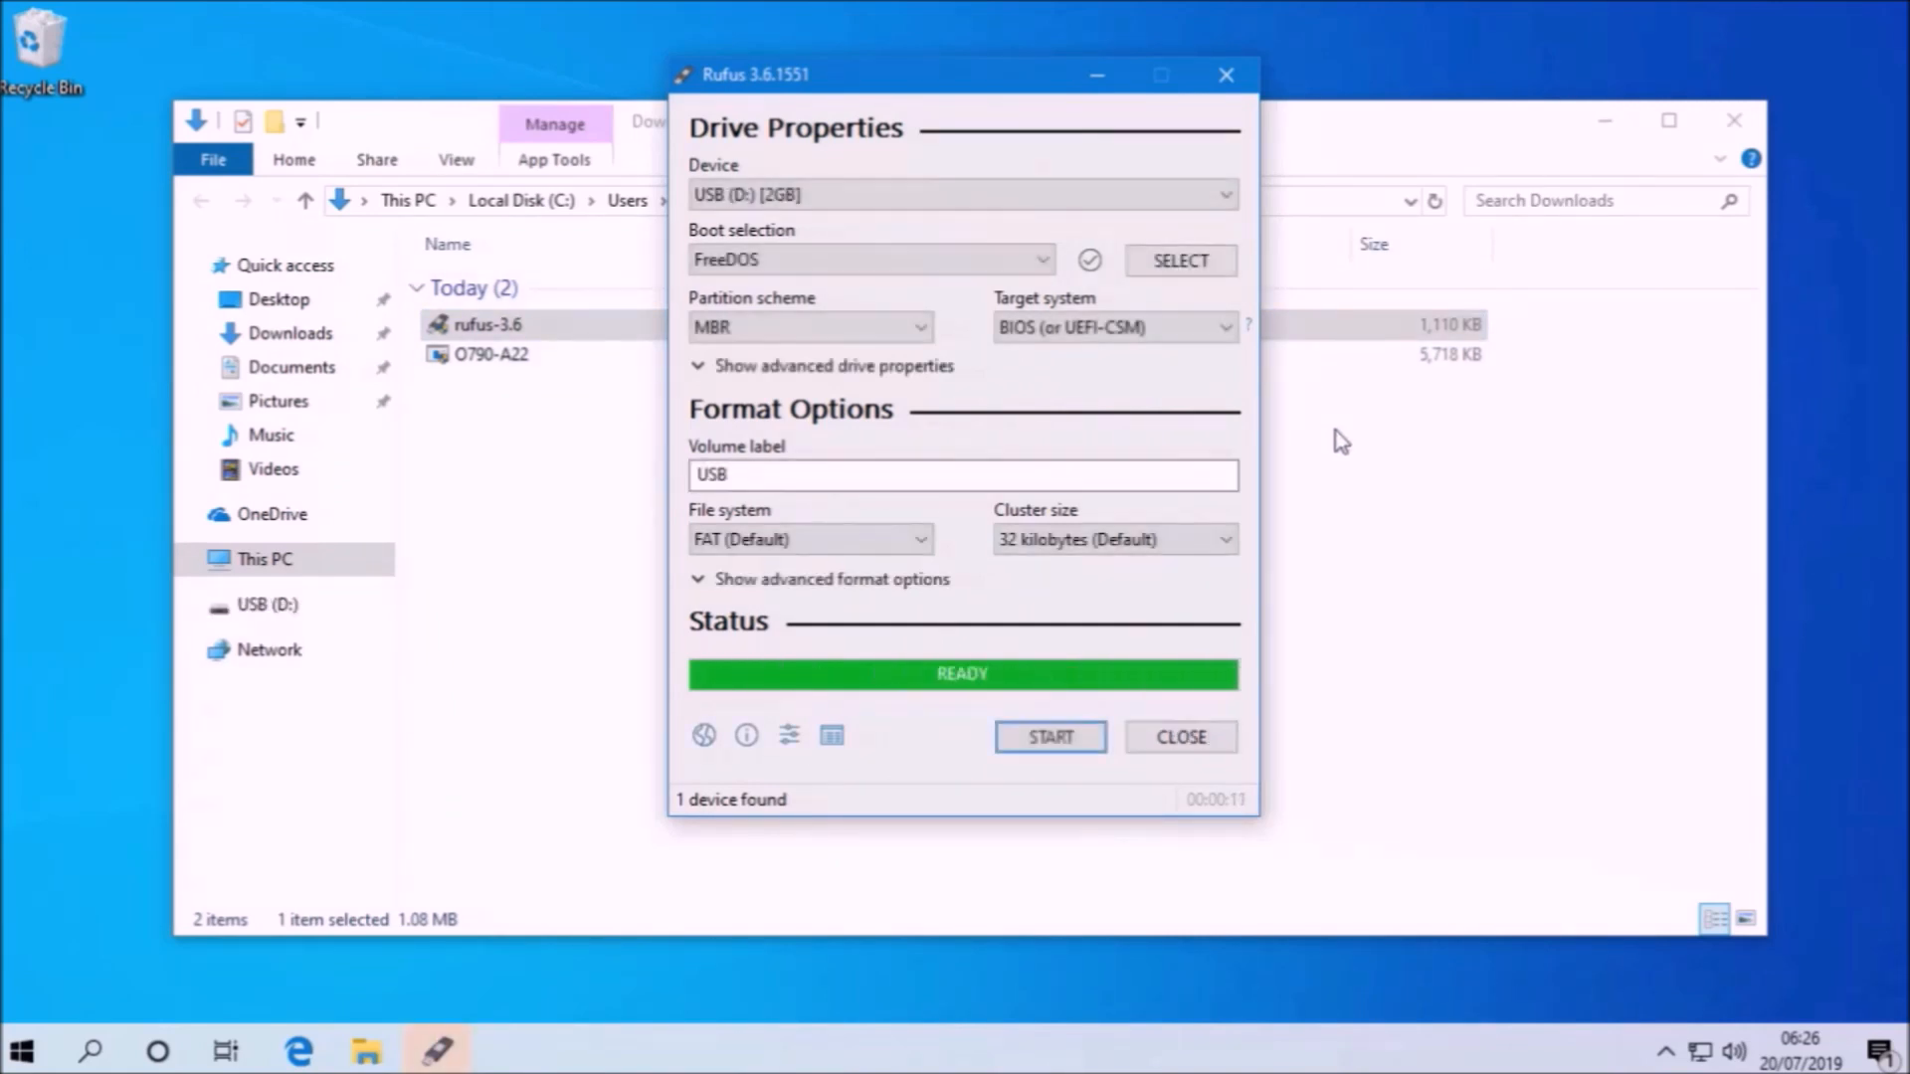
click(1177, 736)
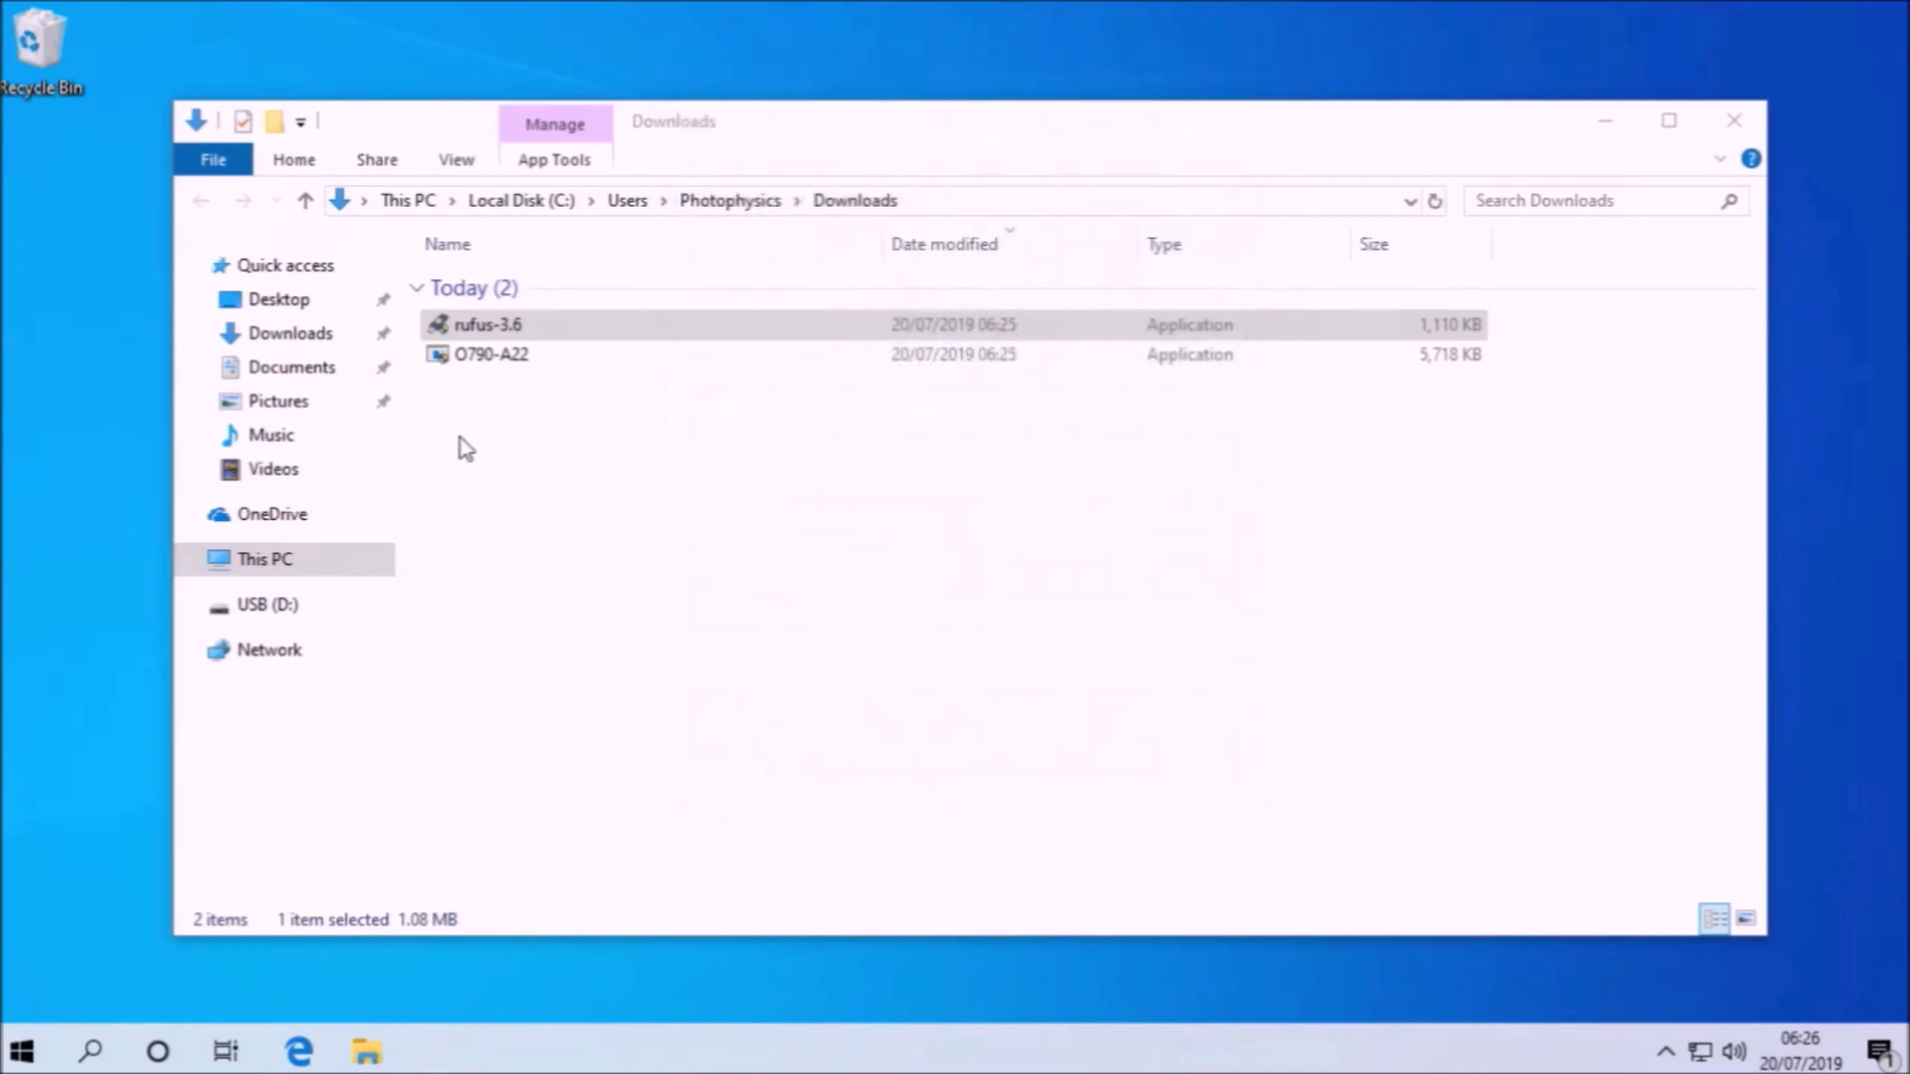
Copy the O790-A22 BIOS file and paste it onto the USB (D:) drive
right_click(492, 354)
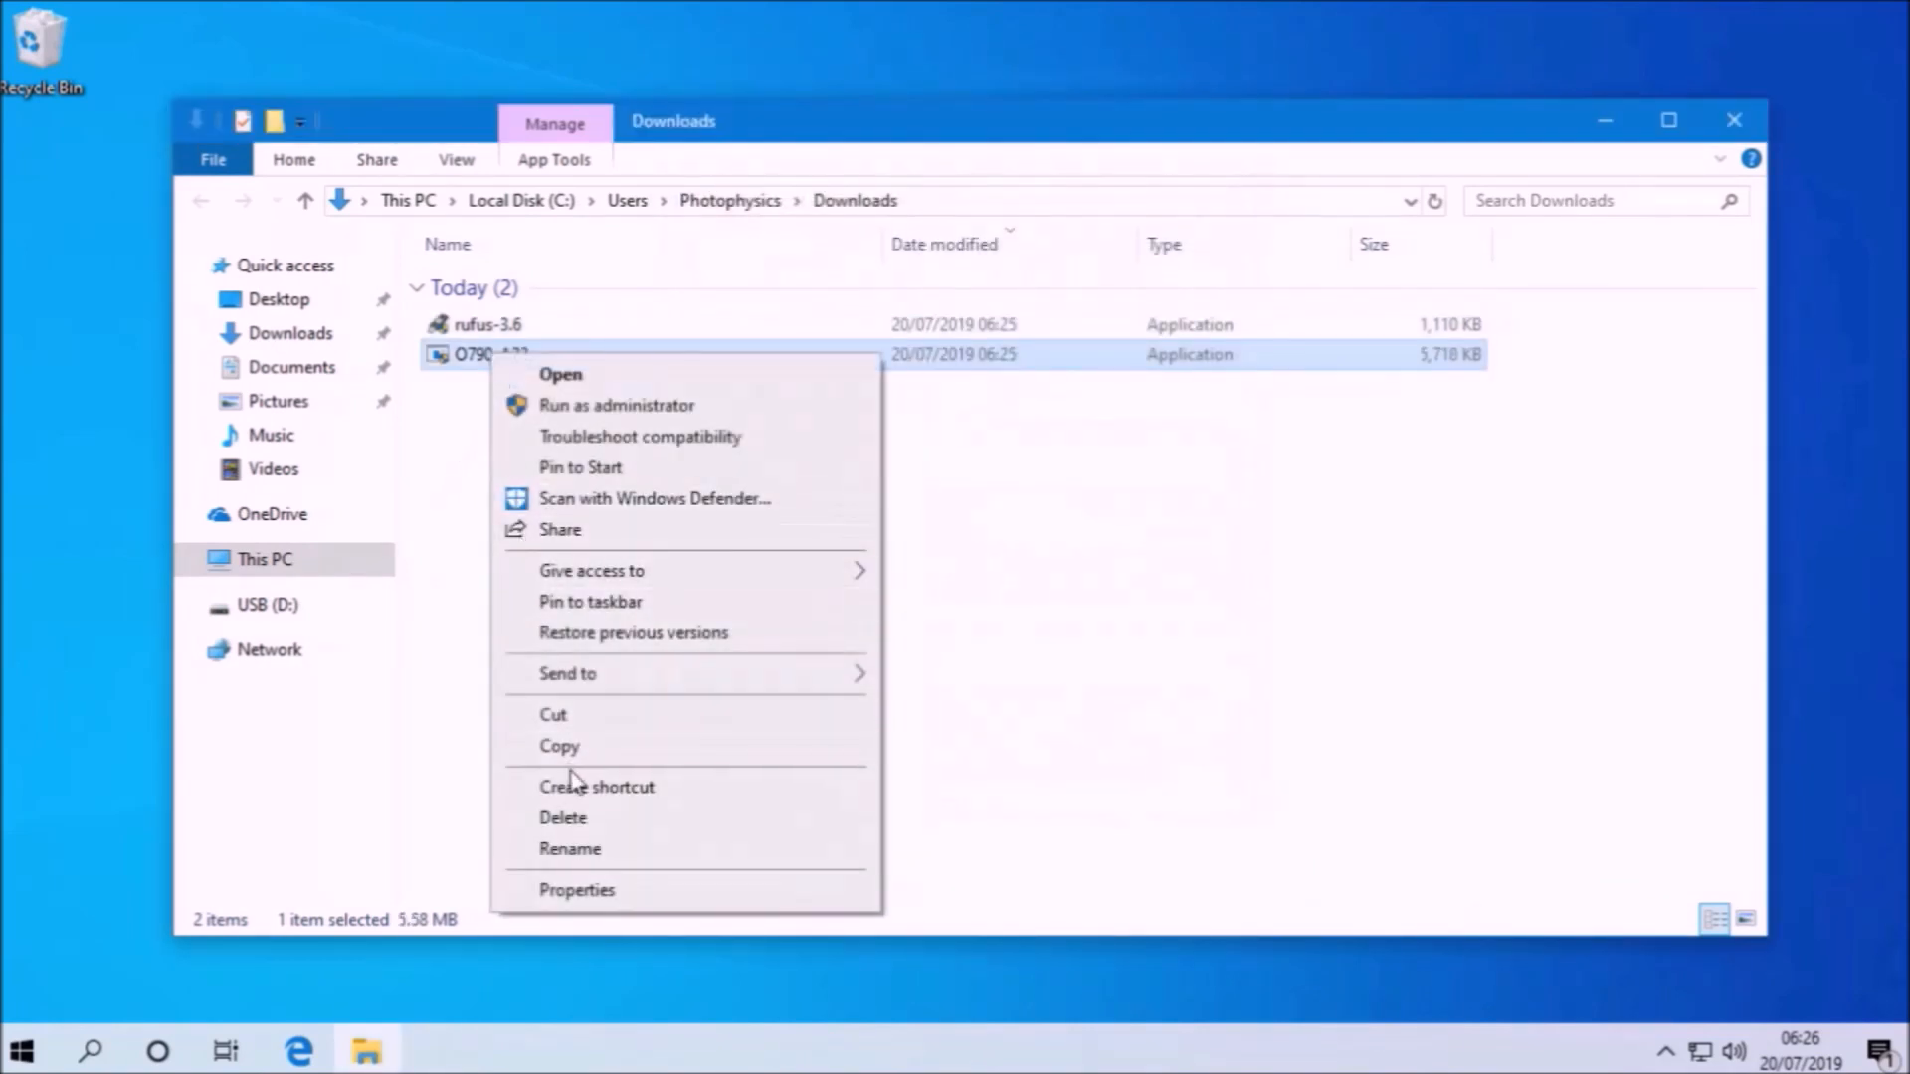
mouse_move(561, 746)
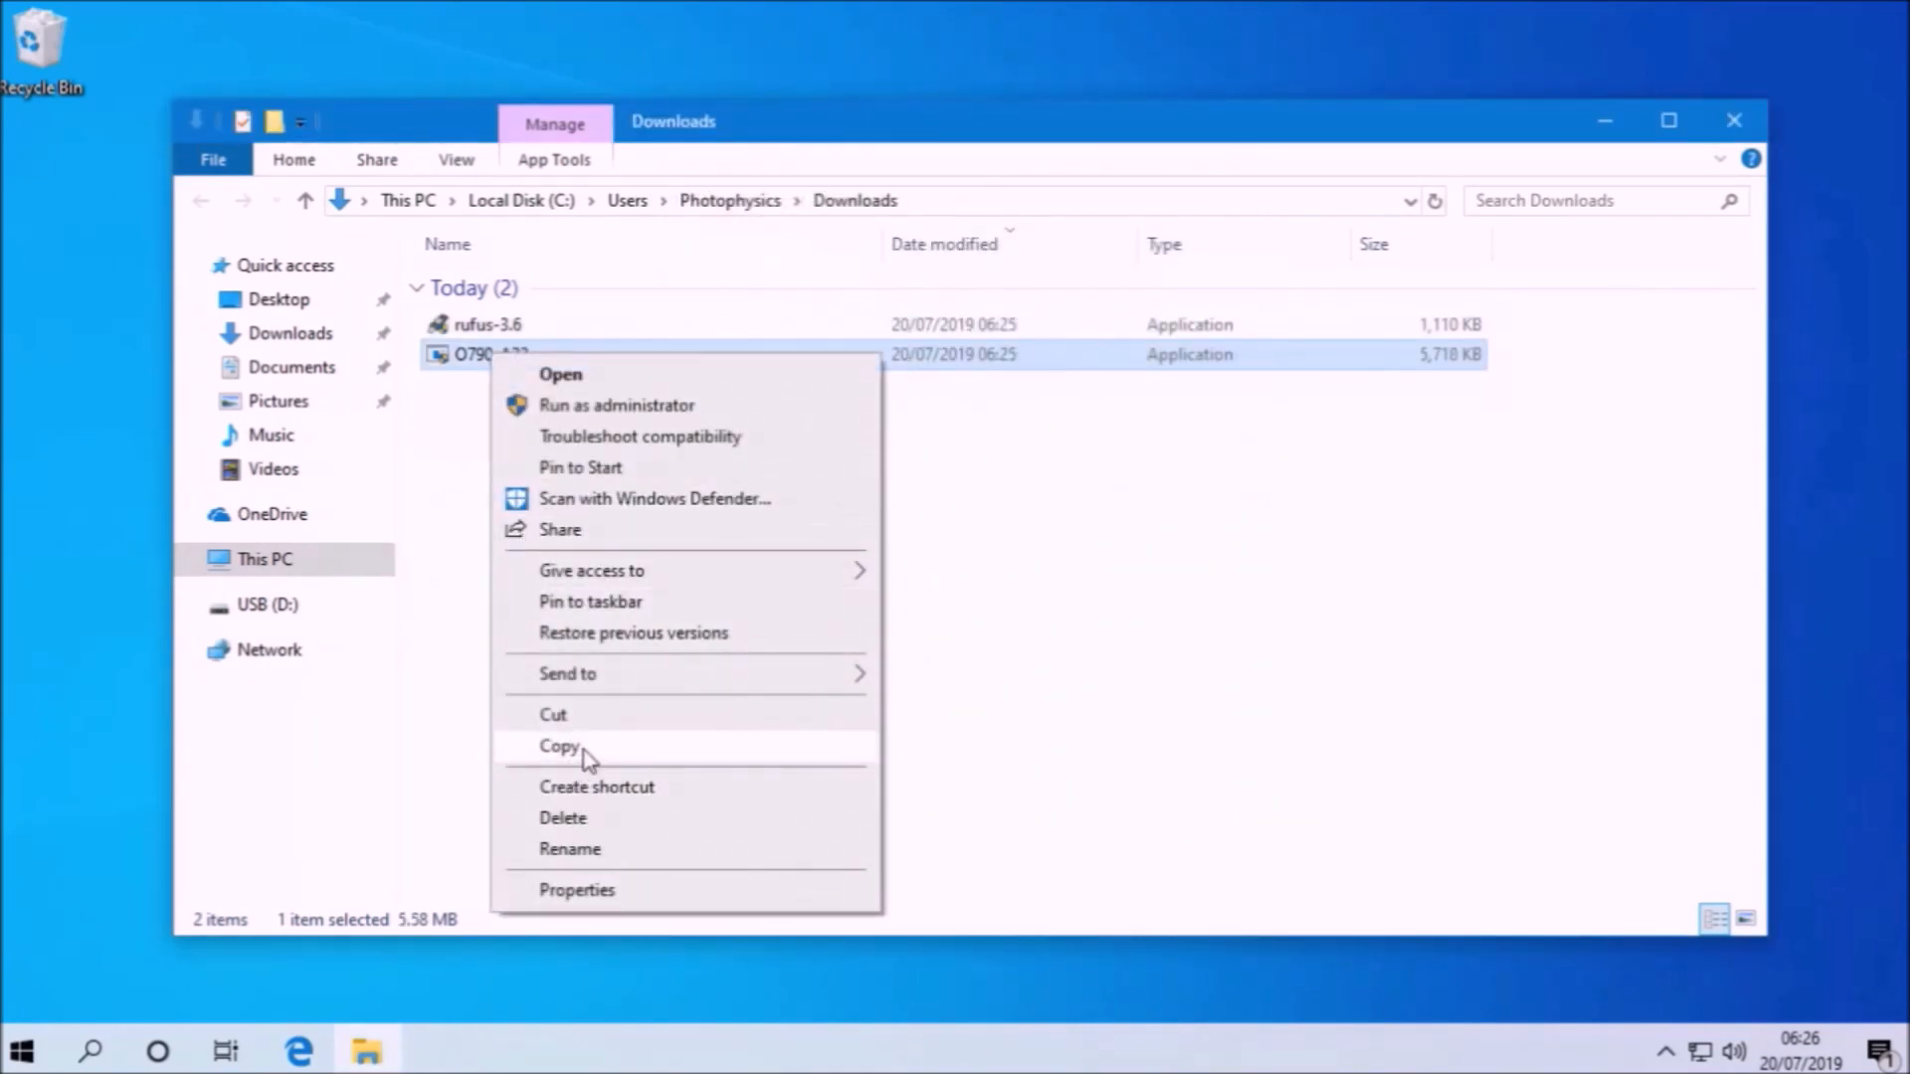
click(559, 746)
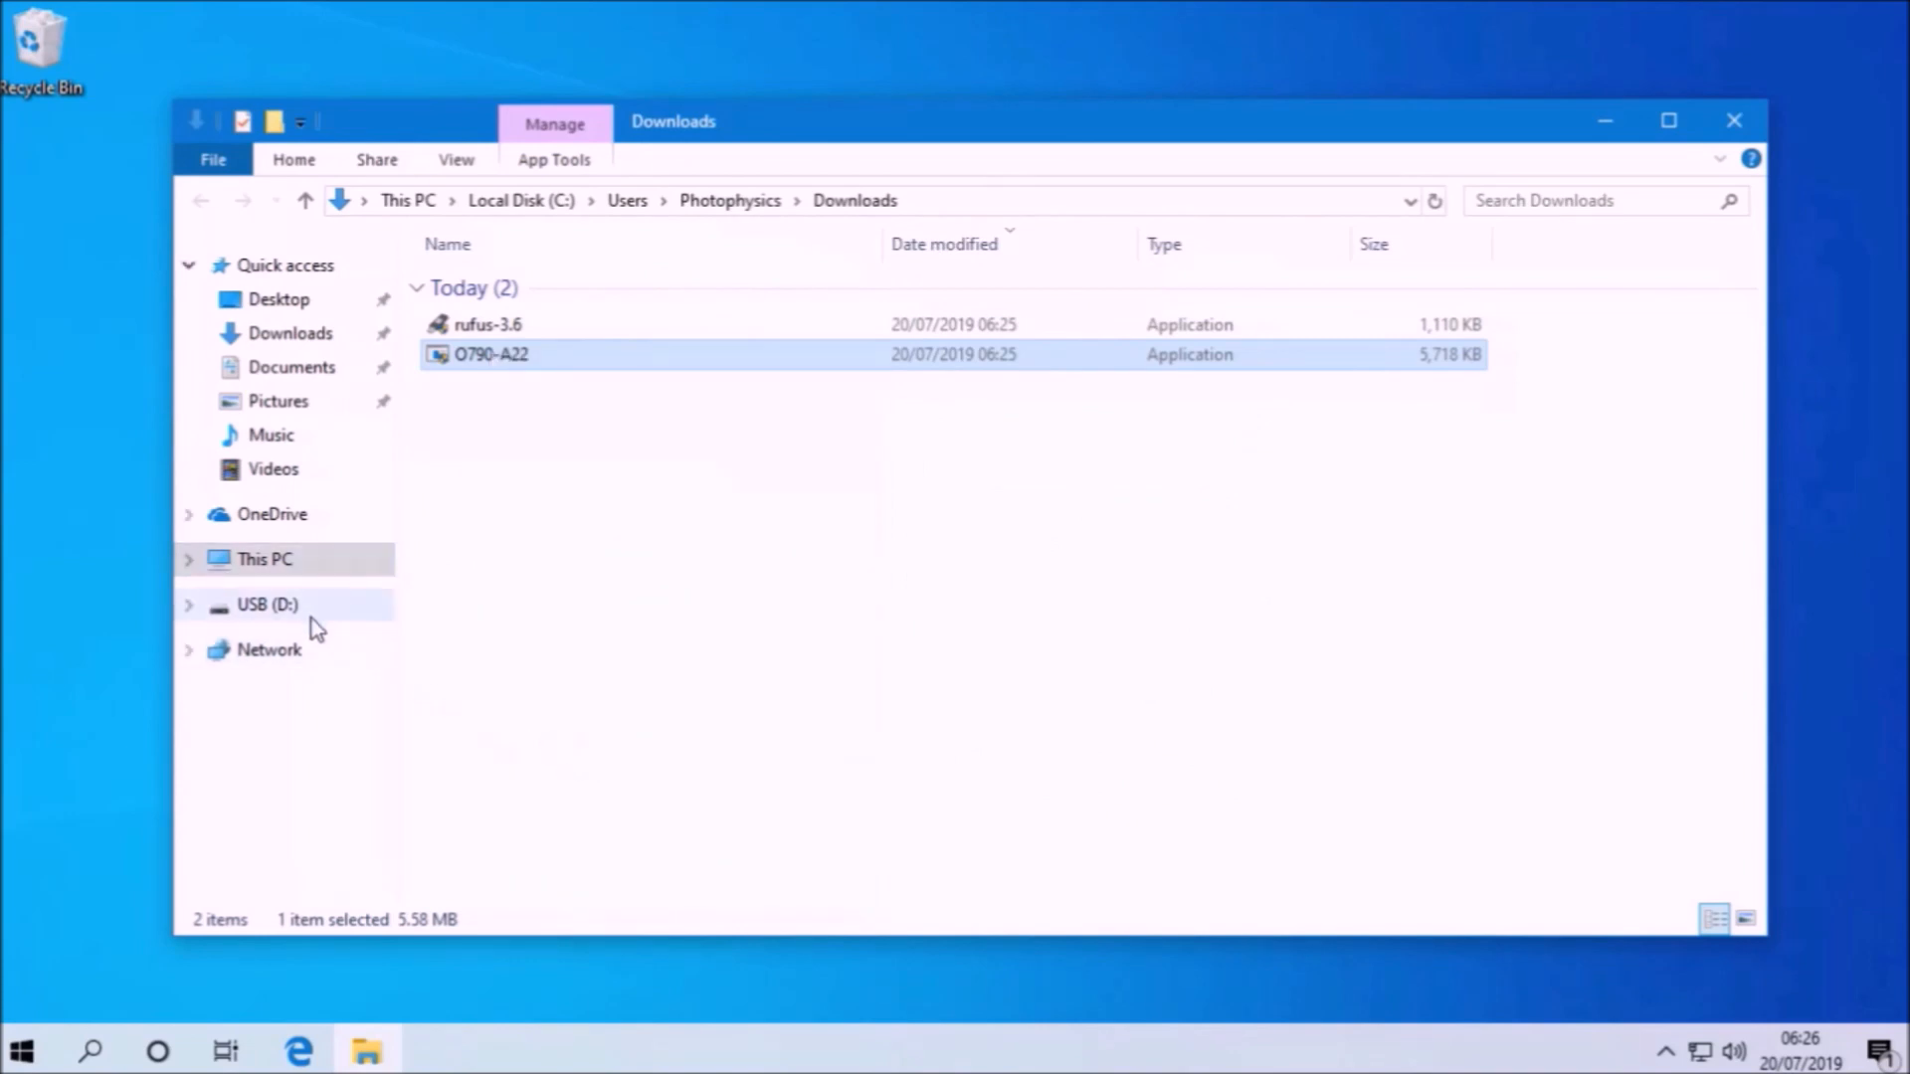
right_click(756, 730)
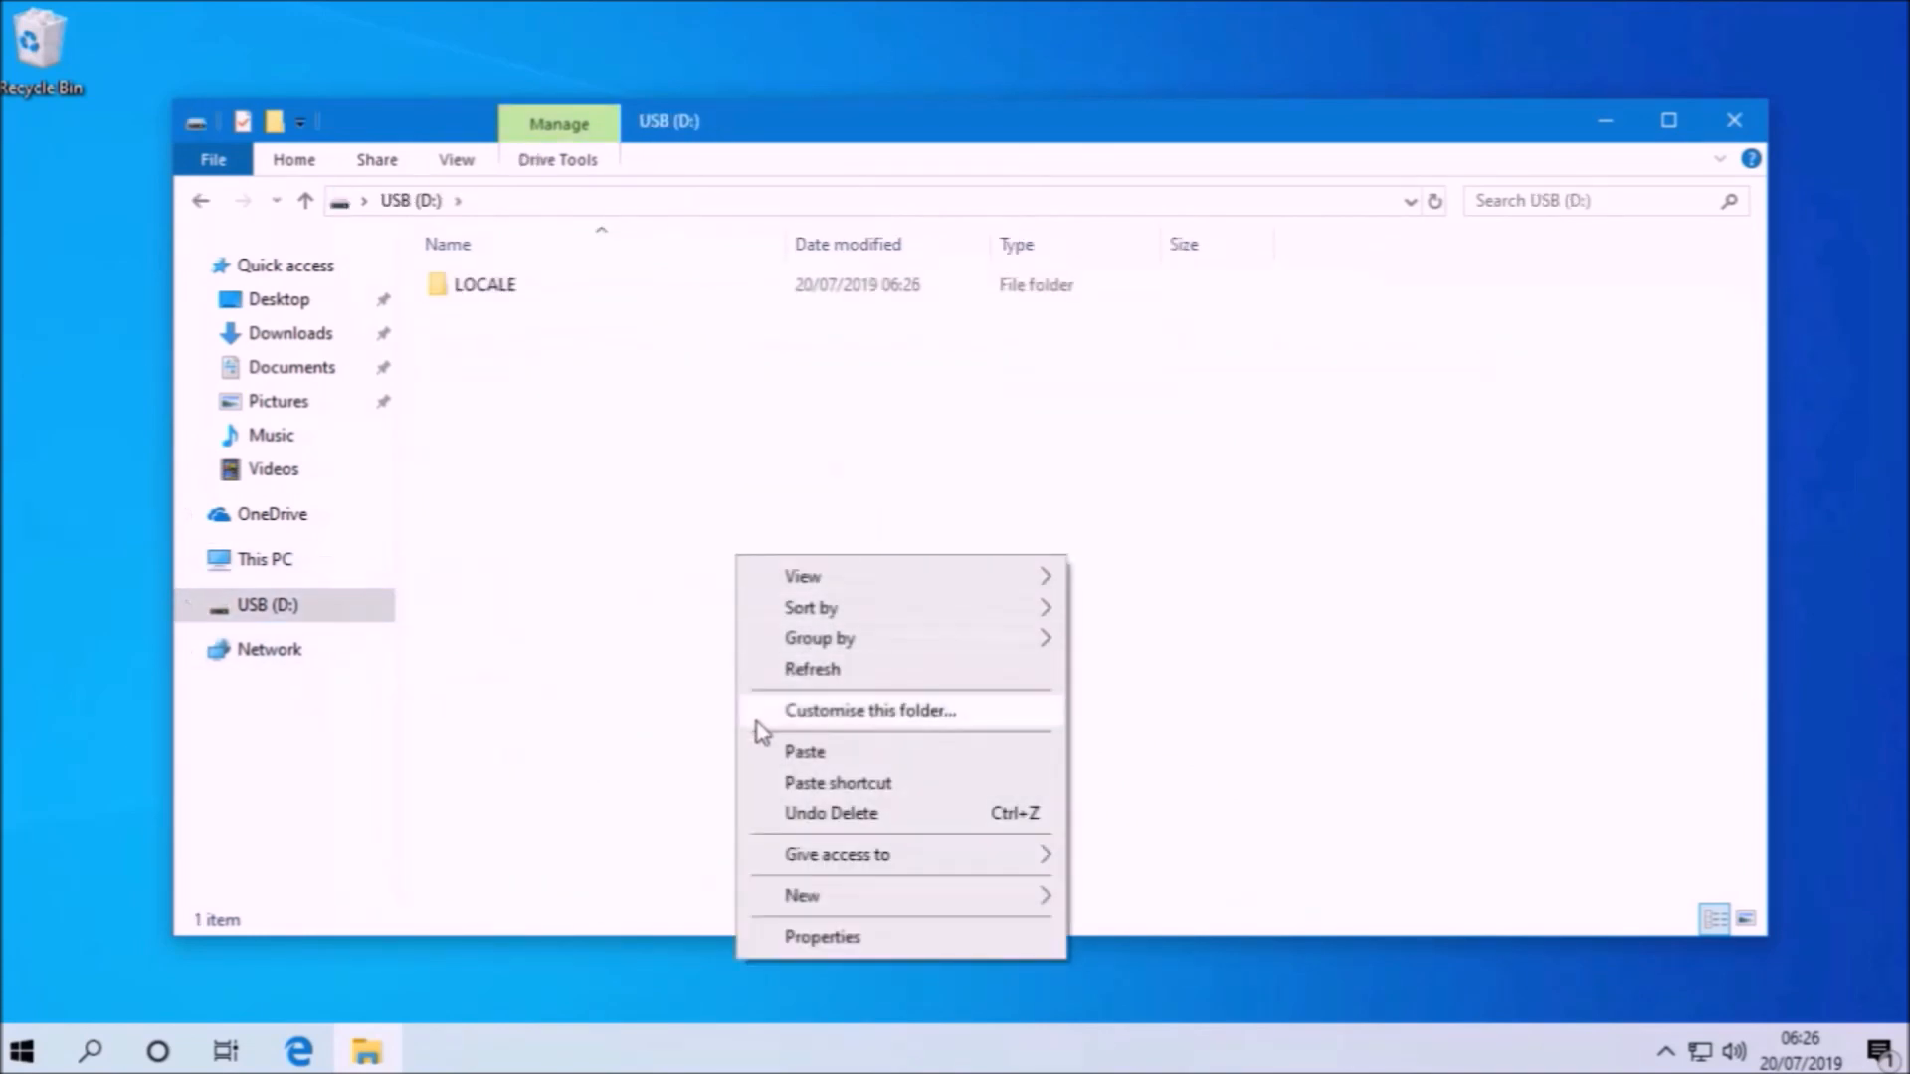
click(804, 750)
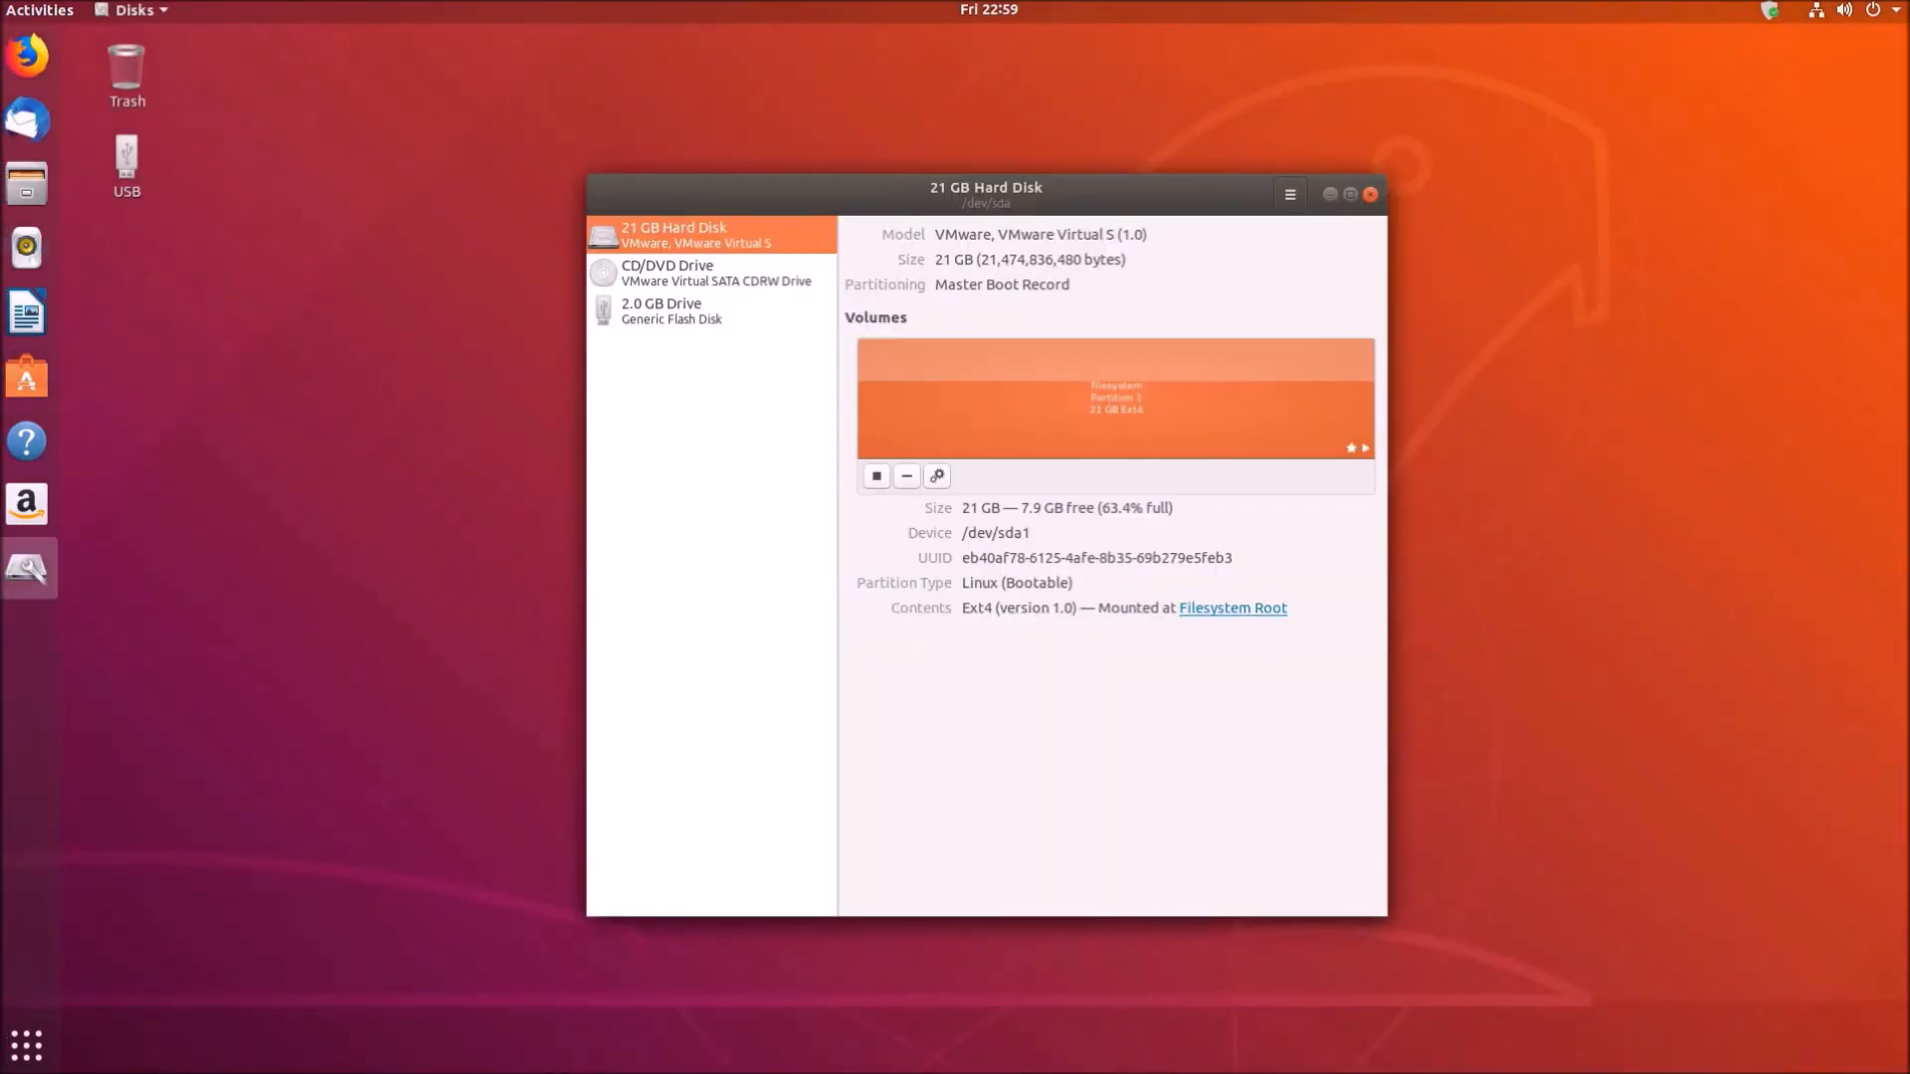
Format the 2.0 GB flash drive's volume as FAT with the name USB
click(683, 310)
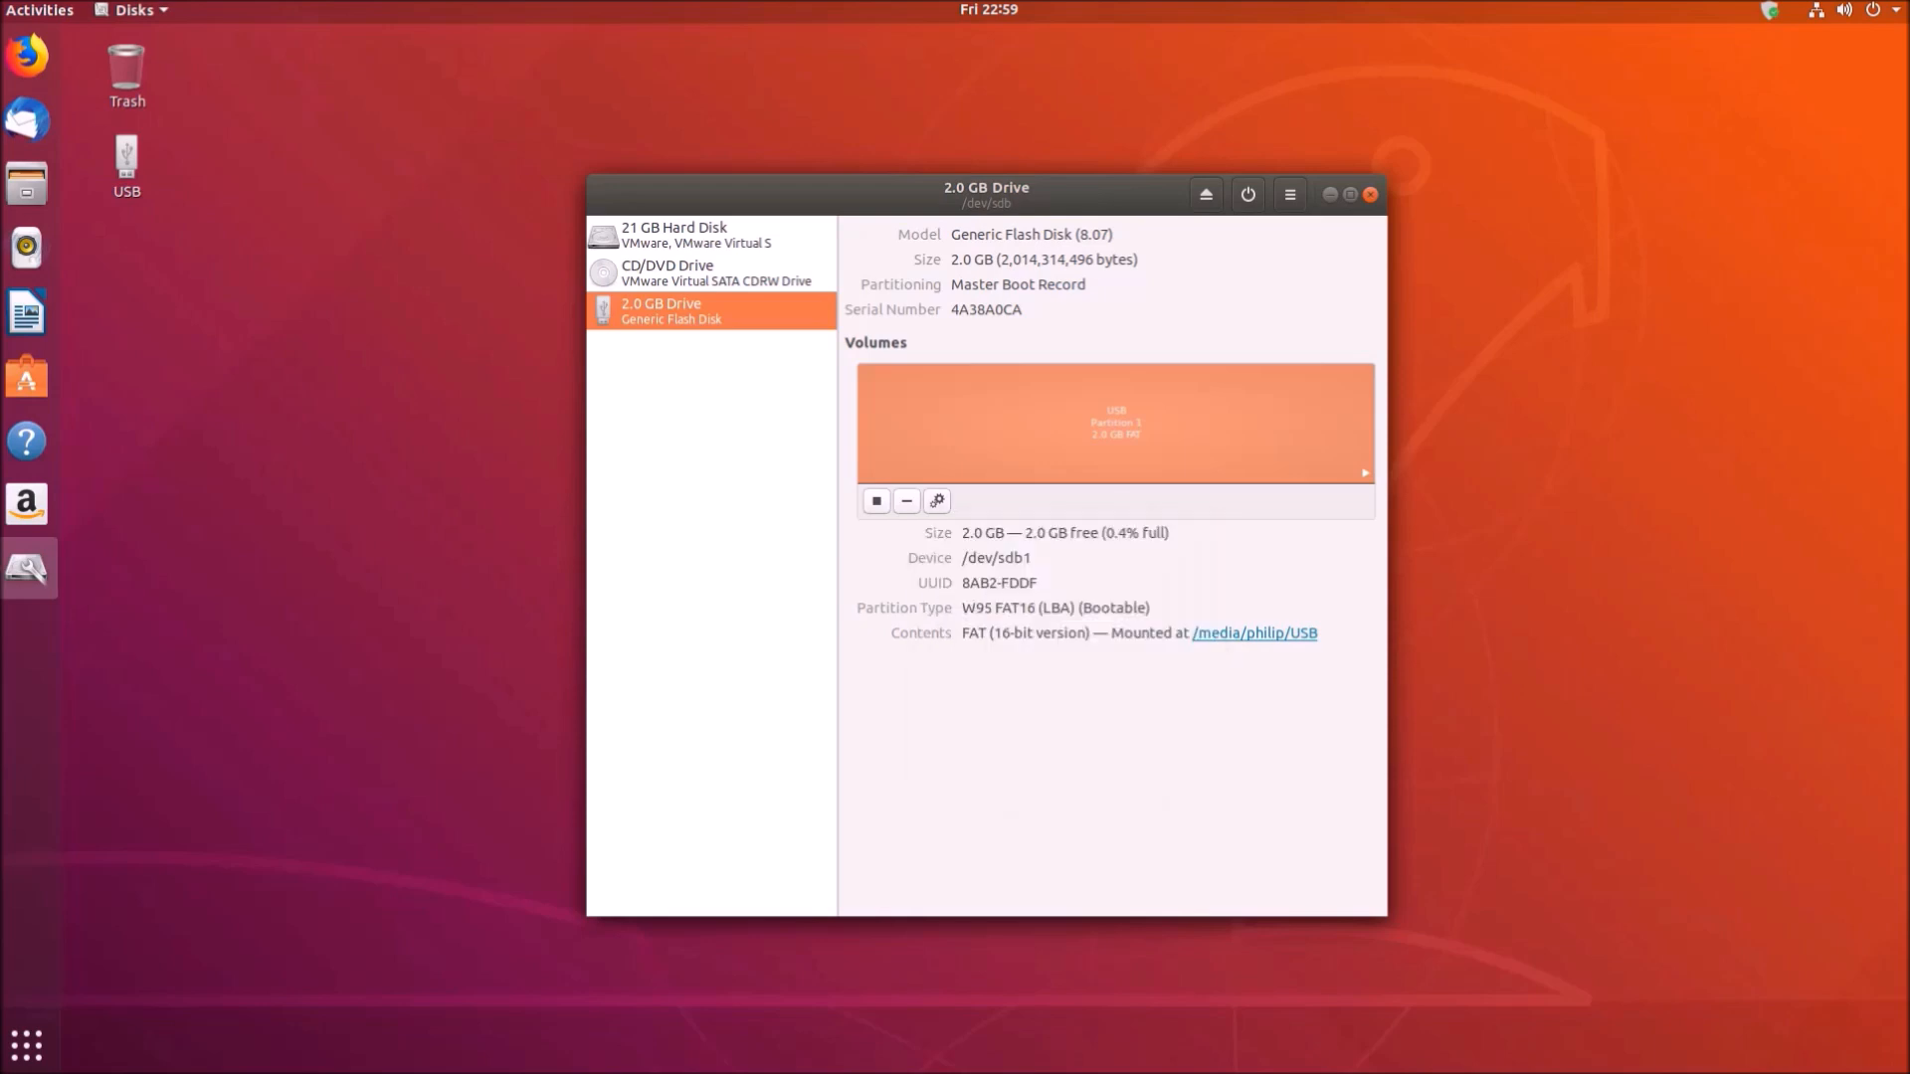
click(935, 501)
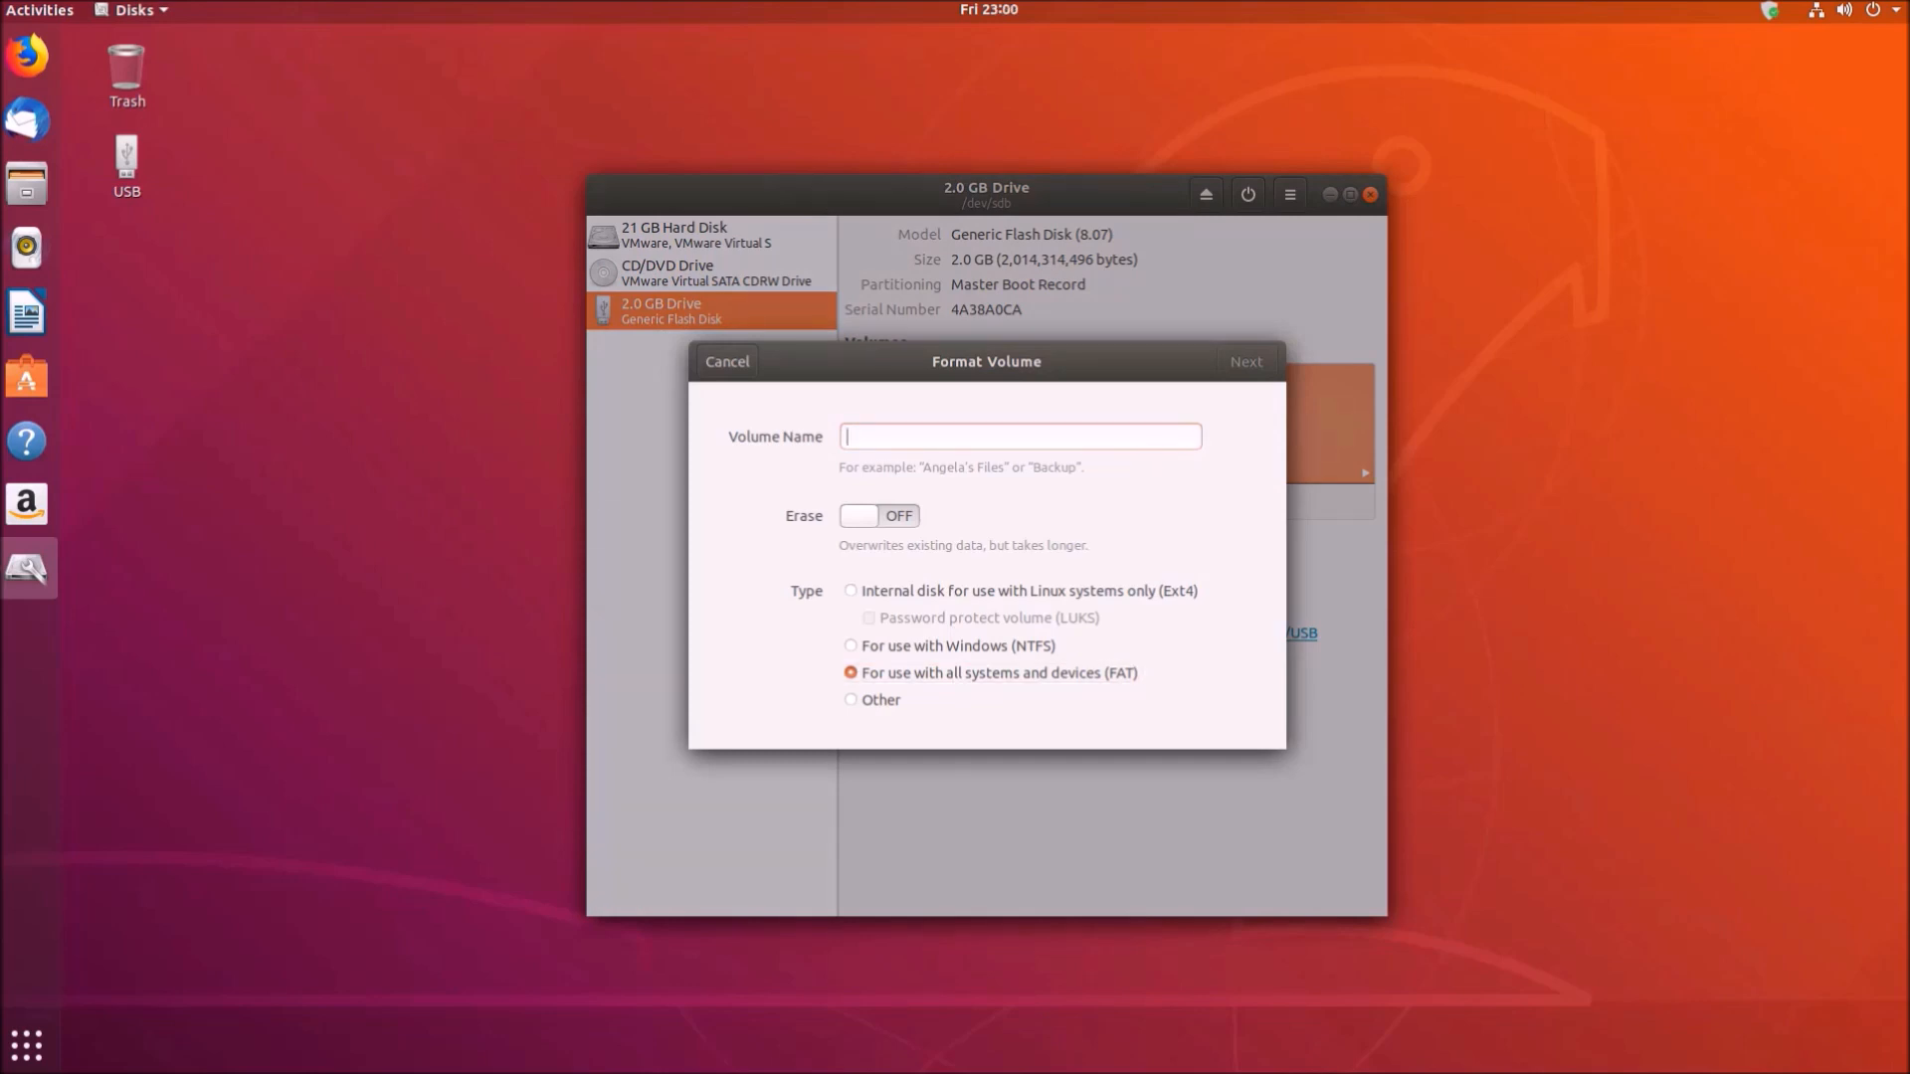
text(USB)
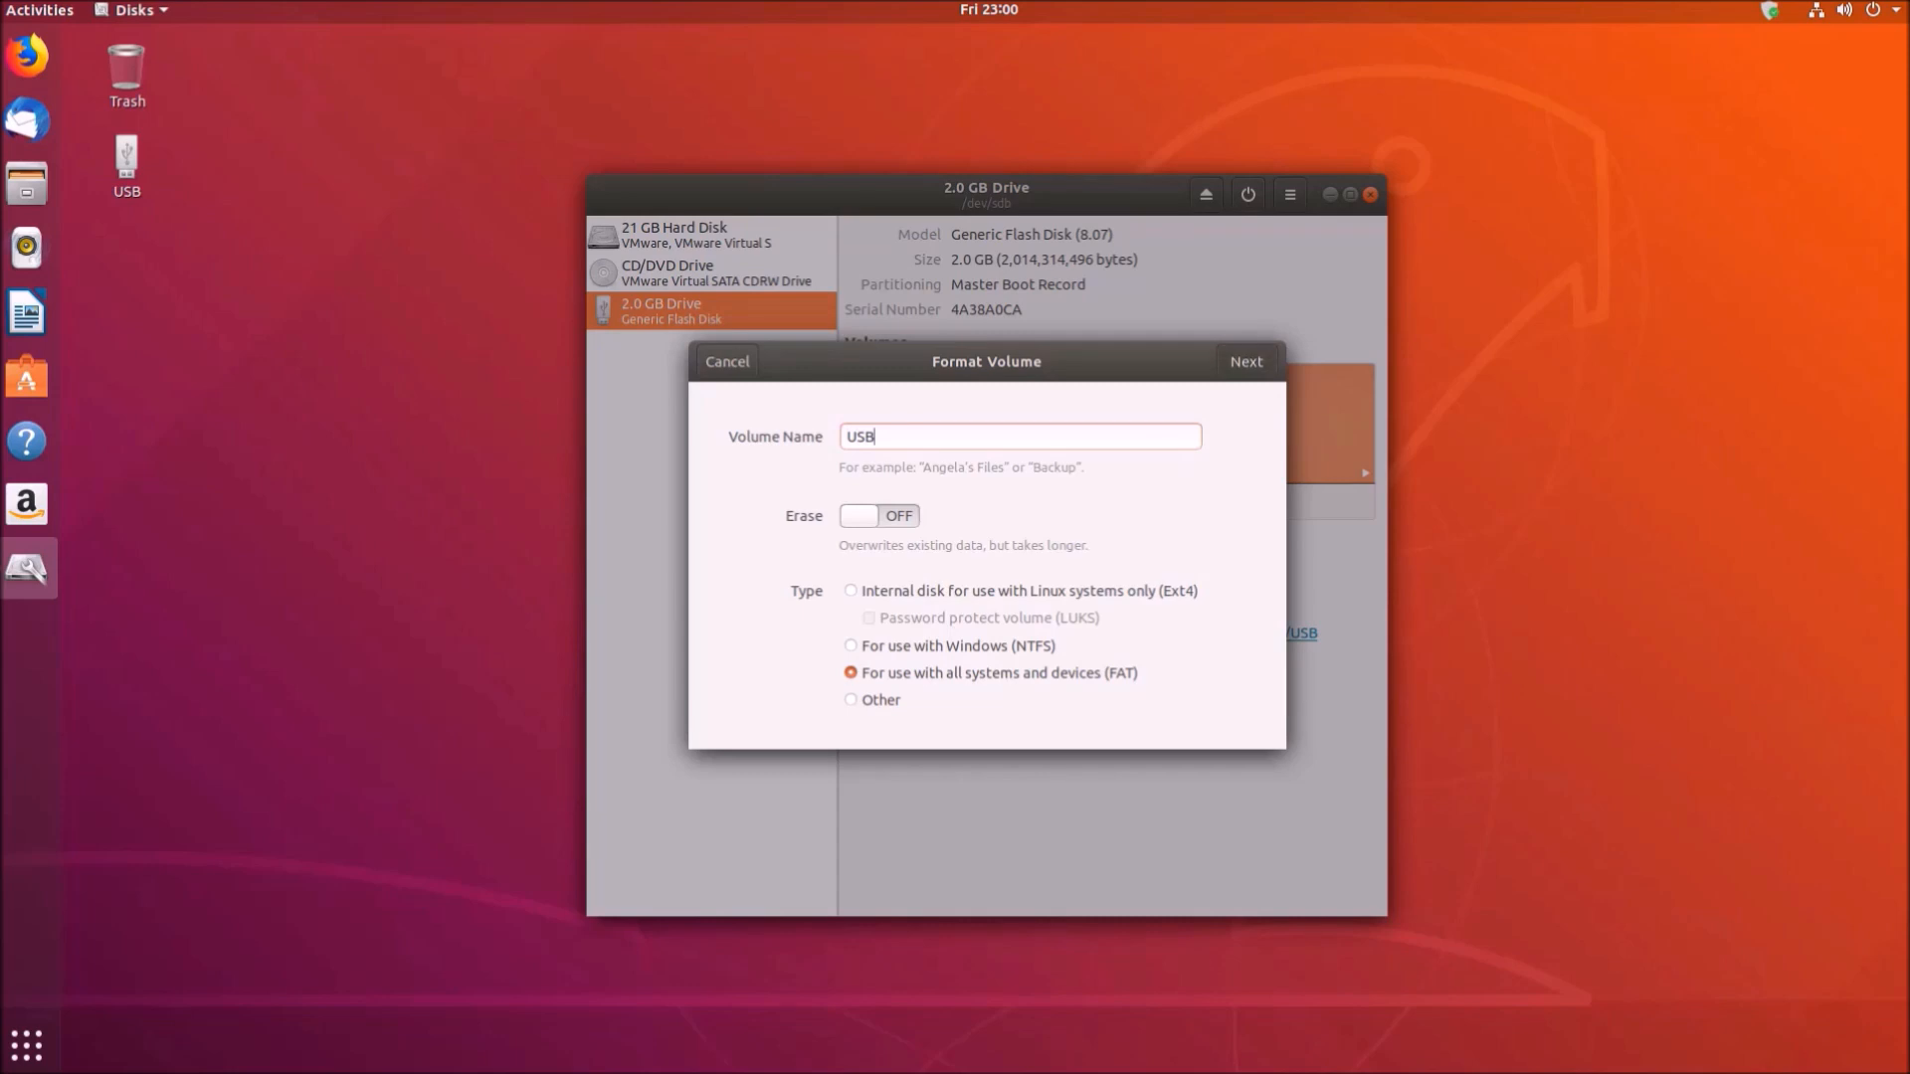
click(1245, 360)
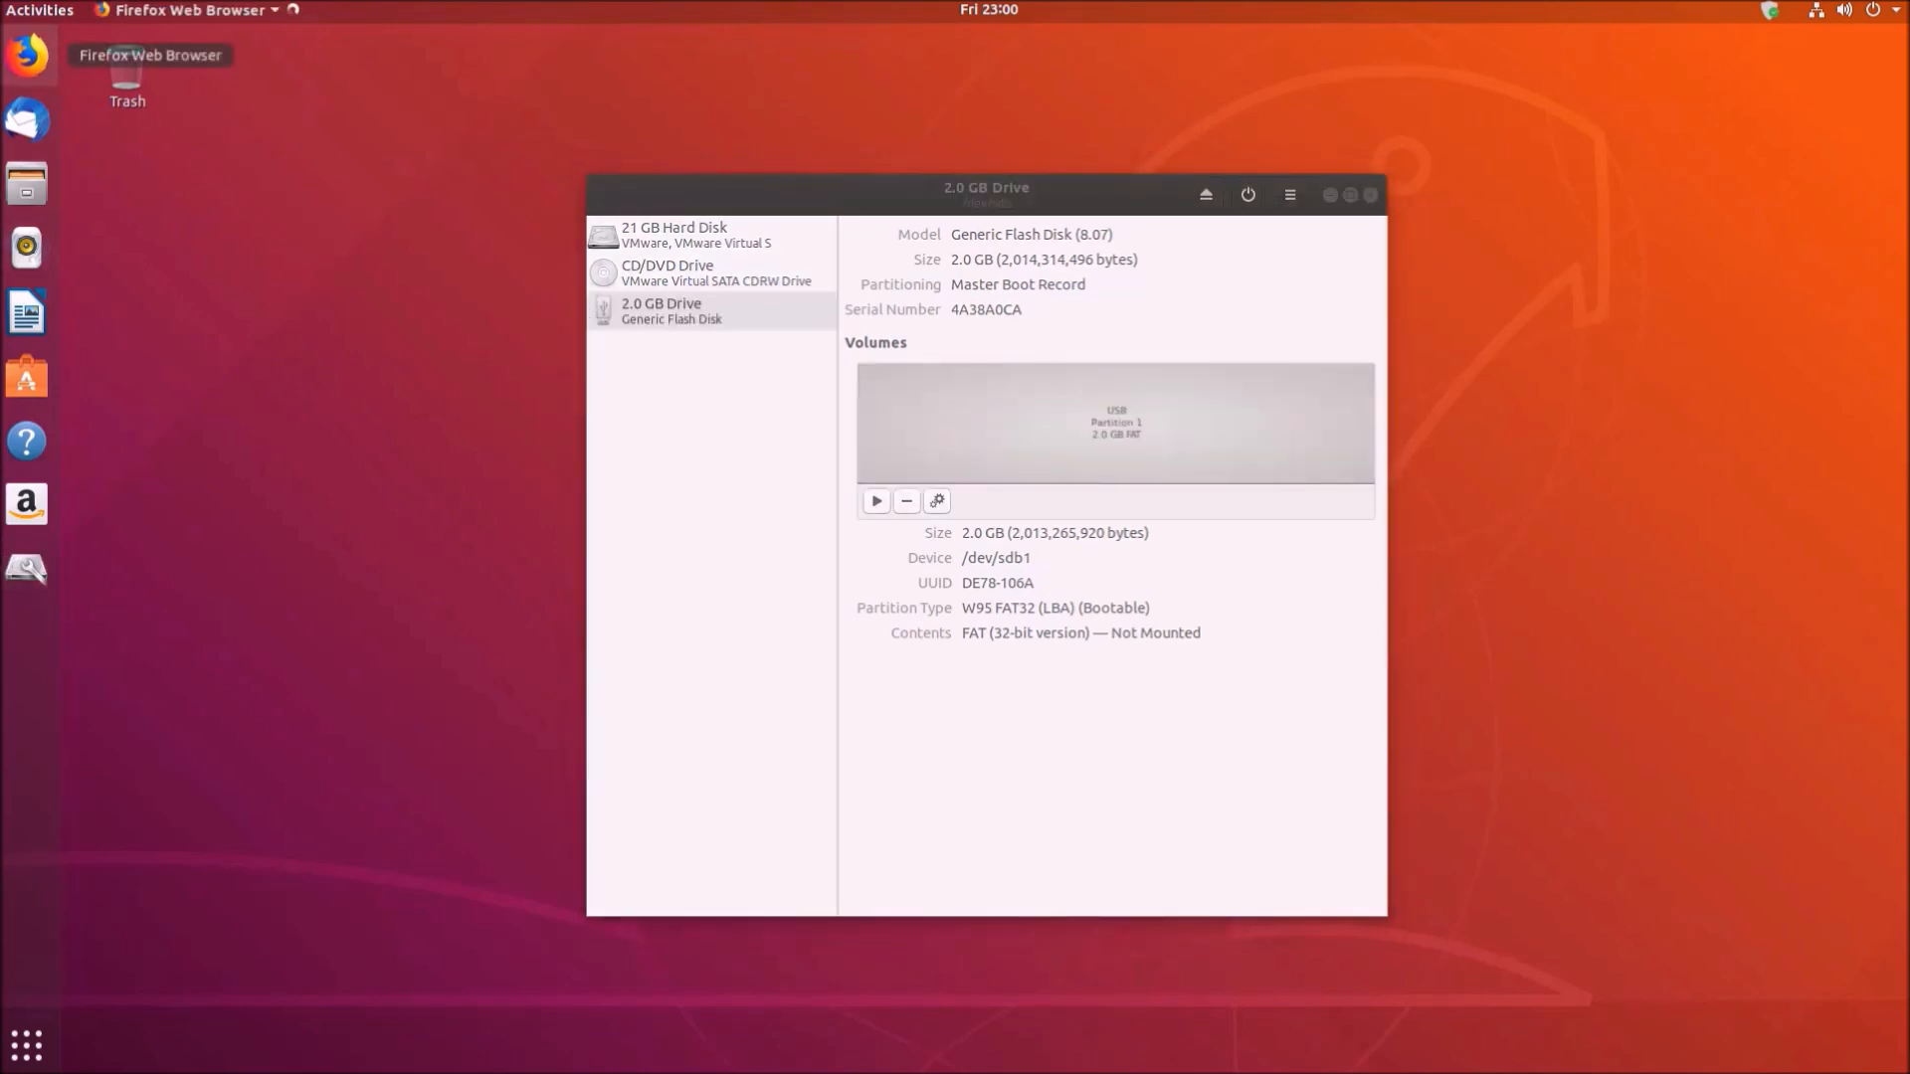
Search for unetbootin in Firefox and reach the UNetbootin Linux downloads page
click(26, 58)
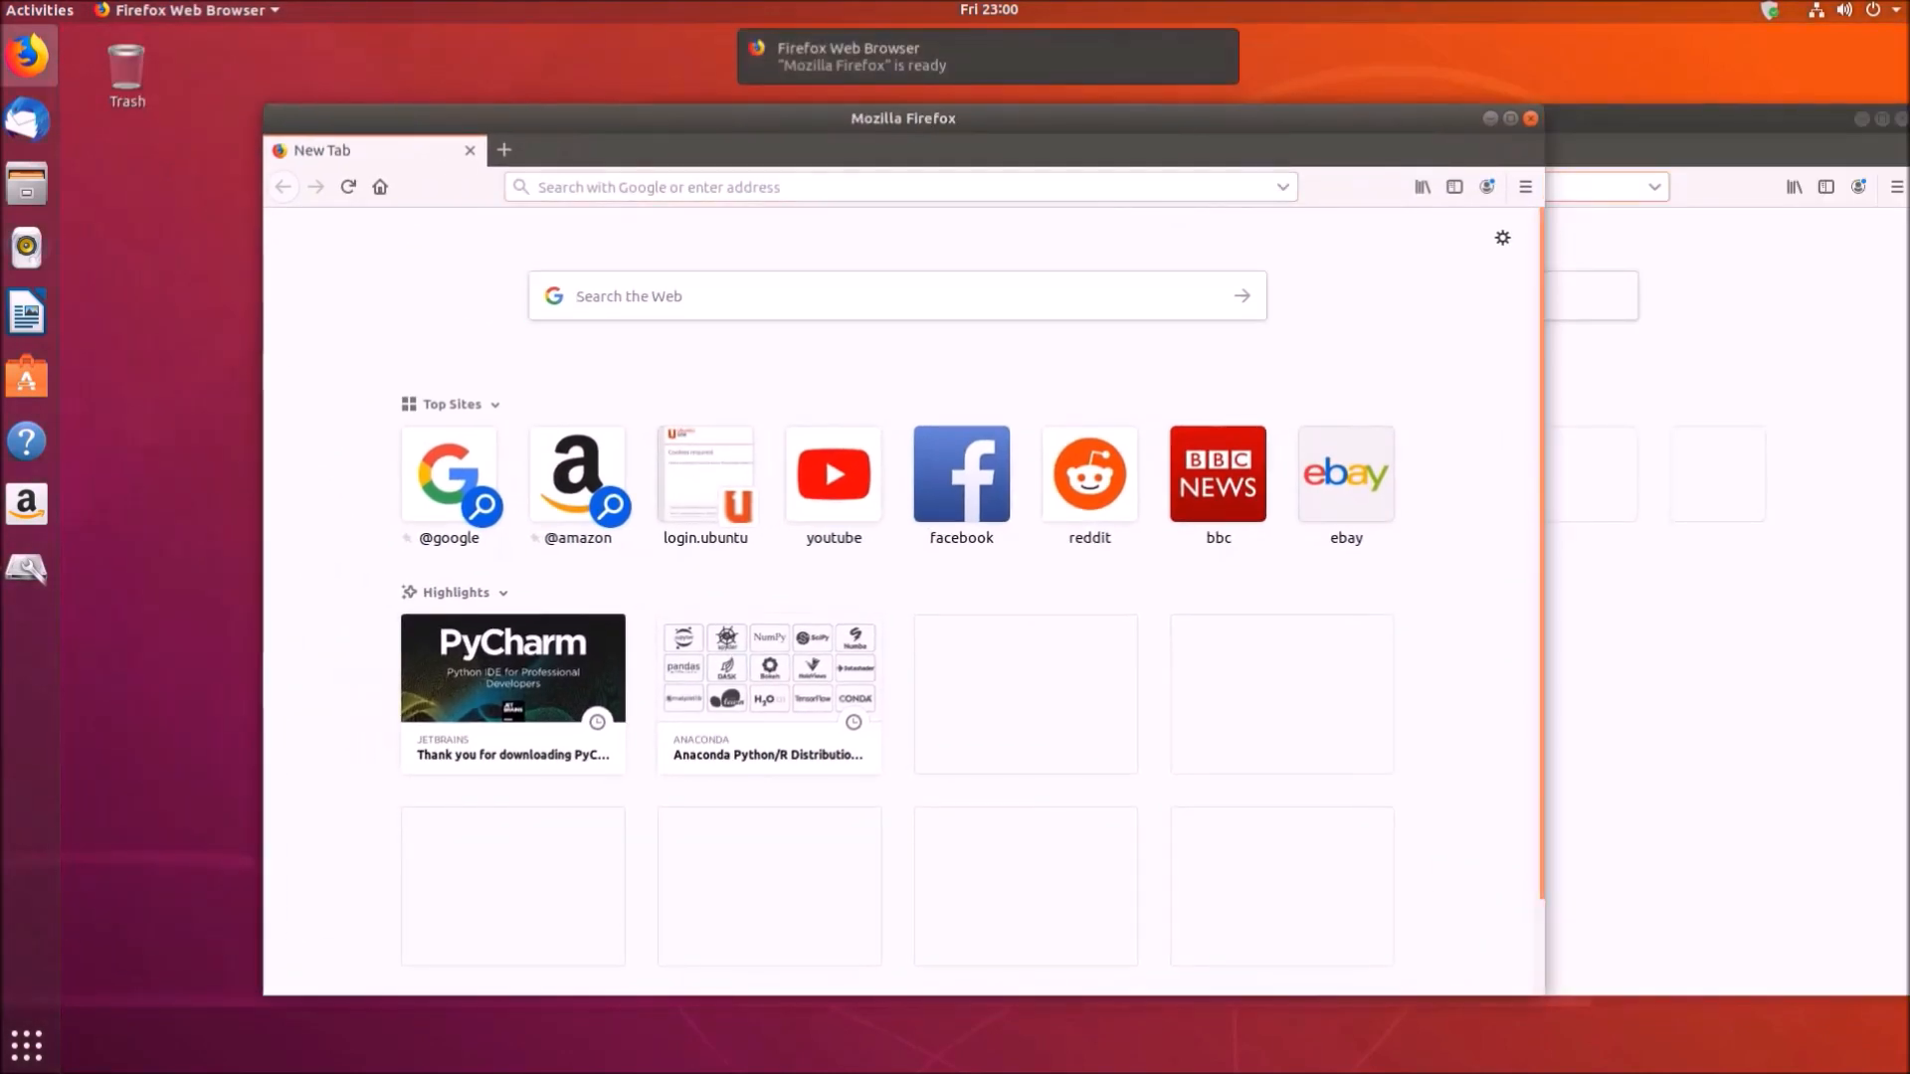
text(unetbootin&ie=utf-8&oe=utf)
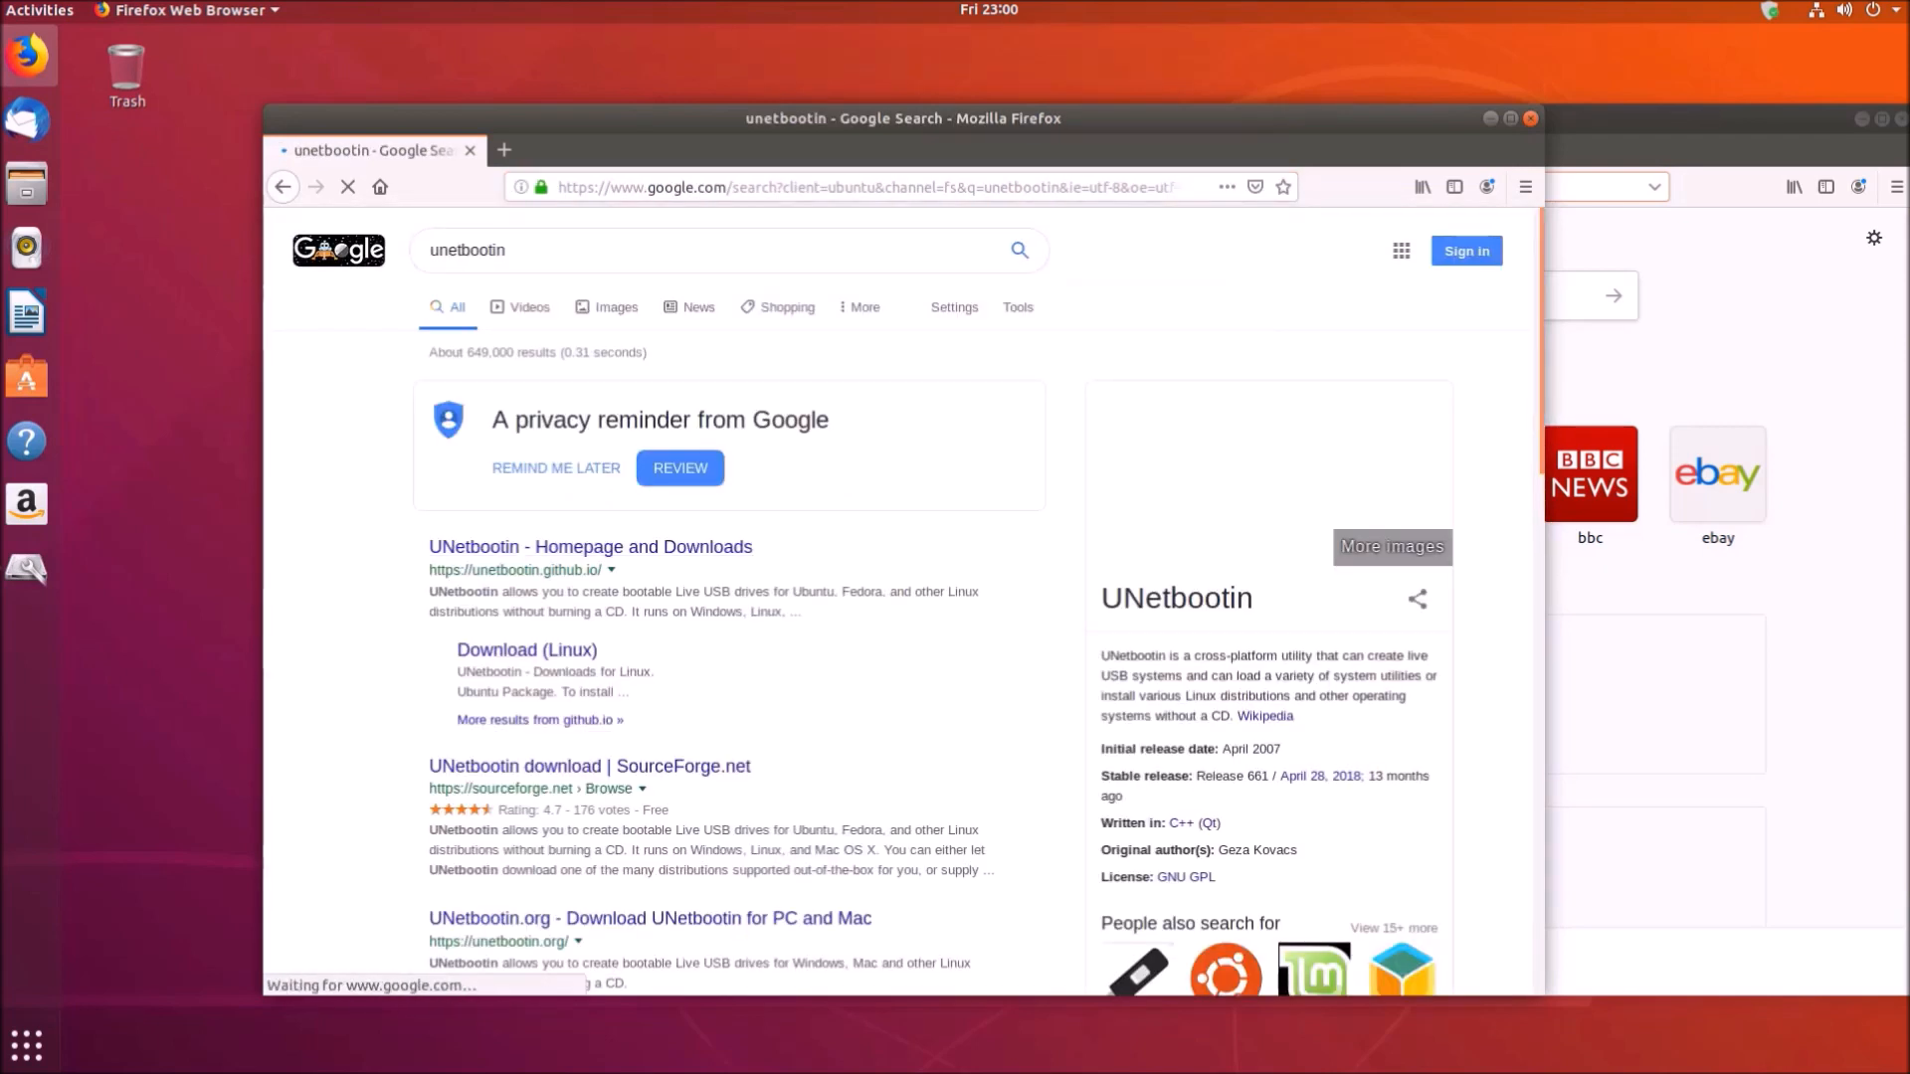
click(589, 545)
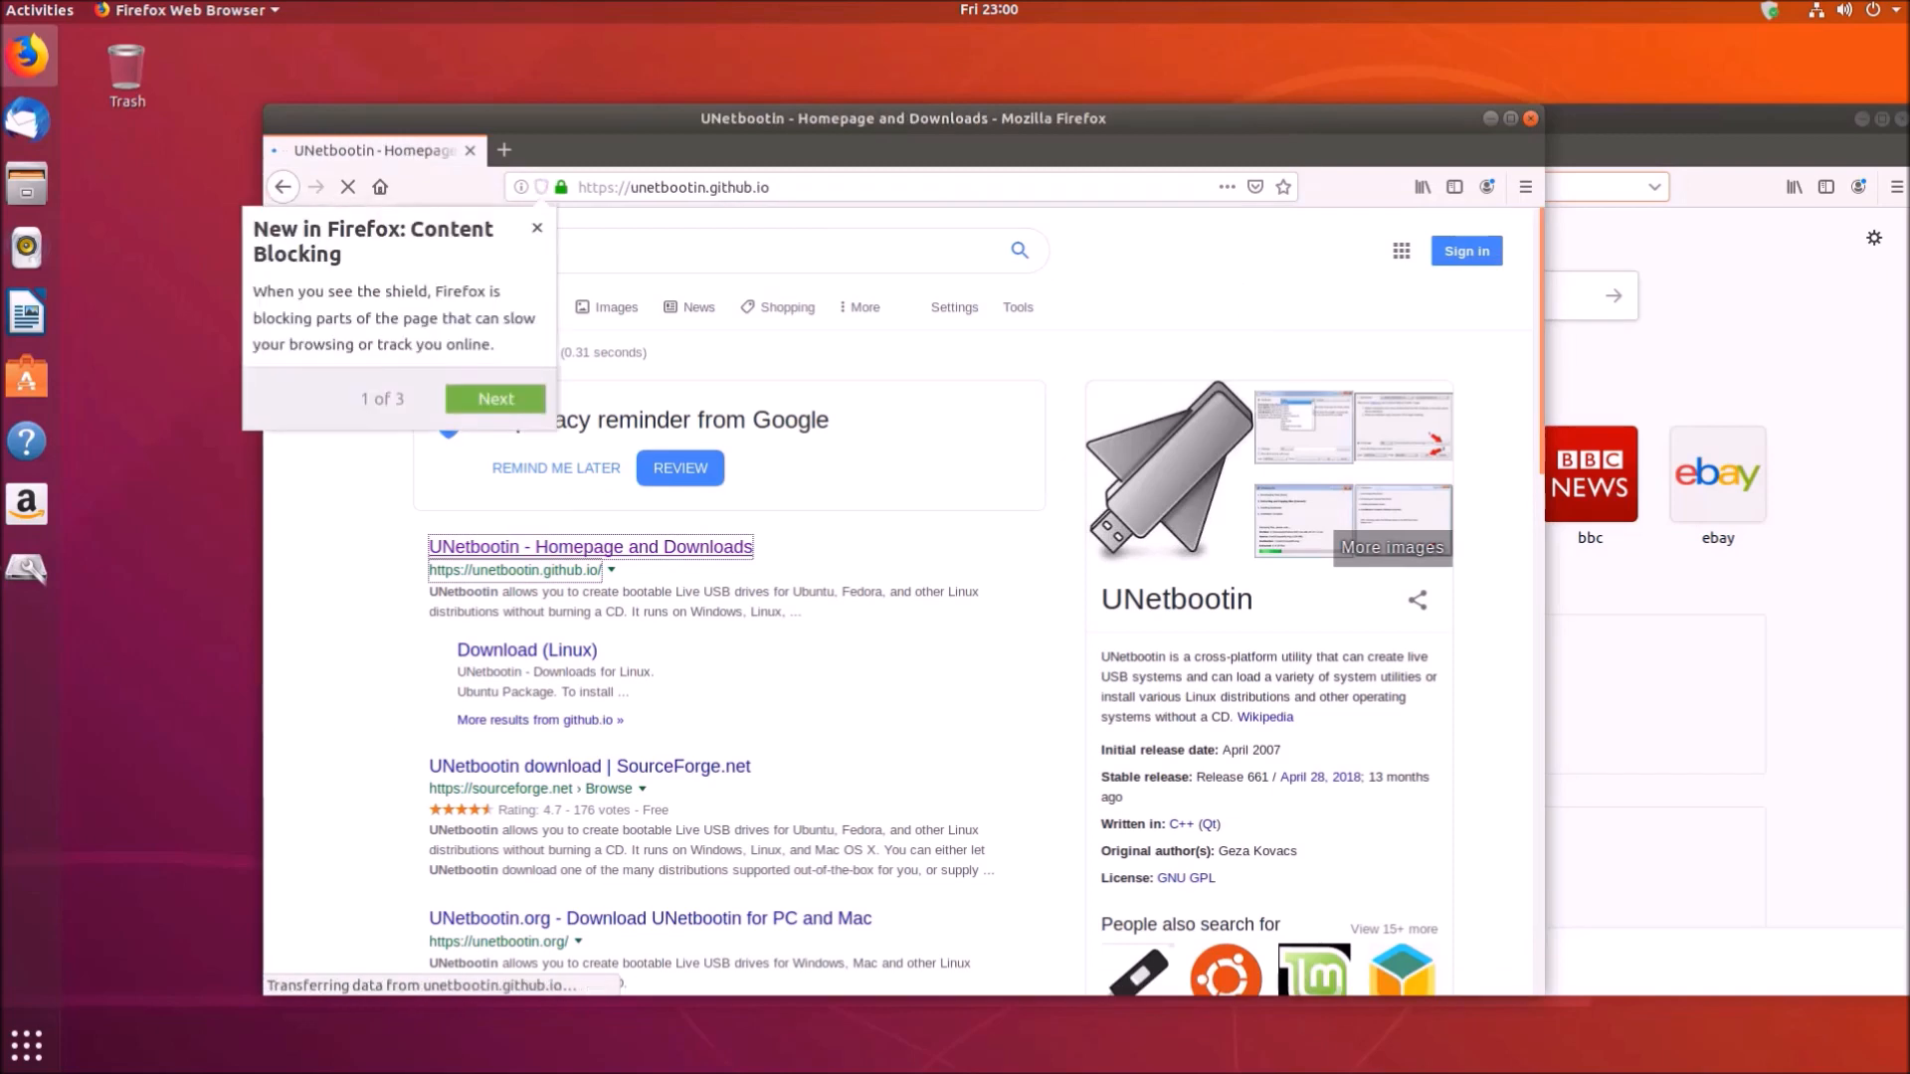
click(525, 649)
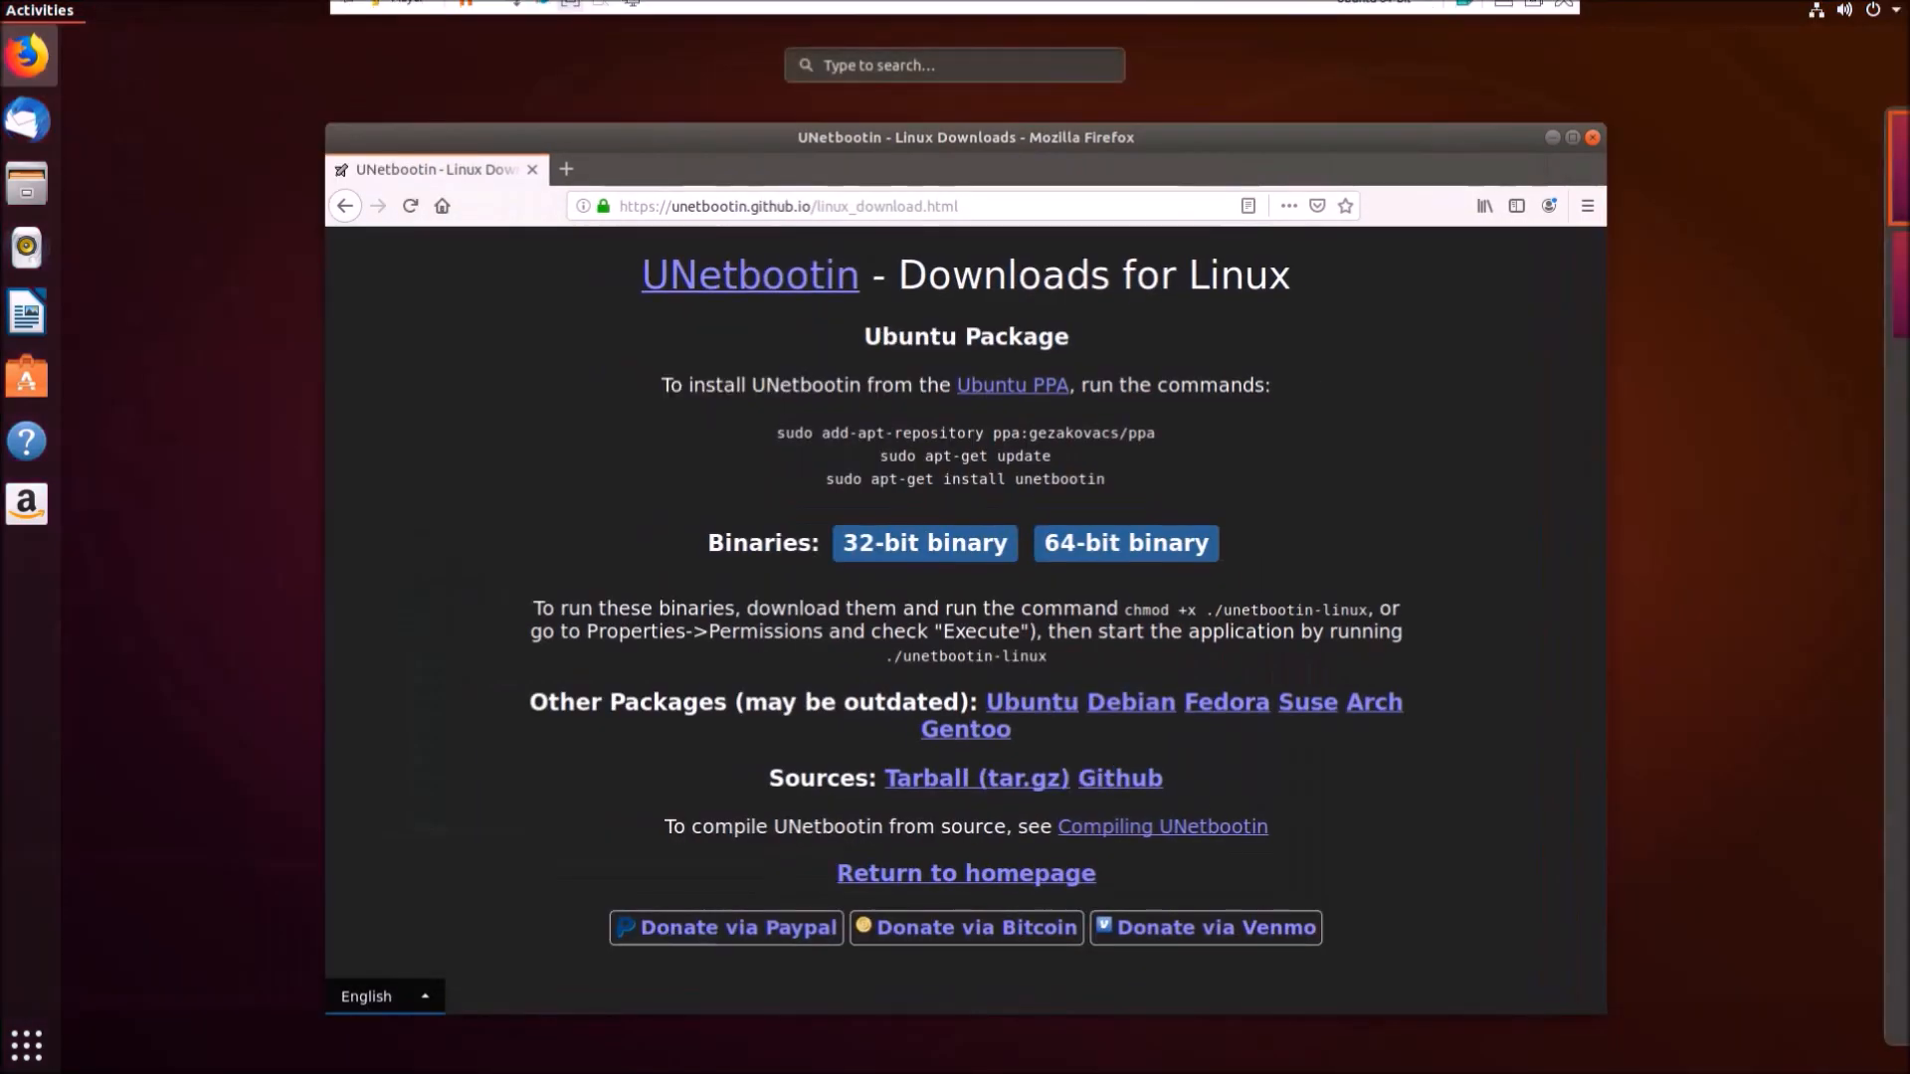
text(te)
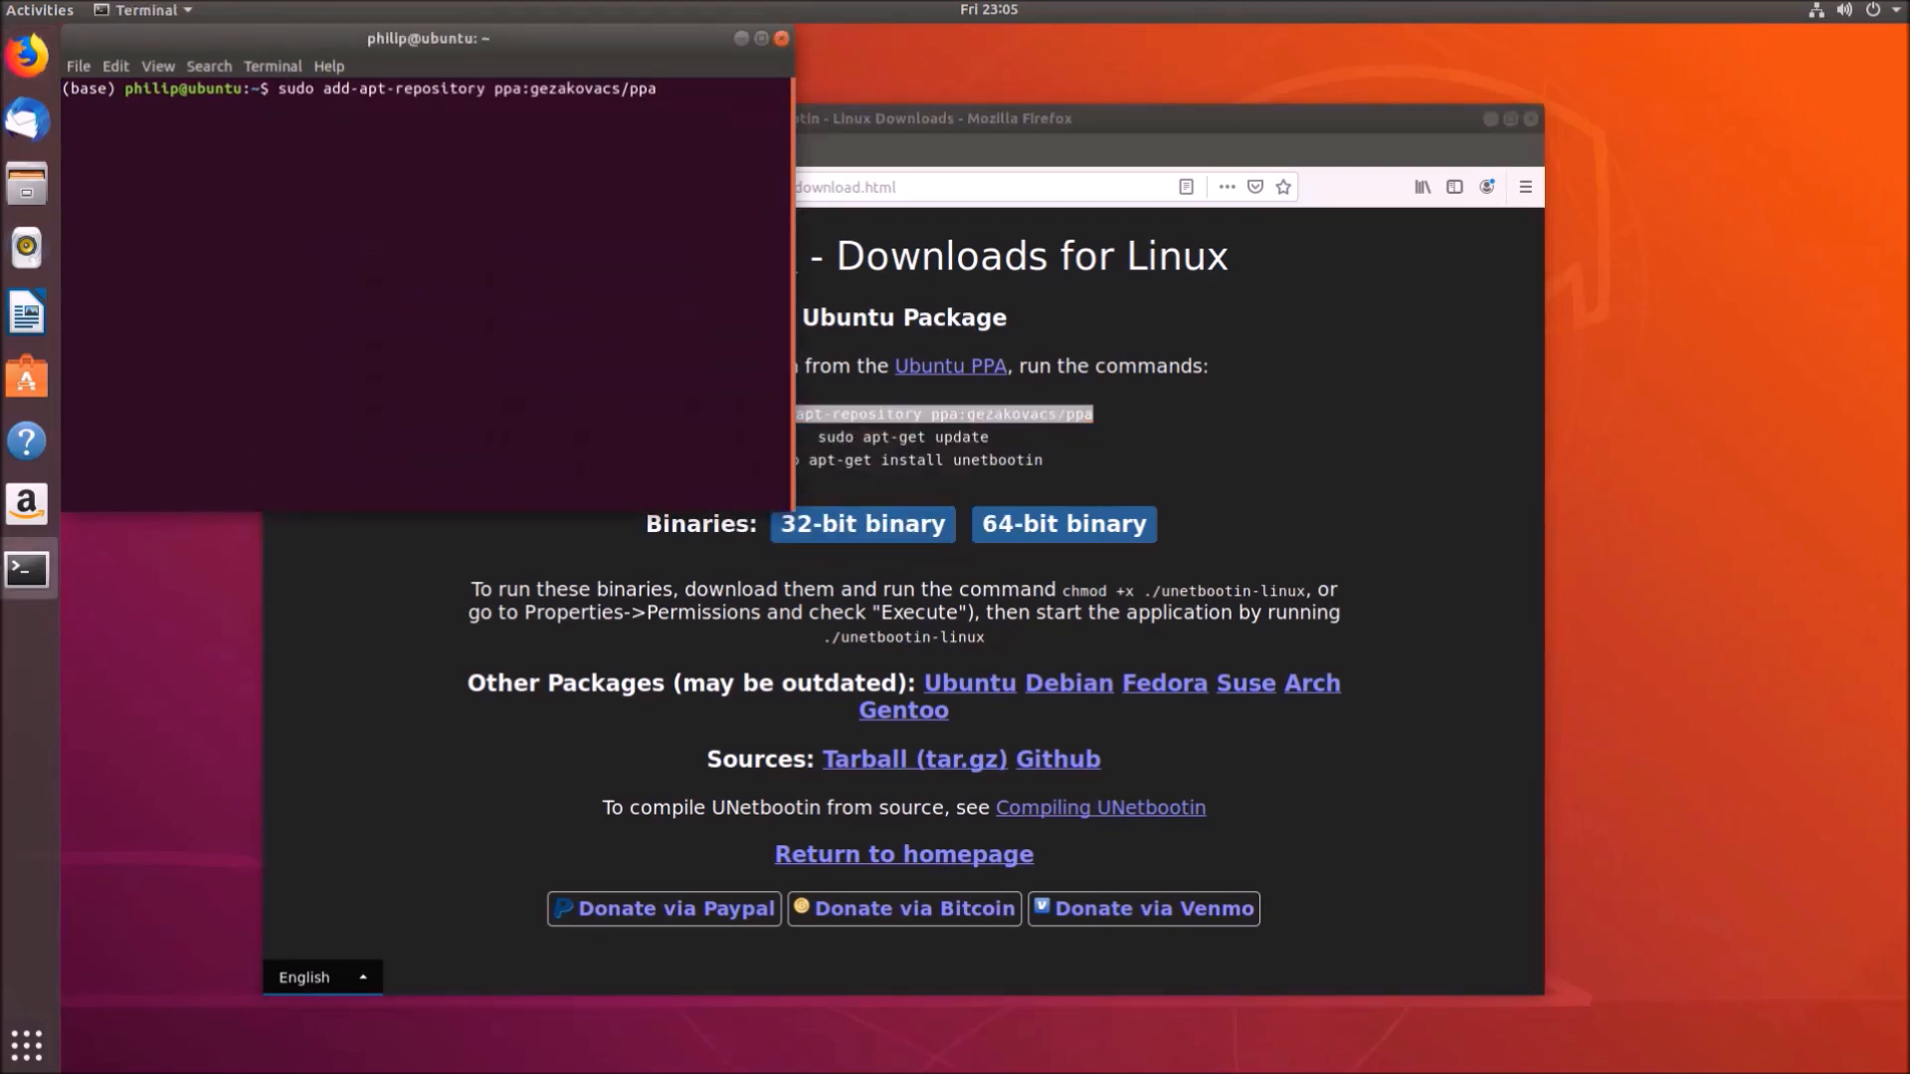
Add the ppa:gezakovacs/ppa package source and refresh the package lists with apt-get update
key(Return)
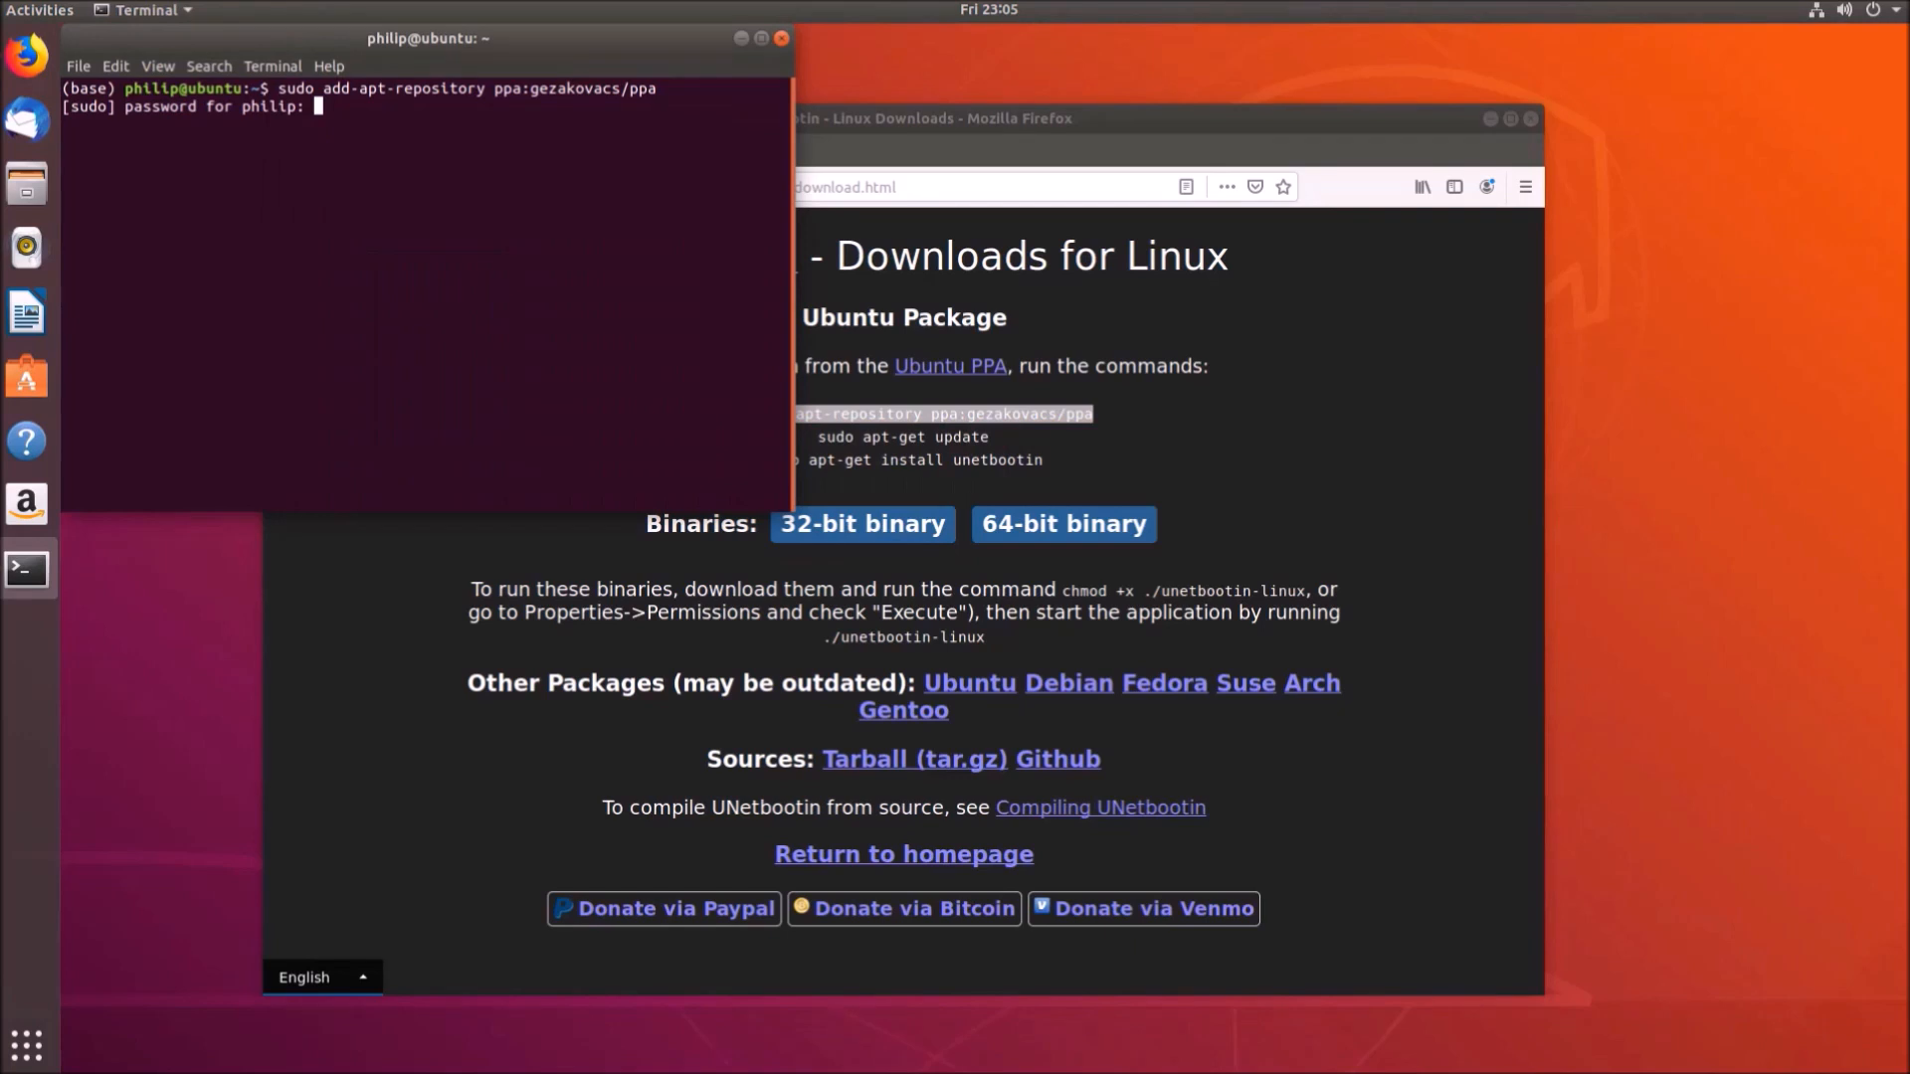
key(Return)
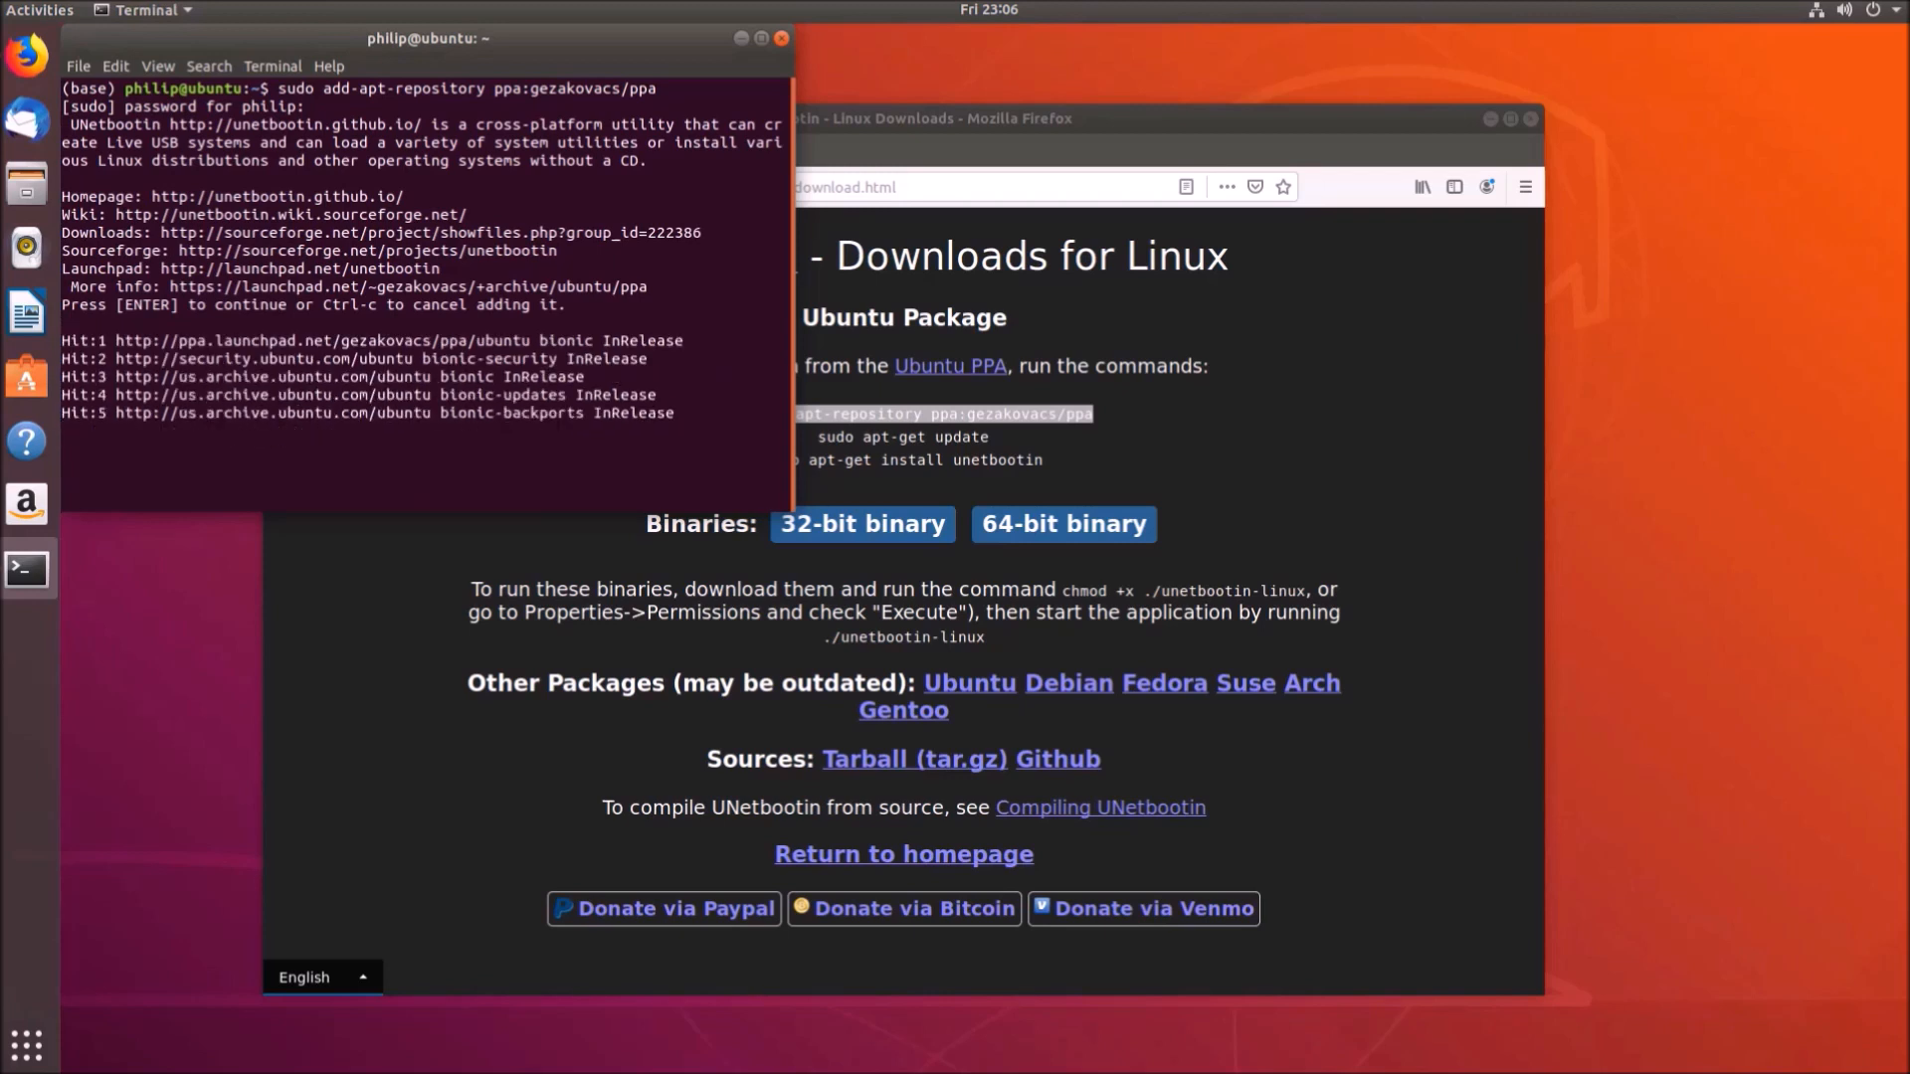
key(Return)
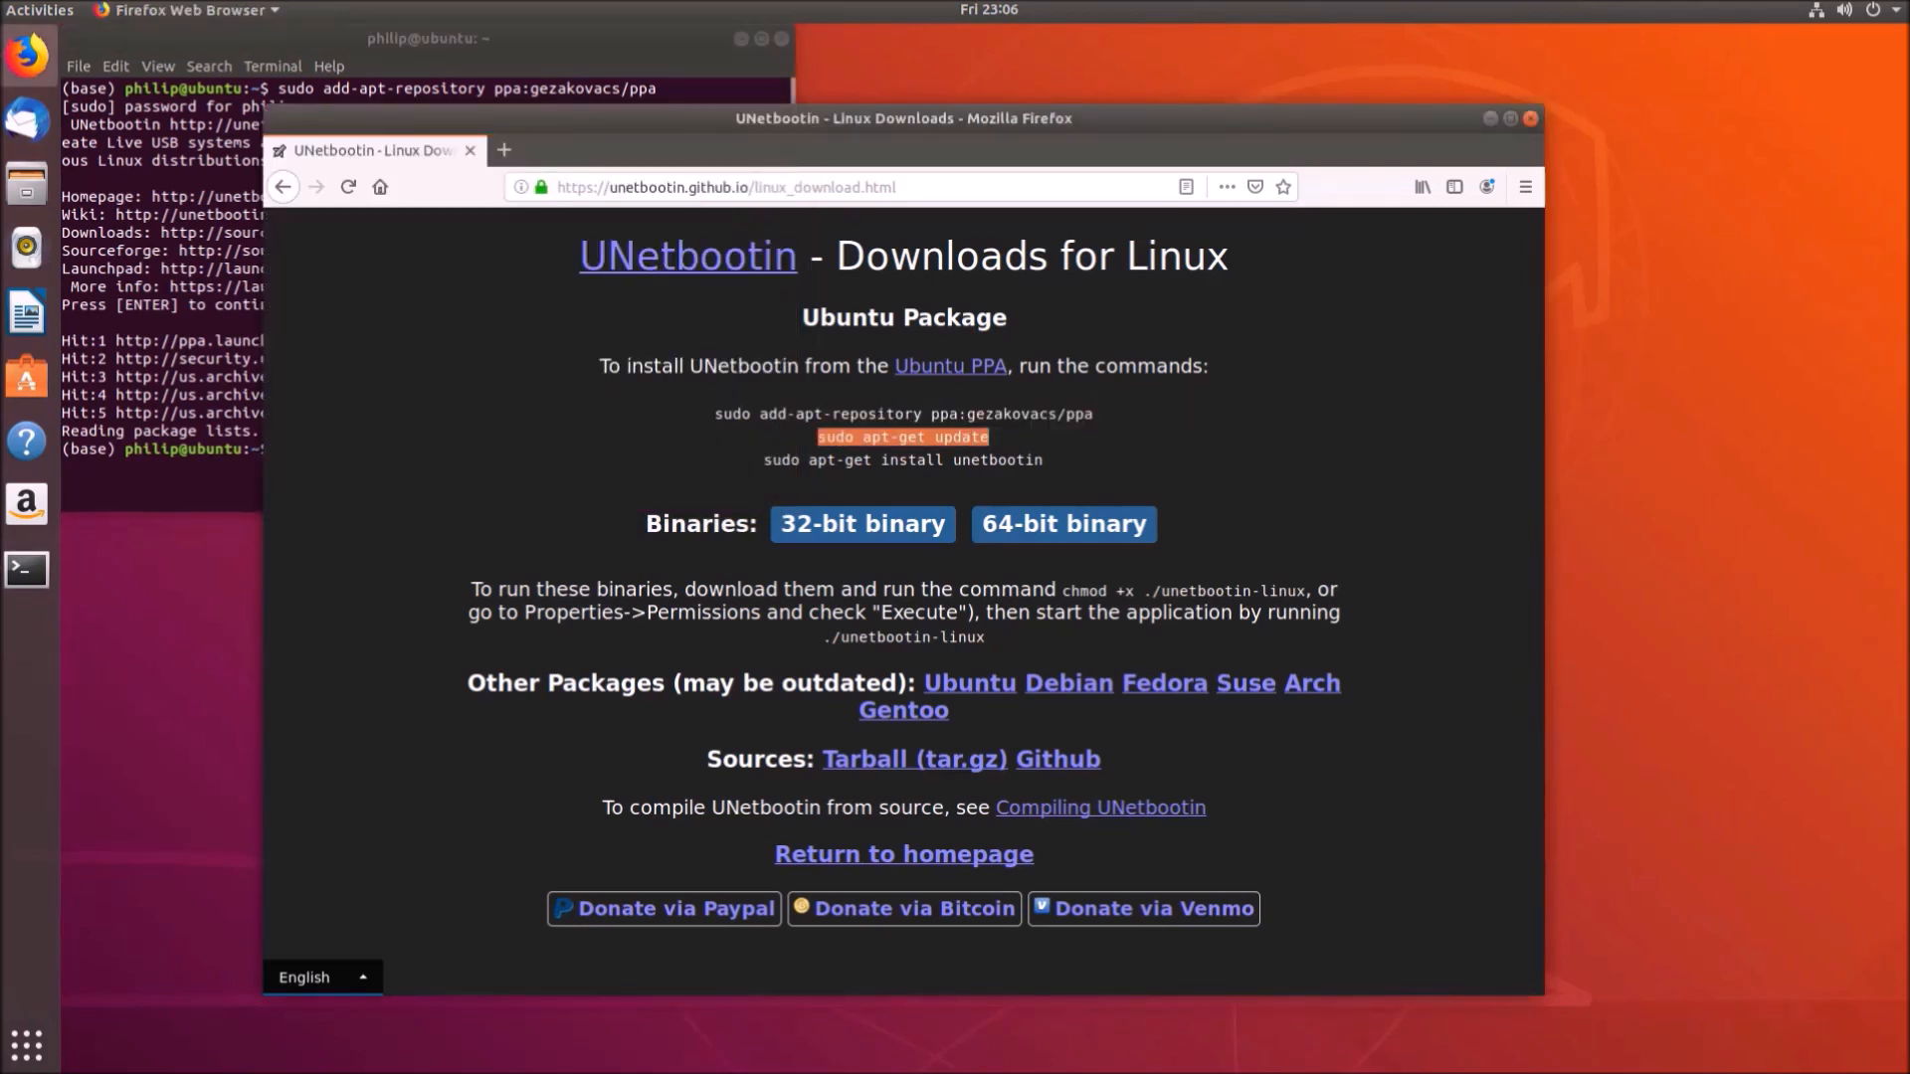
right_click(281, 476)
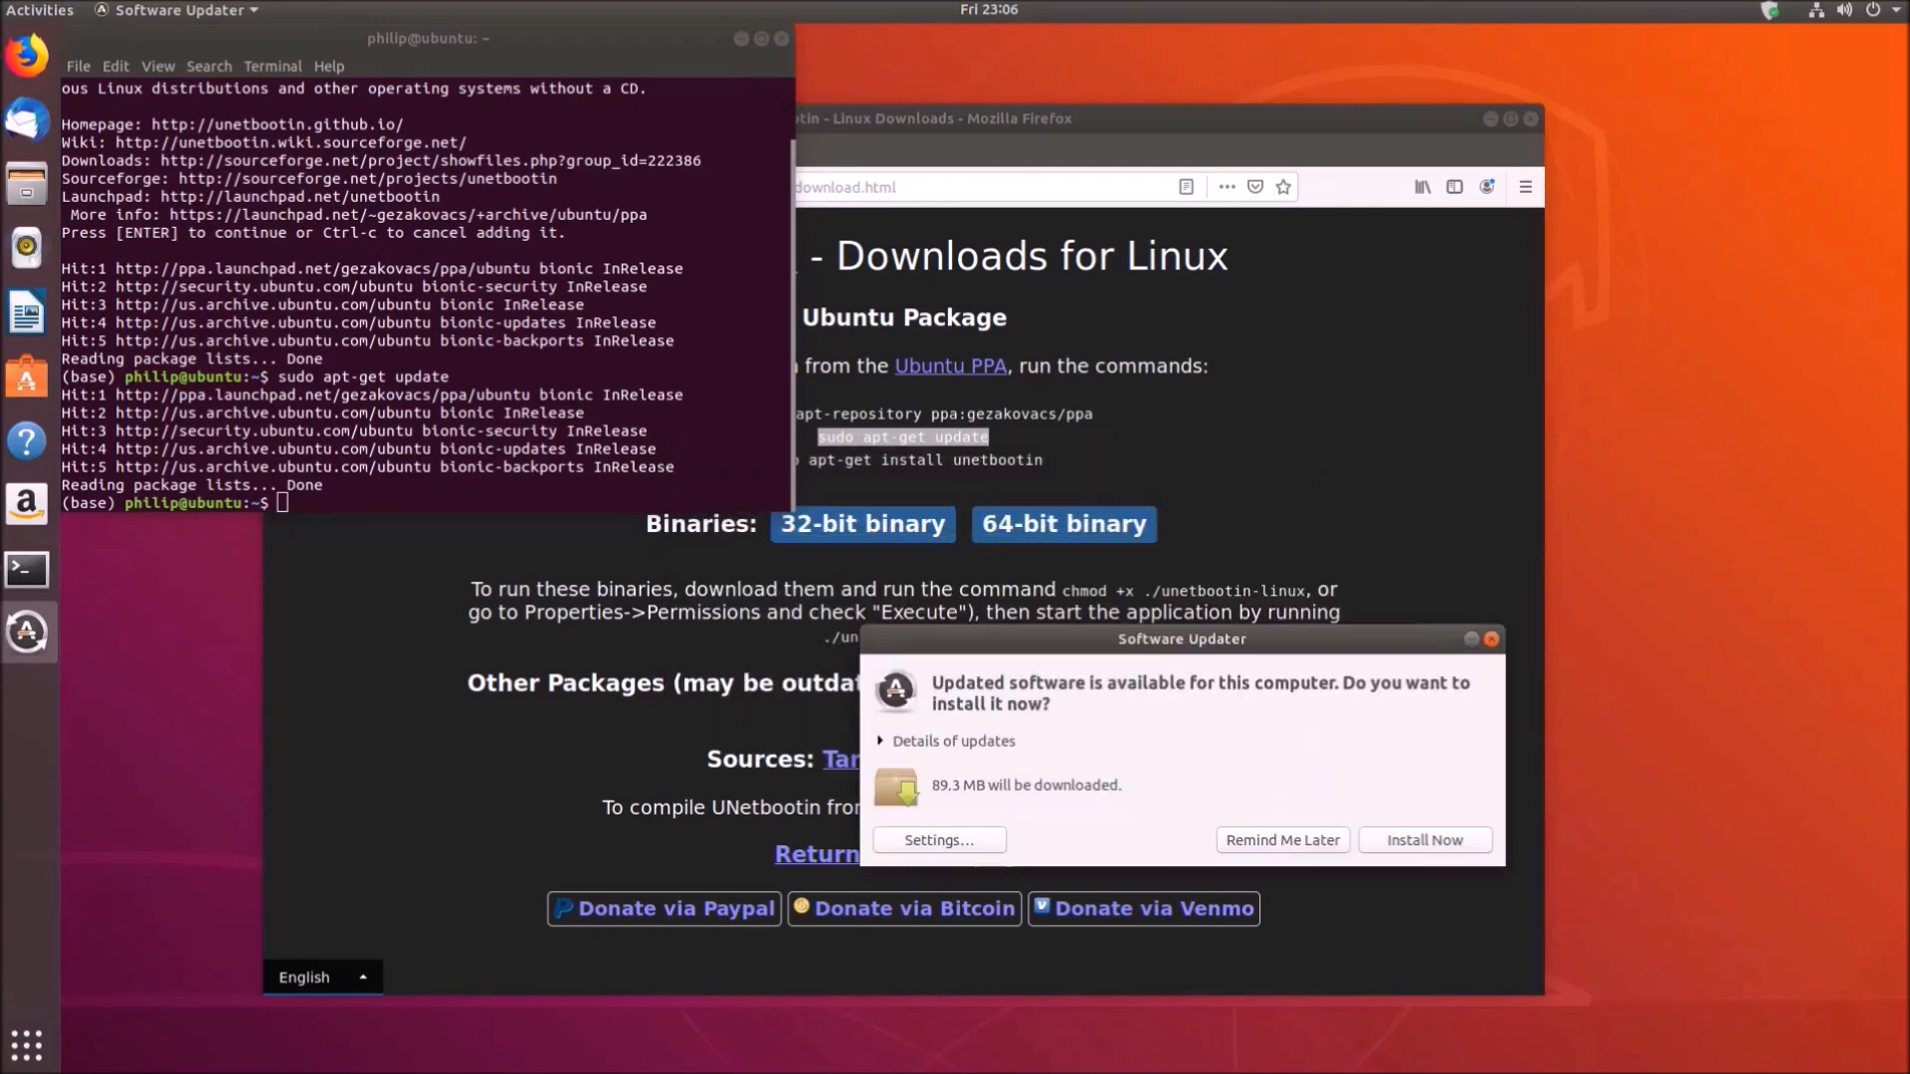
click(903, 117)
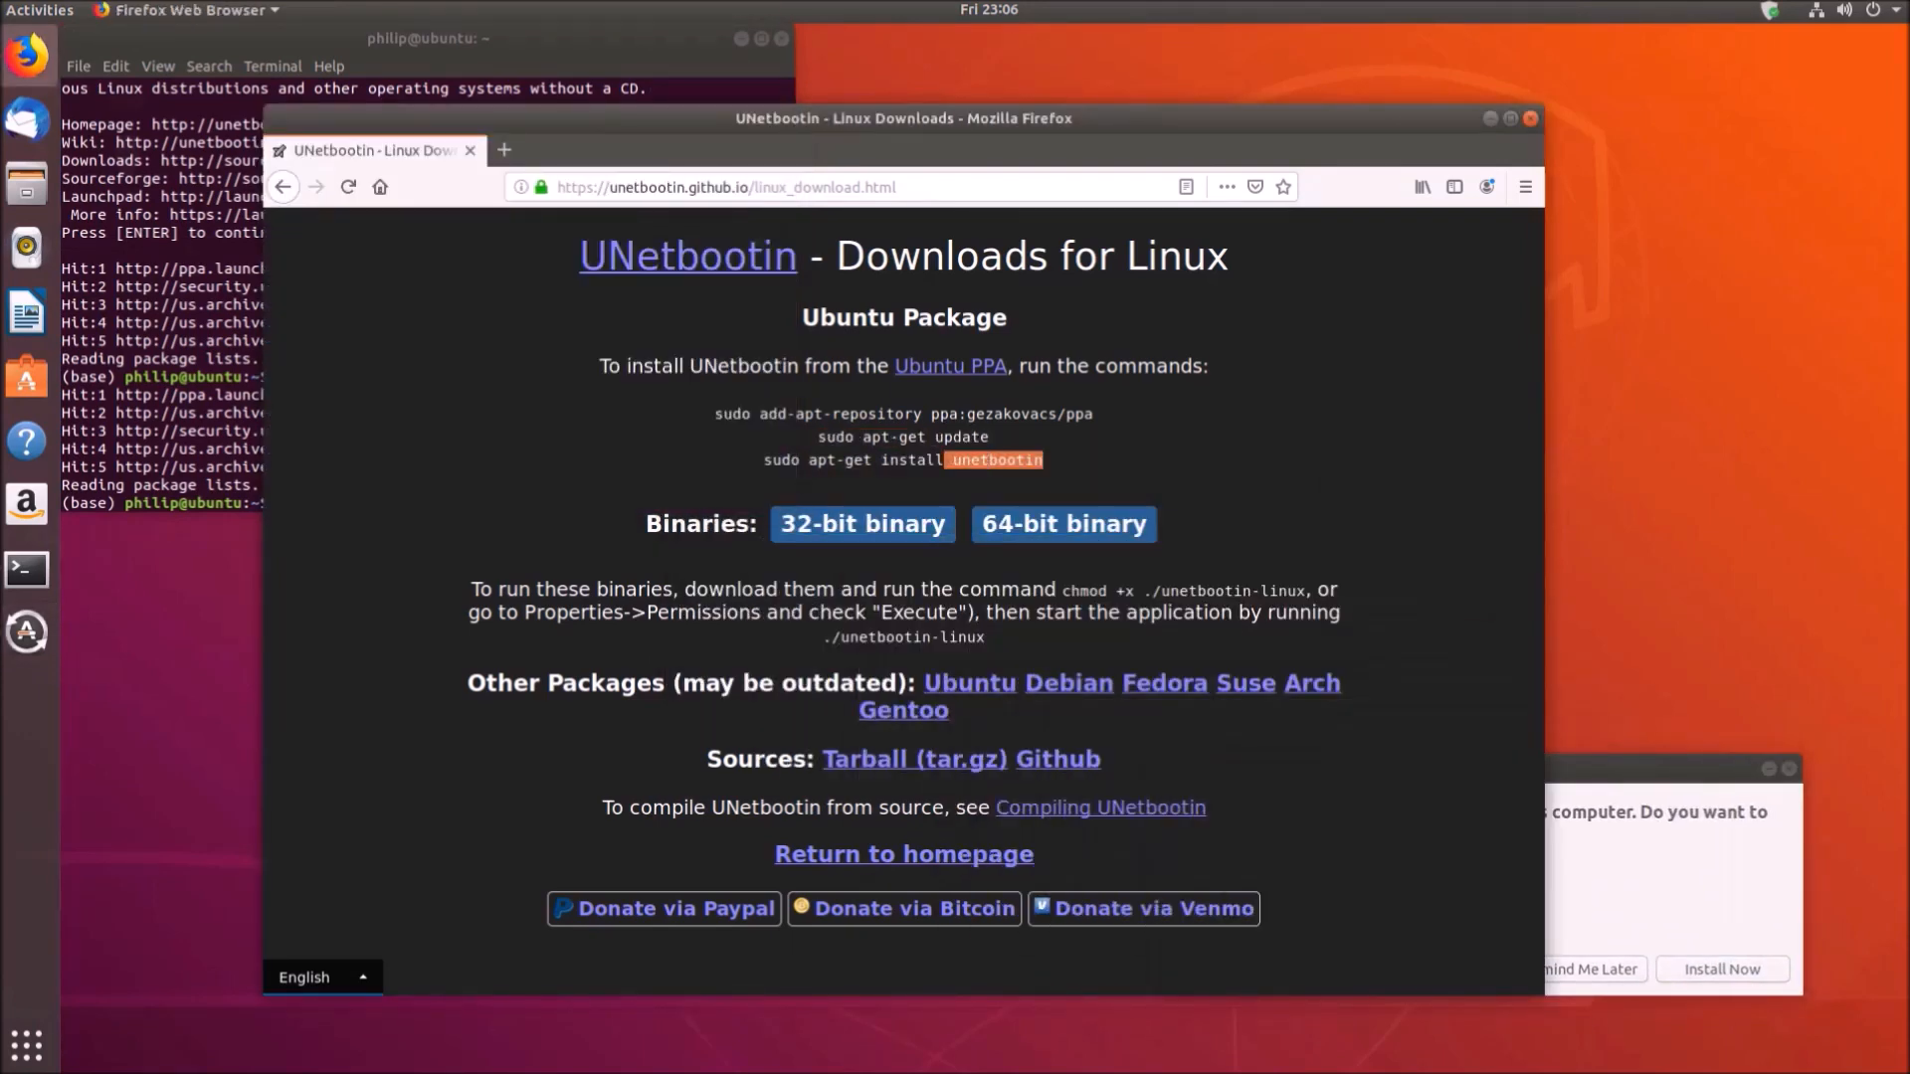
click(426, 305)
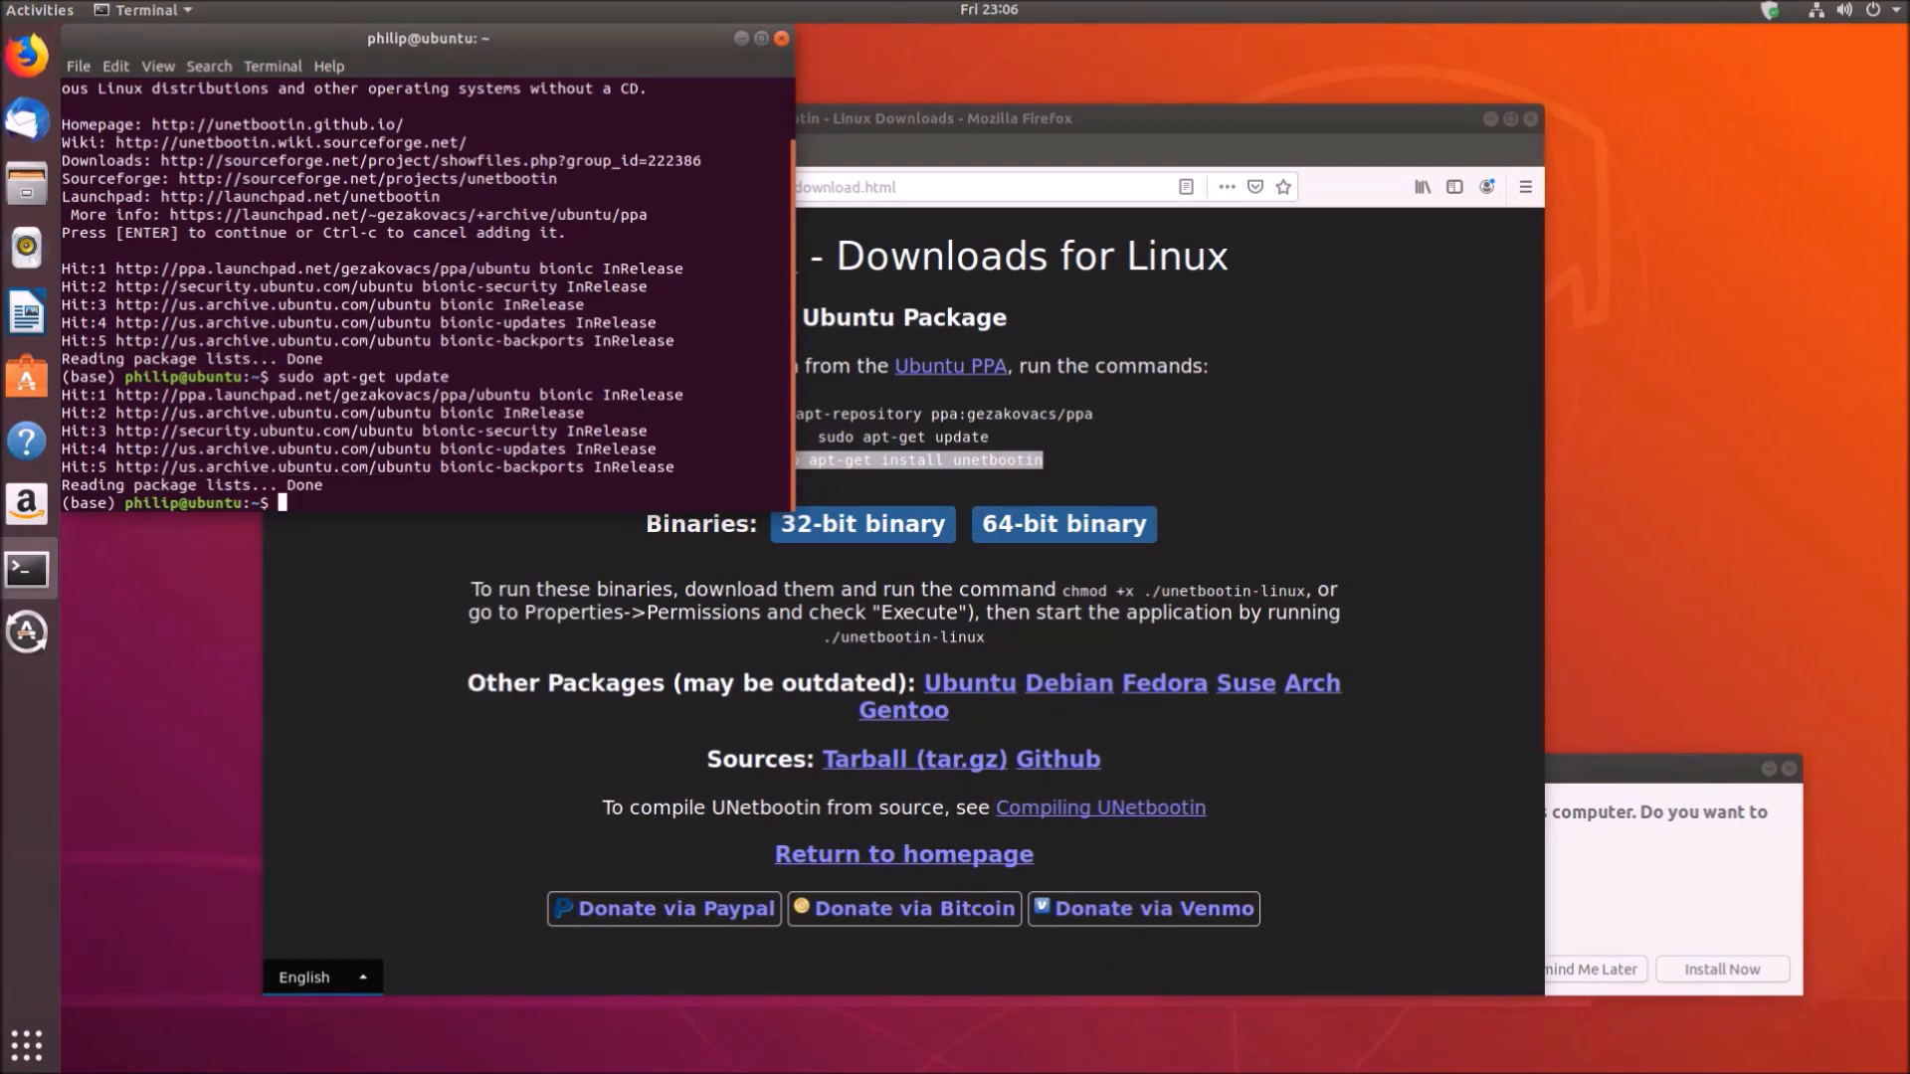
Install unetbootin with sudo apt-get install, answering y to its dependencies
text(sudo apt-get install unetbootin)
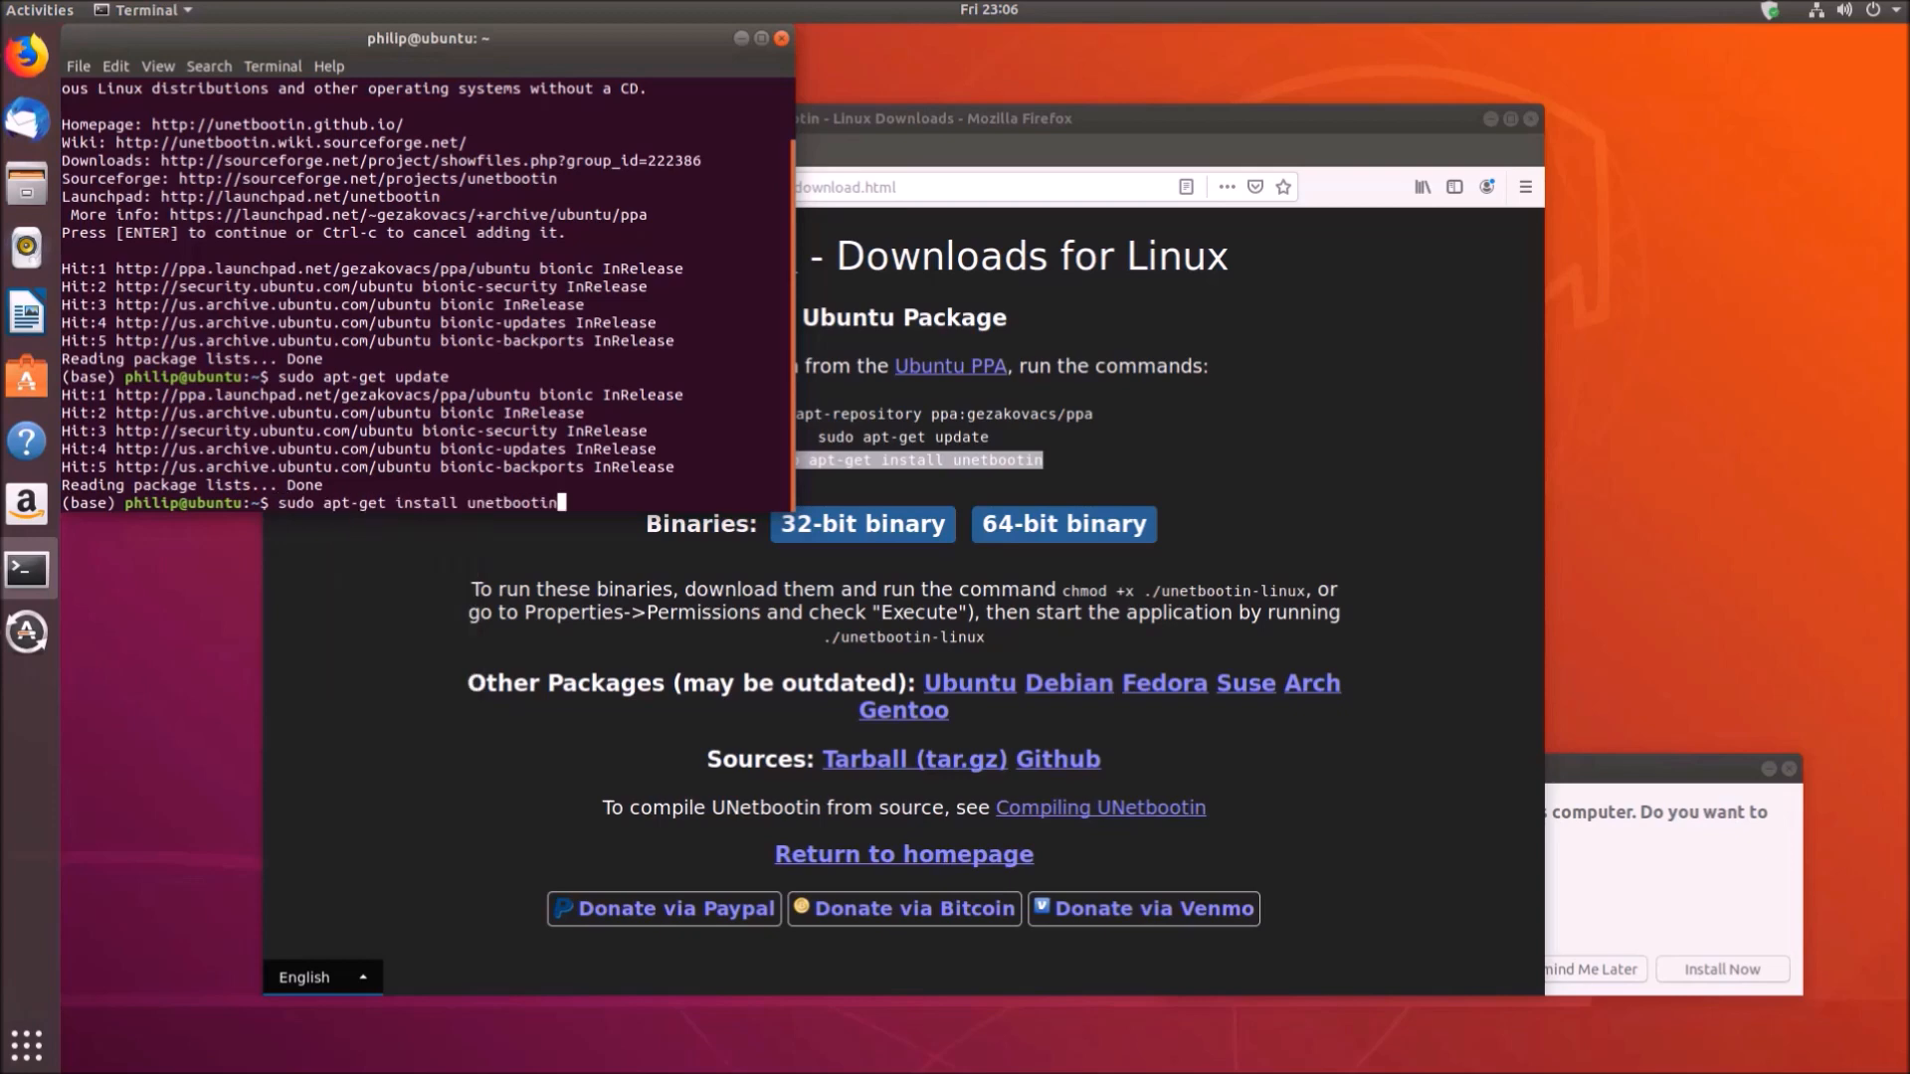
key(Return)
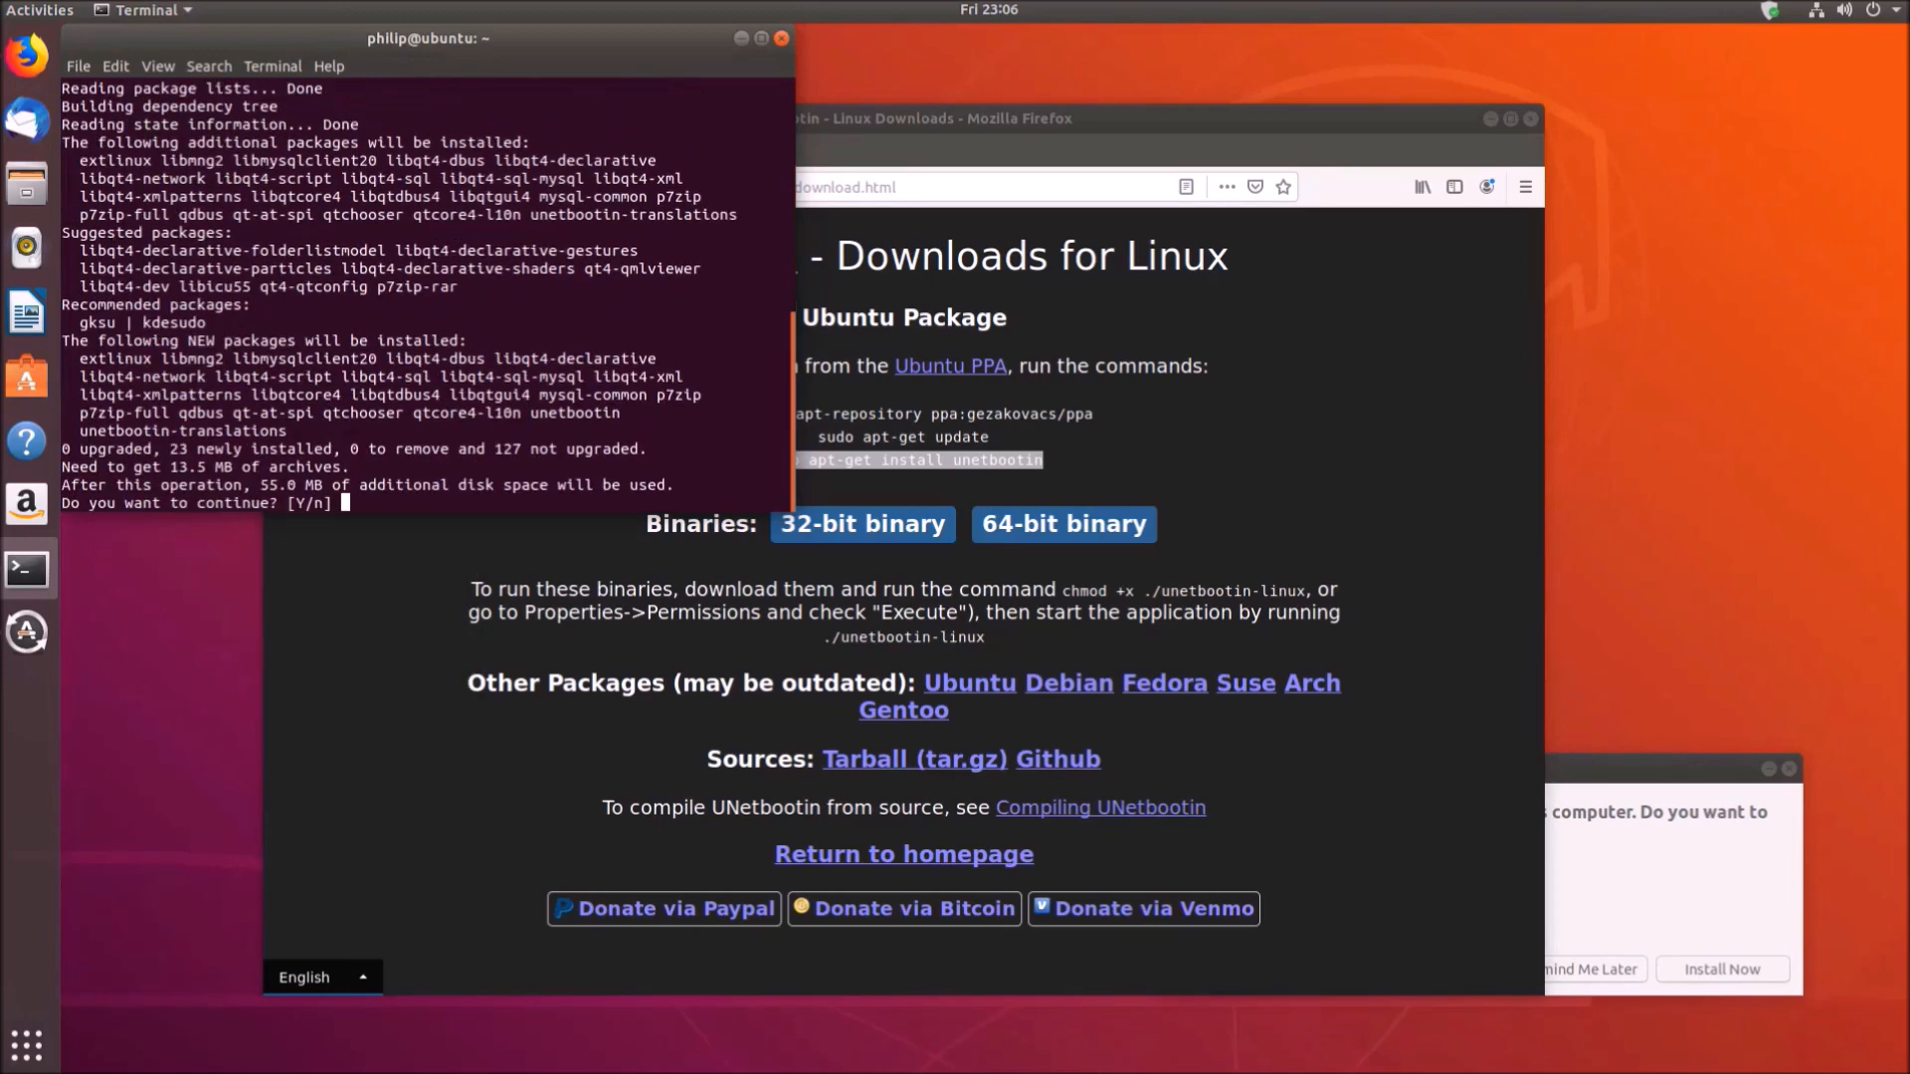
text(y)
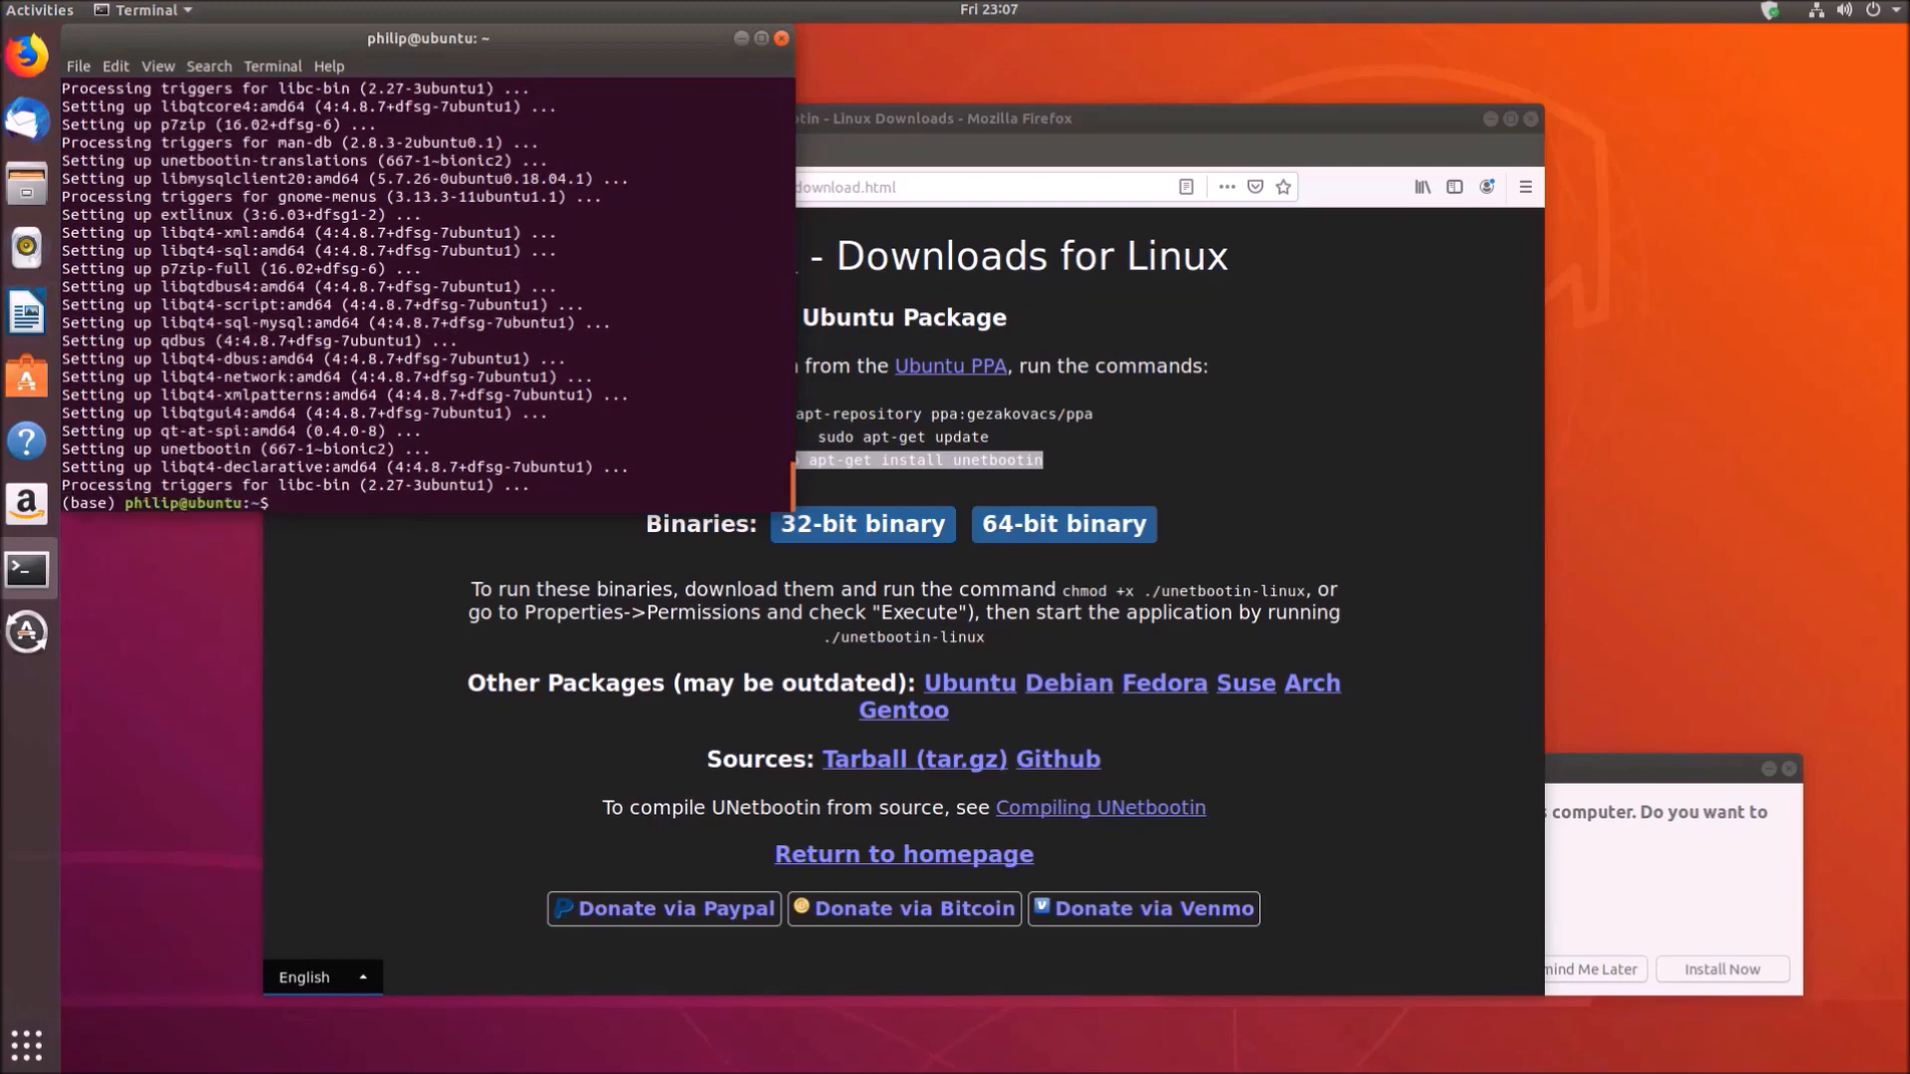
click(40, 10)
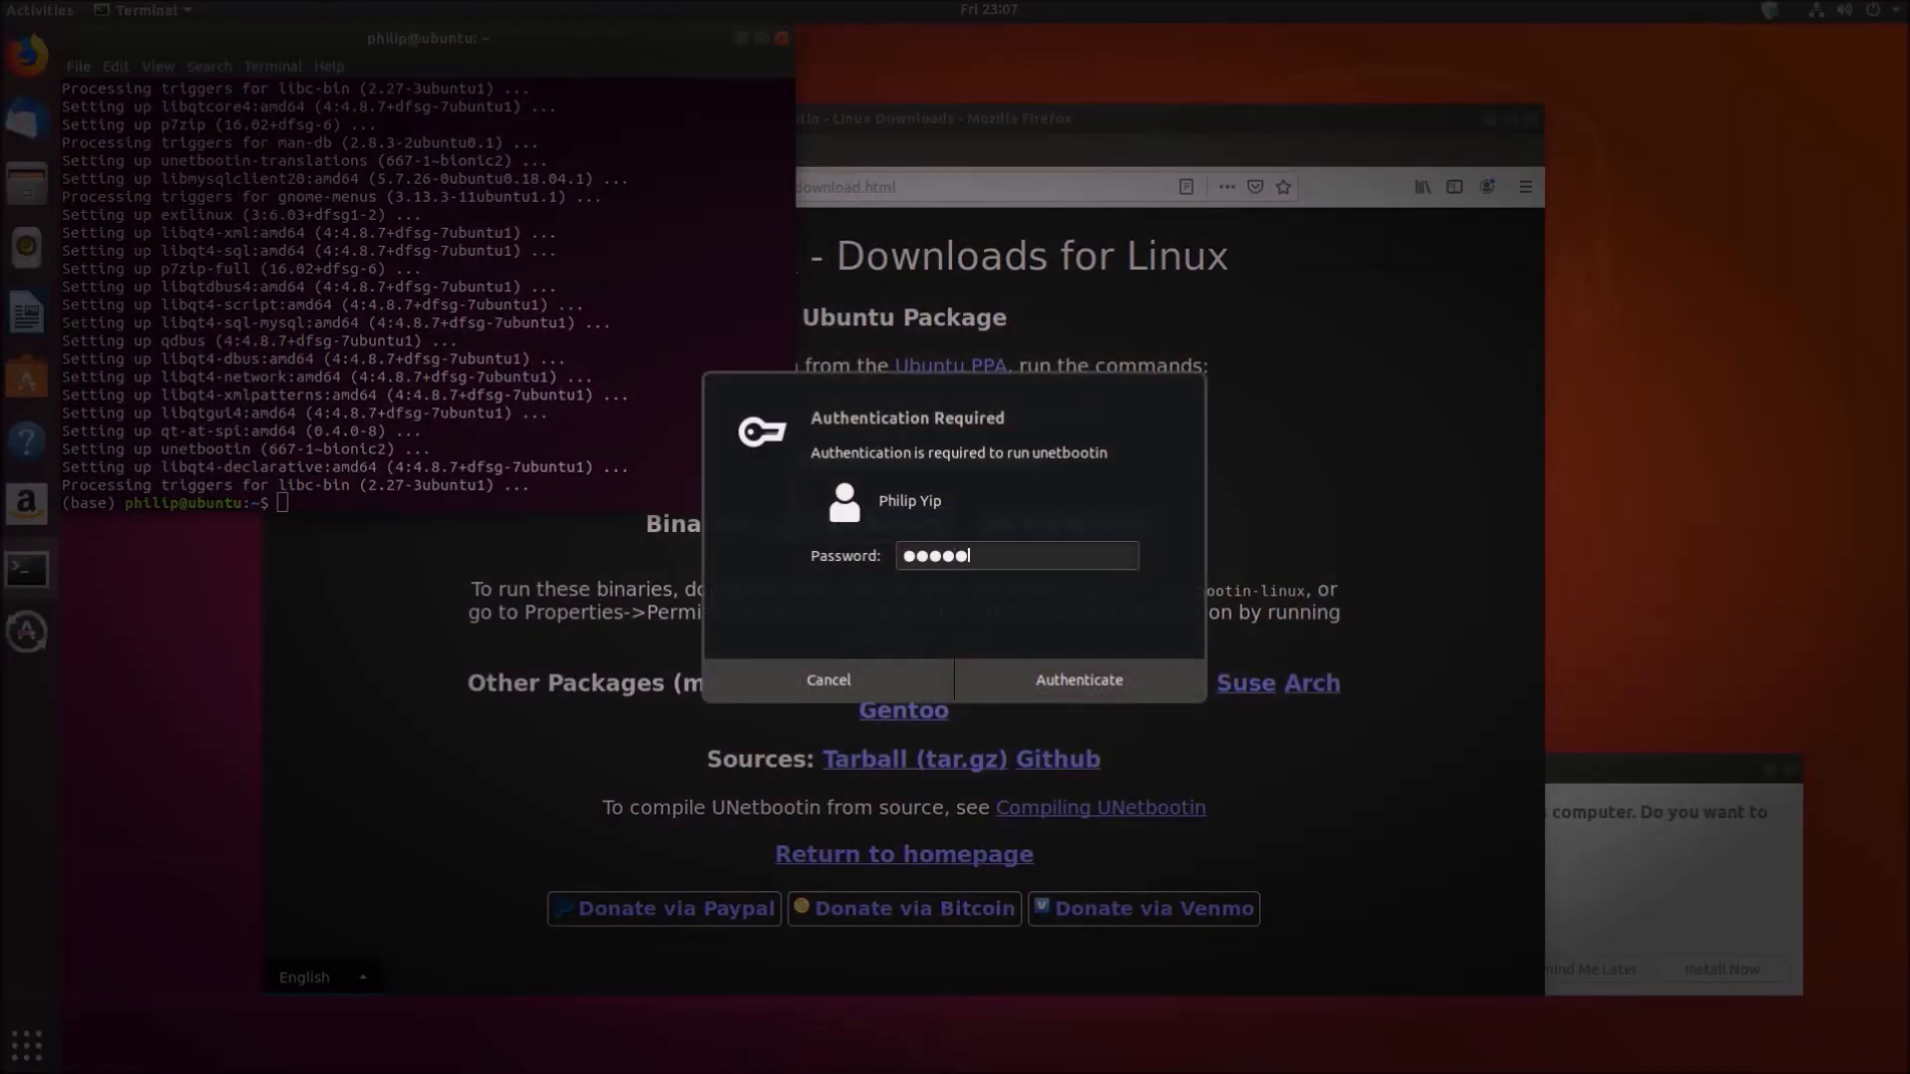
Authenticate the first UNetbootin launch with the password and minimize Firefox
click(1076, 681)
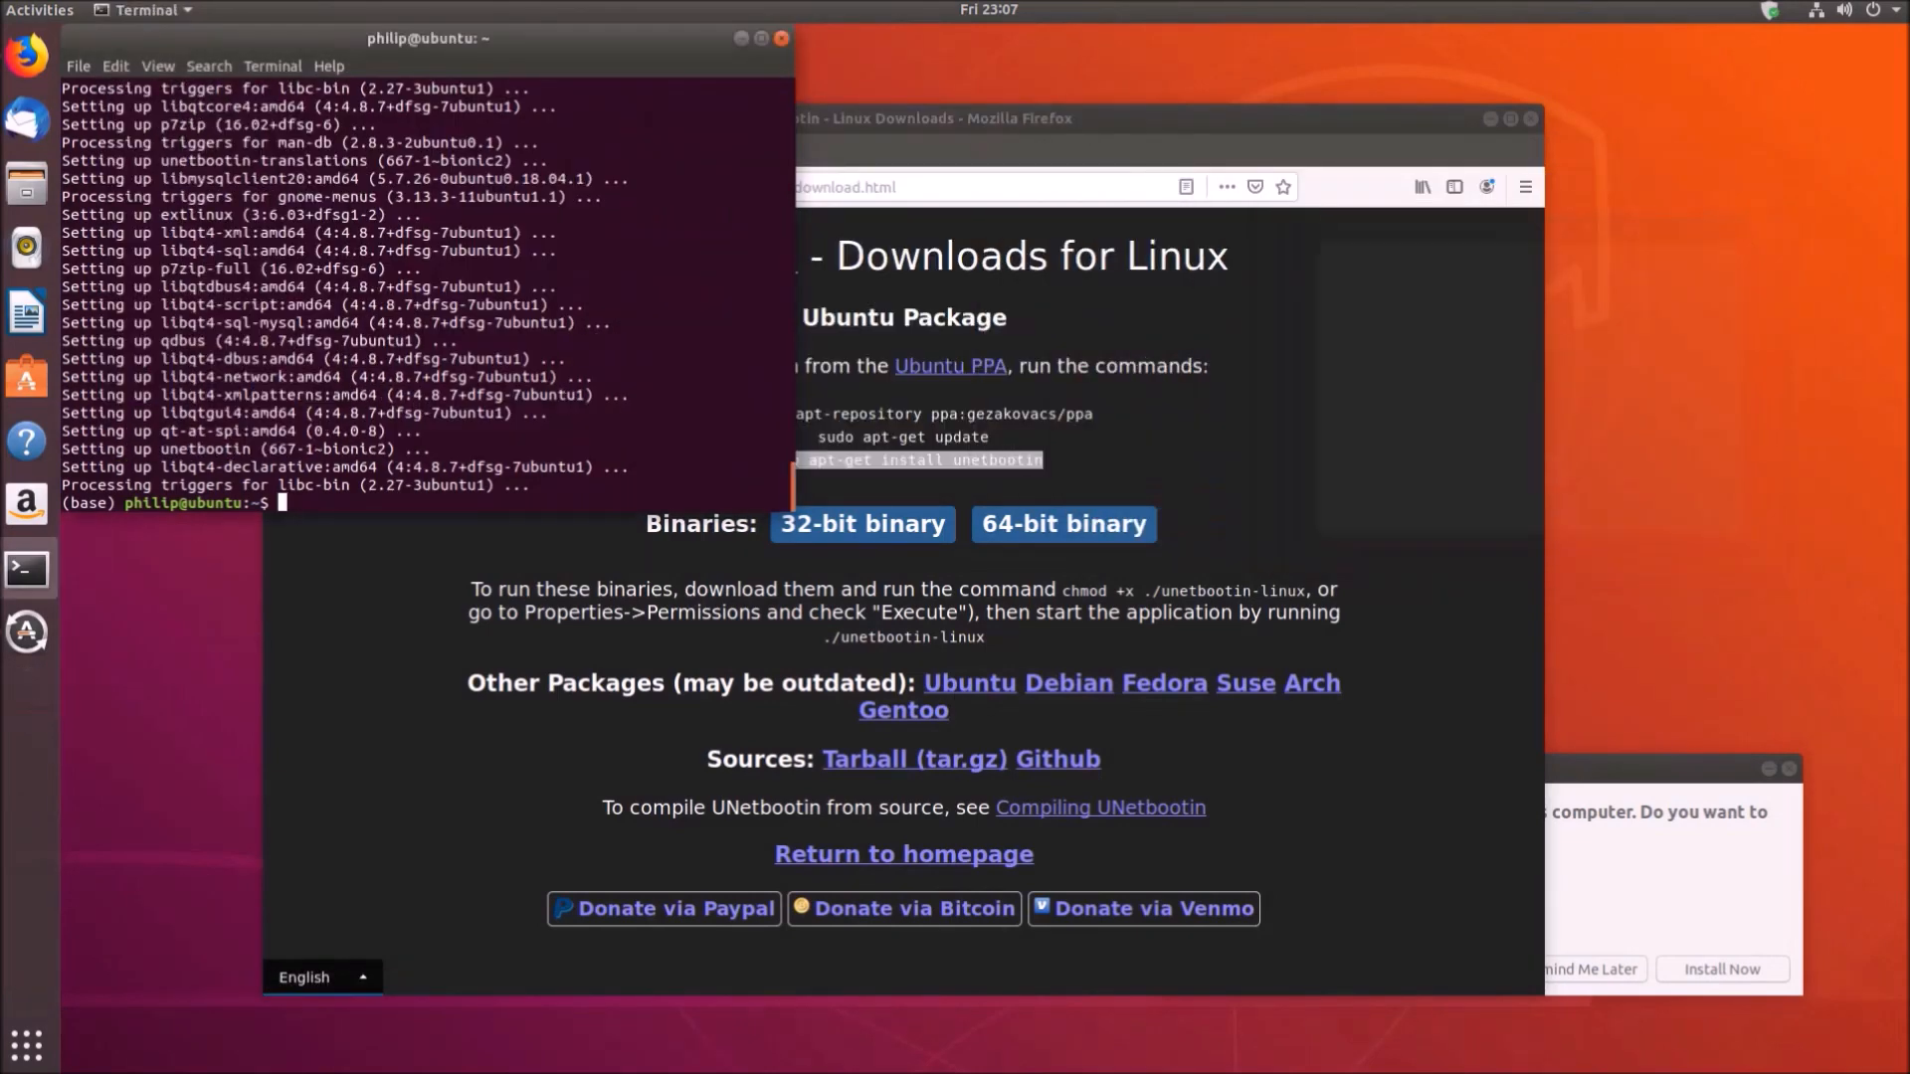
click(1530, 117)
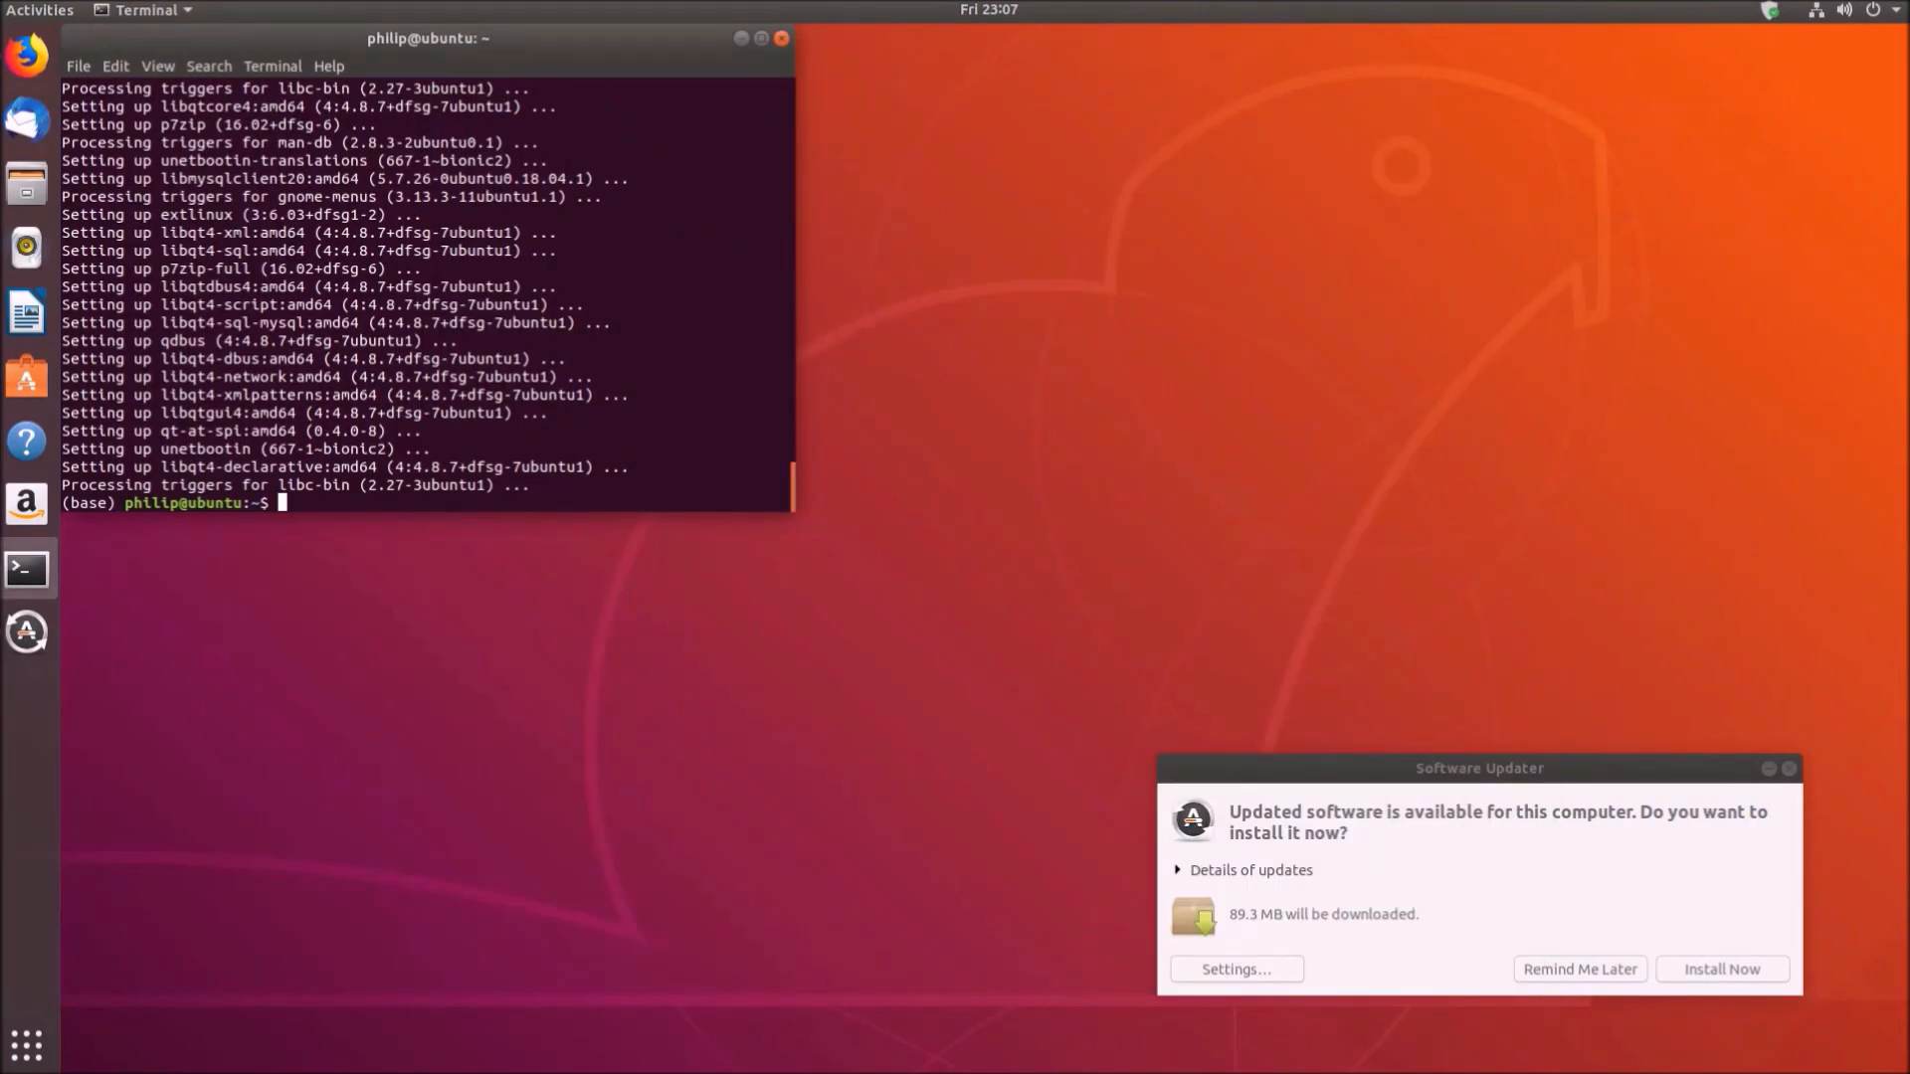
Run sudo QT_X11_NO_MITSHM=1 unetbootin to start UNetbootin as administrator
text(sudo)
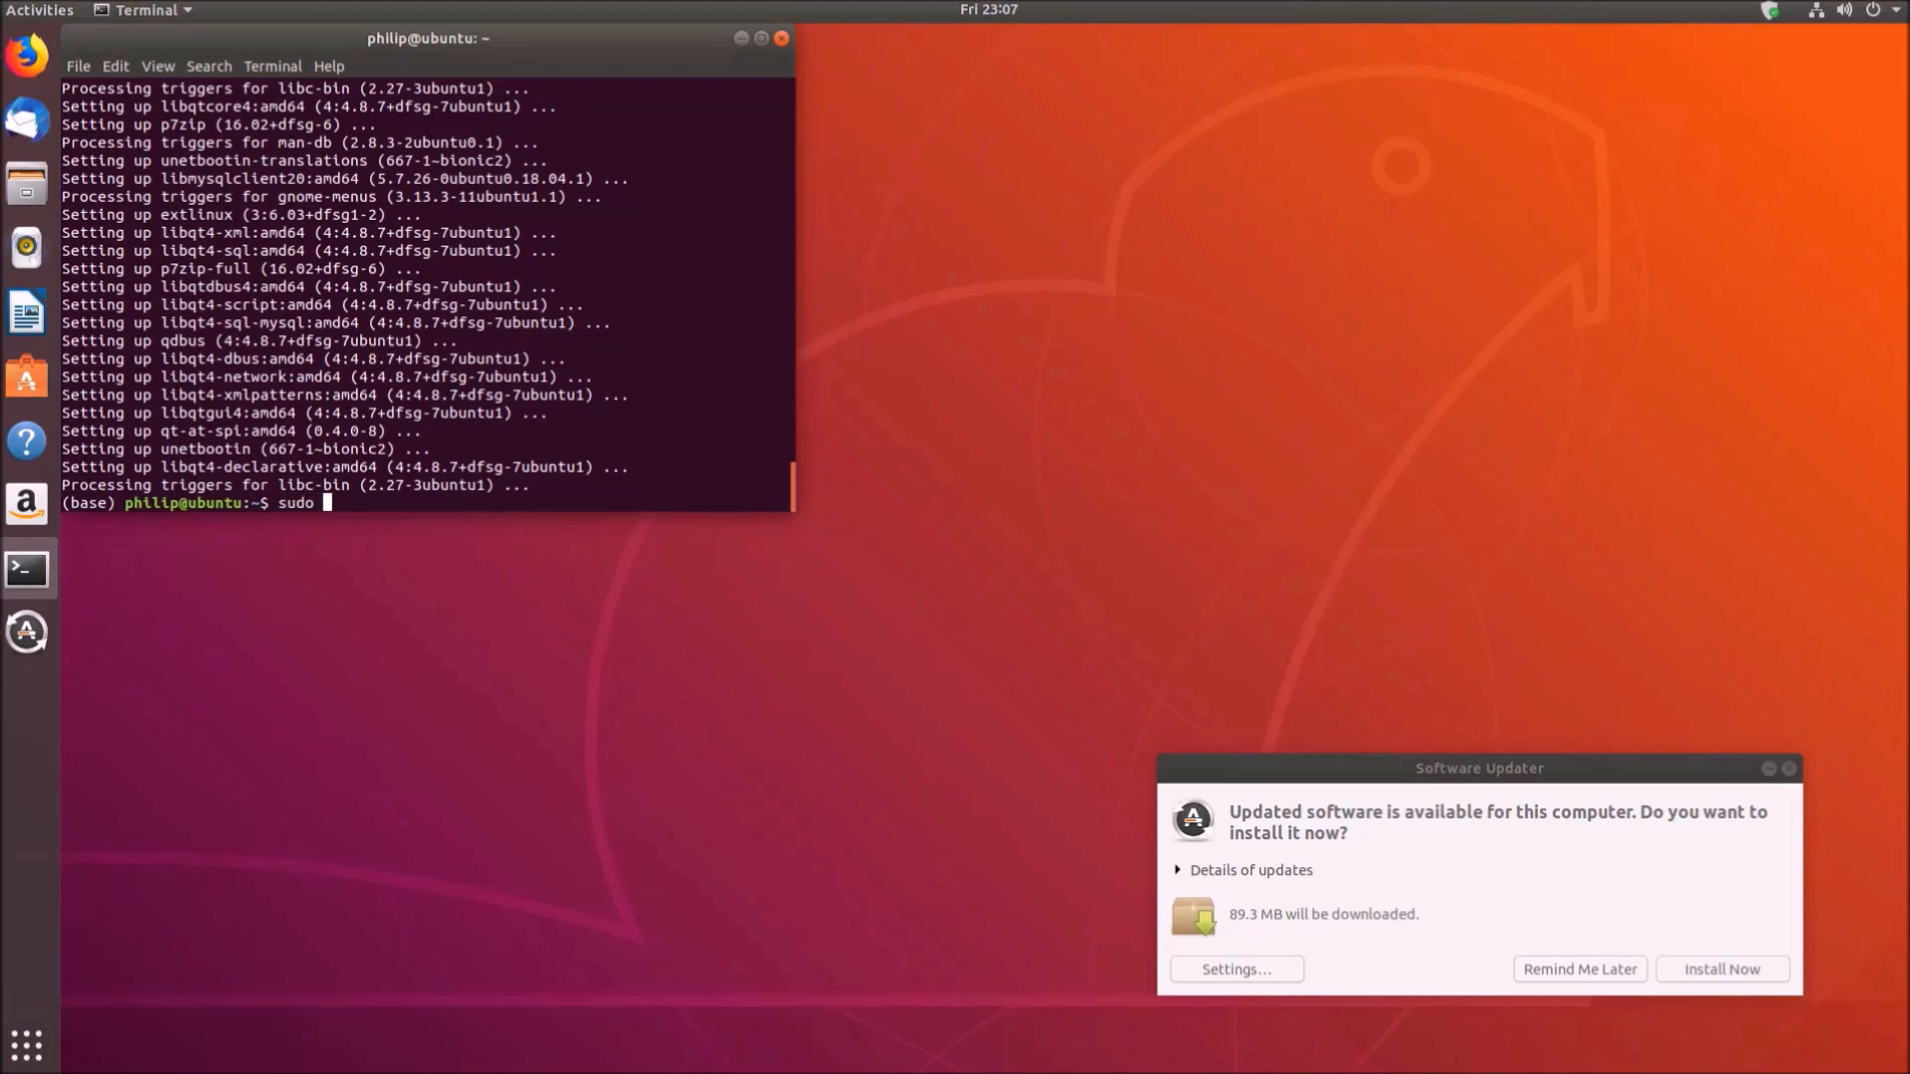
text(QT_X11_NO_MITSHM=1)
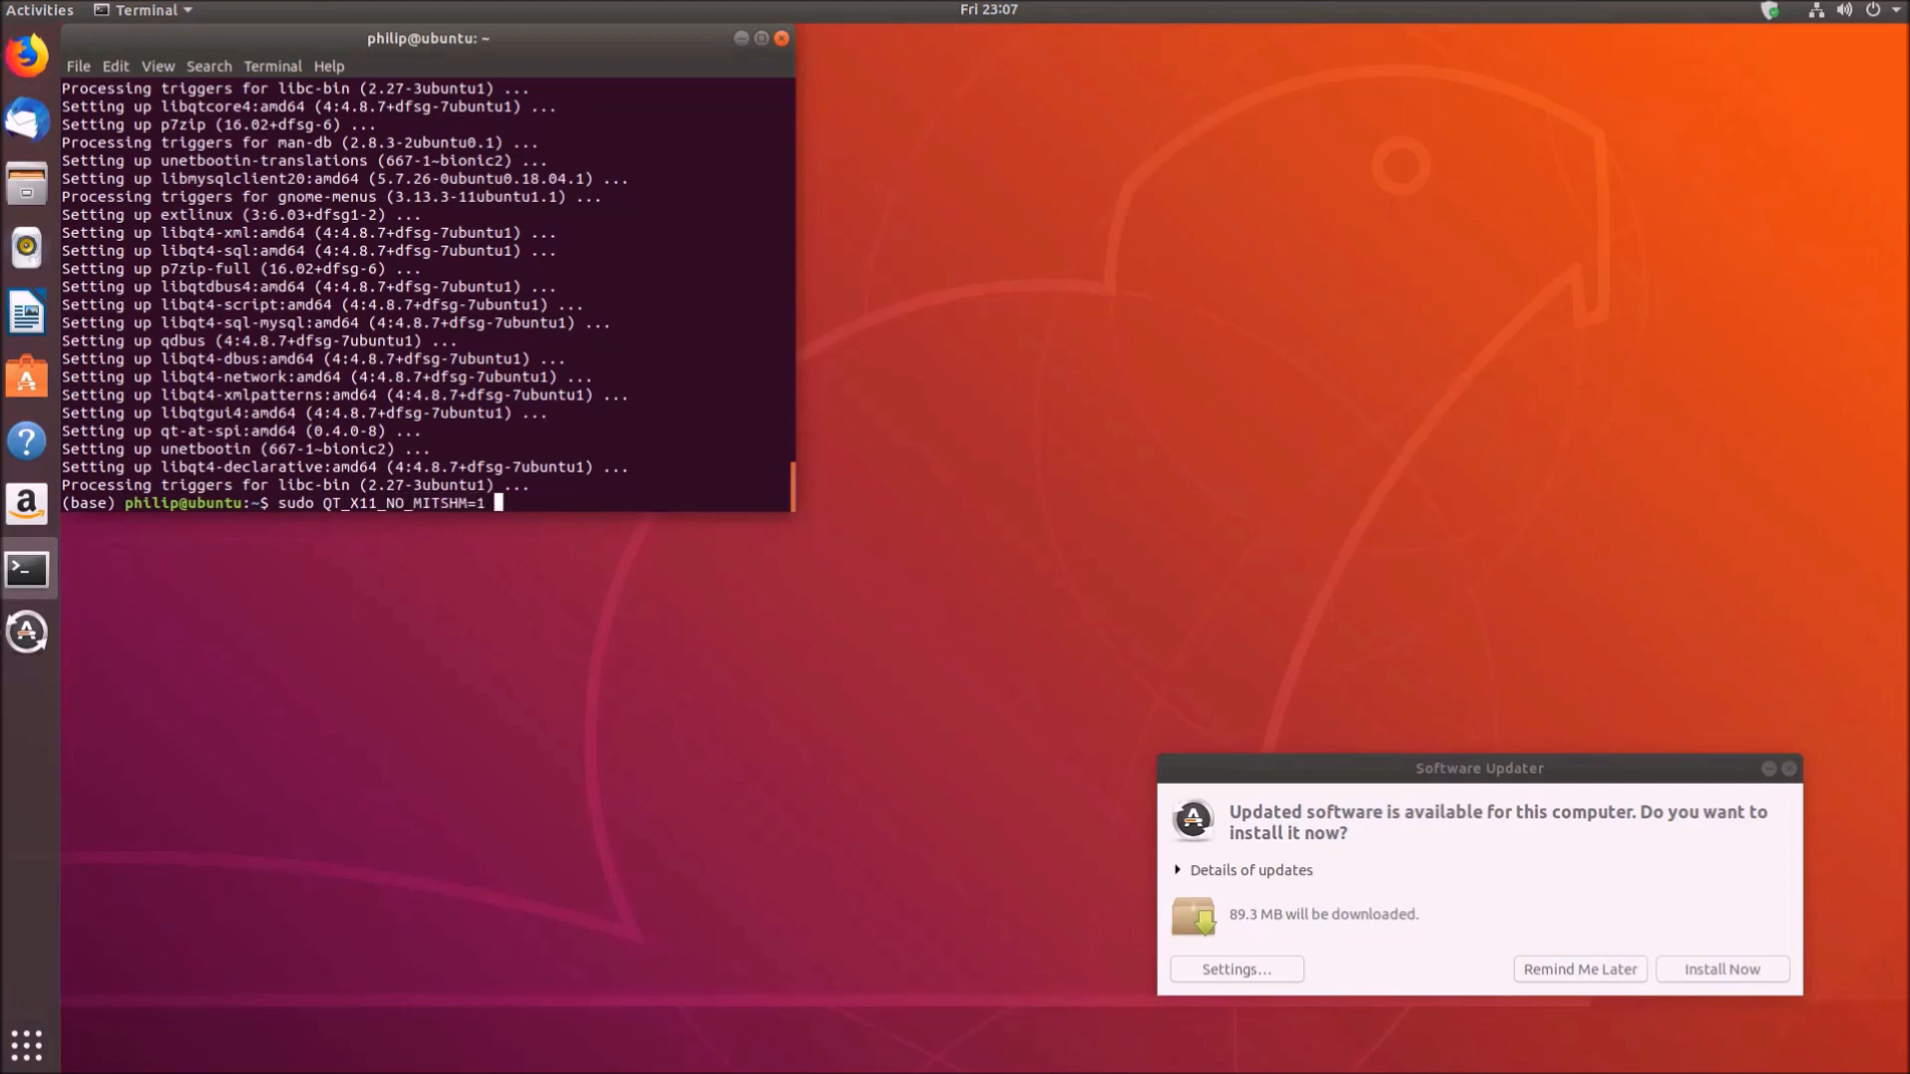
text(unetbootin)
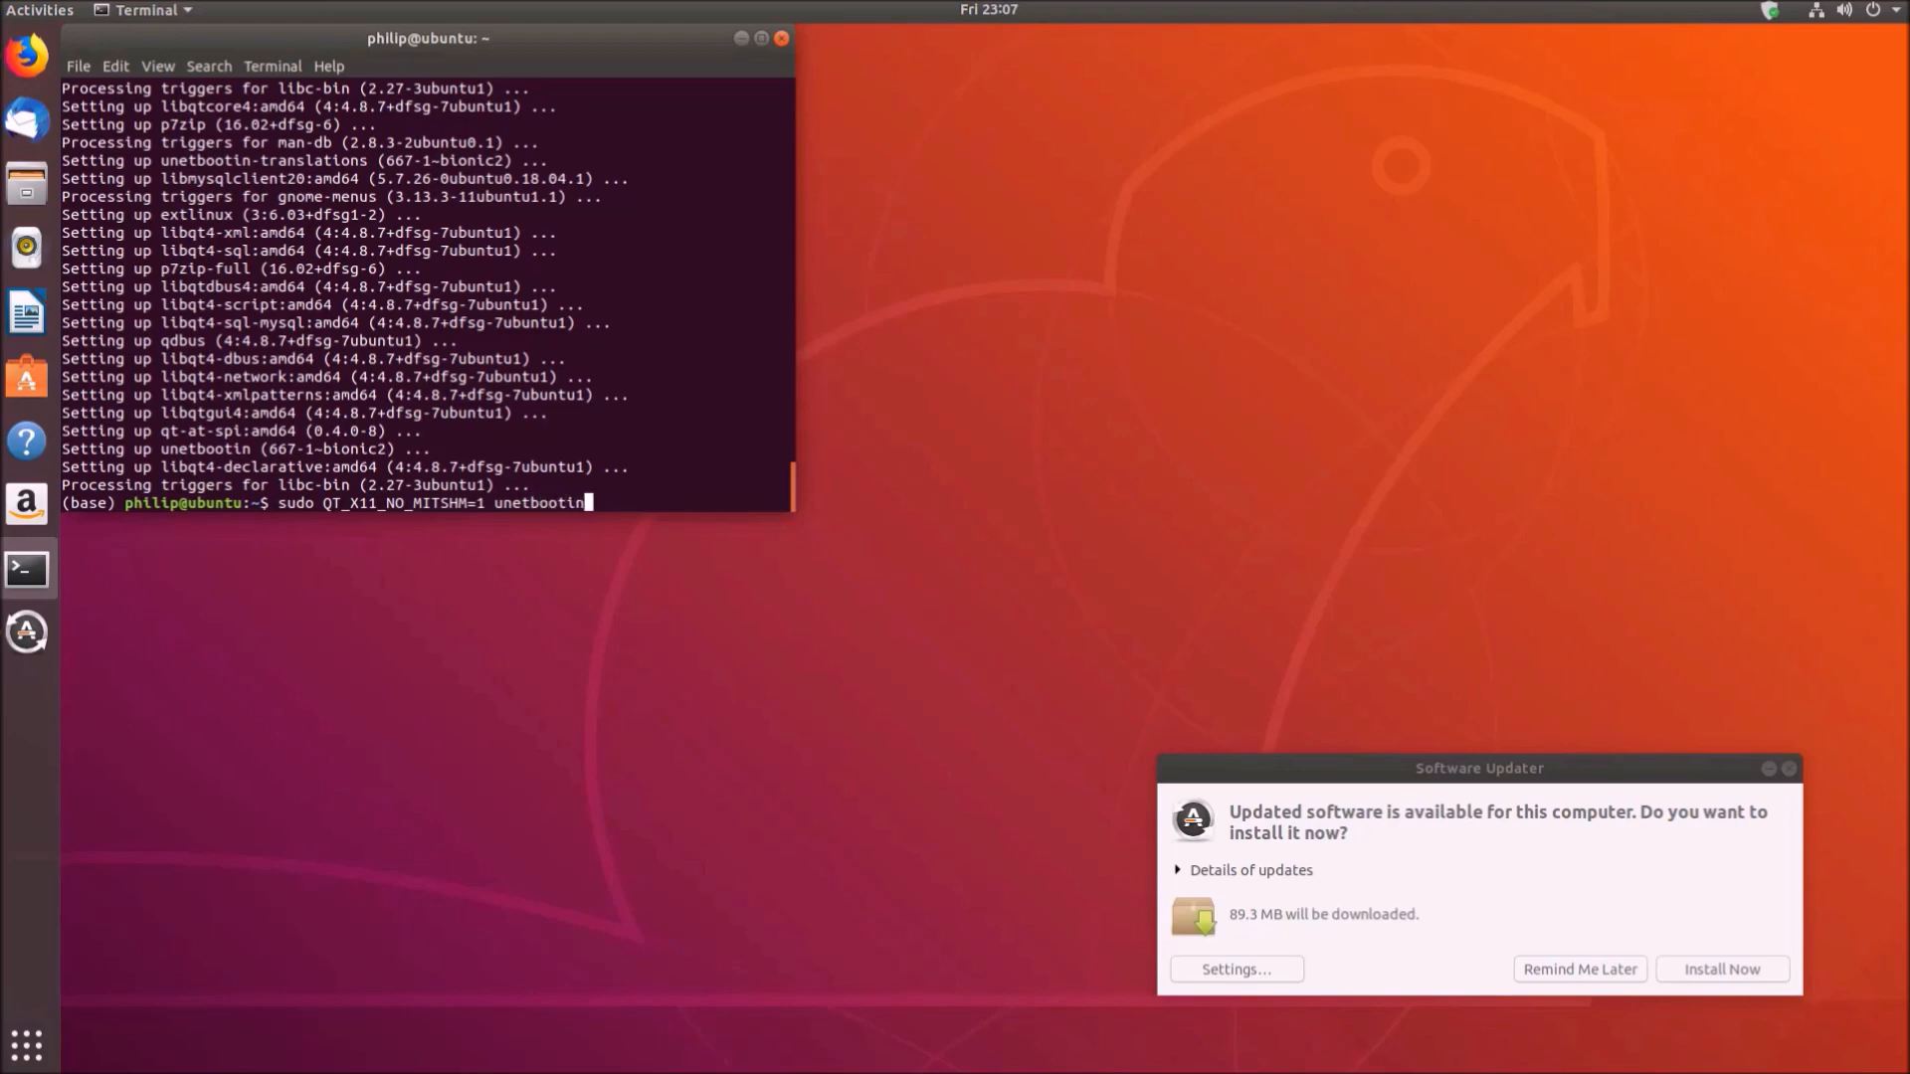
key(Return)
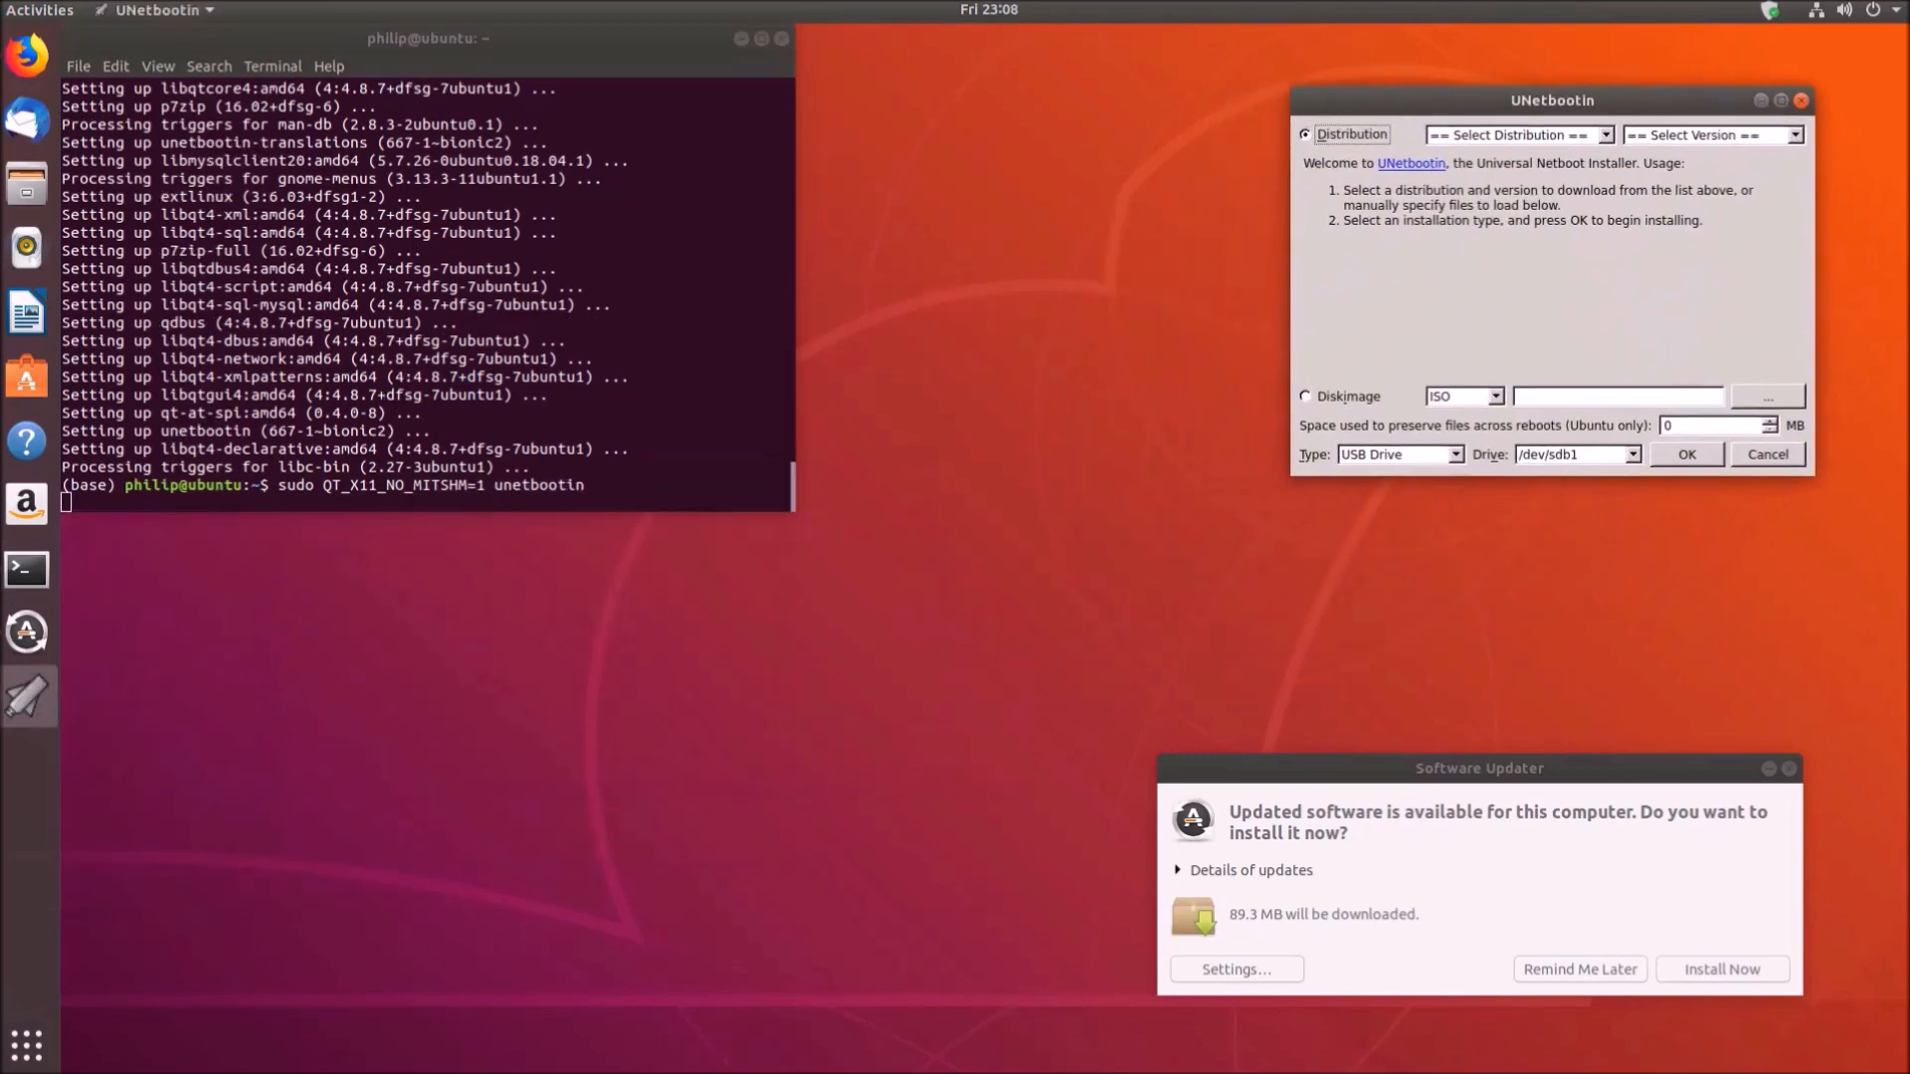
Choose FreeDOS as the distribution and check the offered target drives
click(1606, 133)
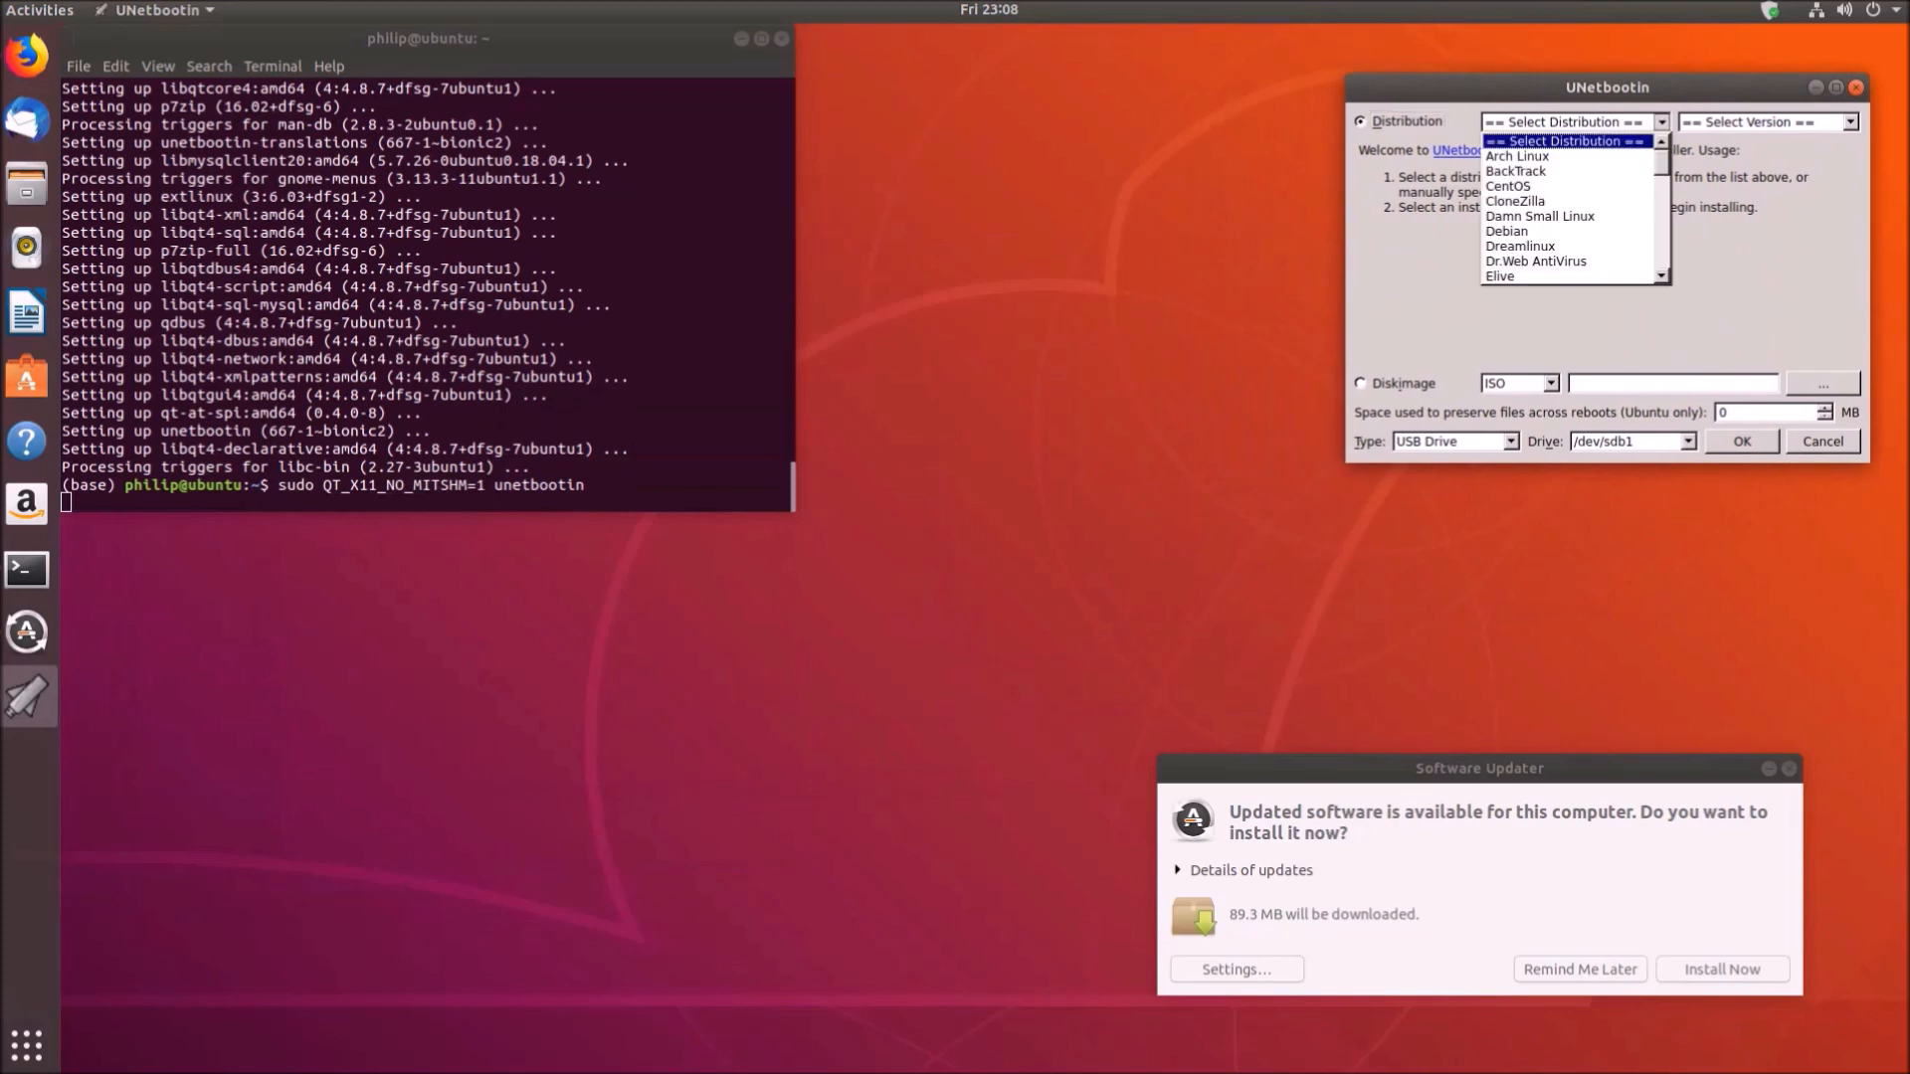
scroll(down, 3)
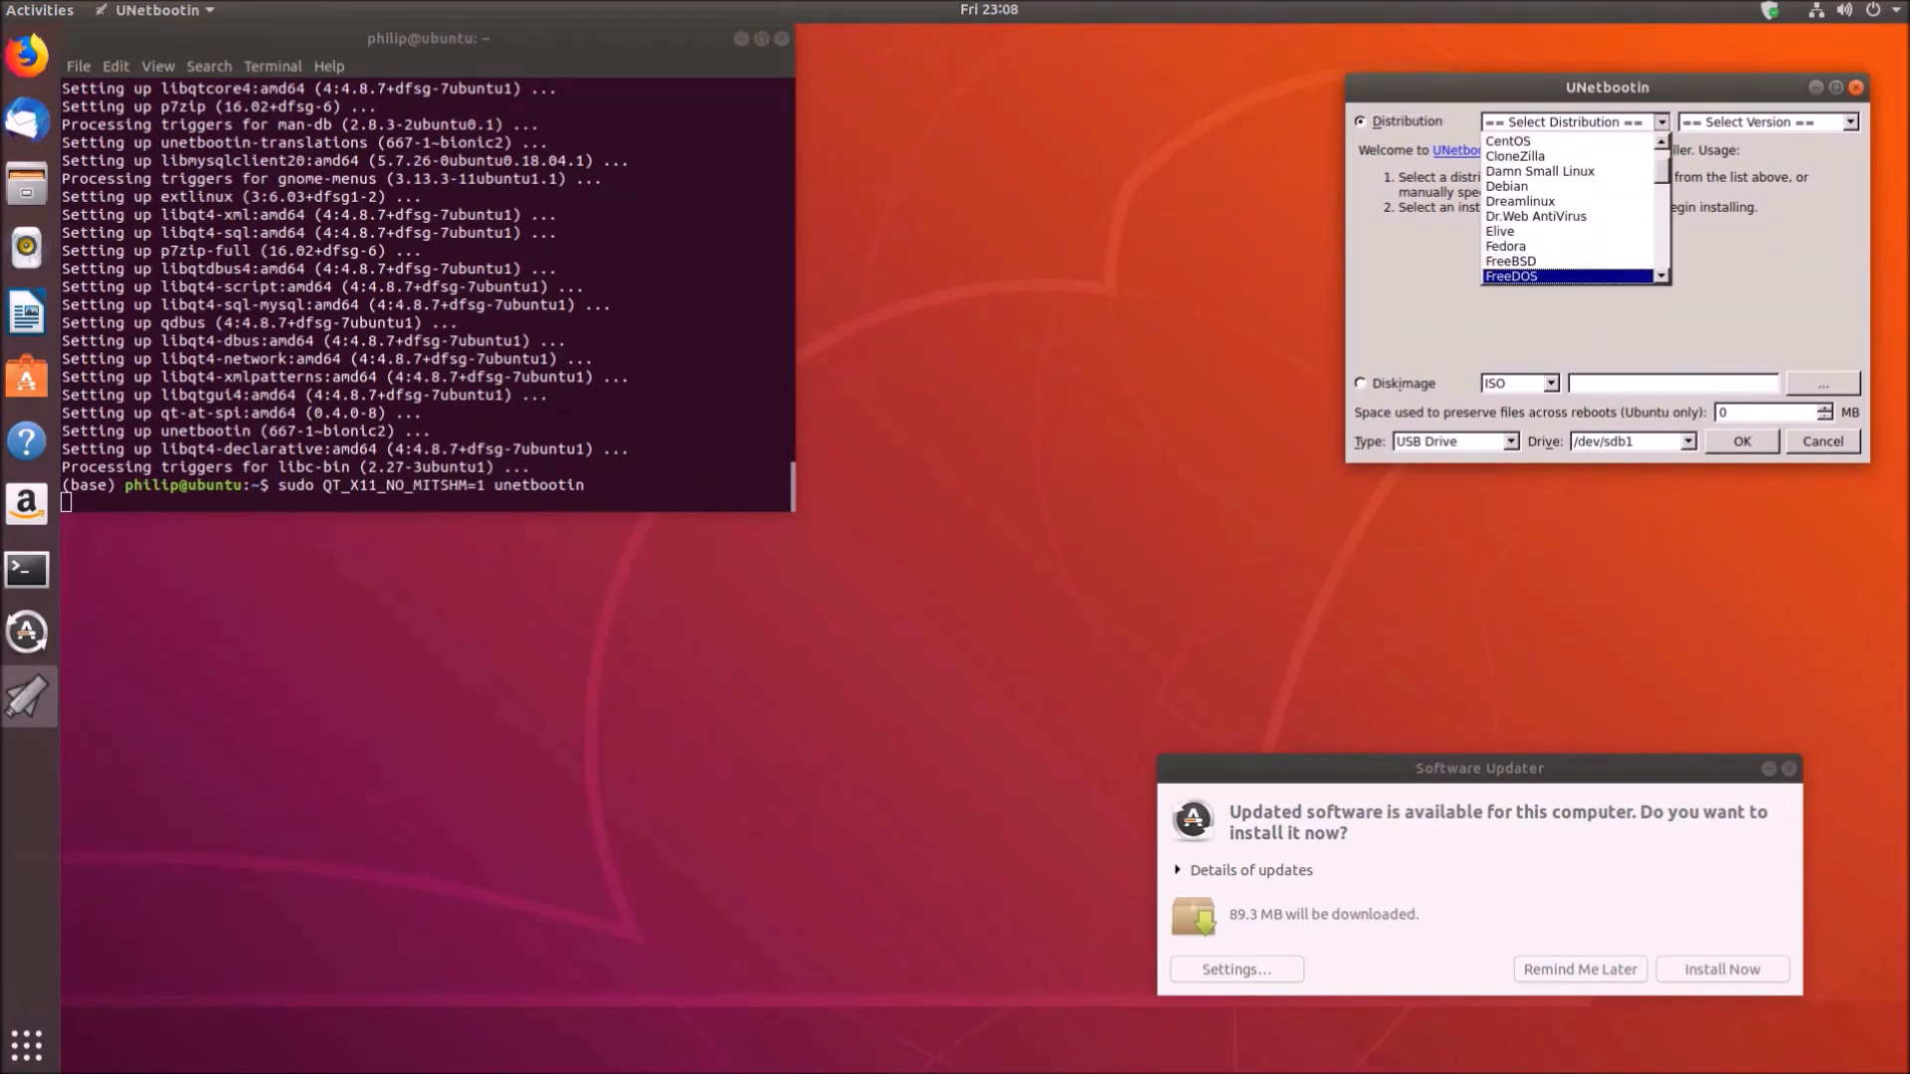
click(1512, 274)
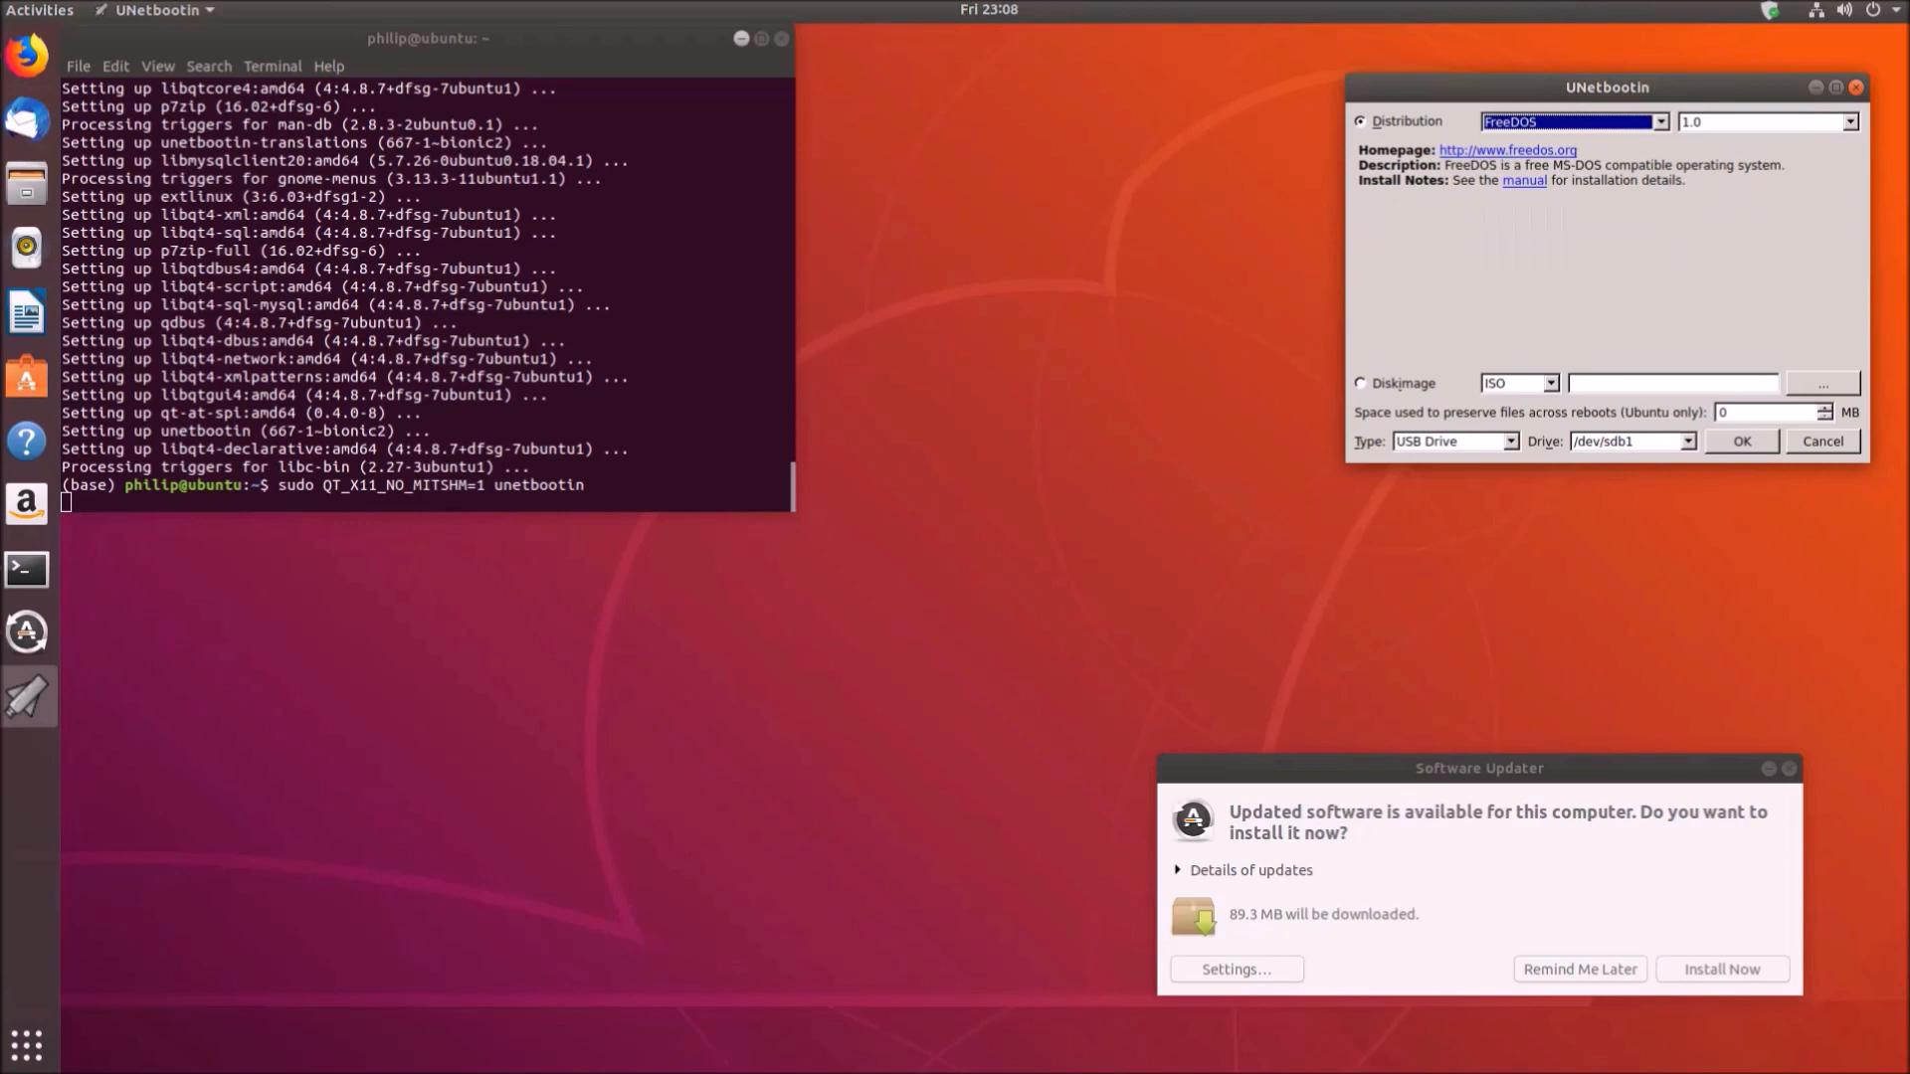
click(1687, 442)
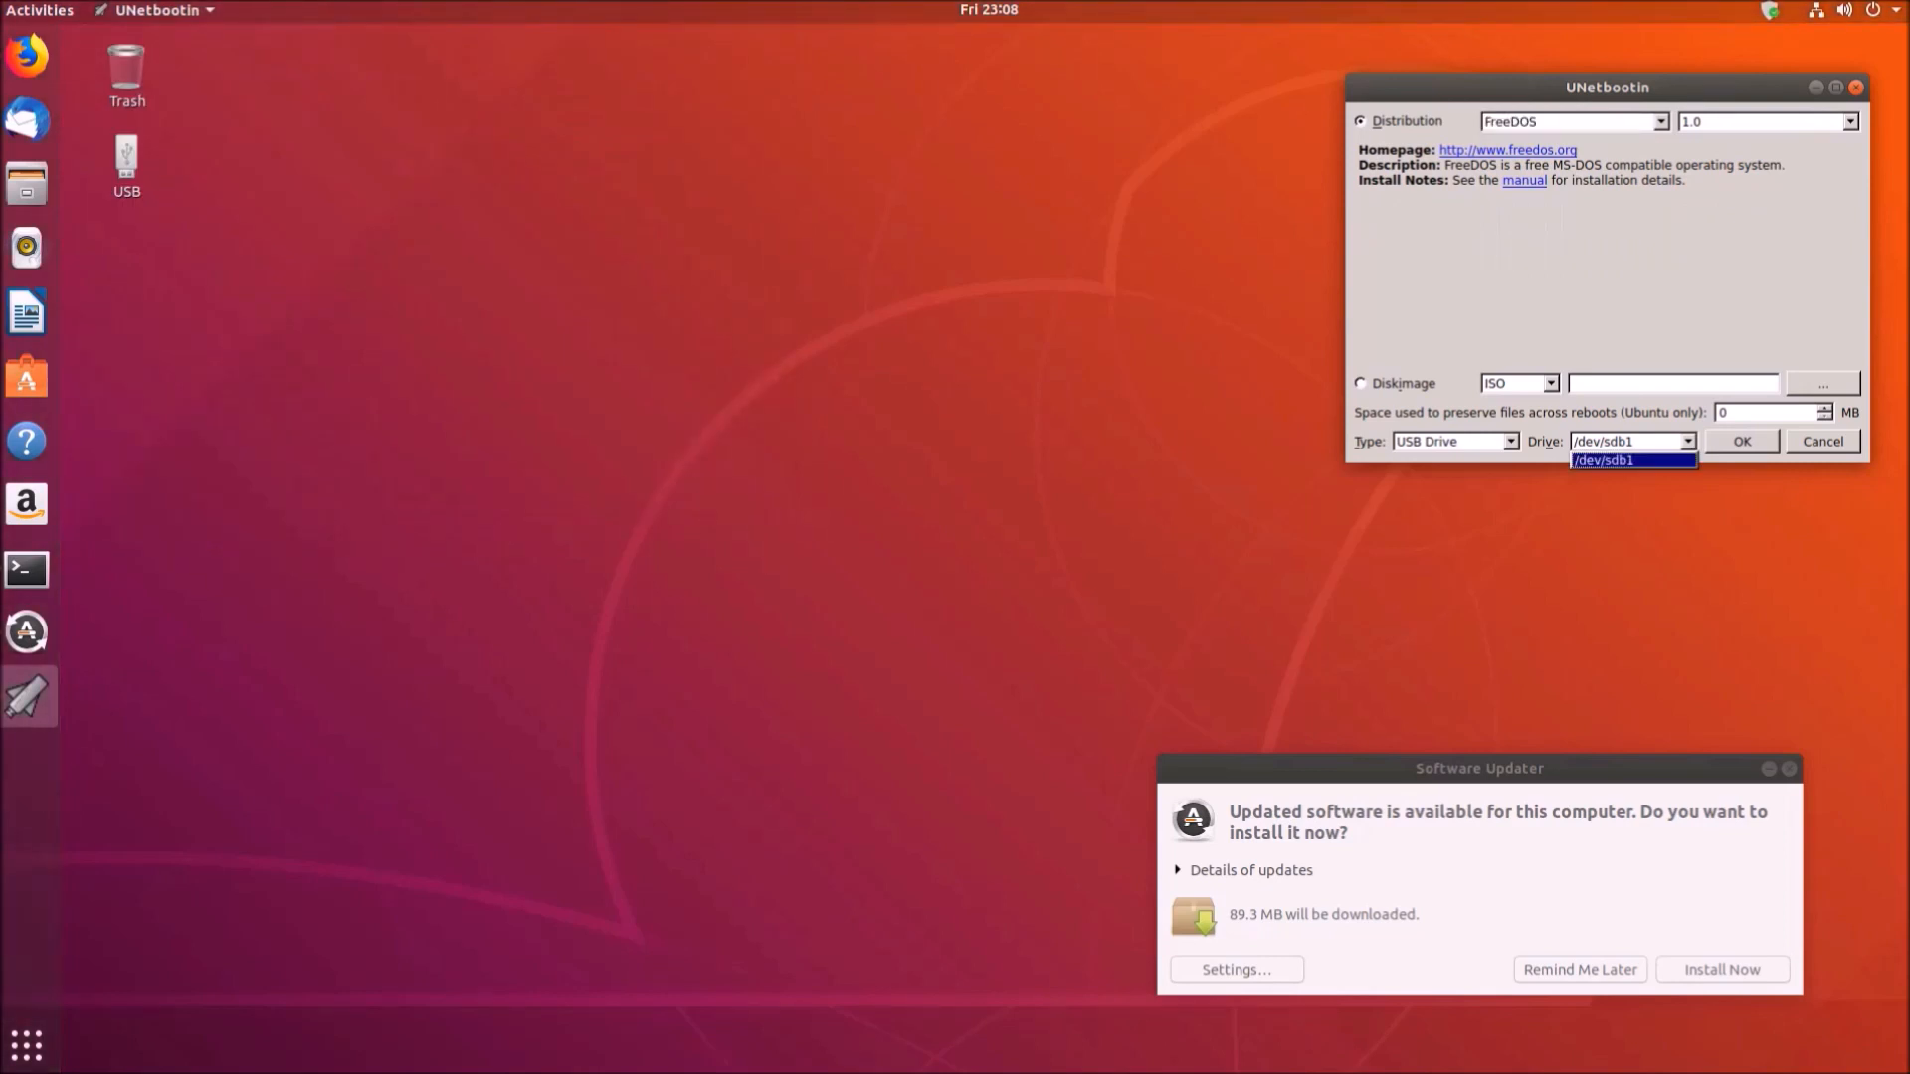
Verify in Disks that the 2 GB flash drive is /dev/sdb1
click(40, 10)
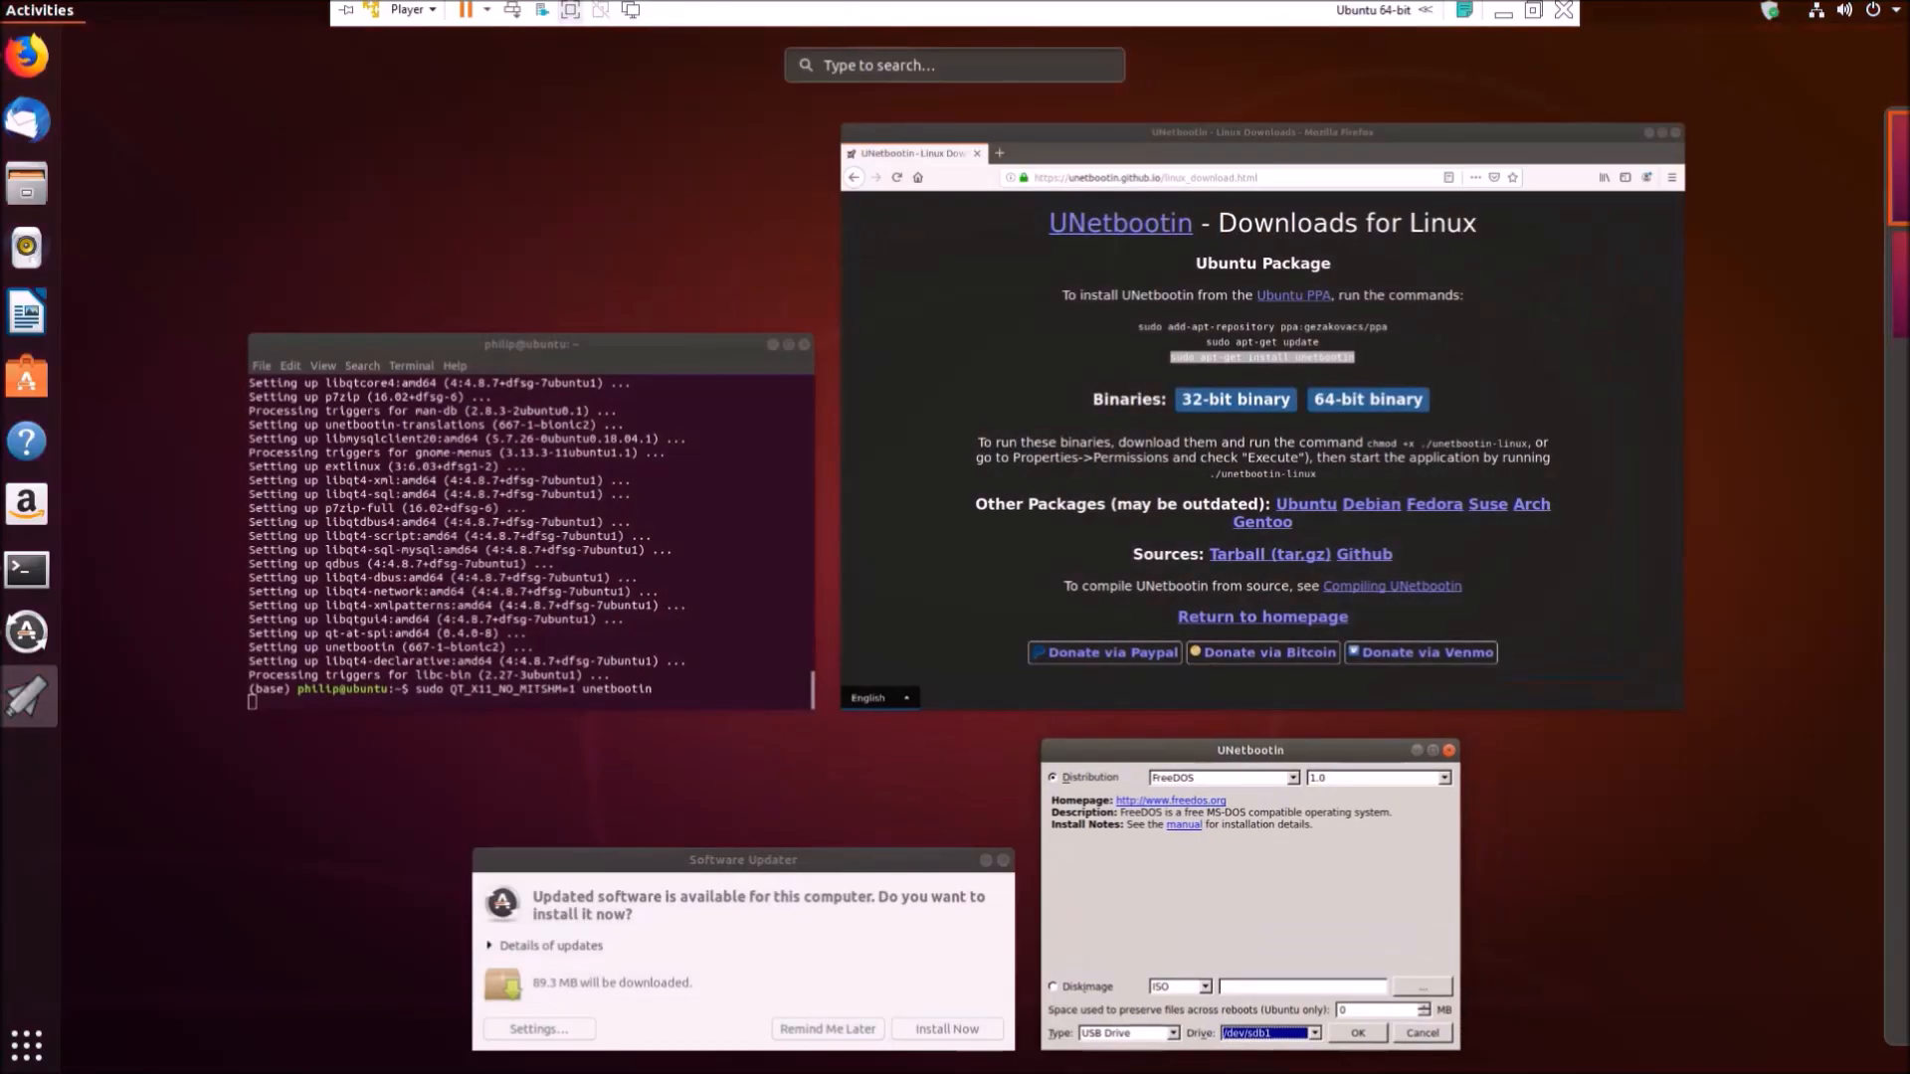
text(disk)
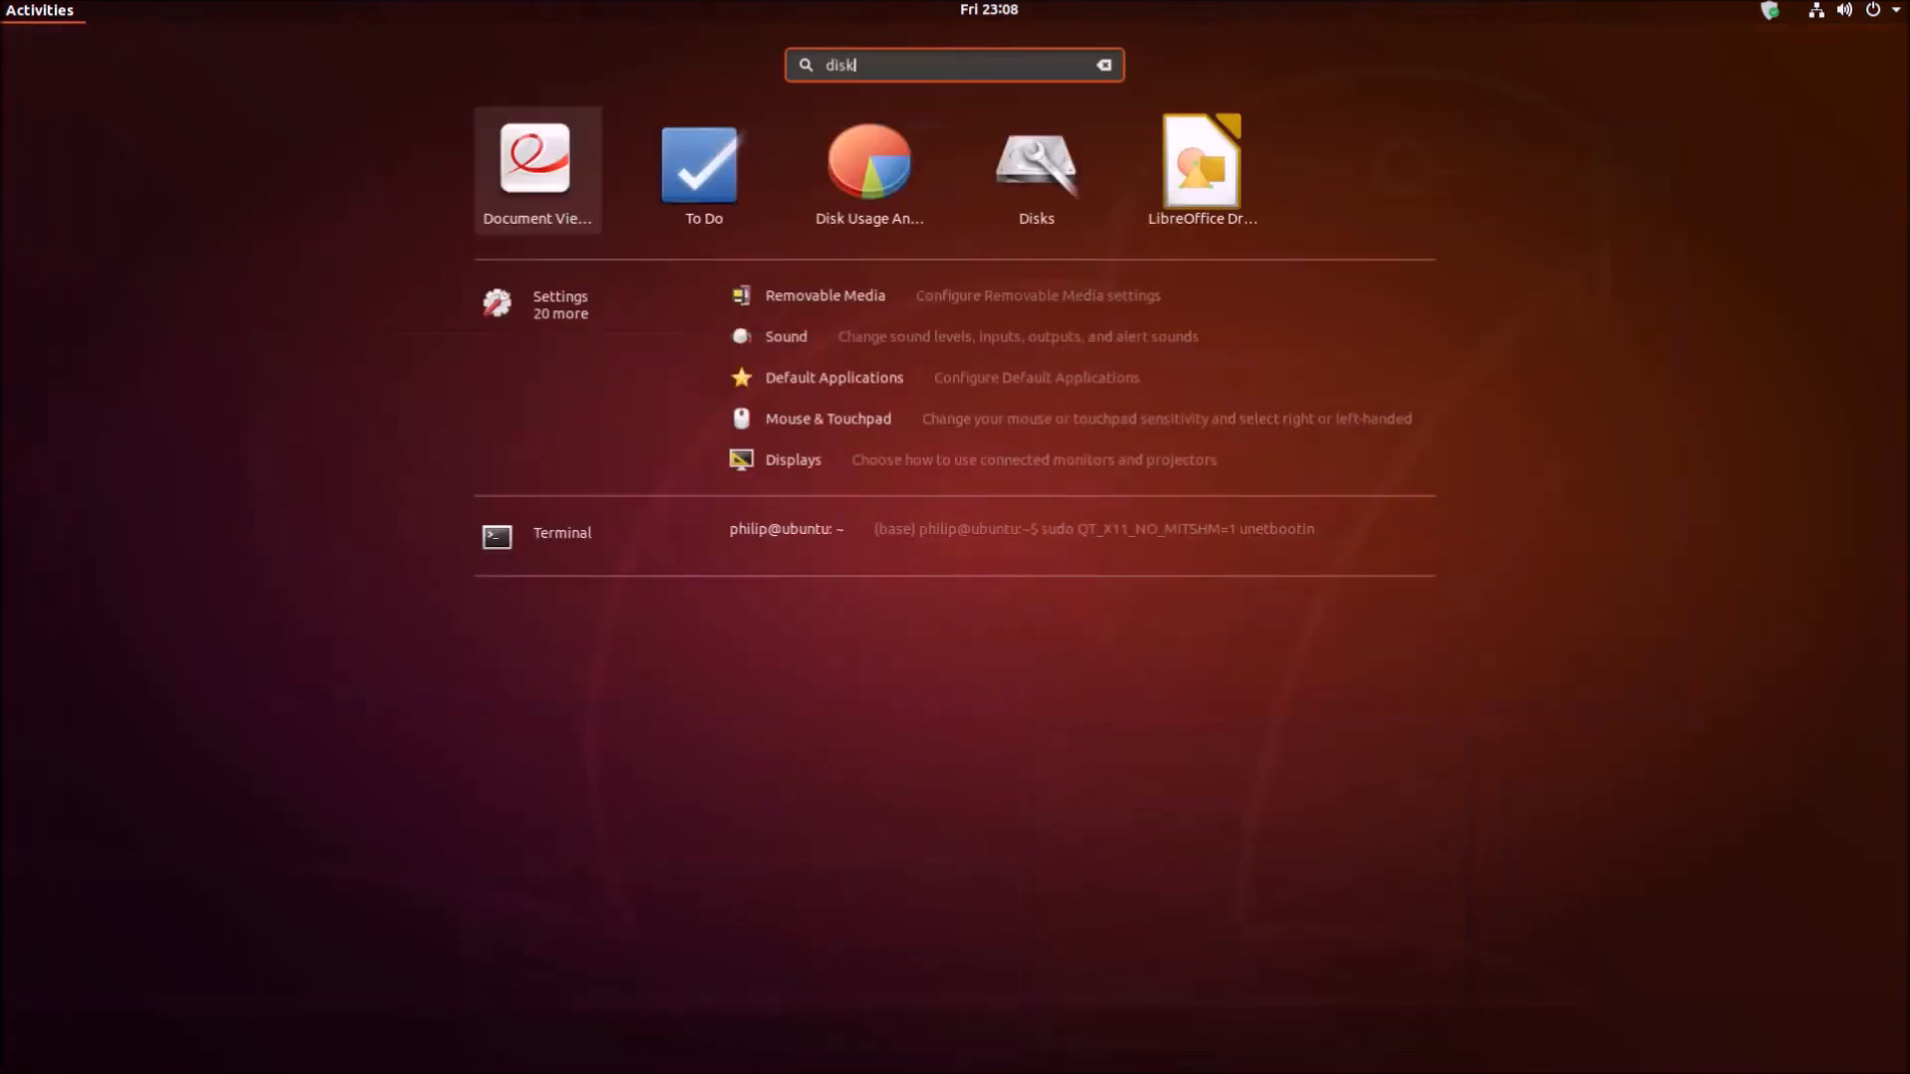
click(1035, 159)
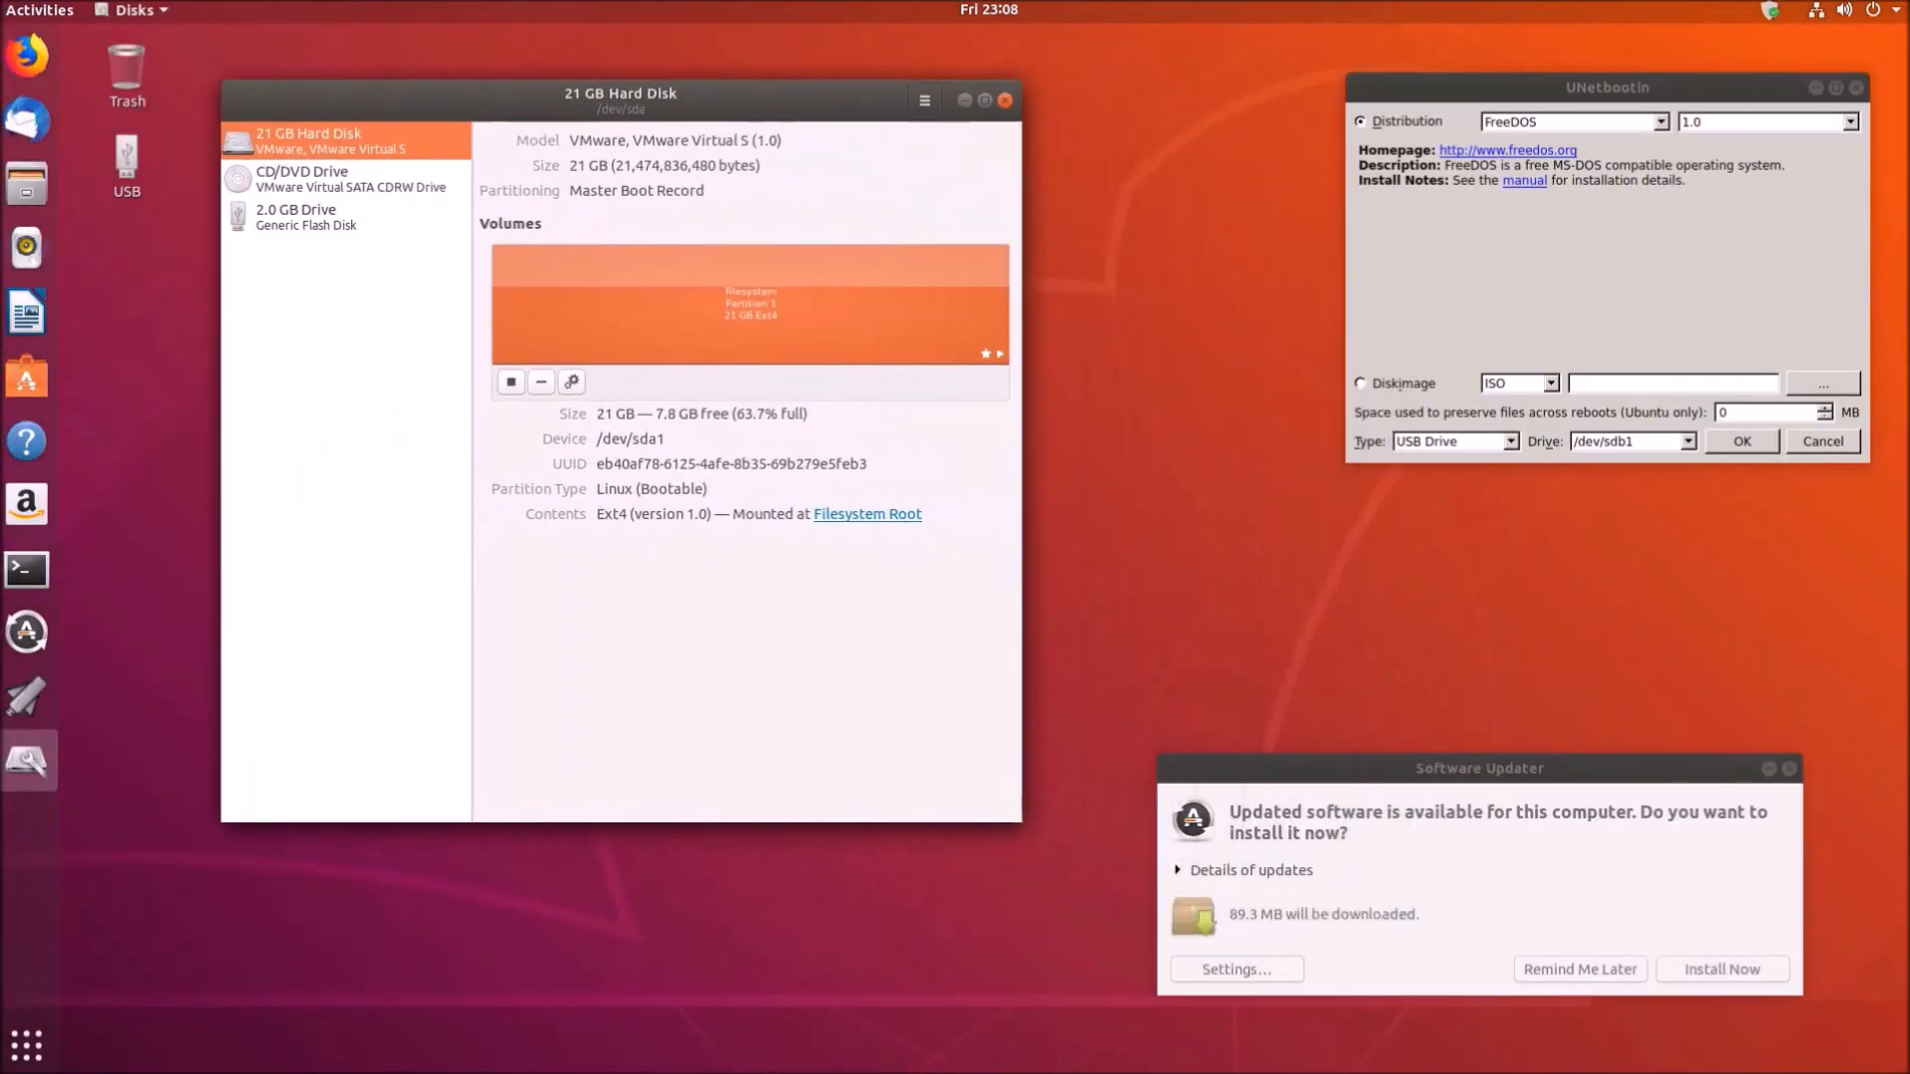
click(344, 217)
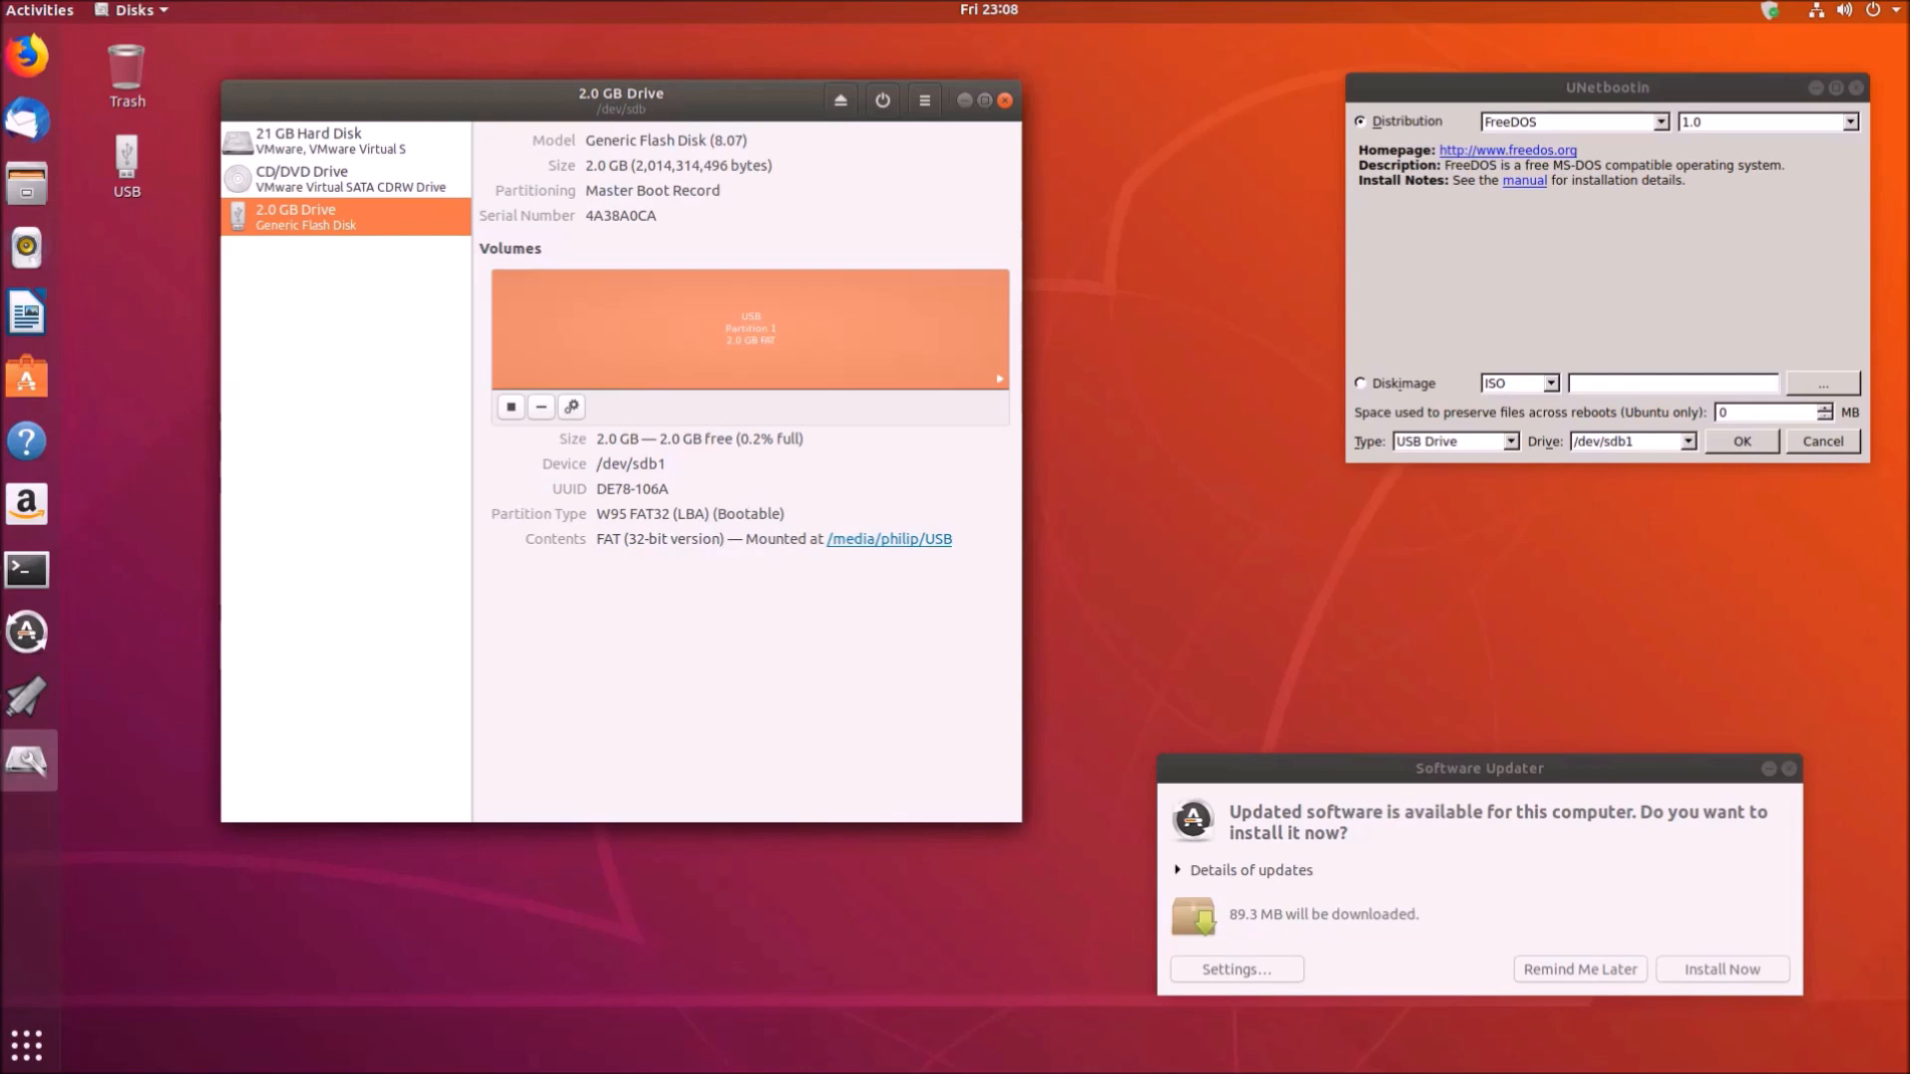
click(1003, 100)
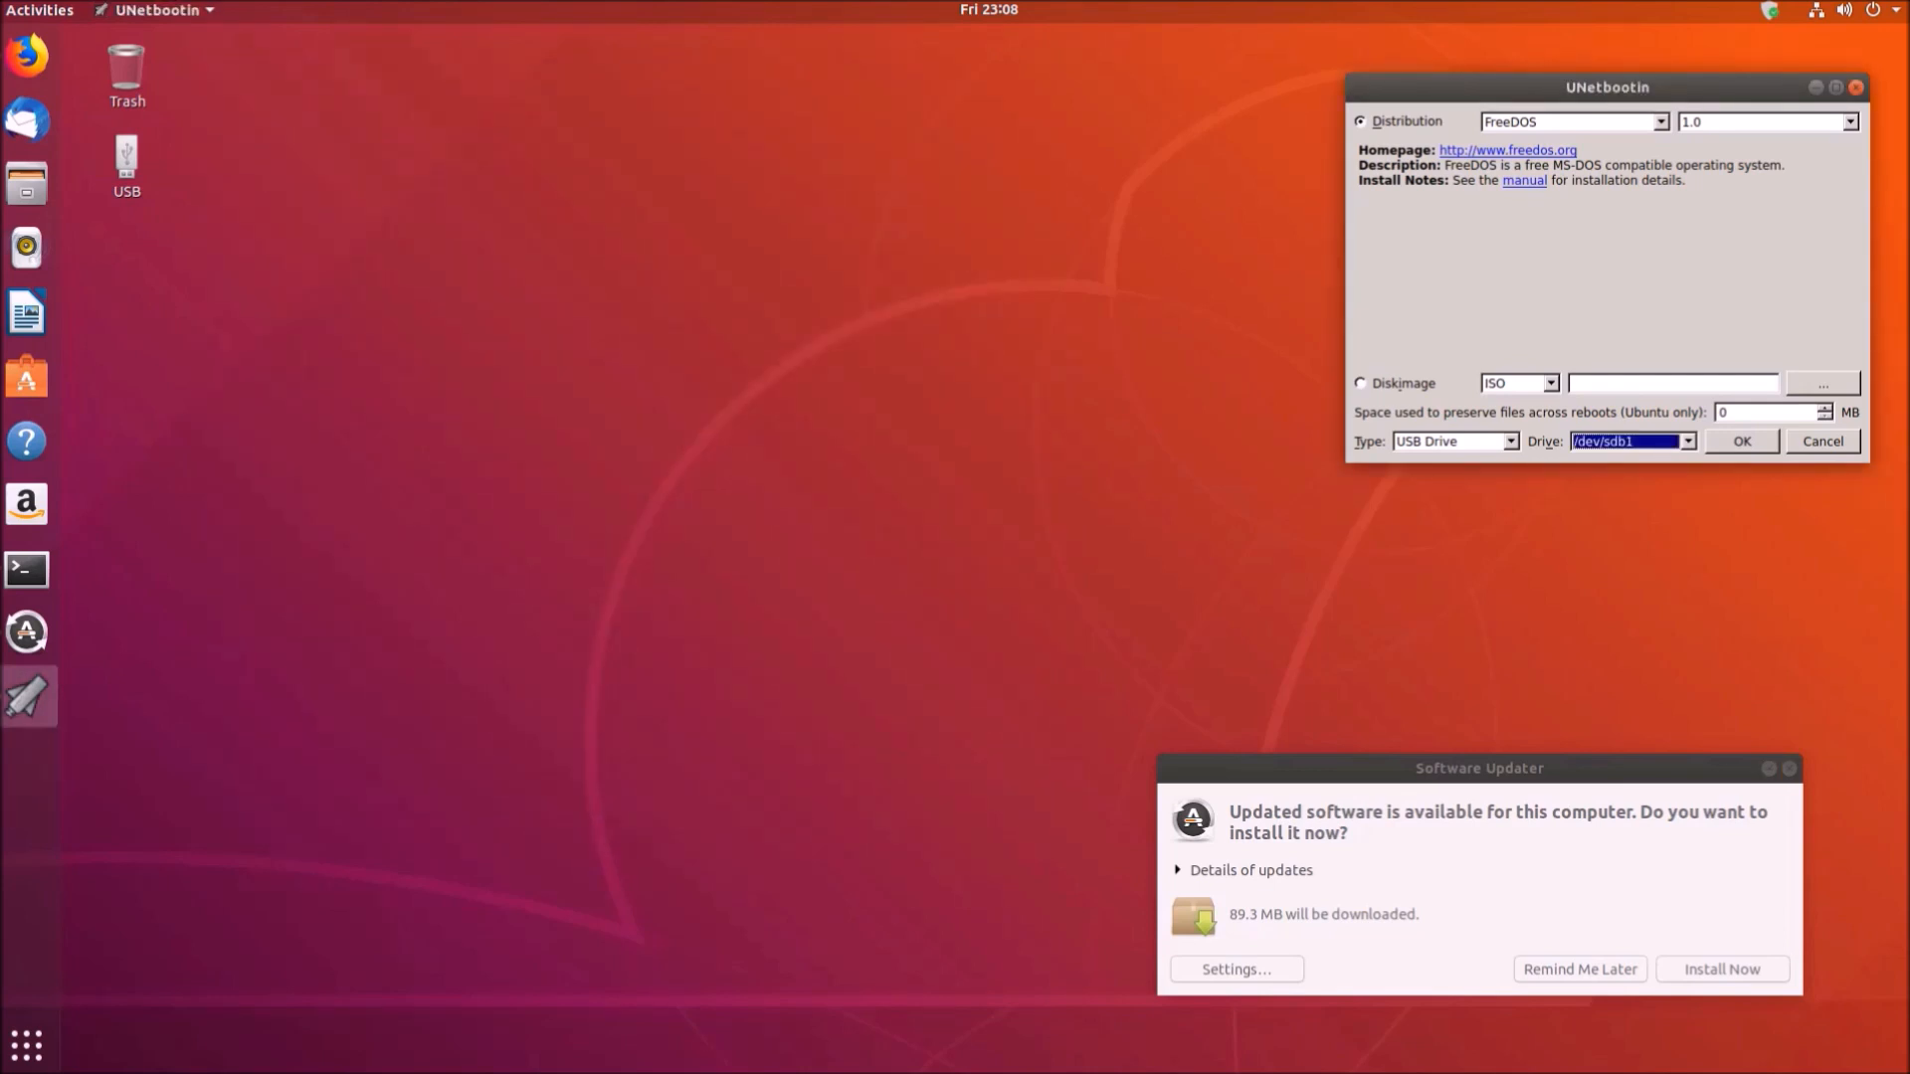
Write FreeDOS to /dev/sdb1 and exit UNetbootin once installation completes
click(1741, 441)
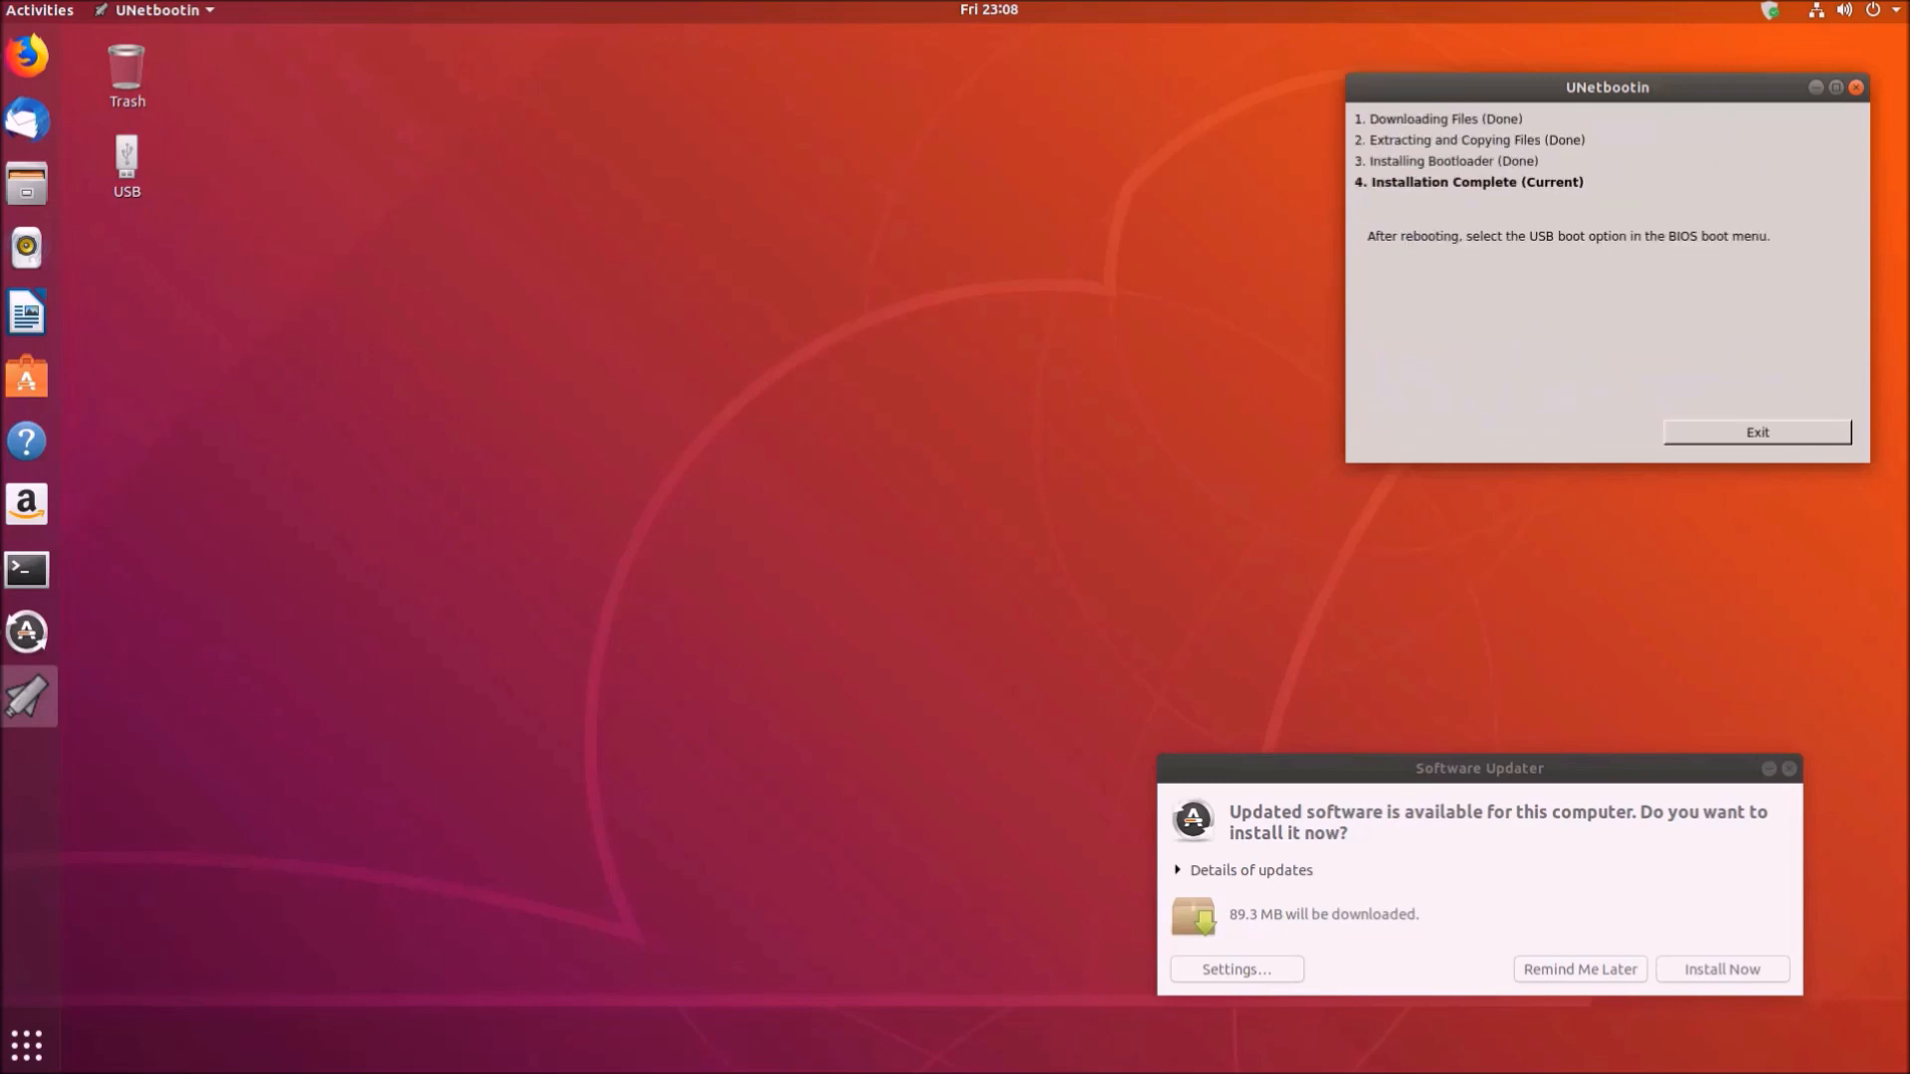
click(1754, 432)
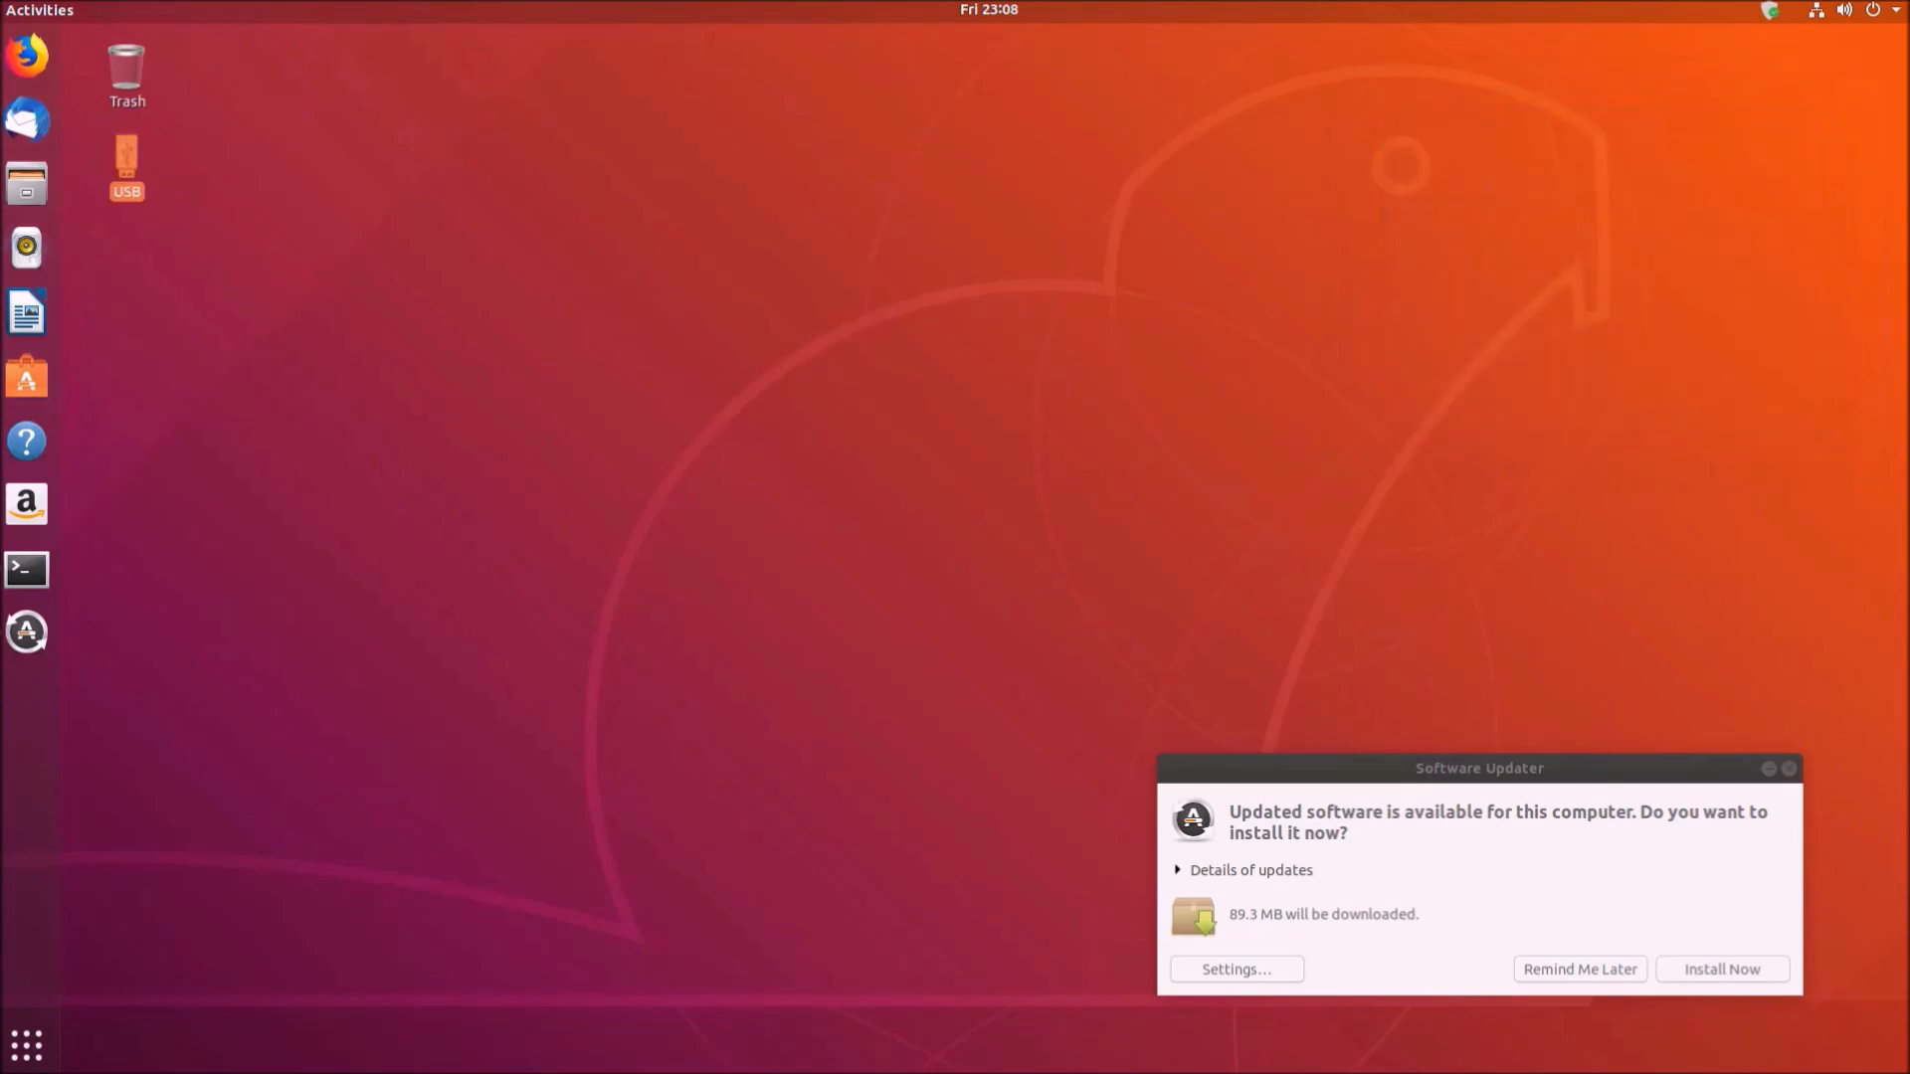
Reach the OptiPlex 790 support page on downloads.dell.com and accept the cookie notice
double_click(127, 167)
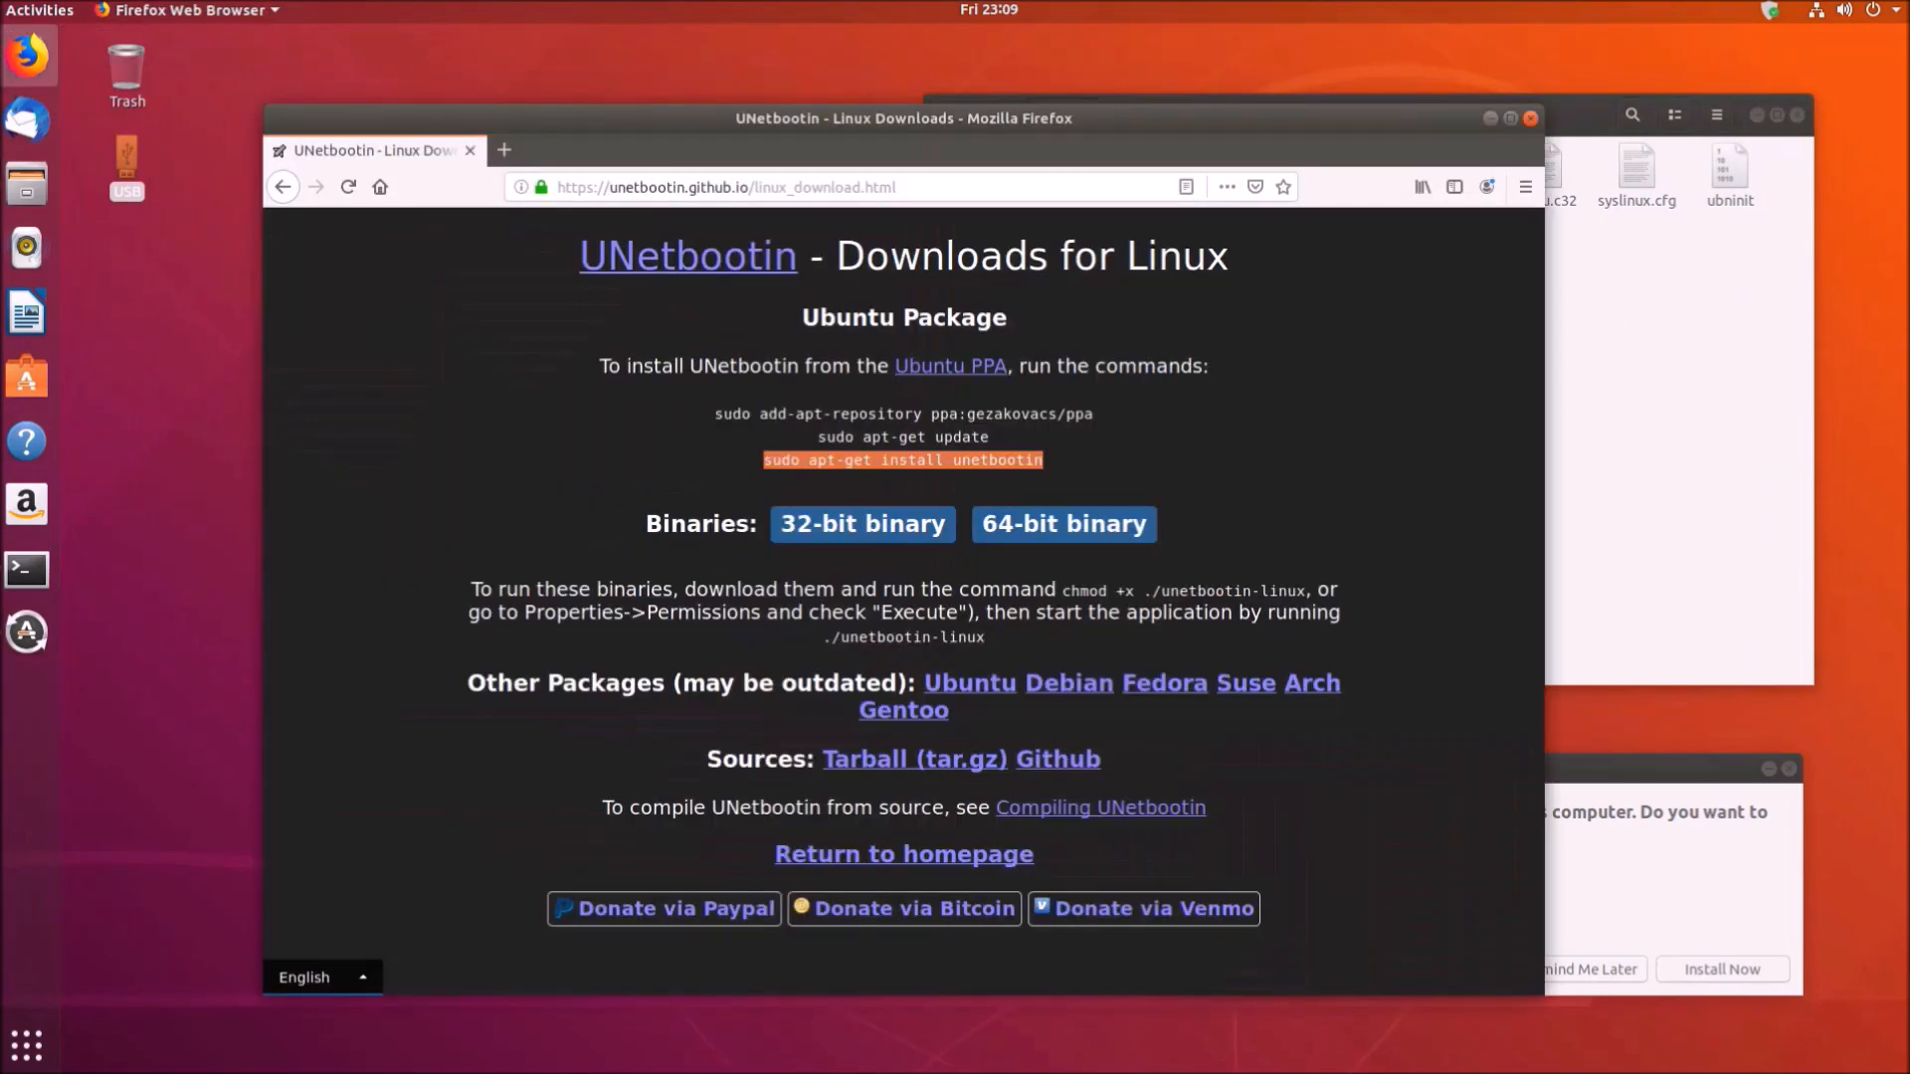
text(down)
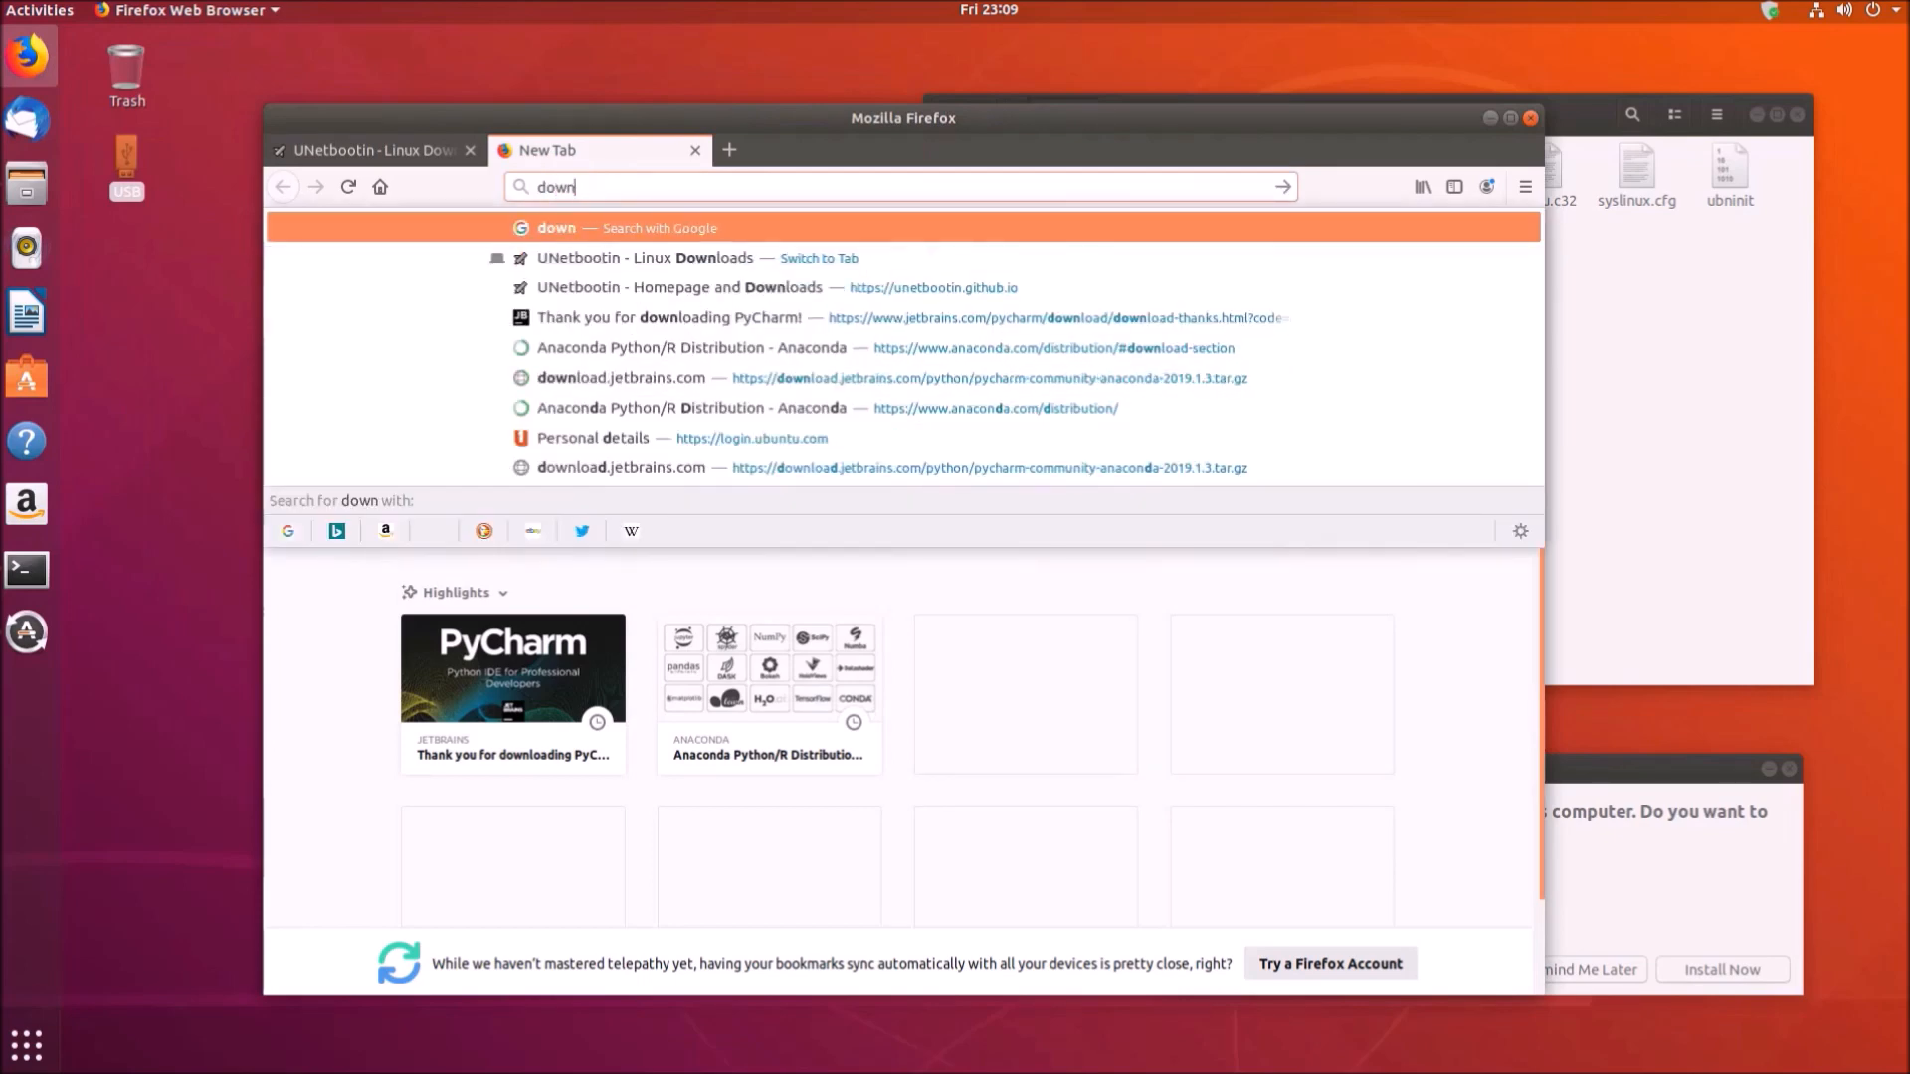
text(loads.dell.com/published/Pages/index.html)
text(7)
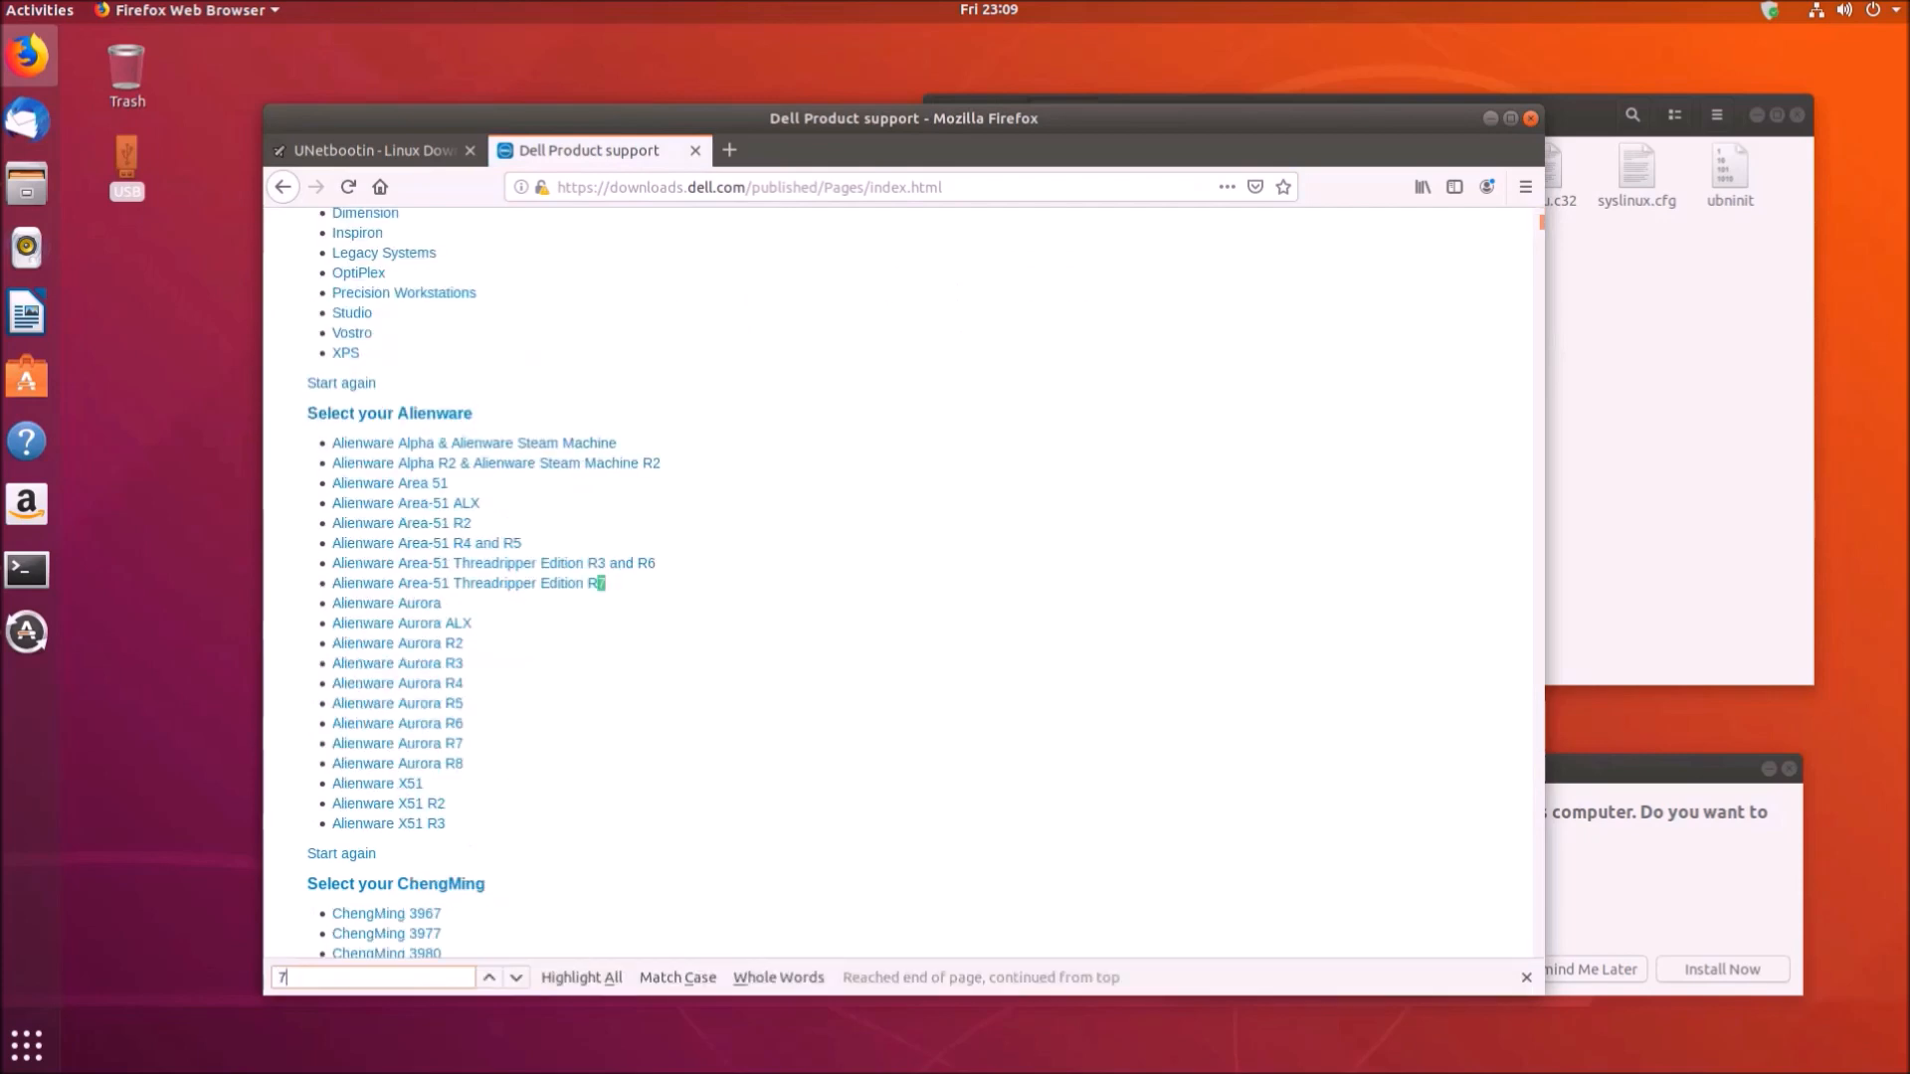
text(90)
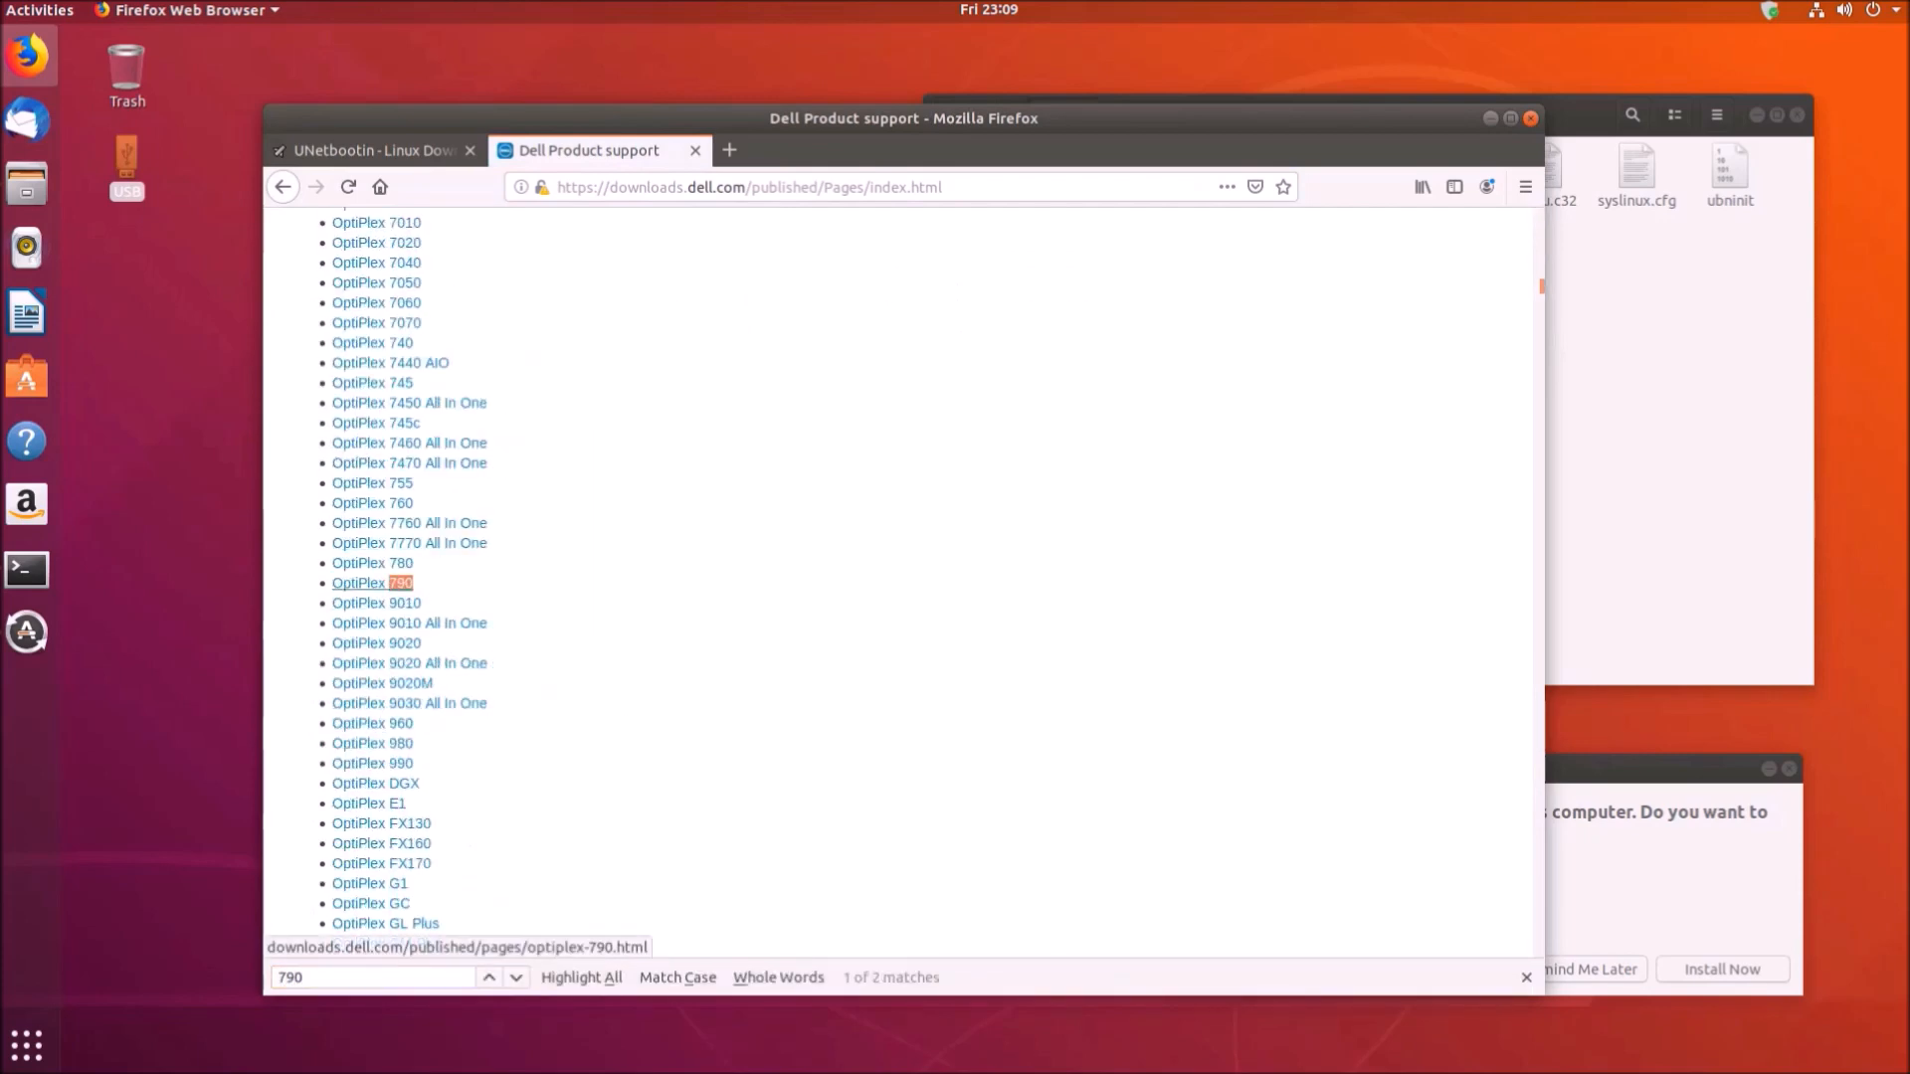
click(372, 583)
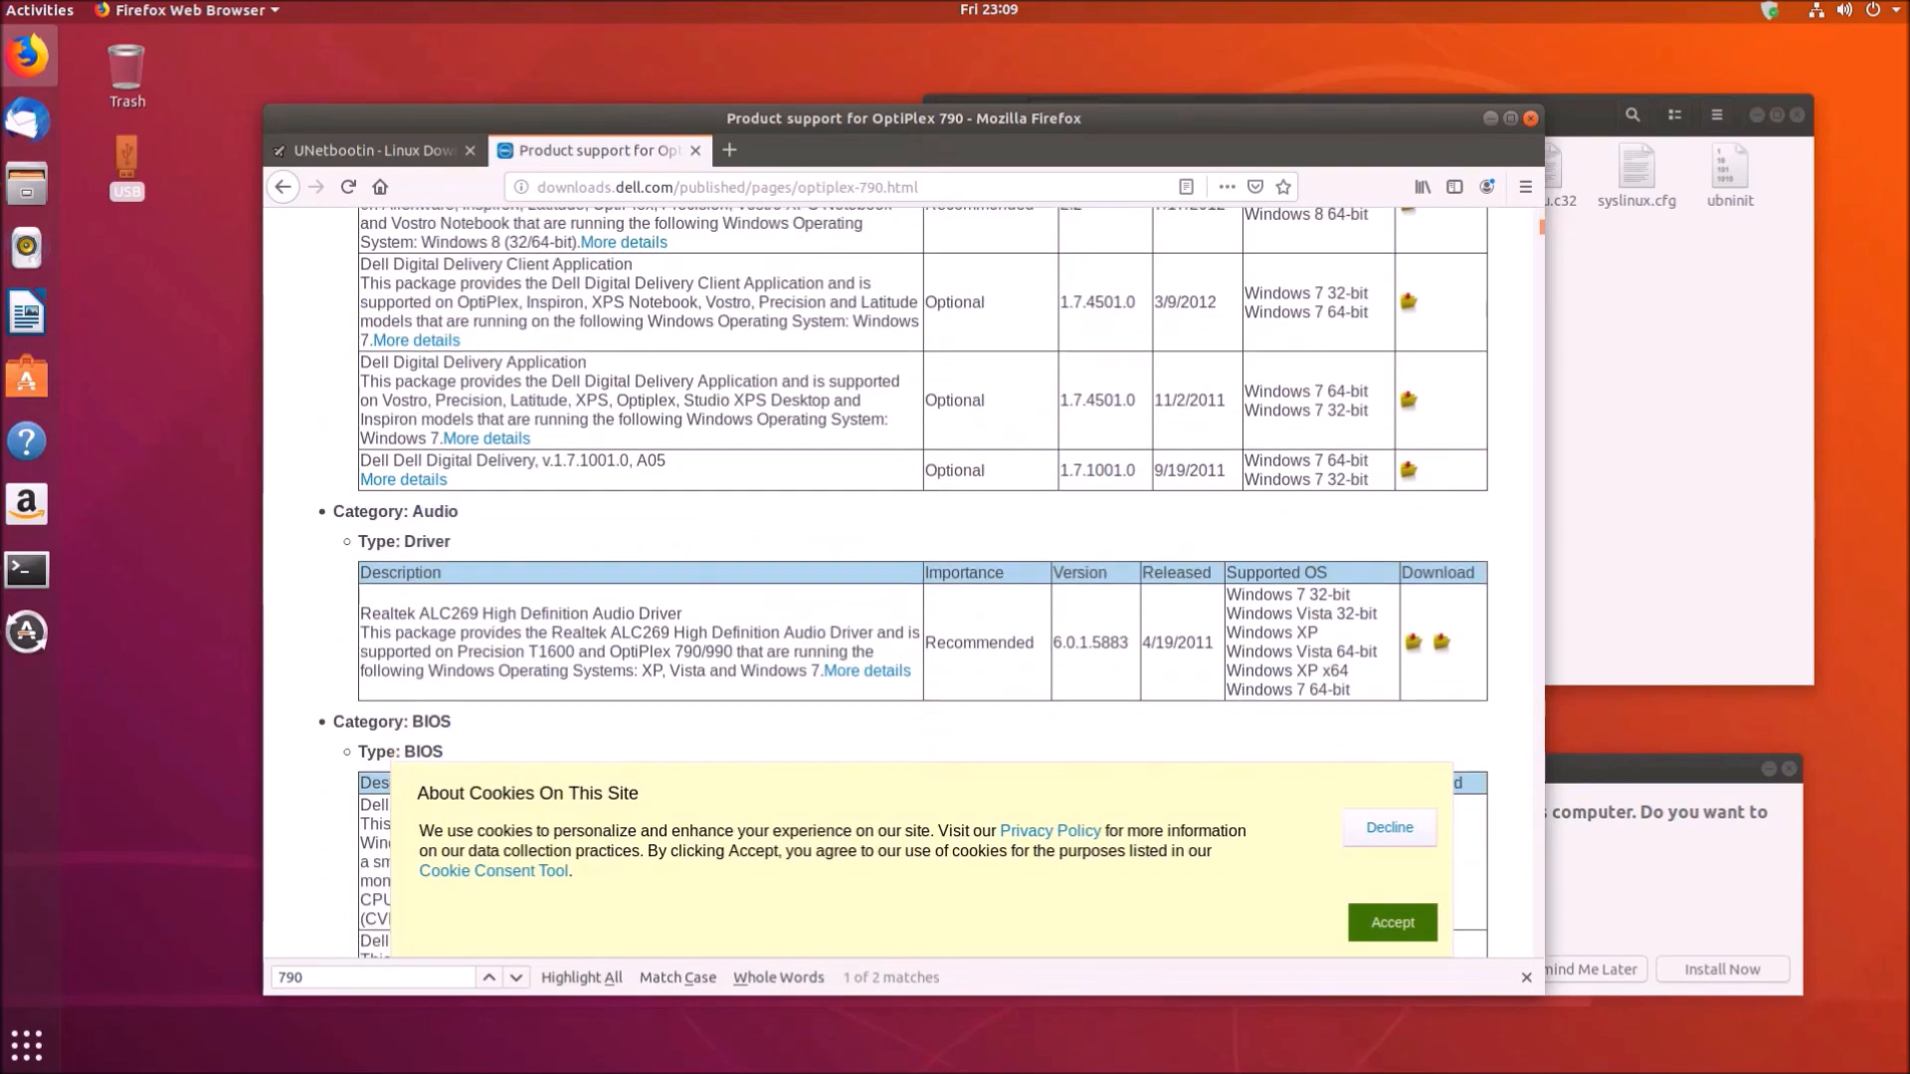
click(1390, 921)
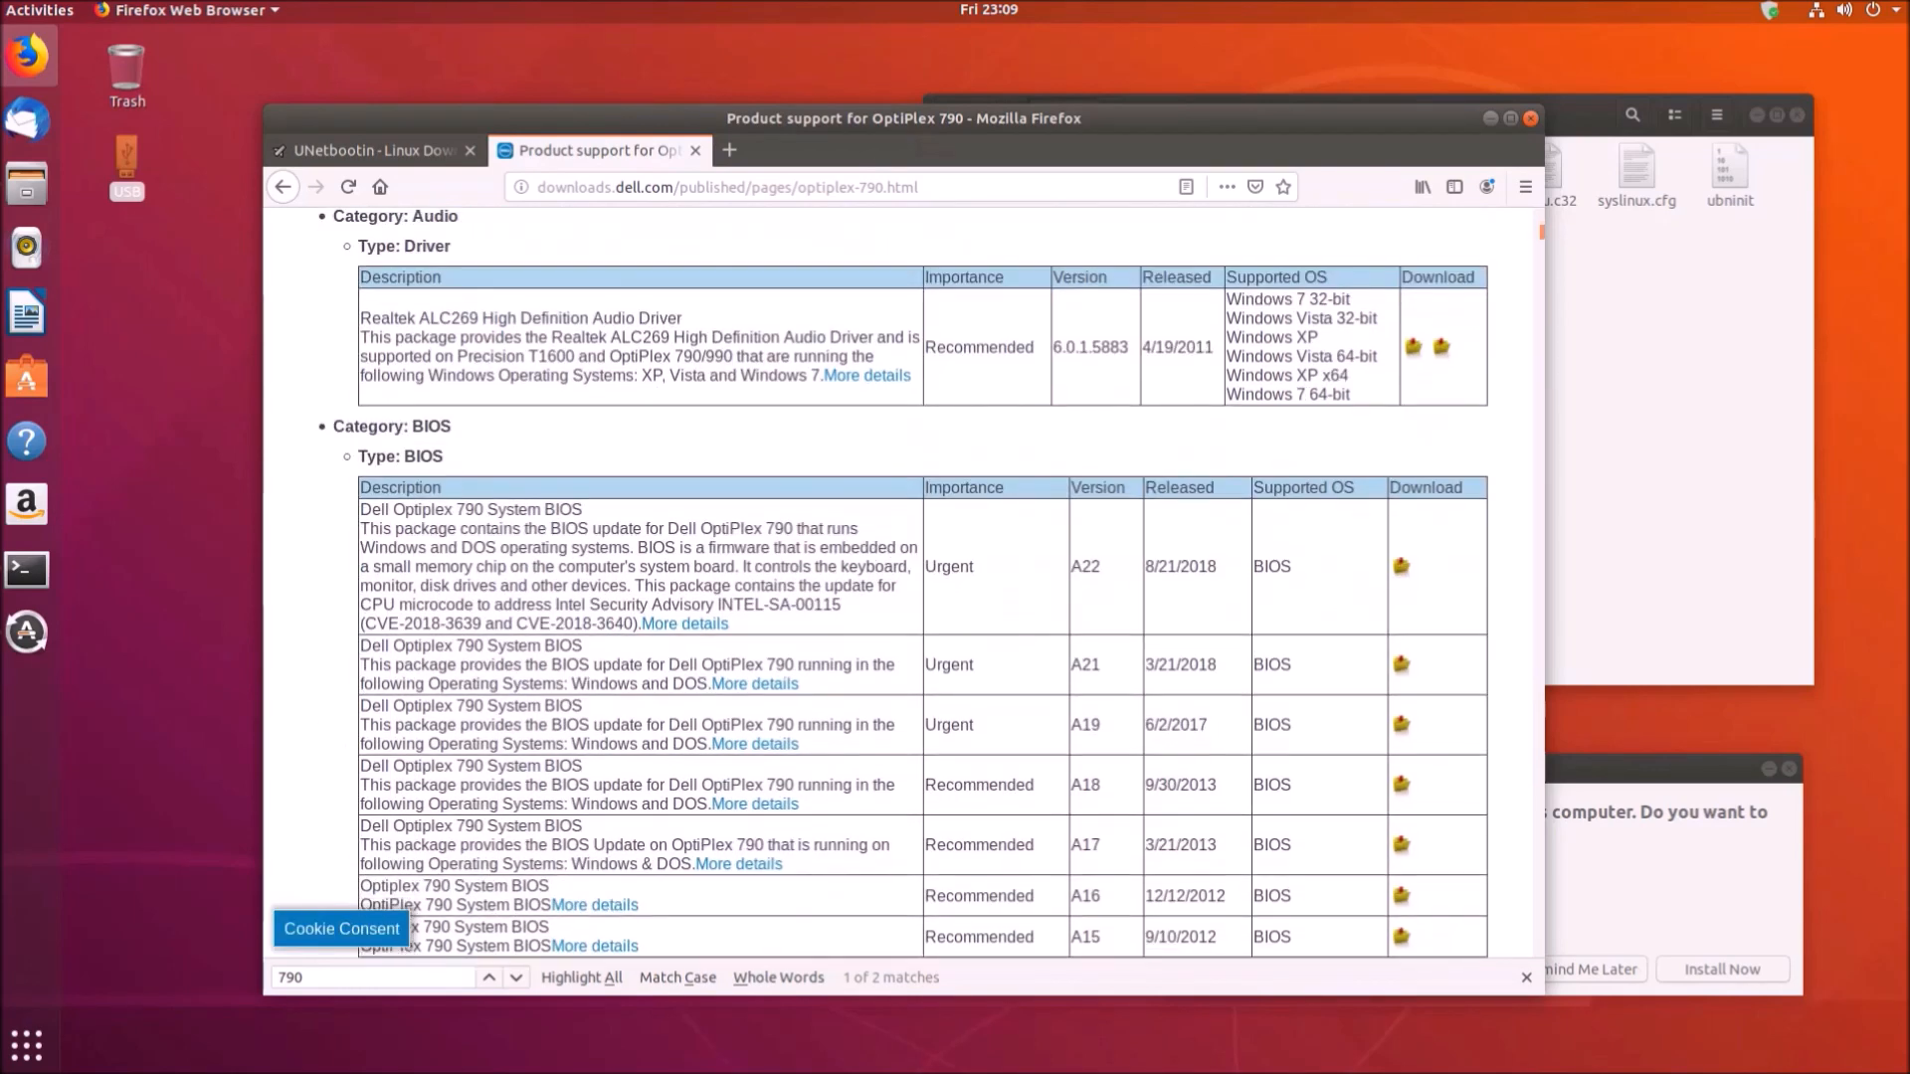
Download the A22 BIOS update, saving O790-A22.exe to disk
click(1400, 565)
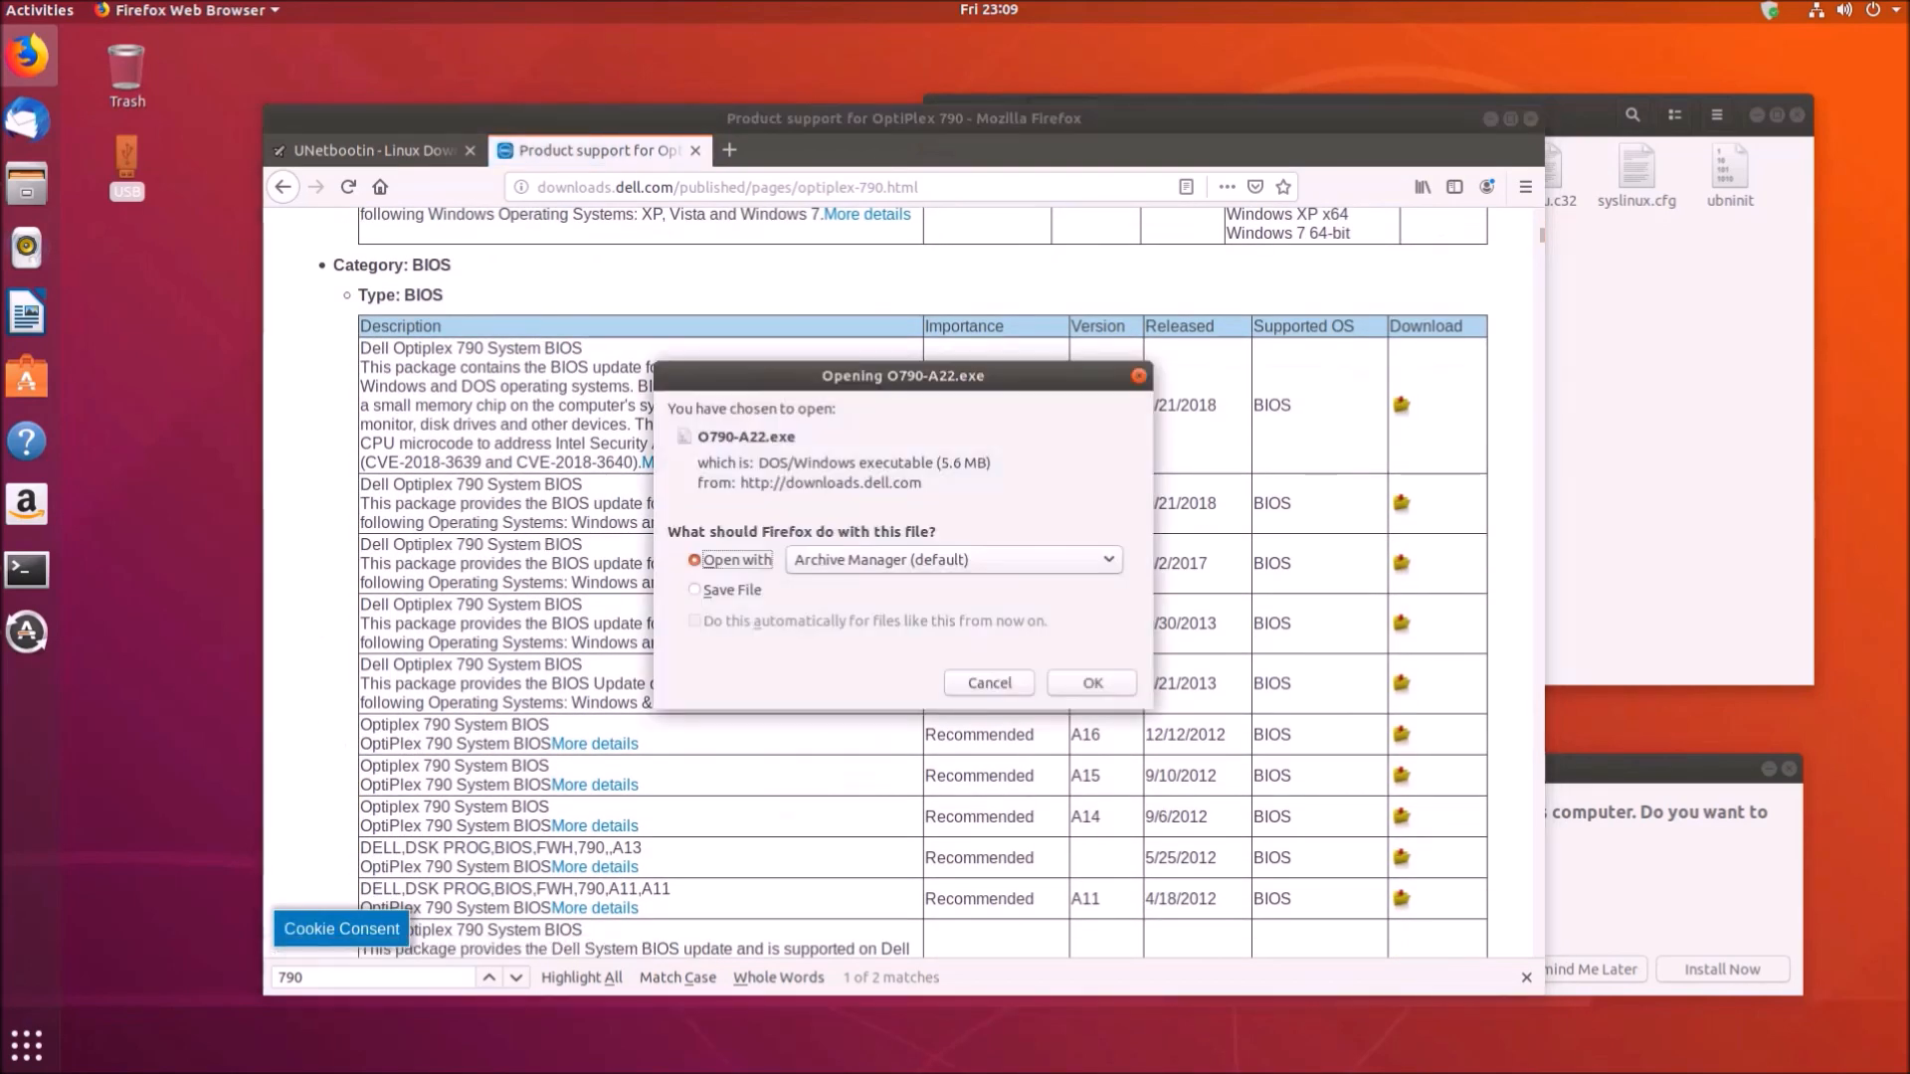
click(694, 590)
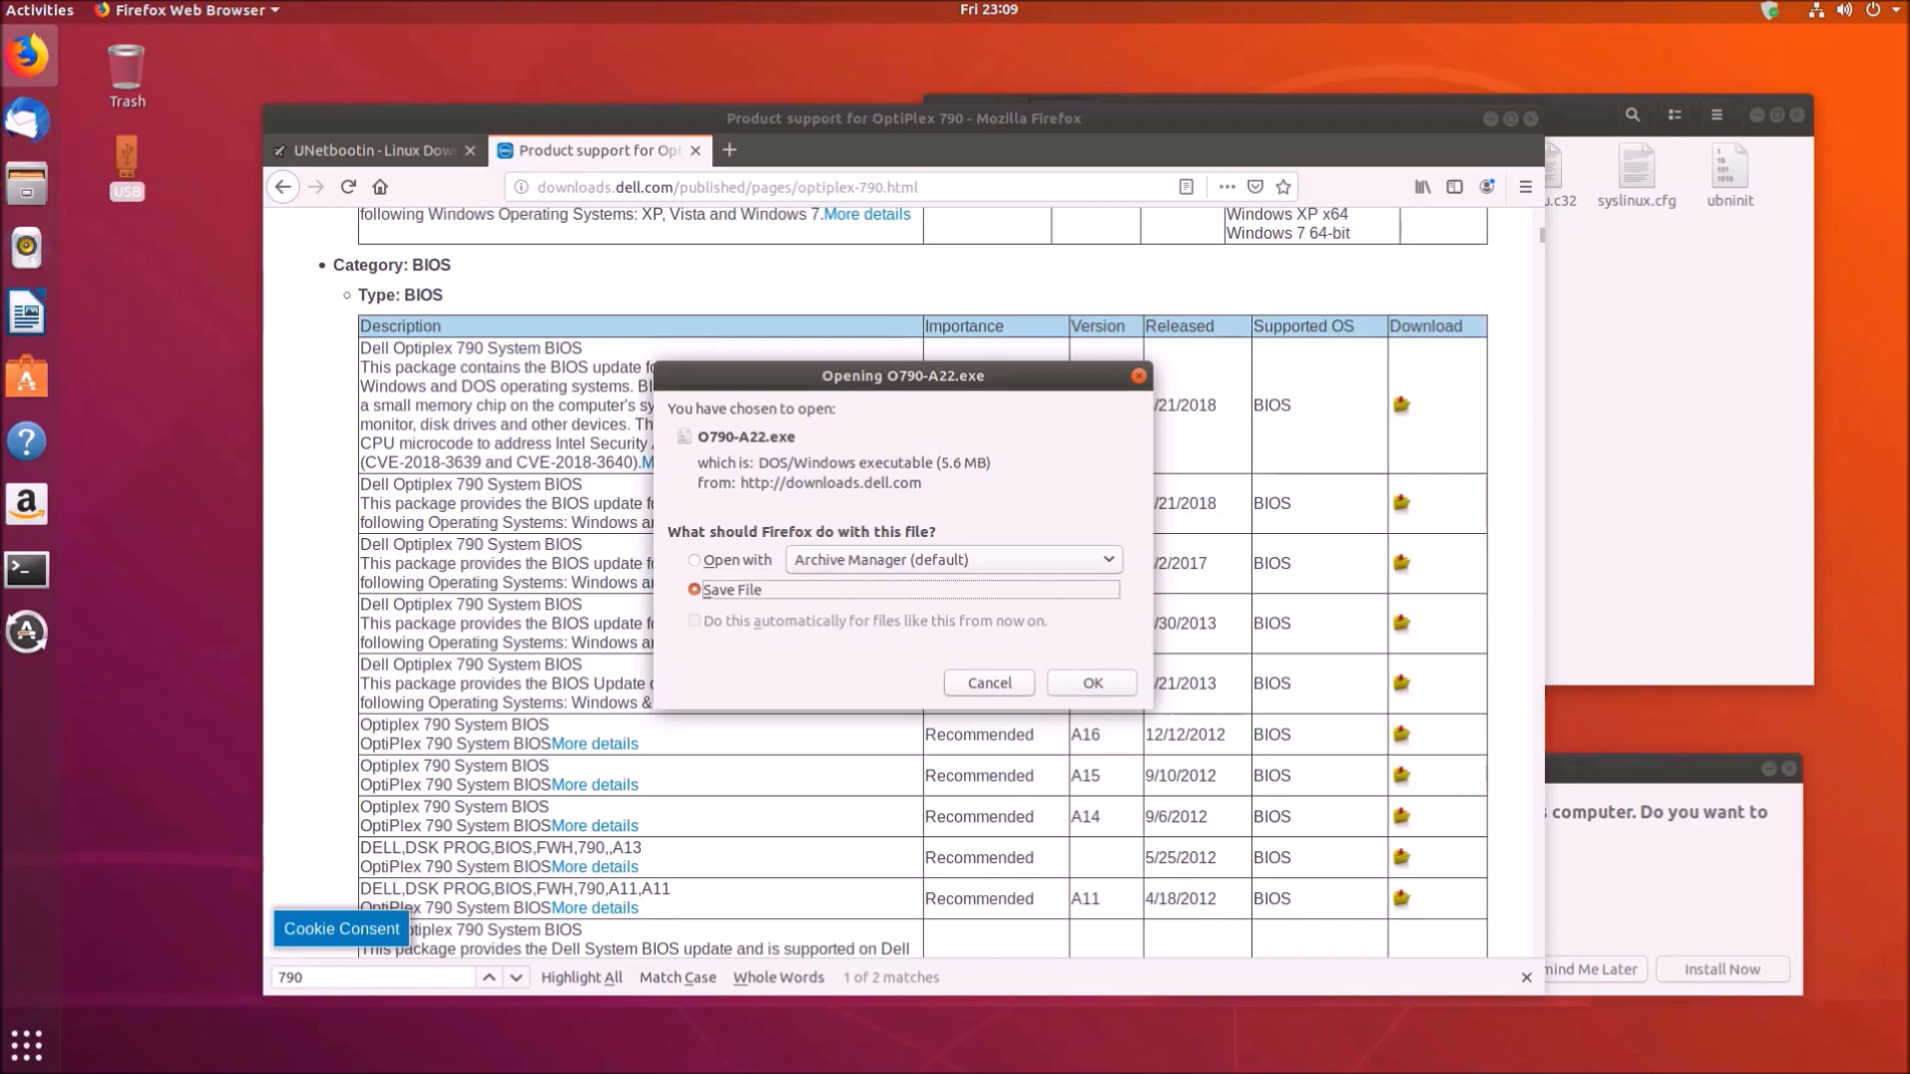
click(1093, 683)
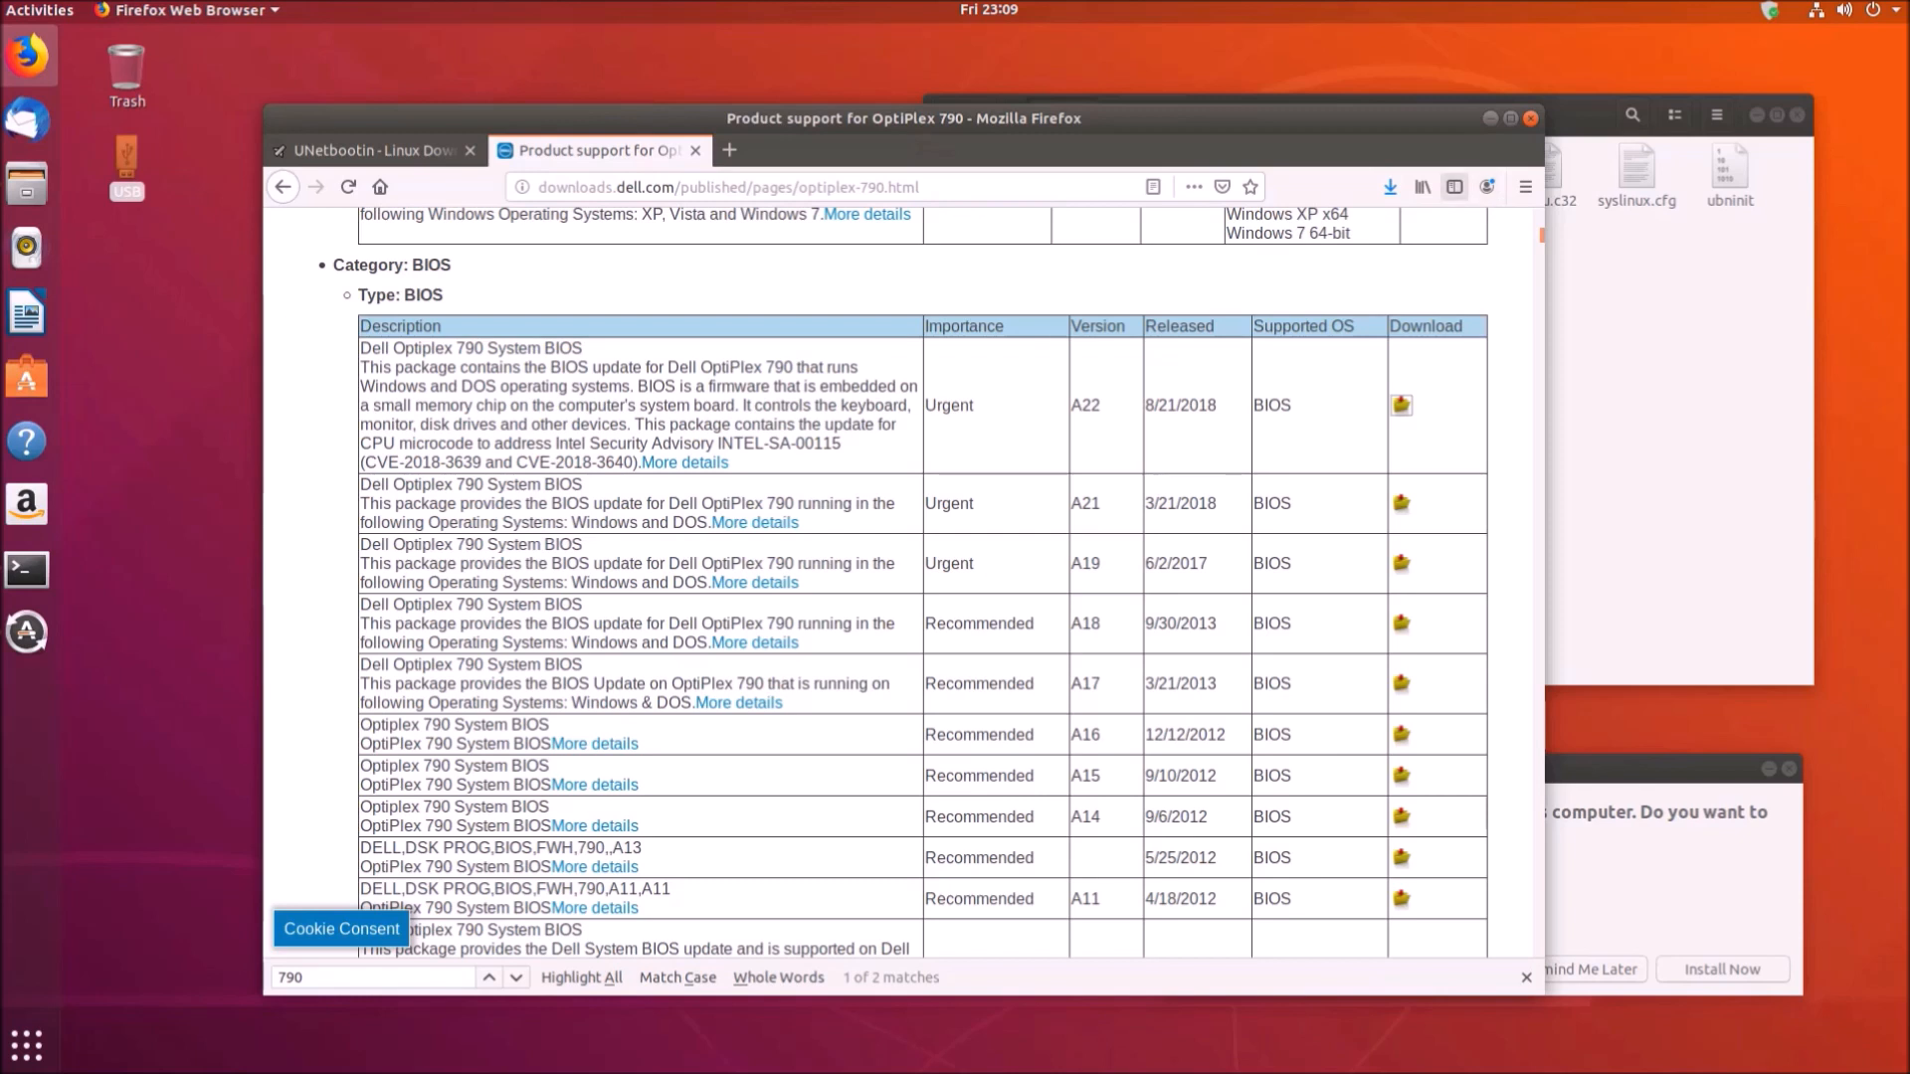
Locate the downloaded O790-A22.exe in its folder and copy it onto the USB drive
click(1391, 187)
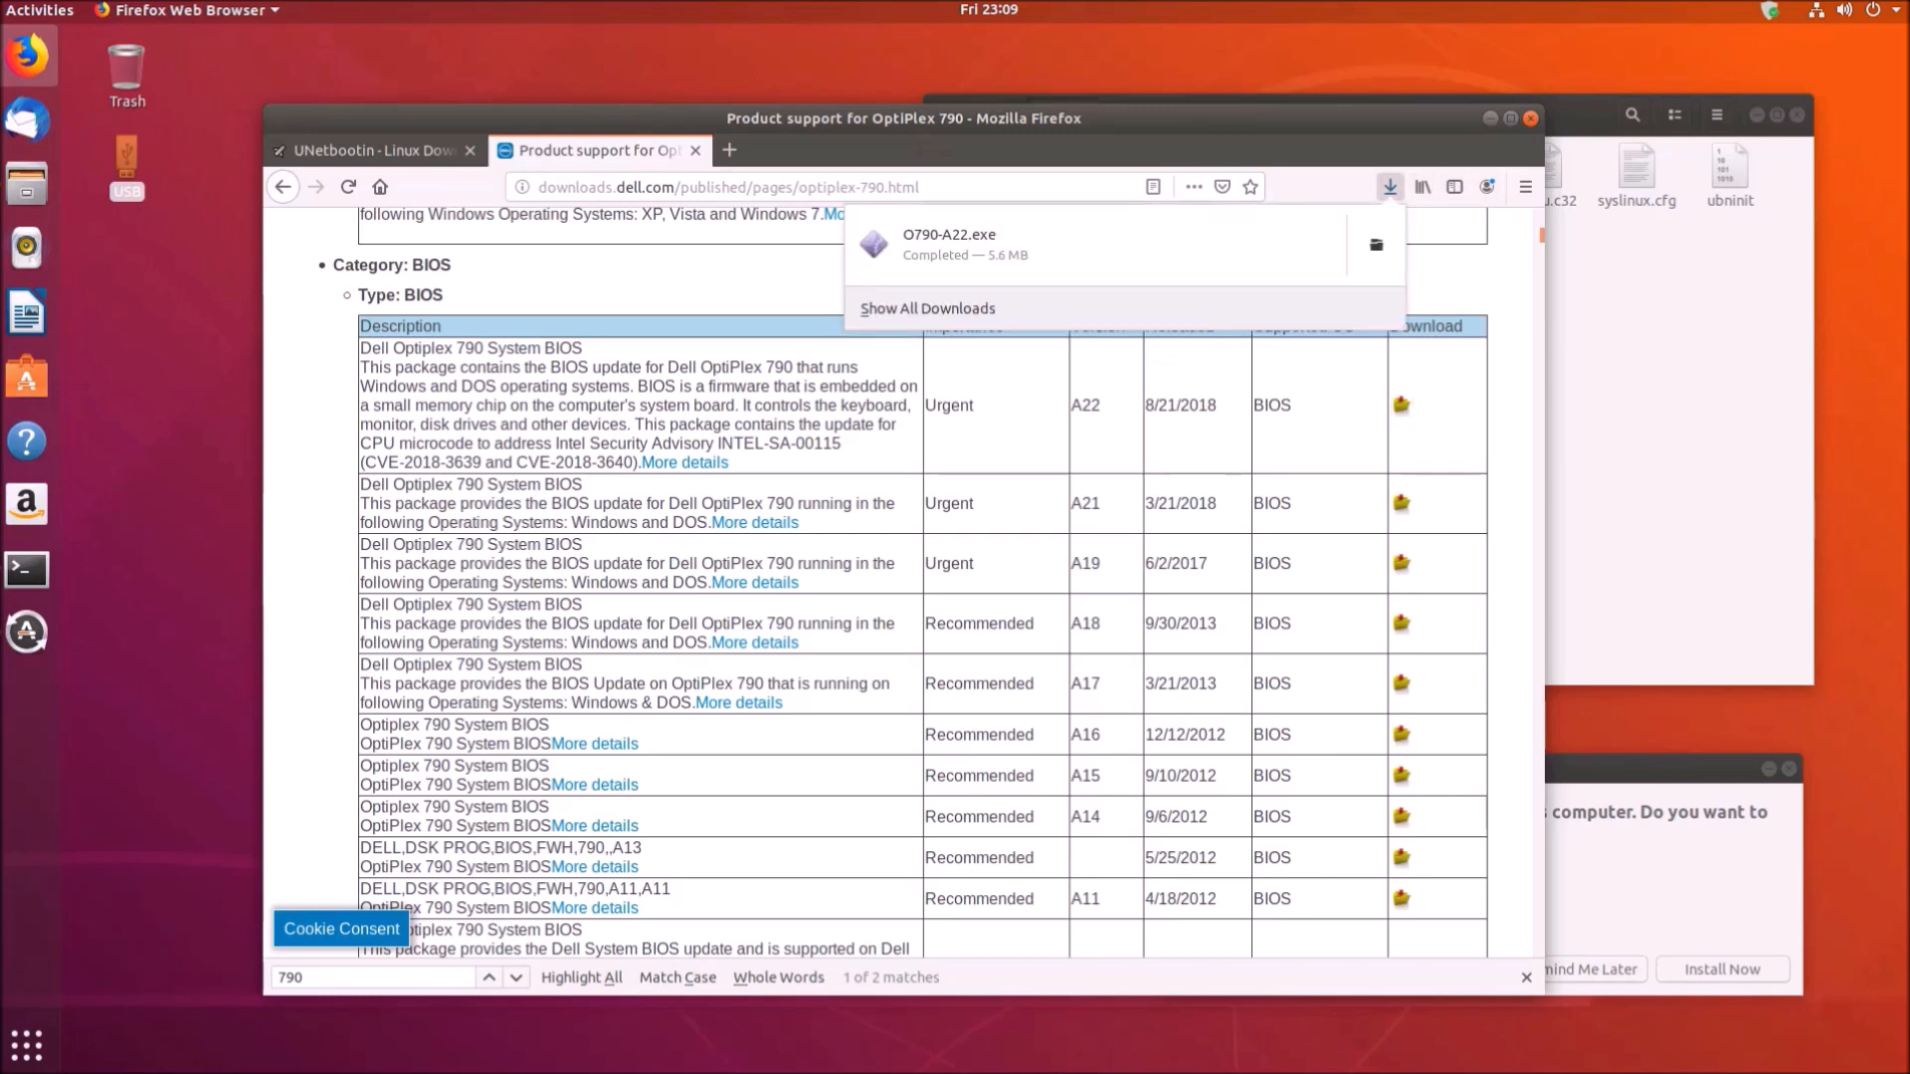
right_click(963, 244)
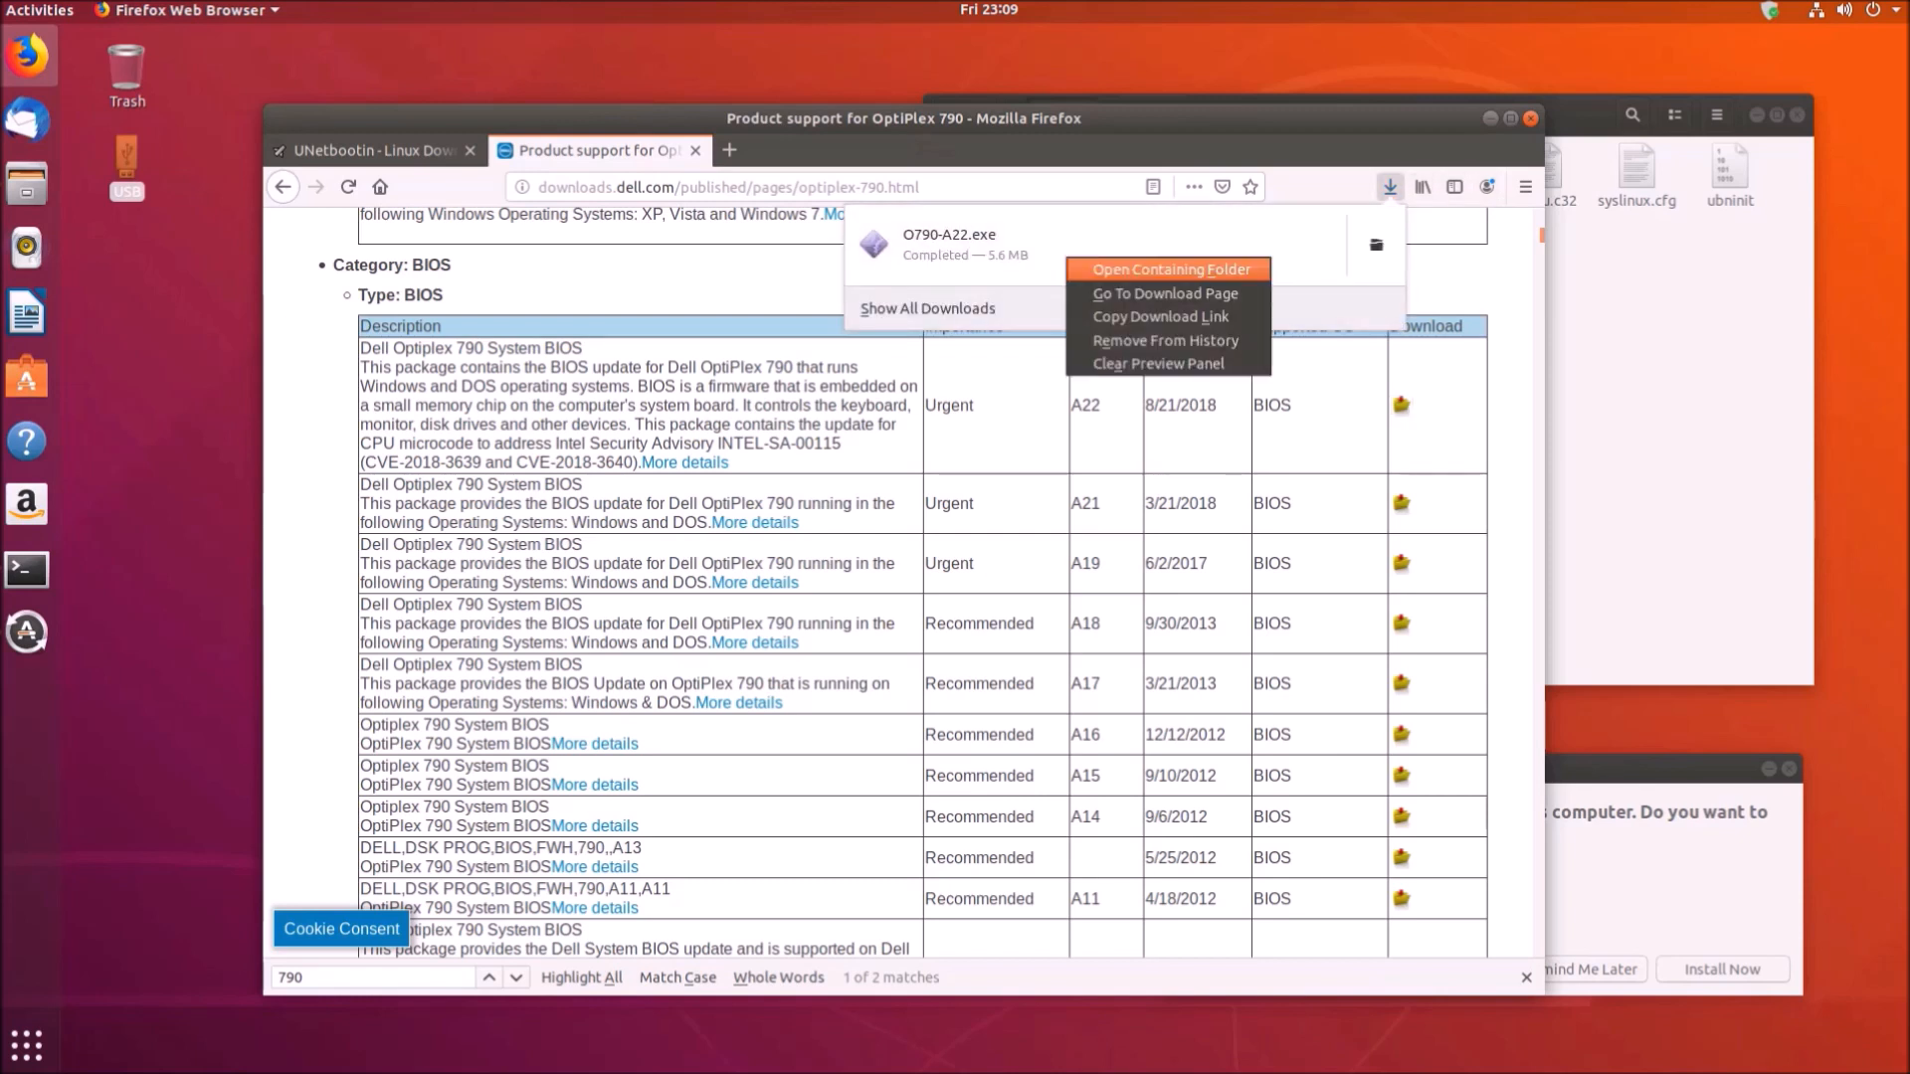
click(1166, 269)
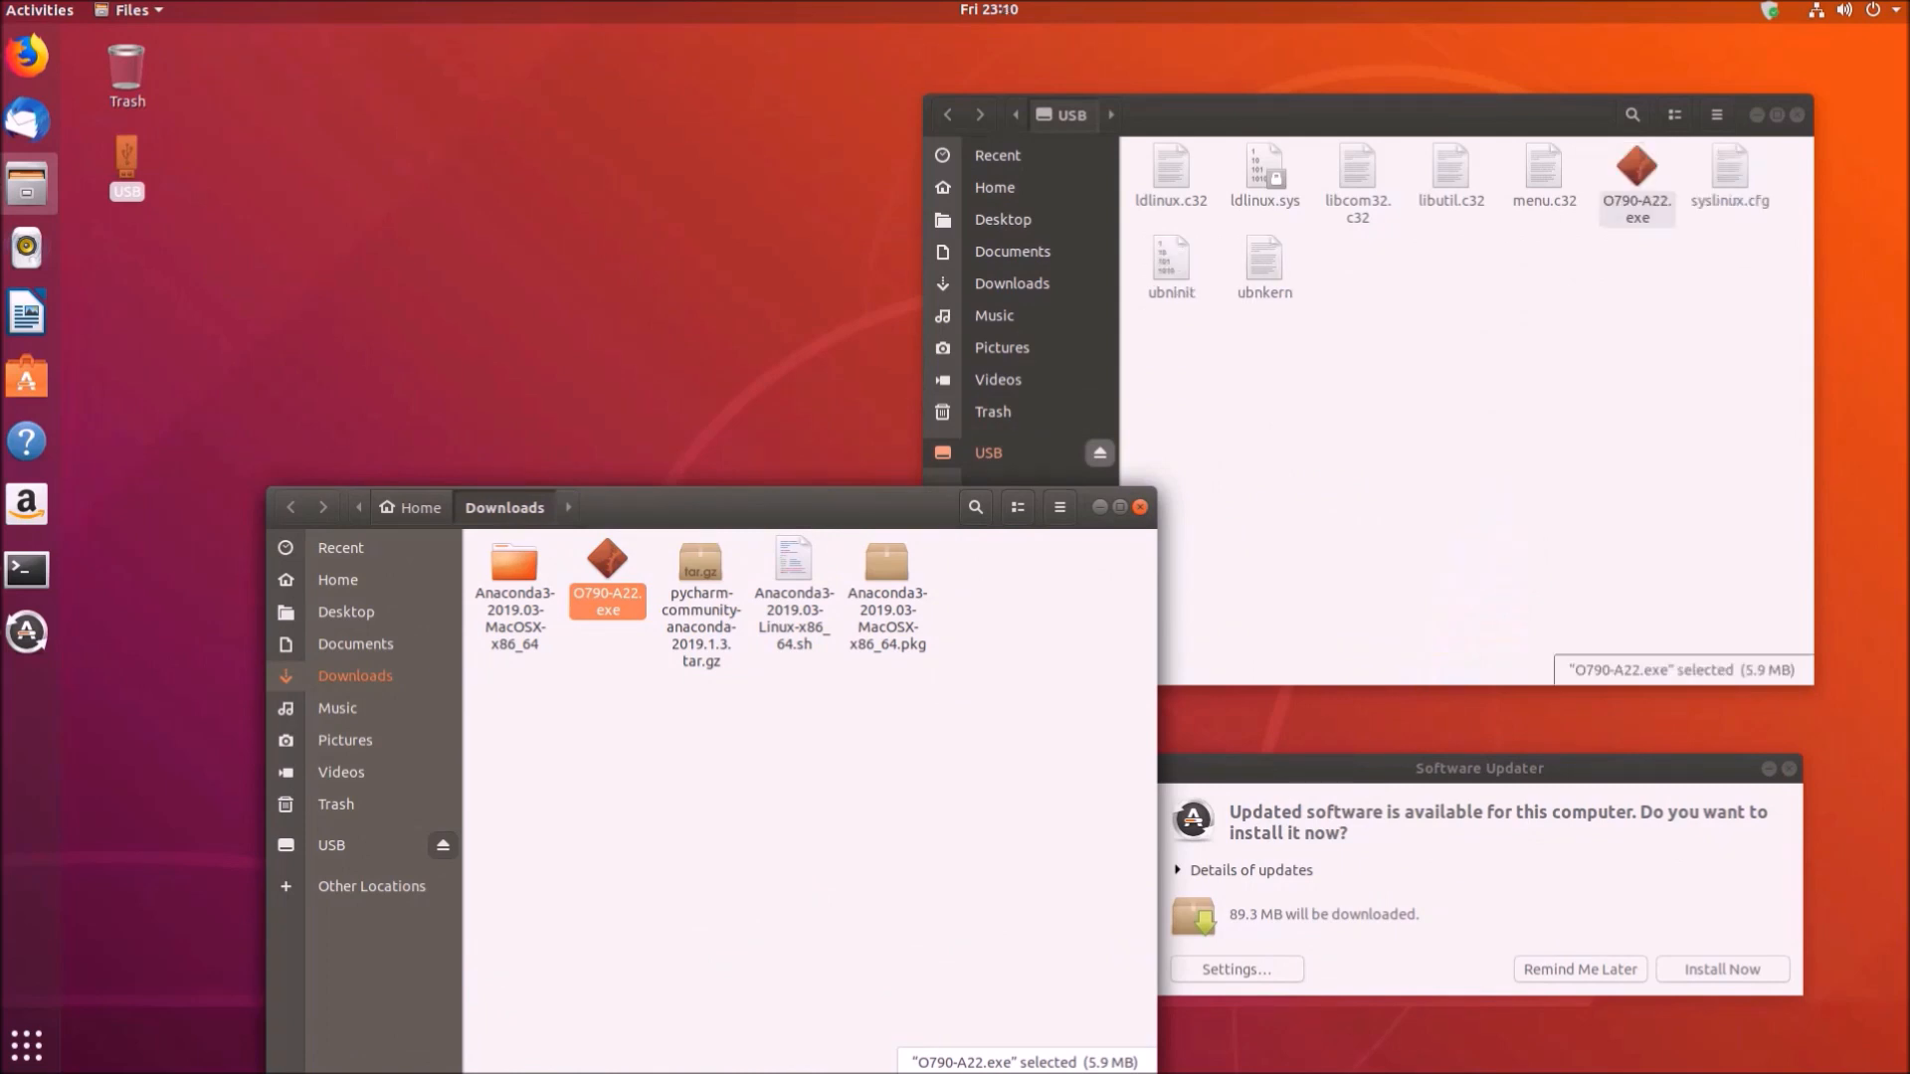
click(1138, 507)
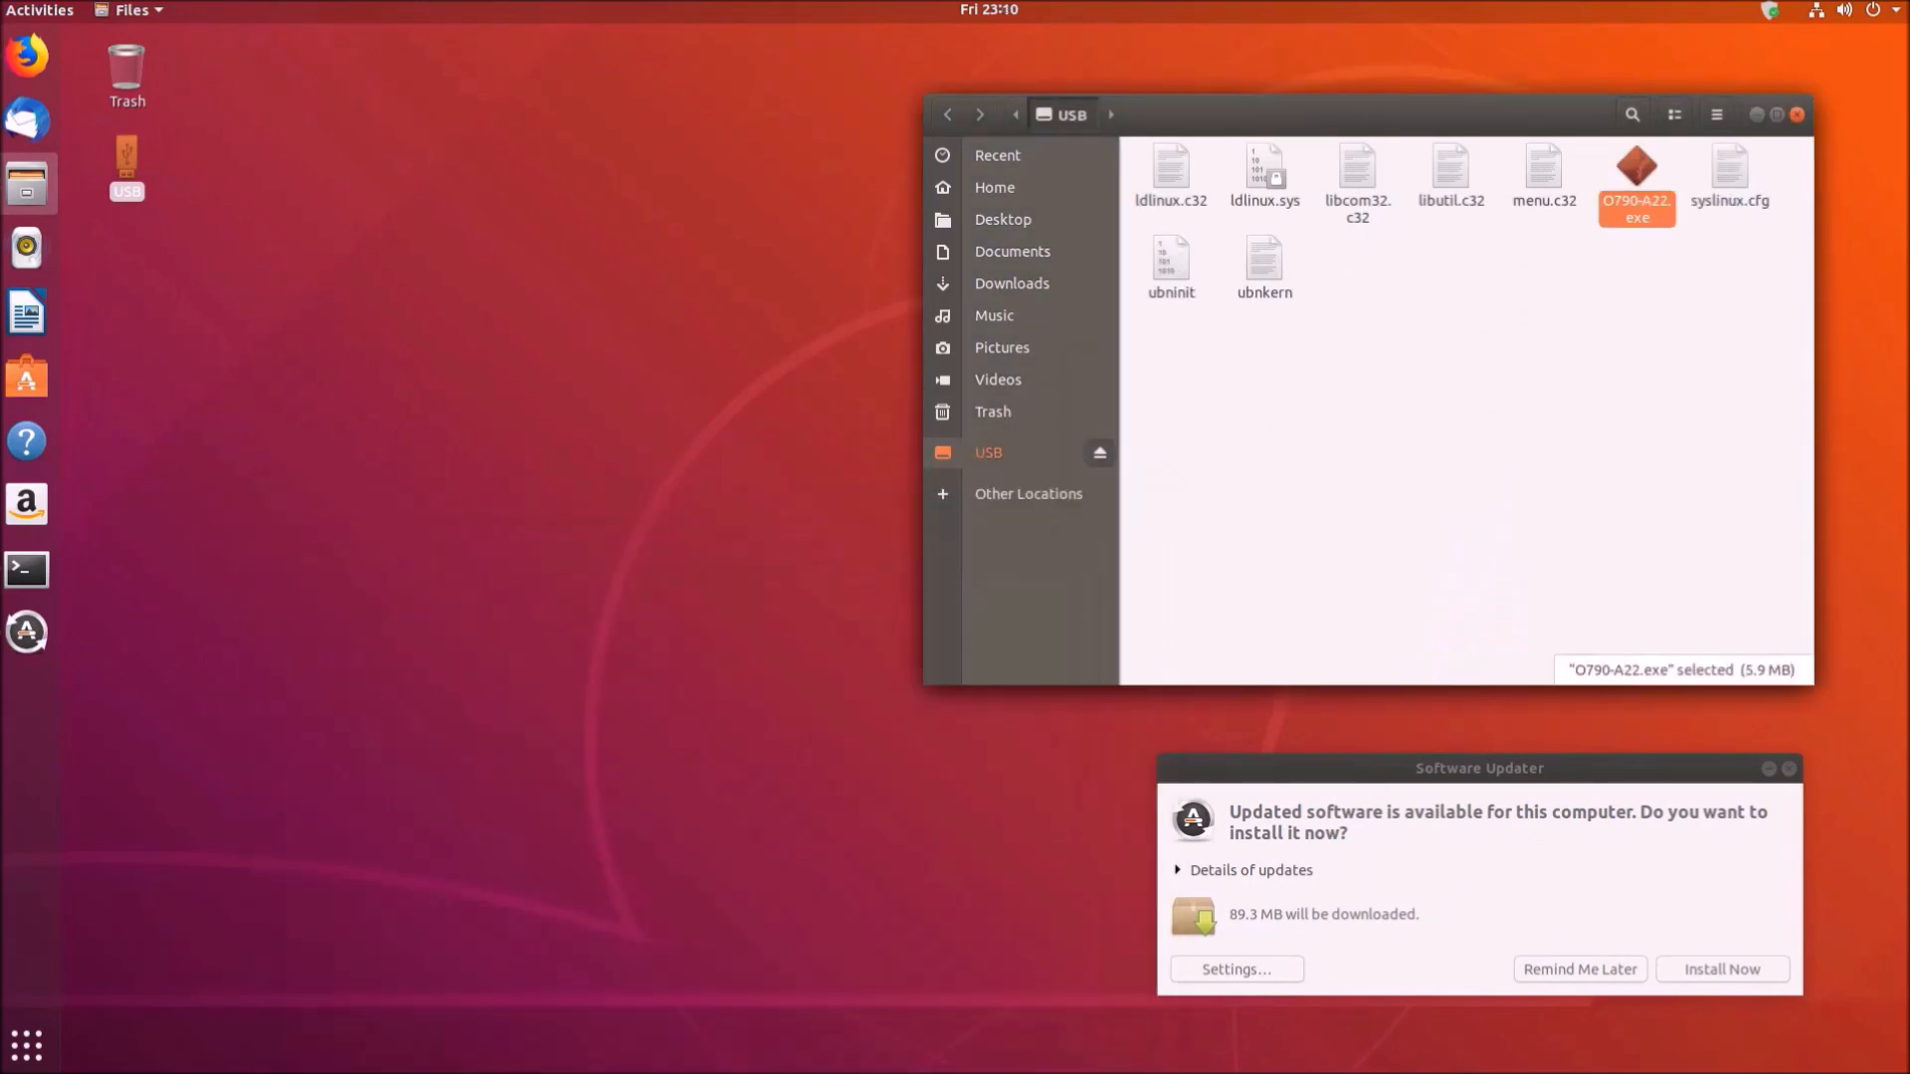
click(1795, 113)
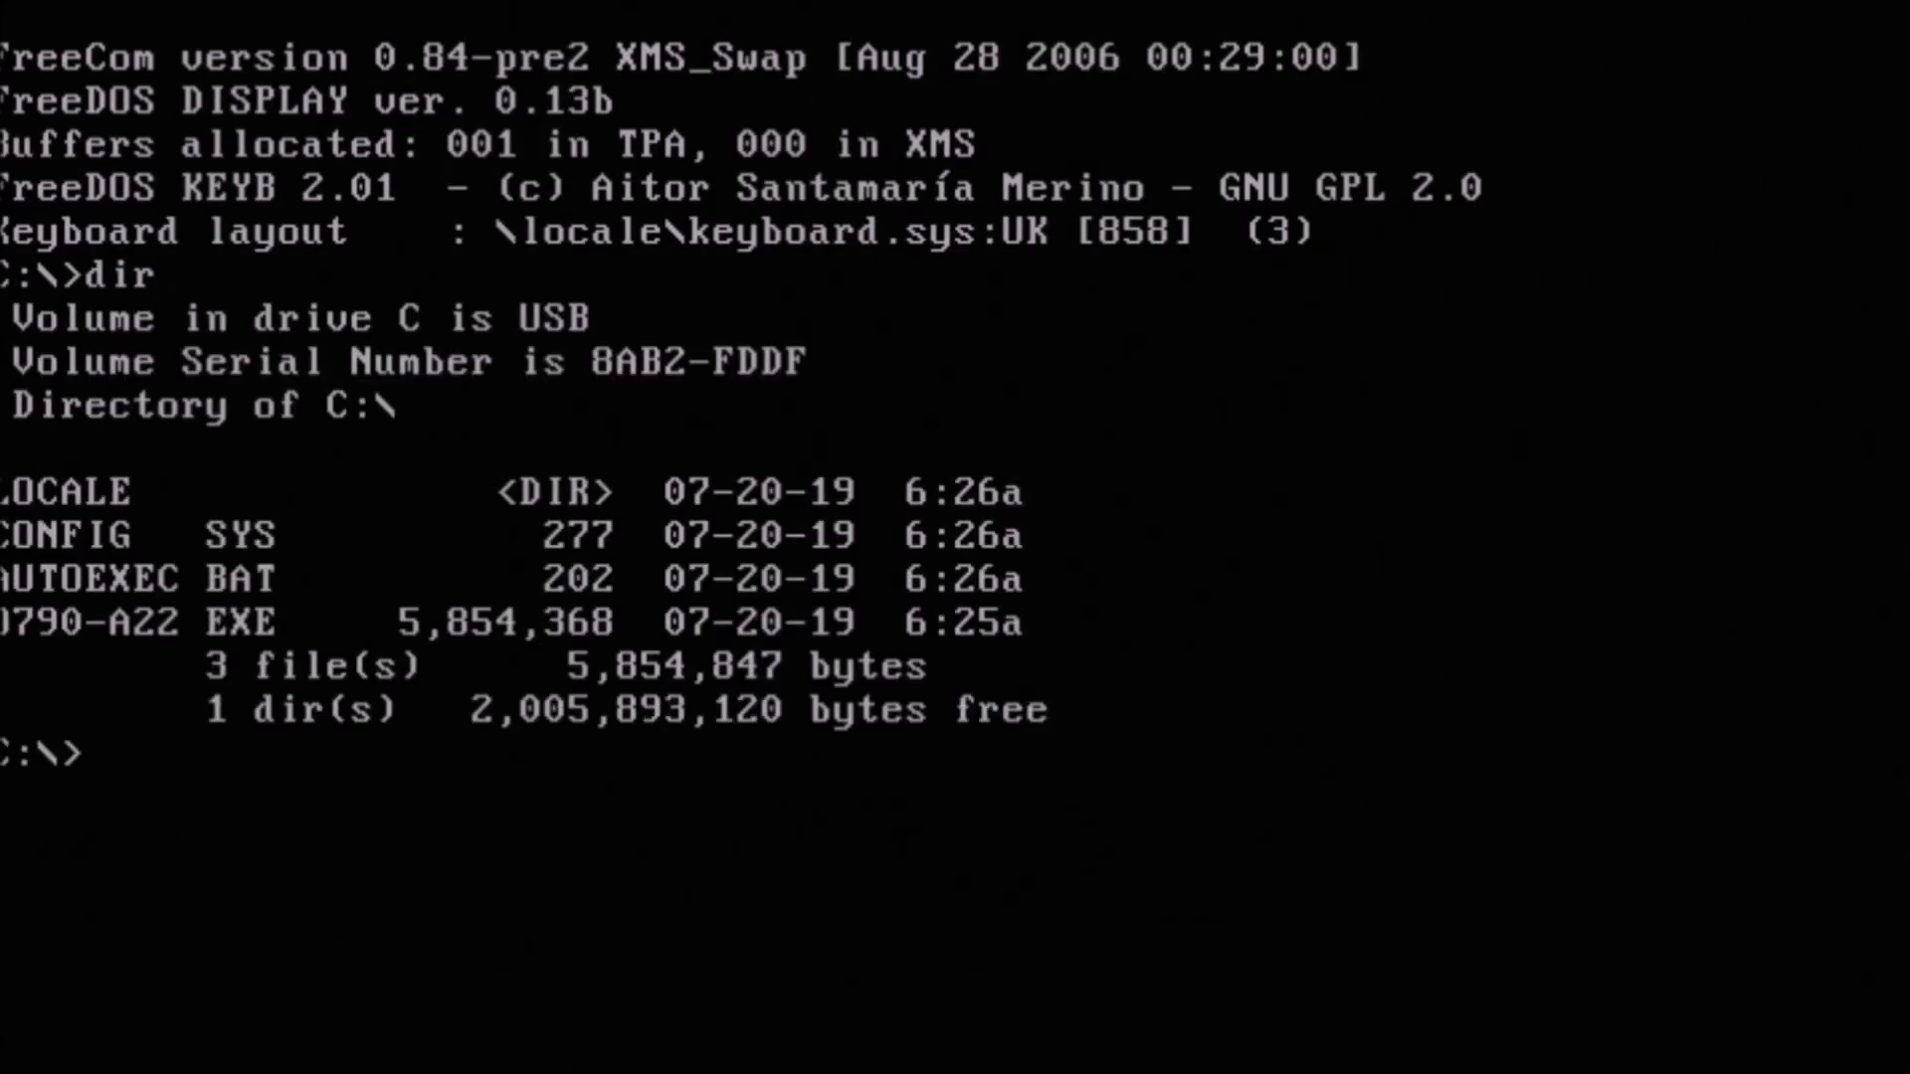
Run O790-A22.EXE from the FreeDOS prompt to start the BIOS update
text(07)
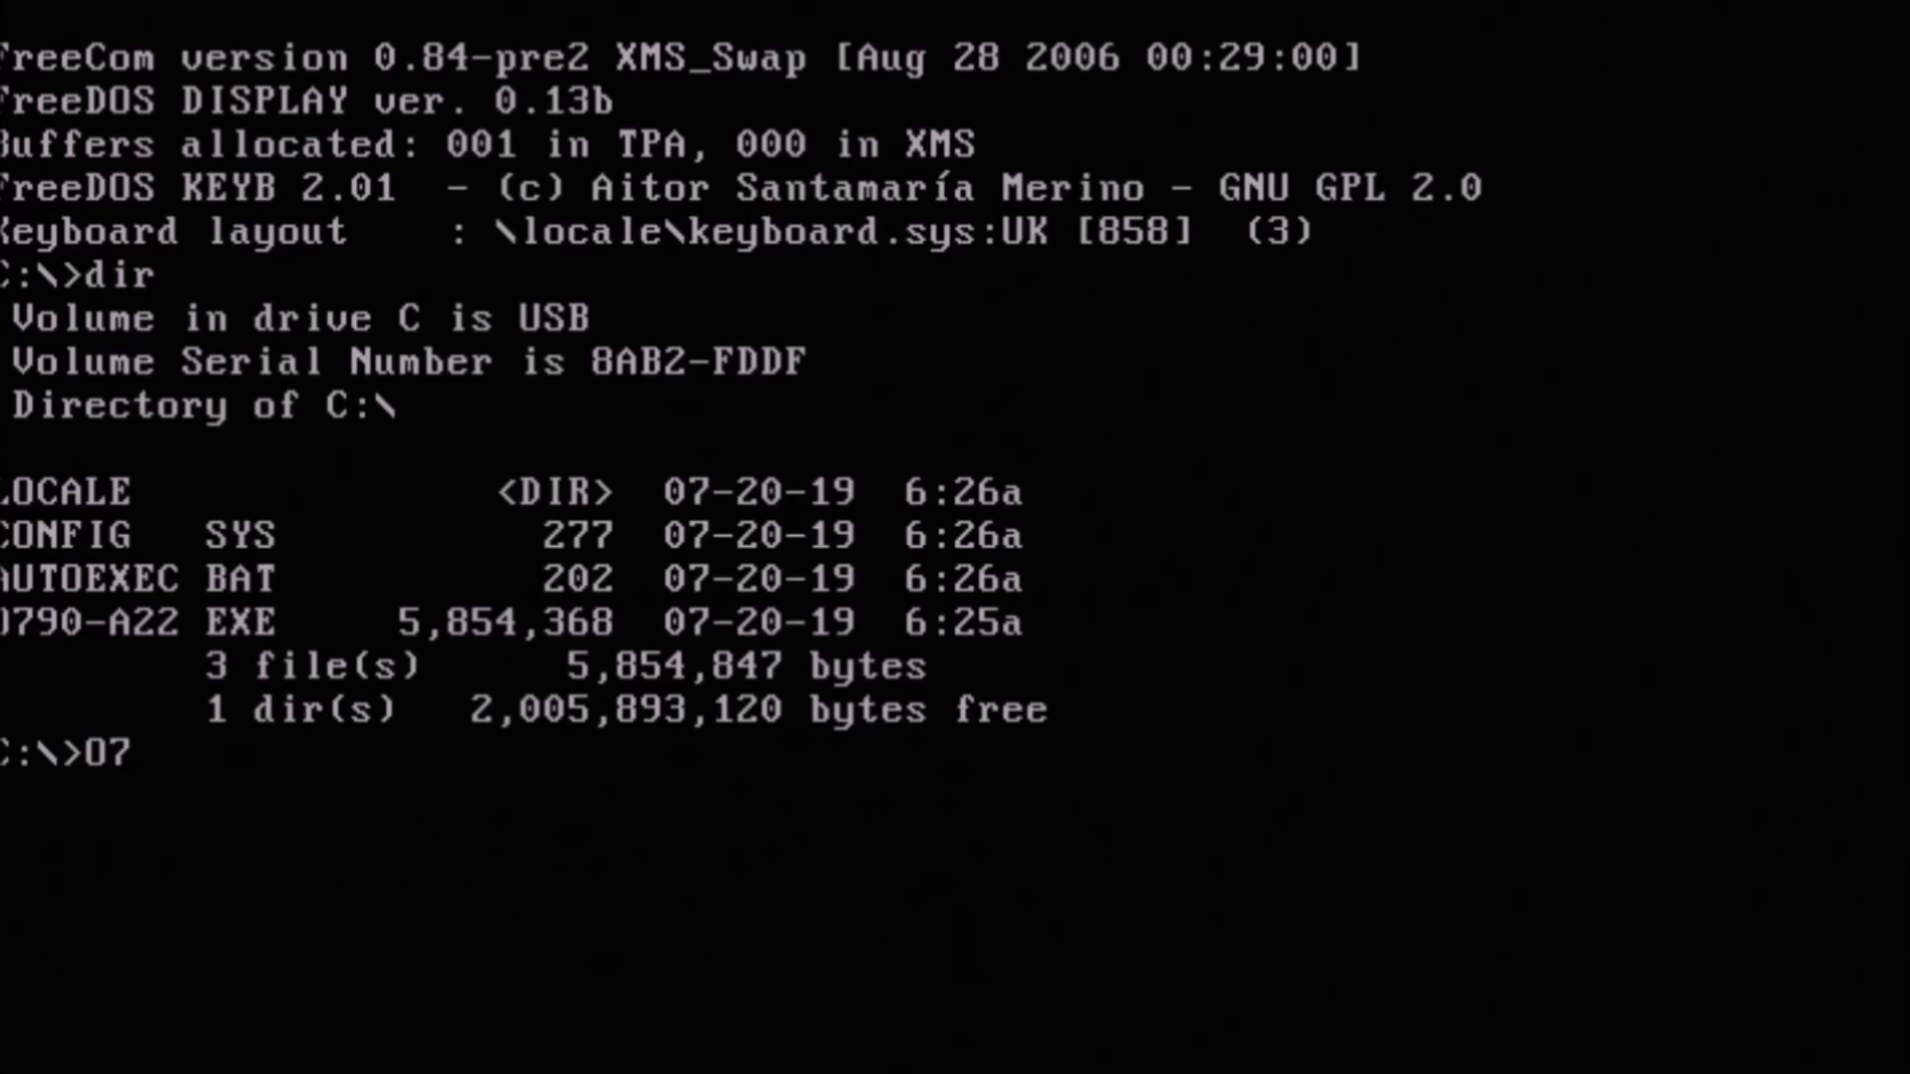
text(90-A)
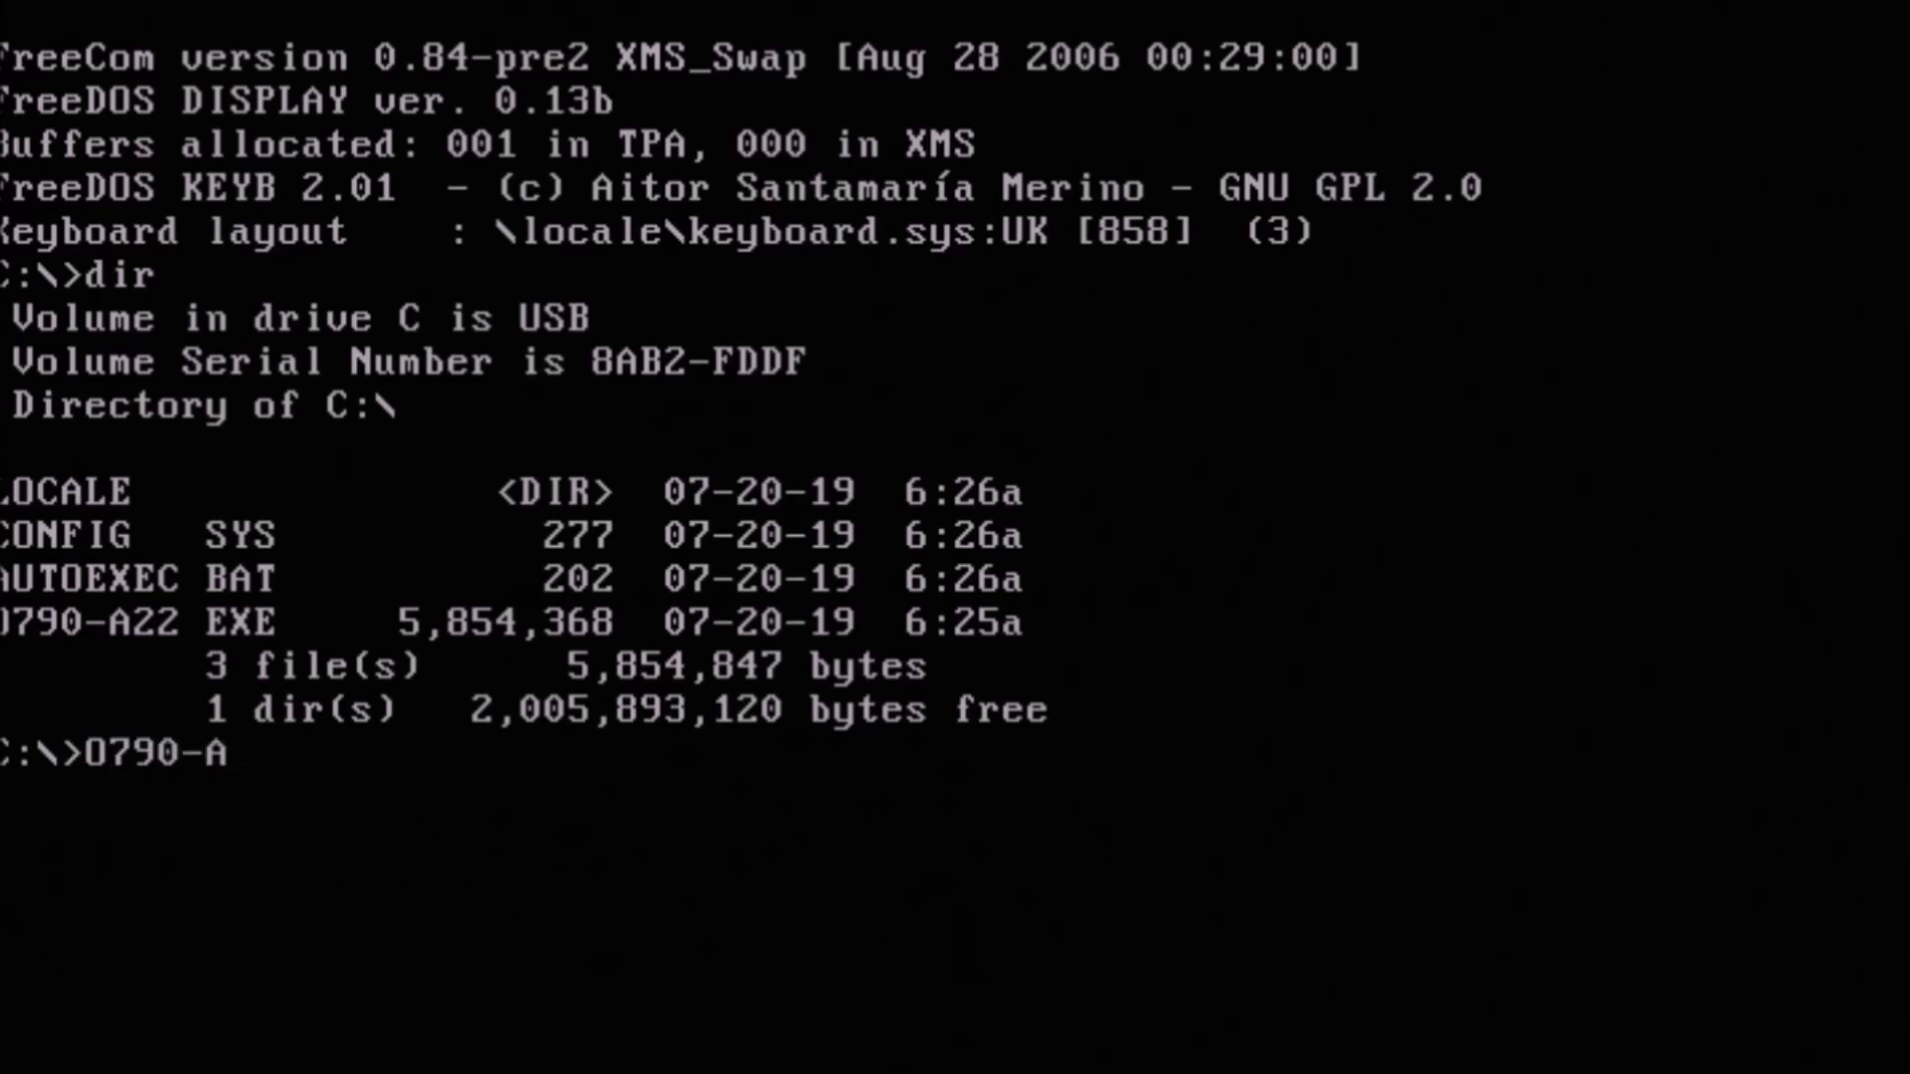
text(22)
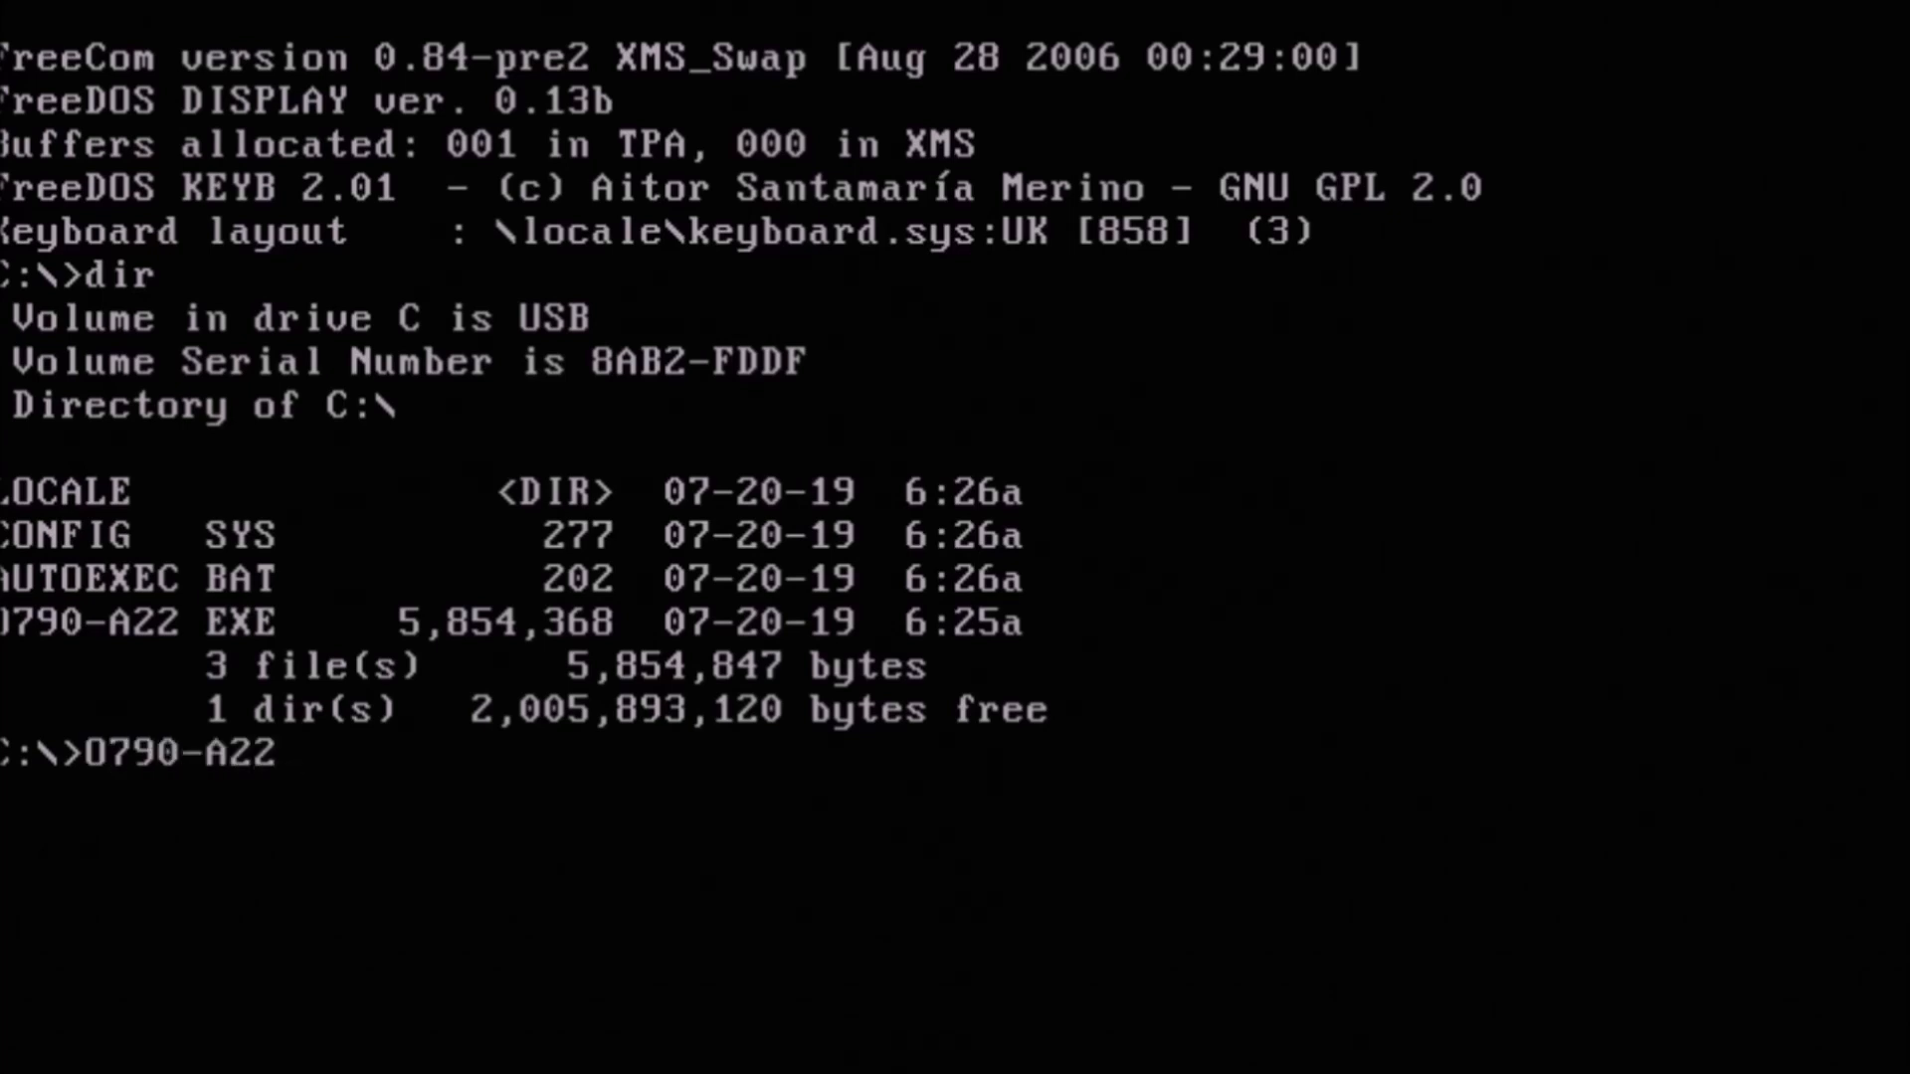
text(.EX)
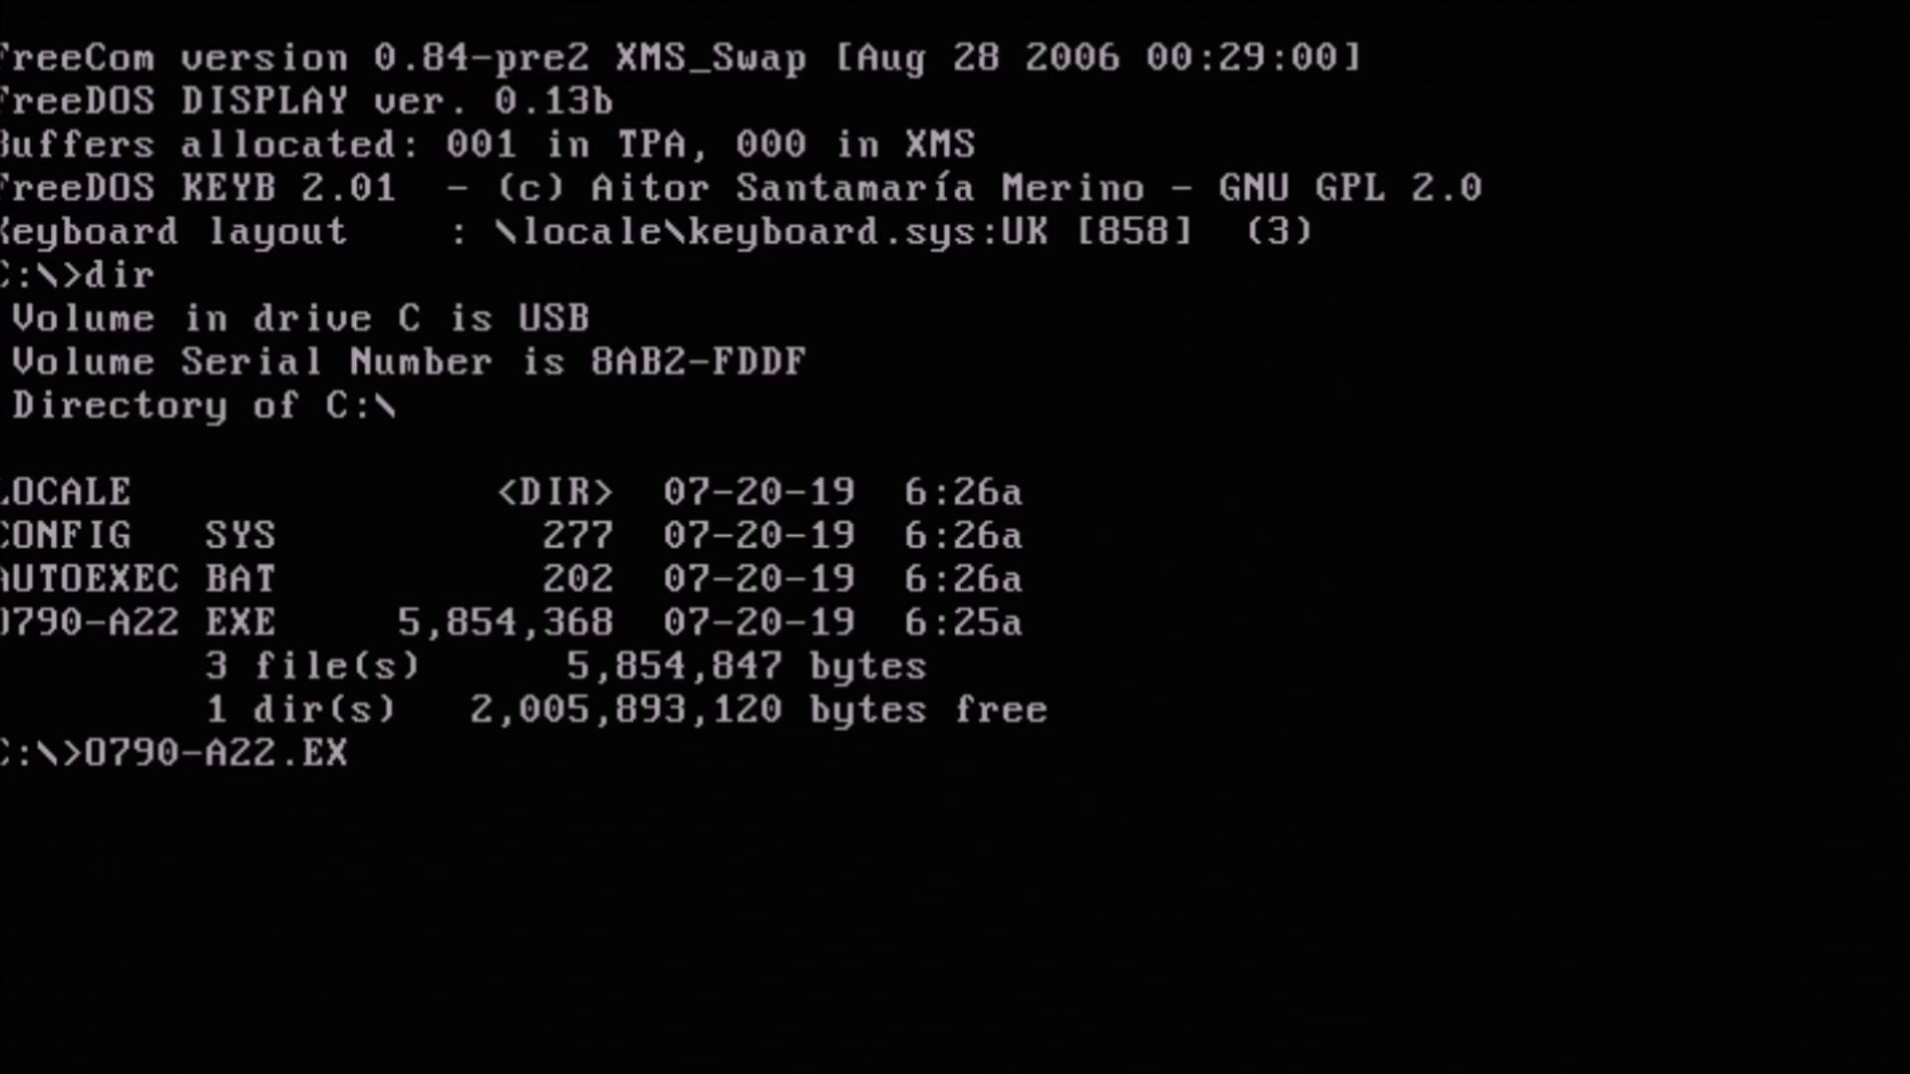
key(Return)
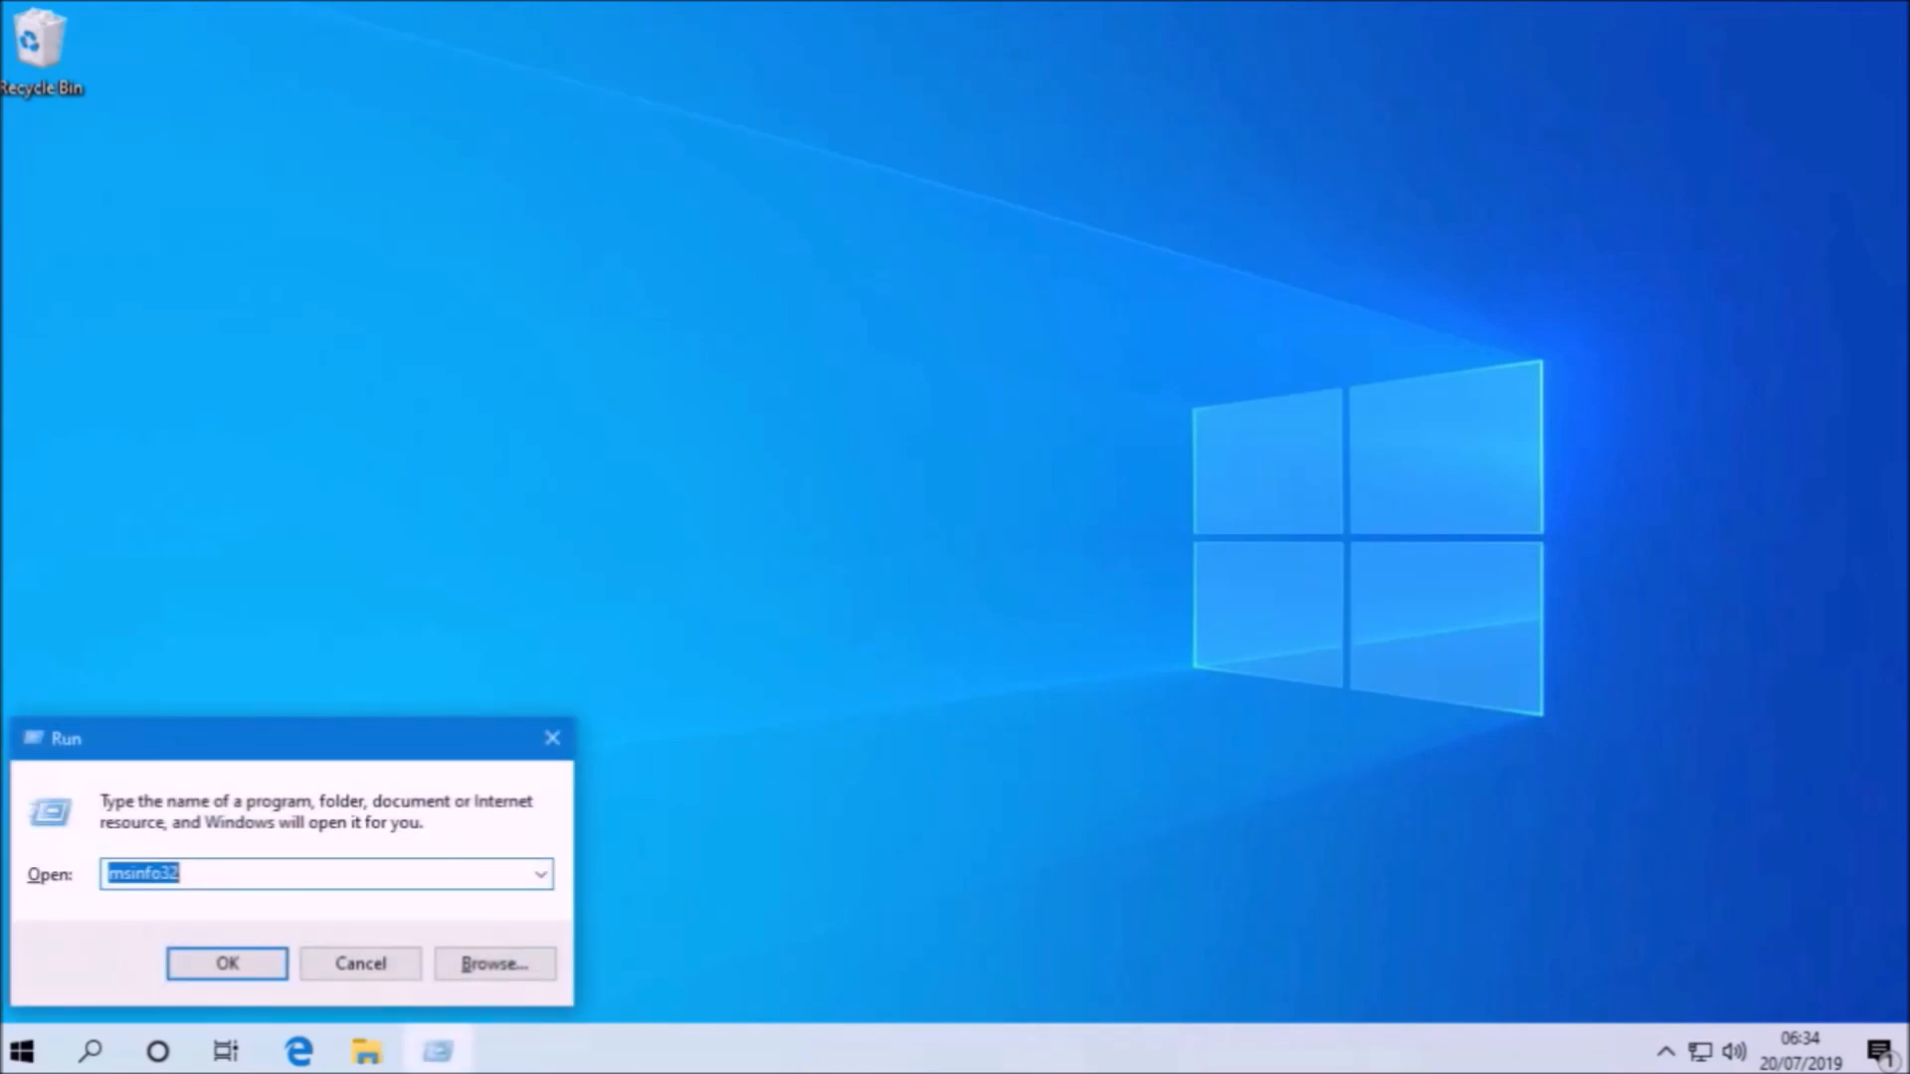
Launch msinfo32 and highlight the BIOS Version/Date row reading Dell Inc. A22
click(226, 963)
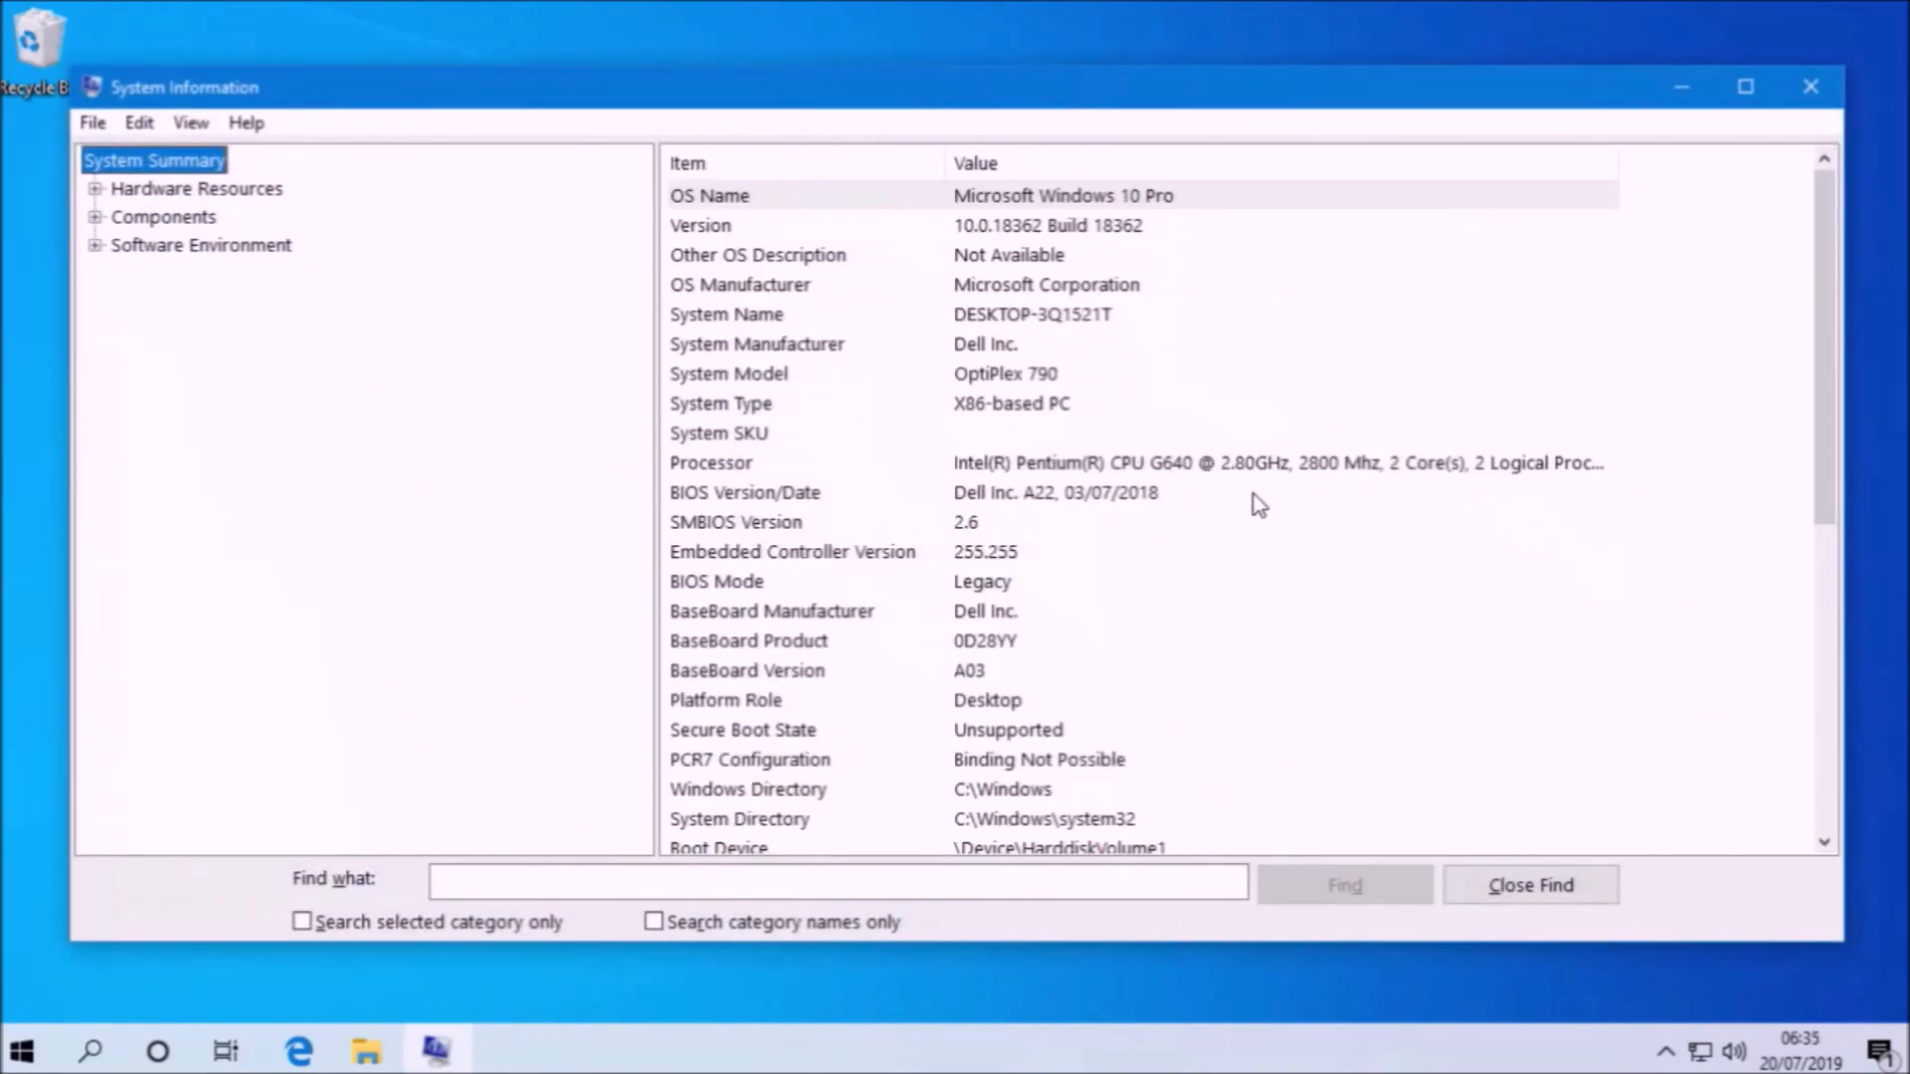
mouse_move(1522, 523)
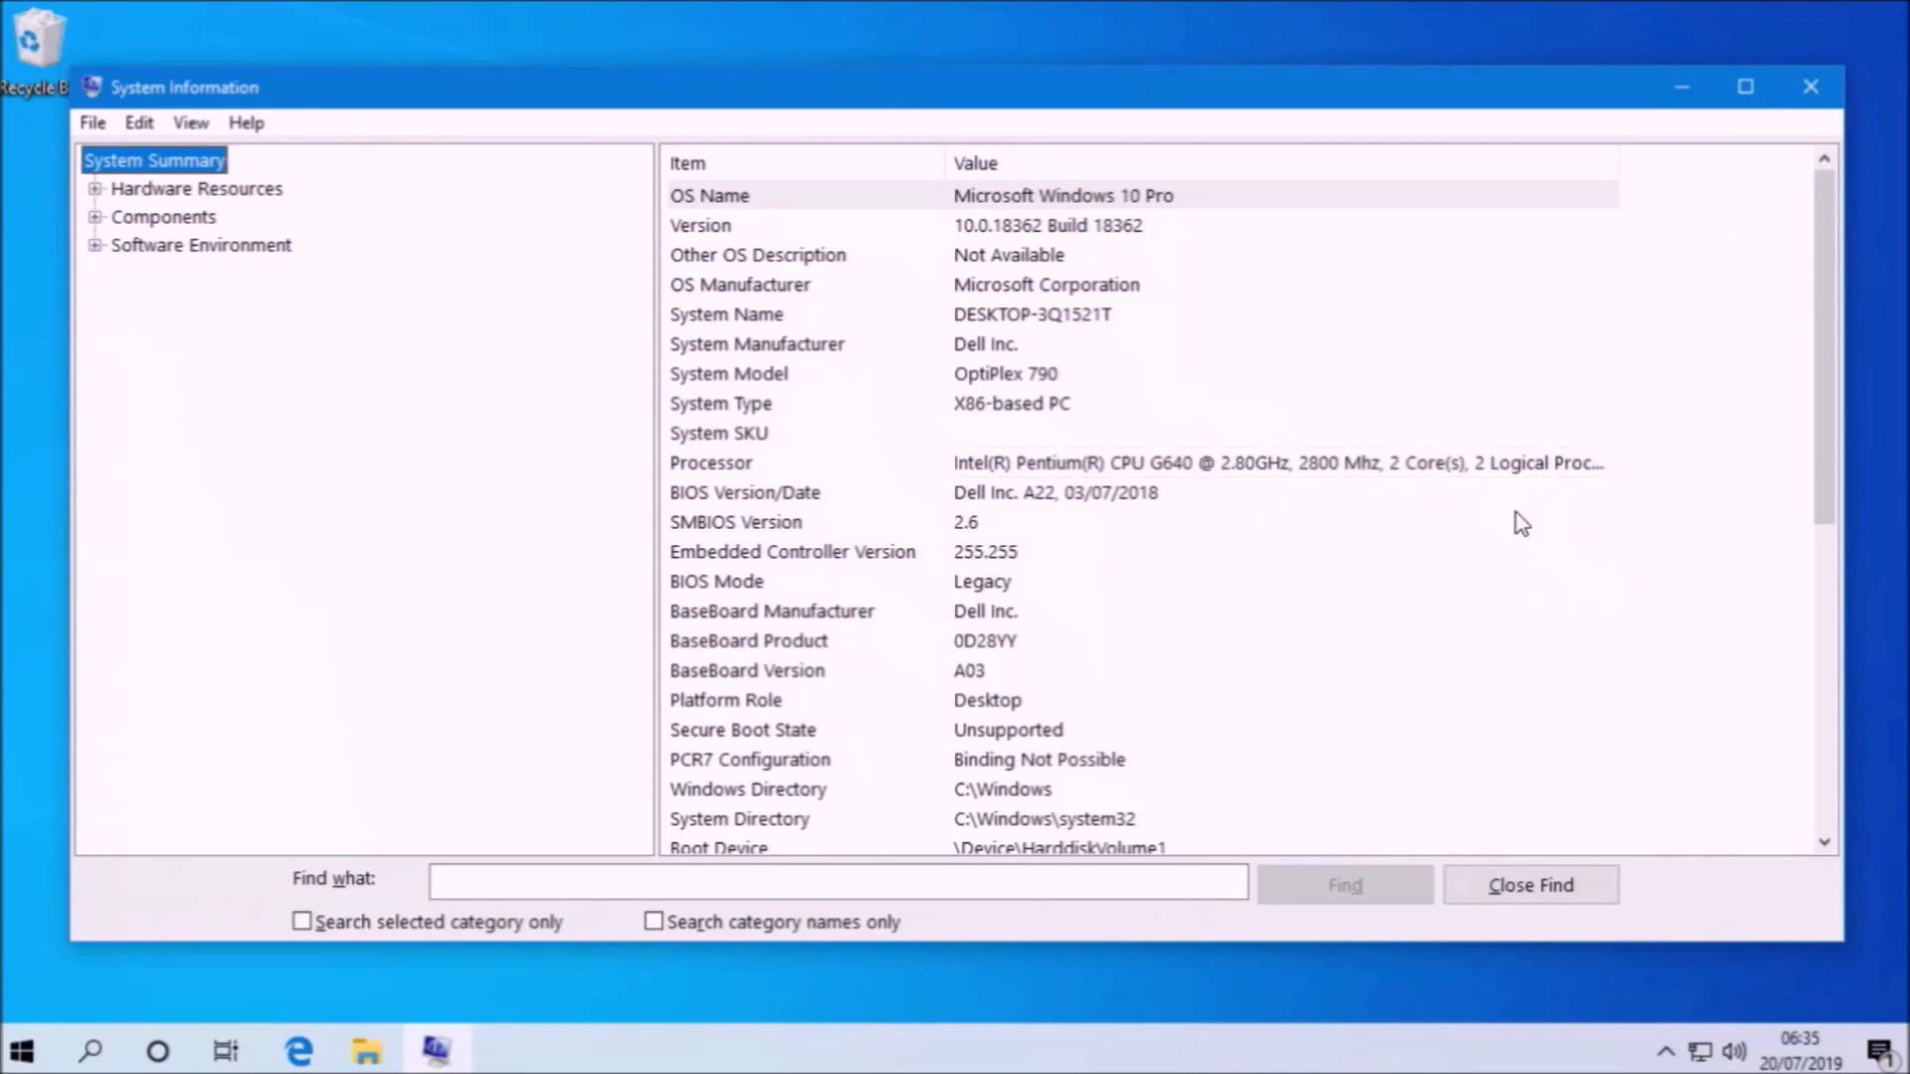
click(744, 492)
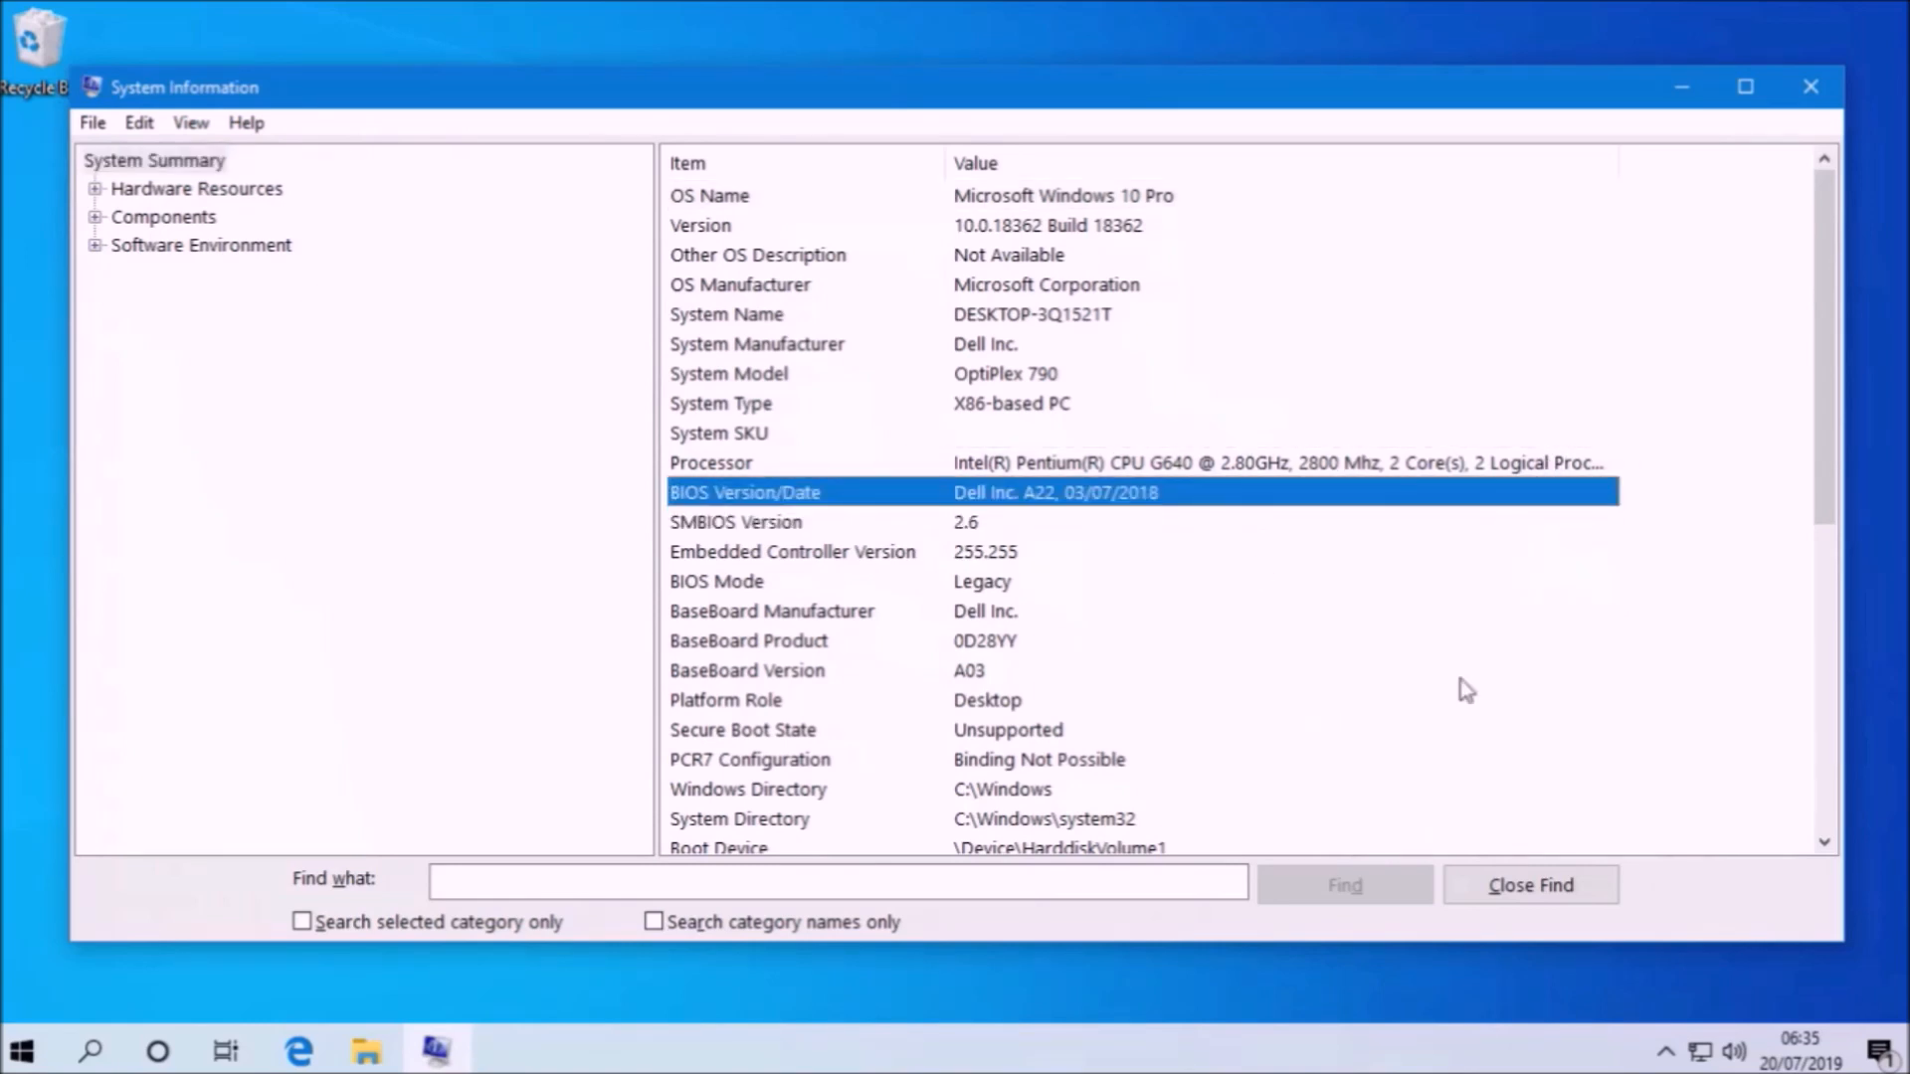
right_click(20, 1051)
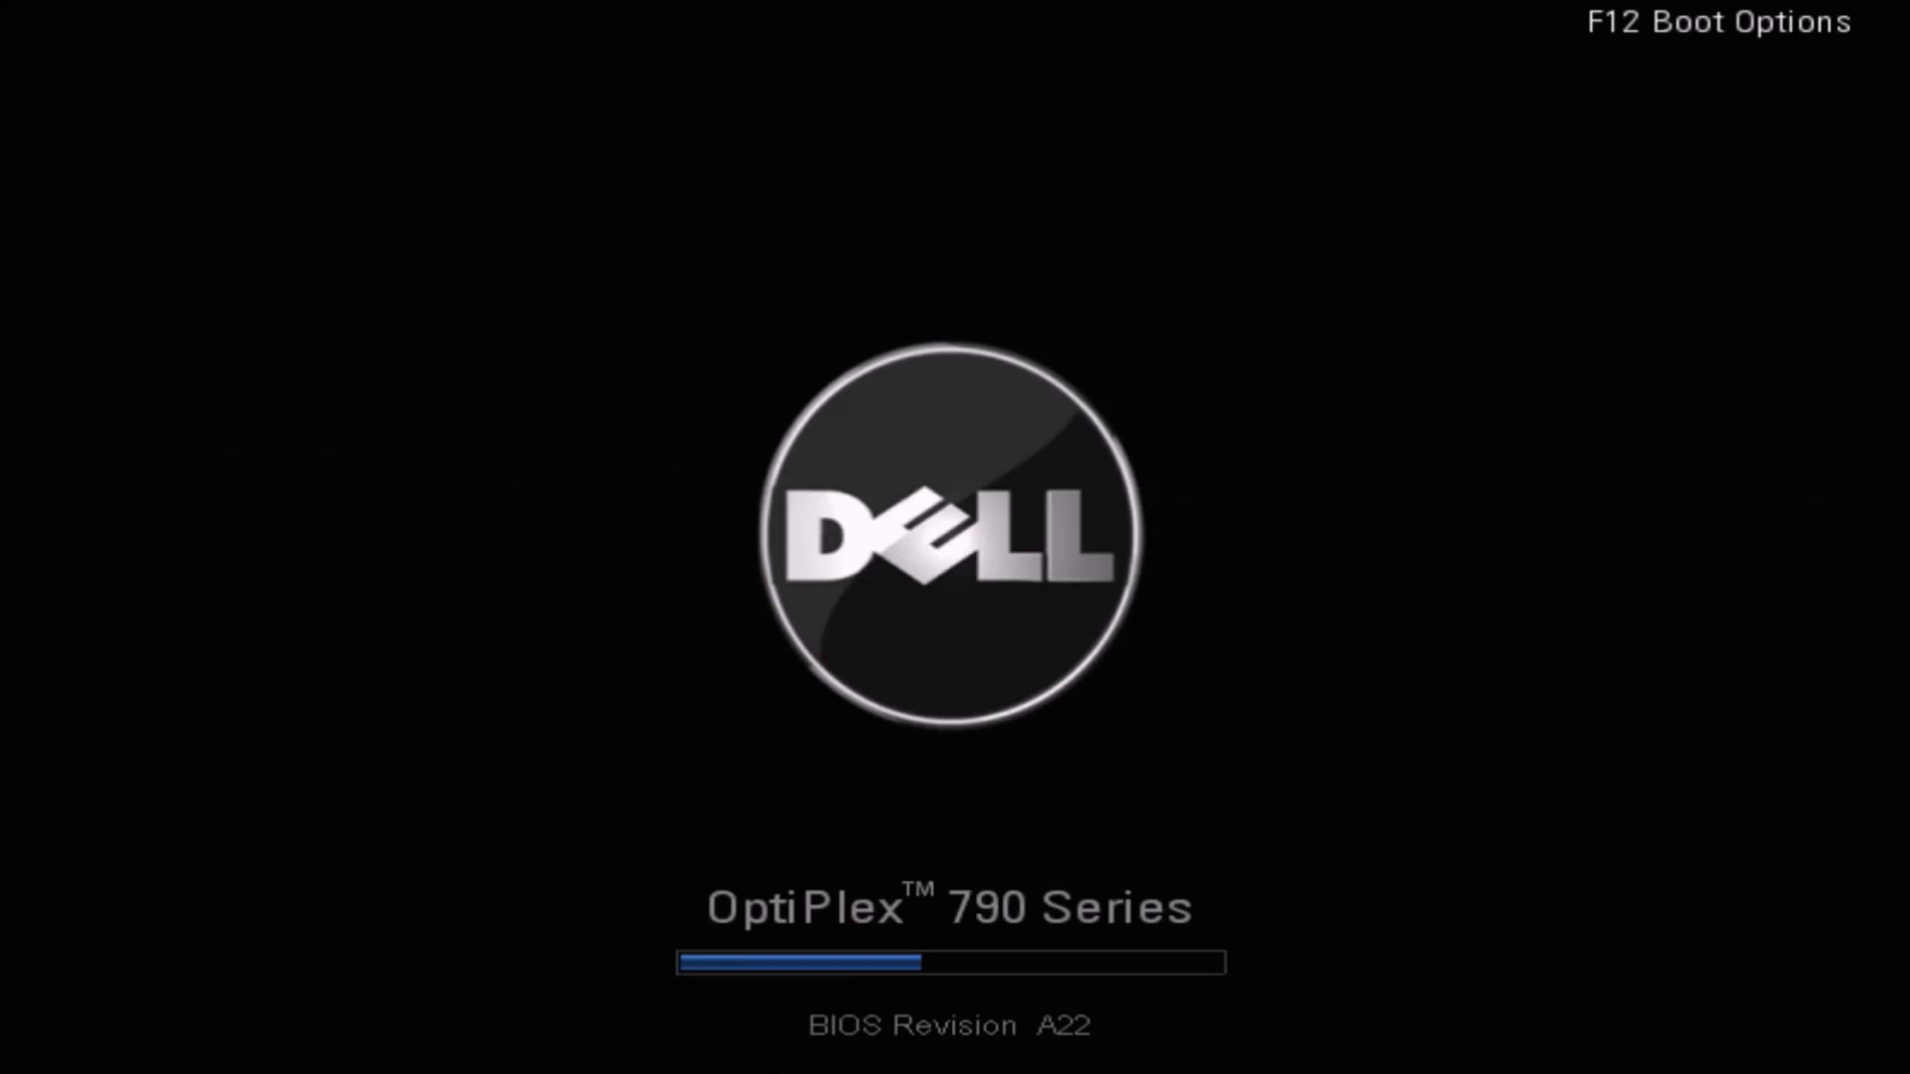
Use the F12 one-time boot menu to boot from the USB Storage Device
key(f12)
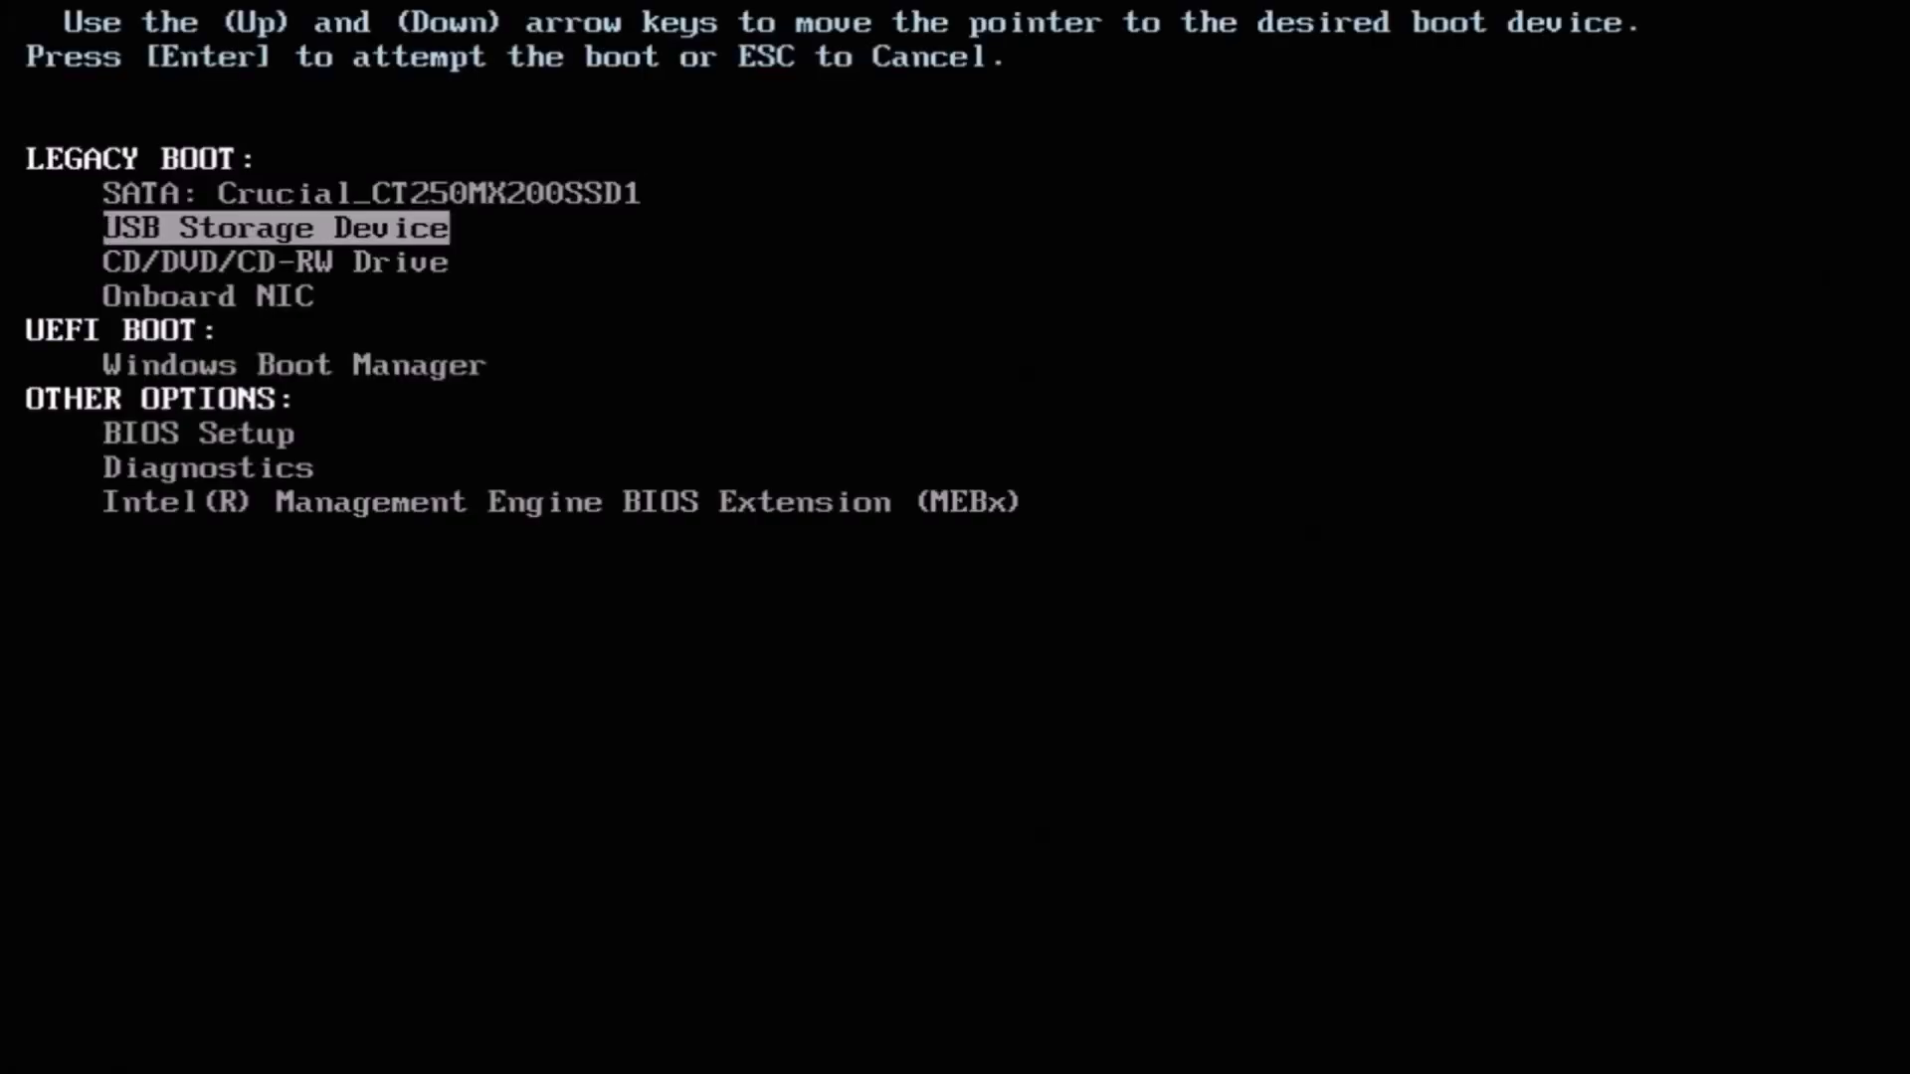
key(Return)
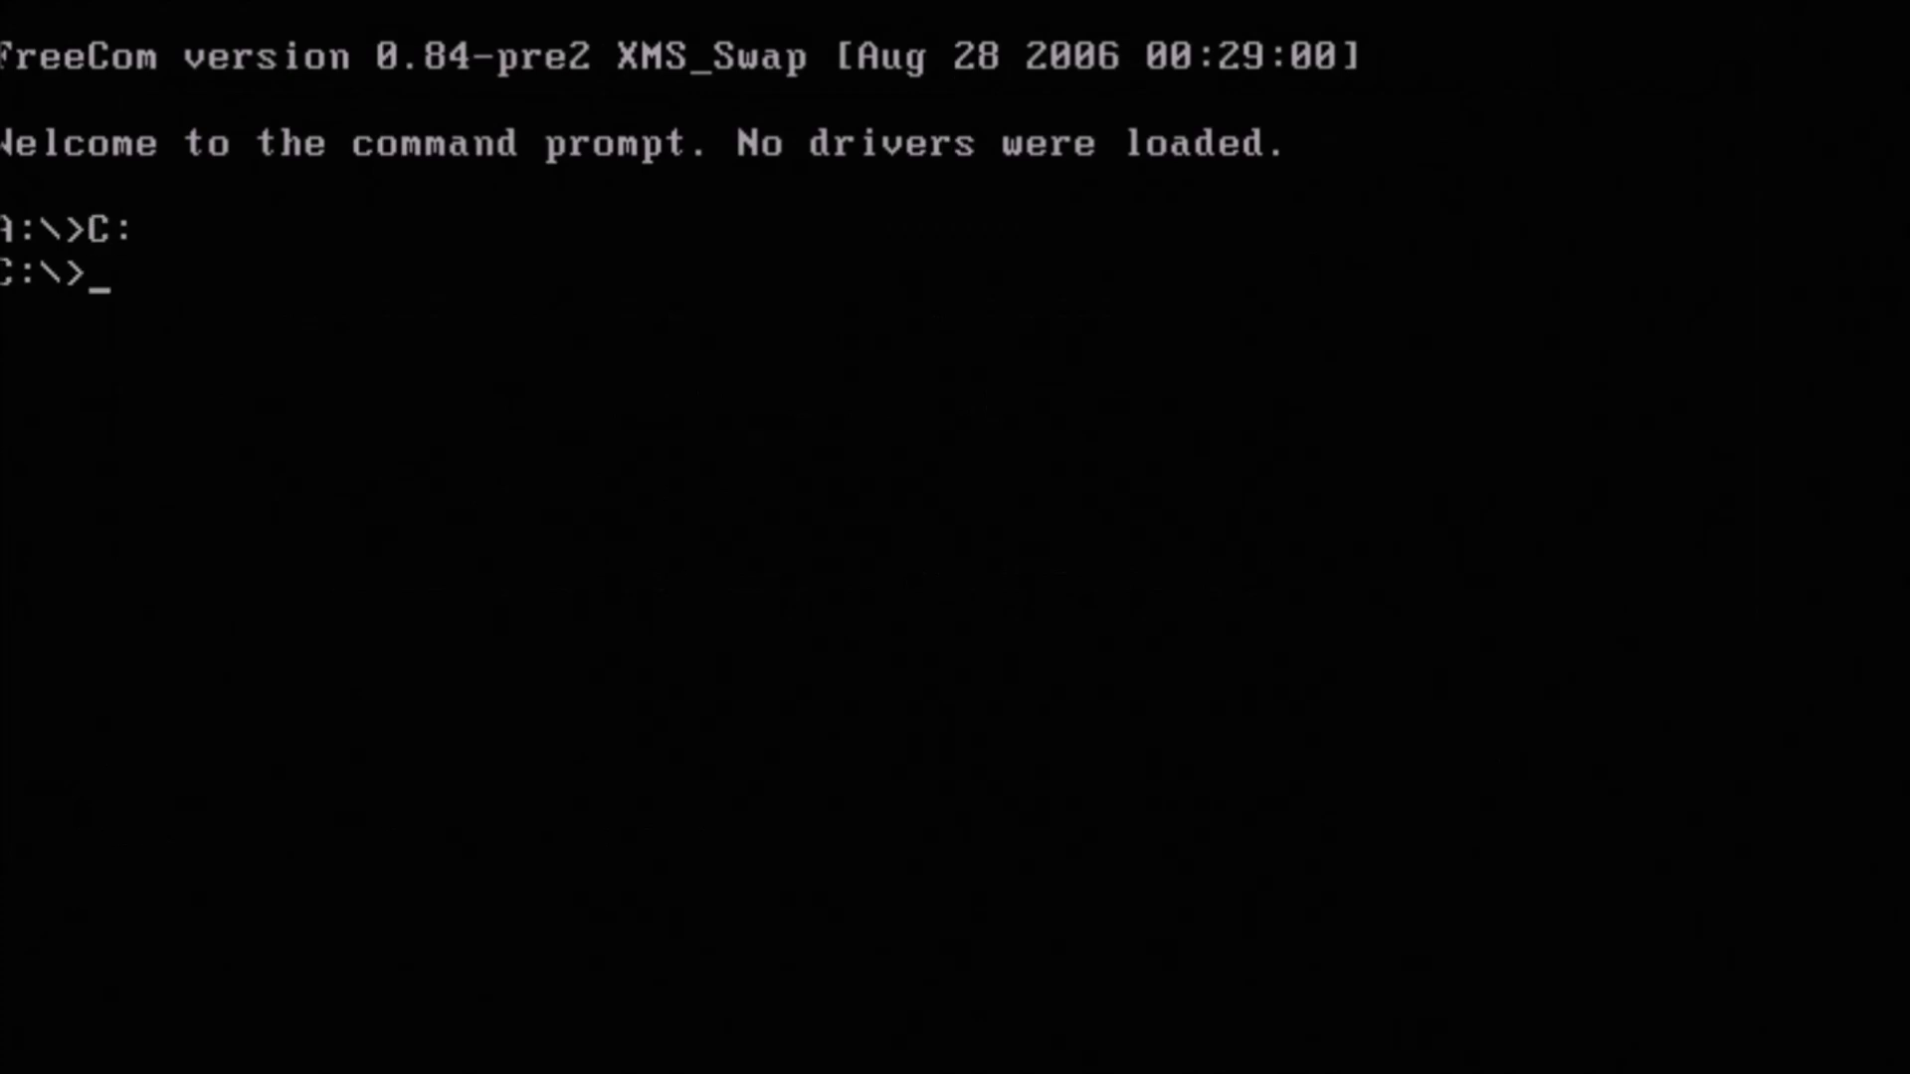
List the USB files with DIR and enter O790-A22.EXE ready to run the updater
text(DIR)
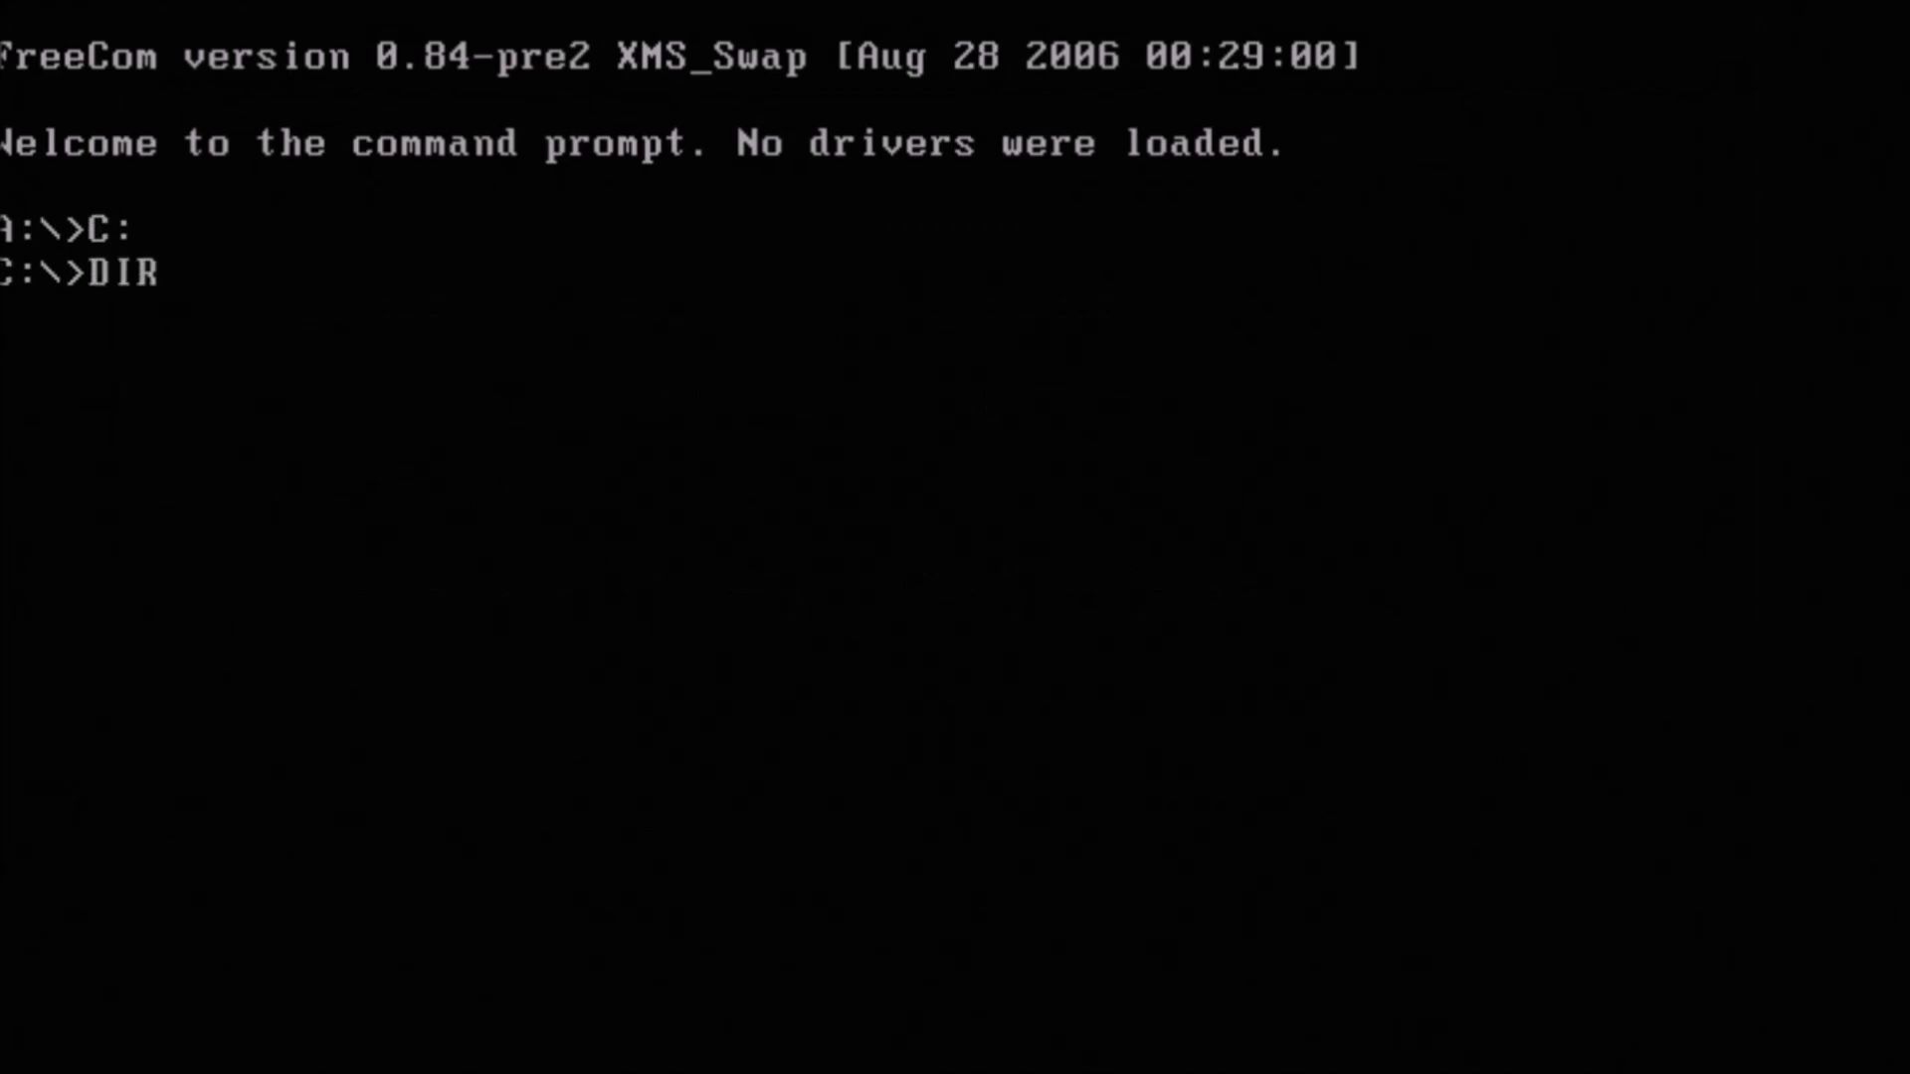
key(Return)
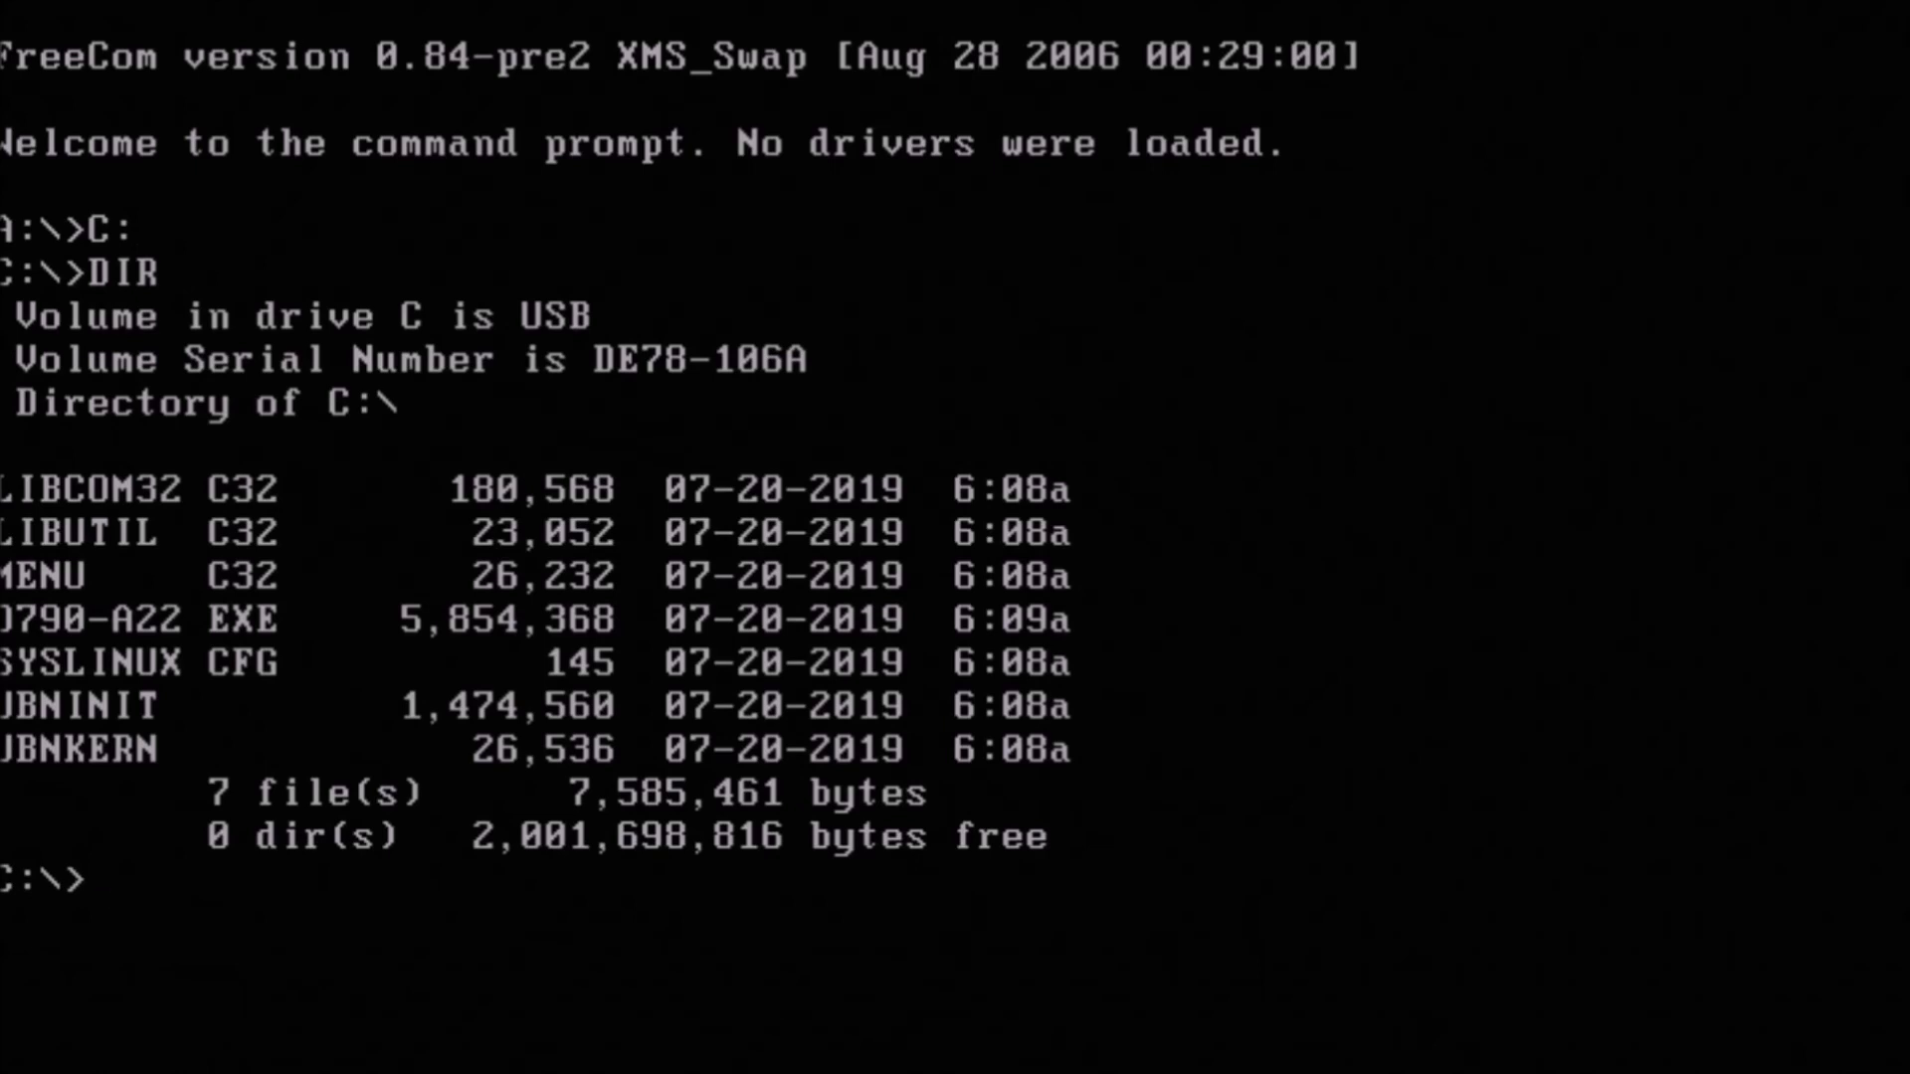
text(O)
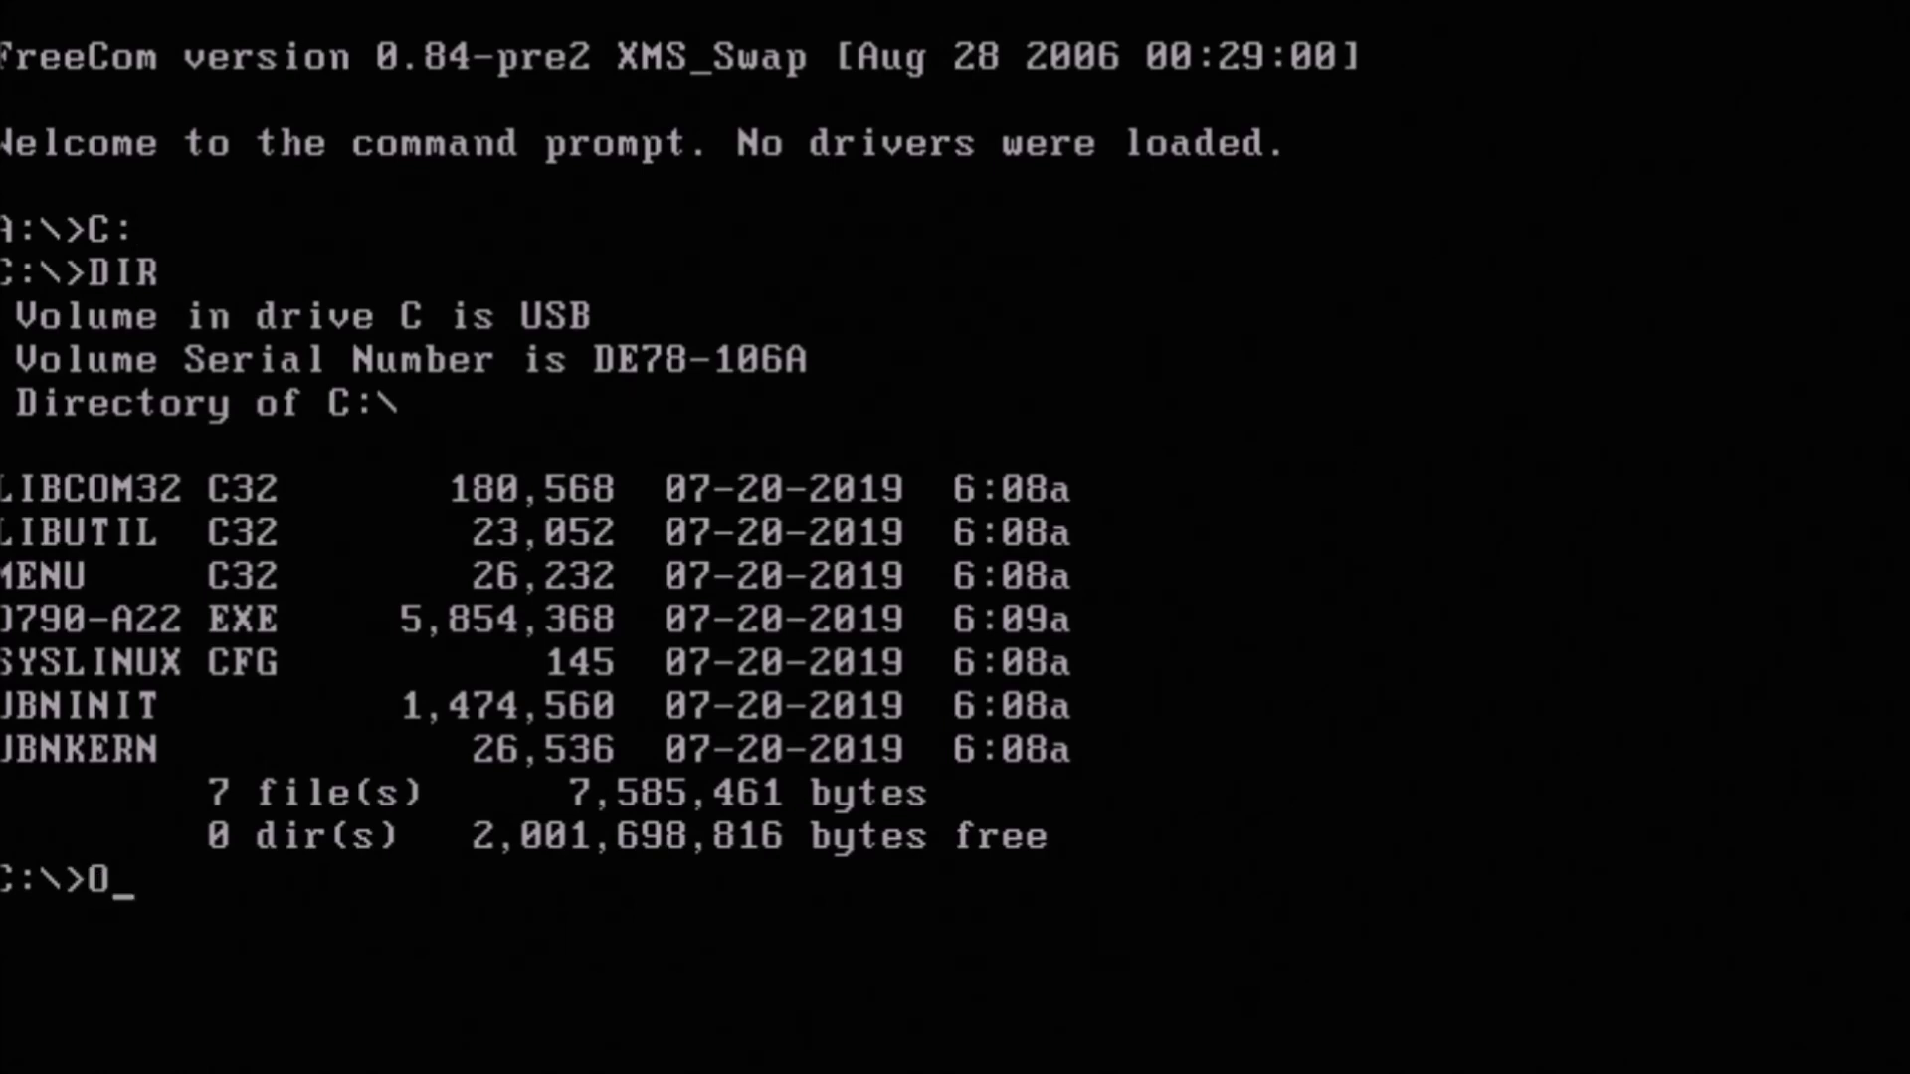
text(790)
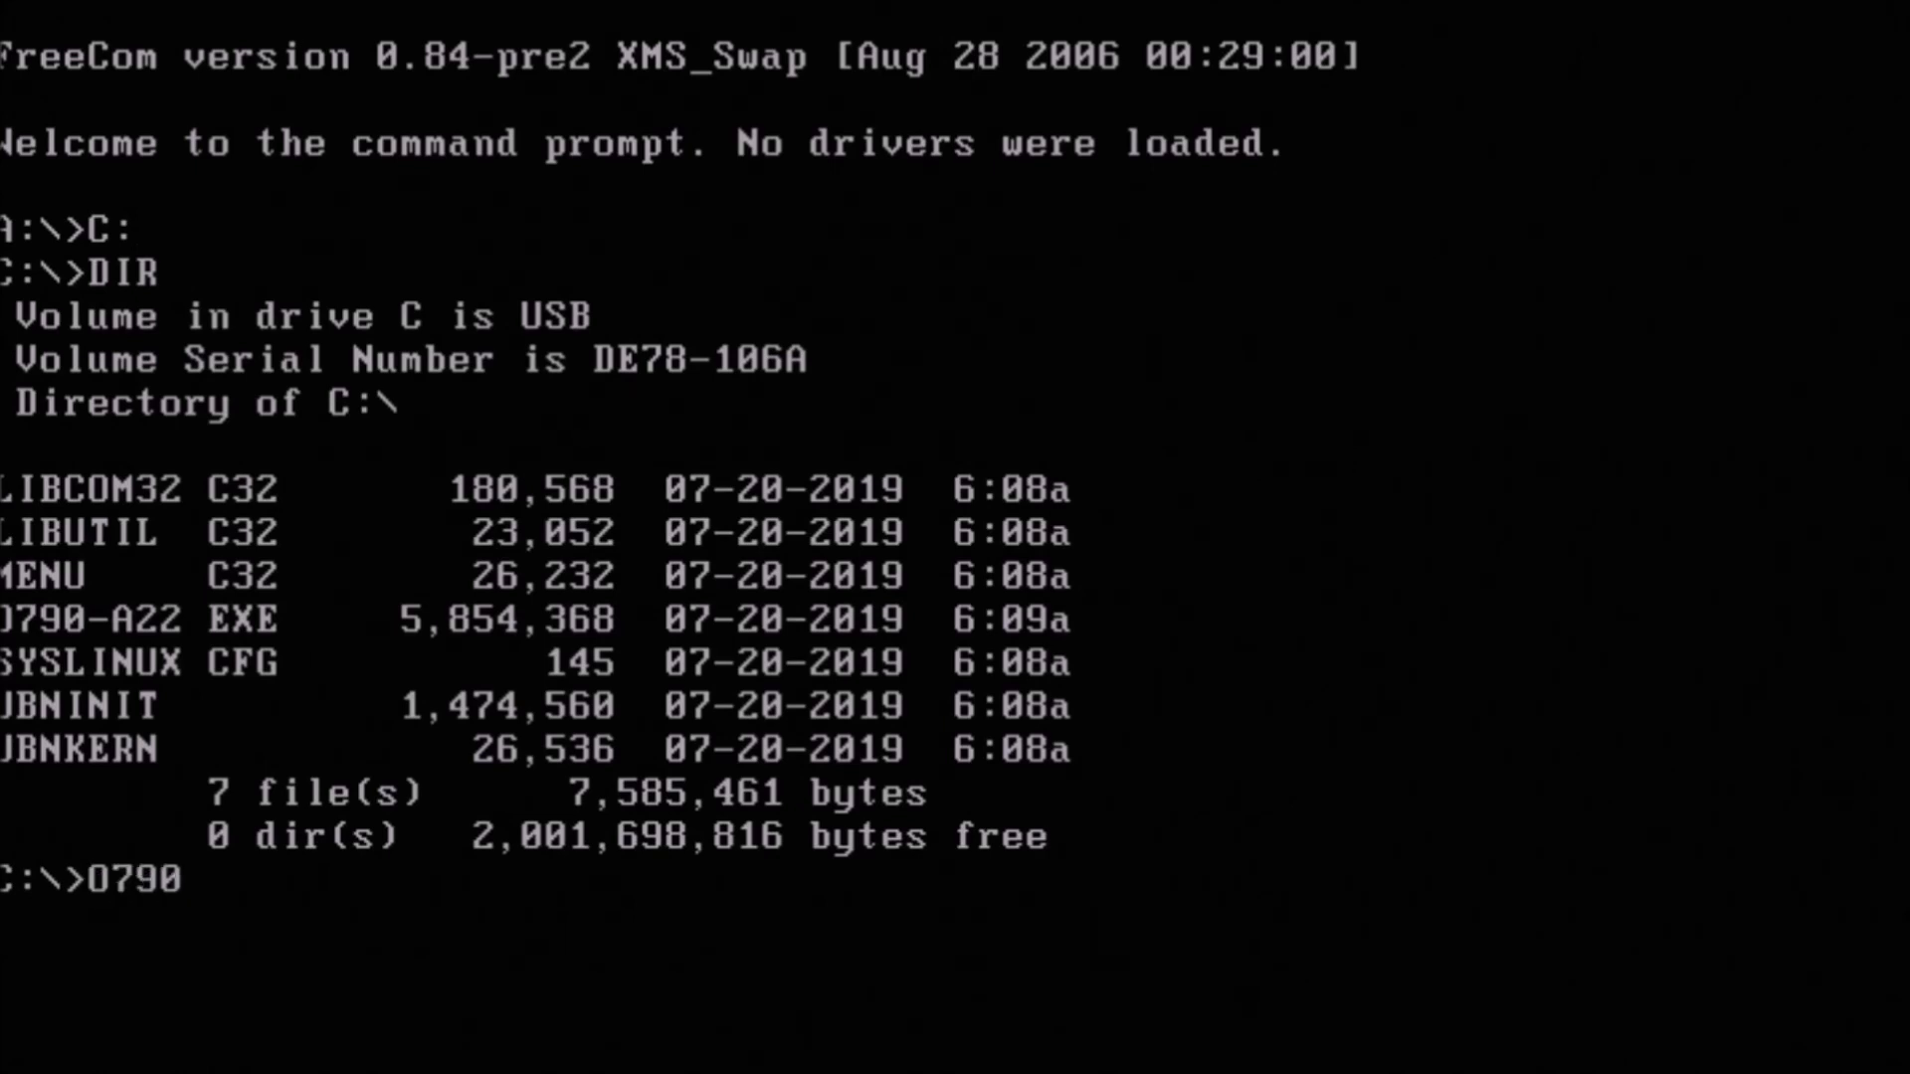
text(-A22.)
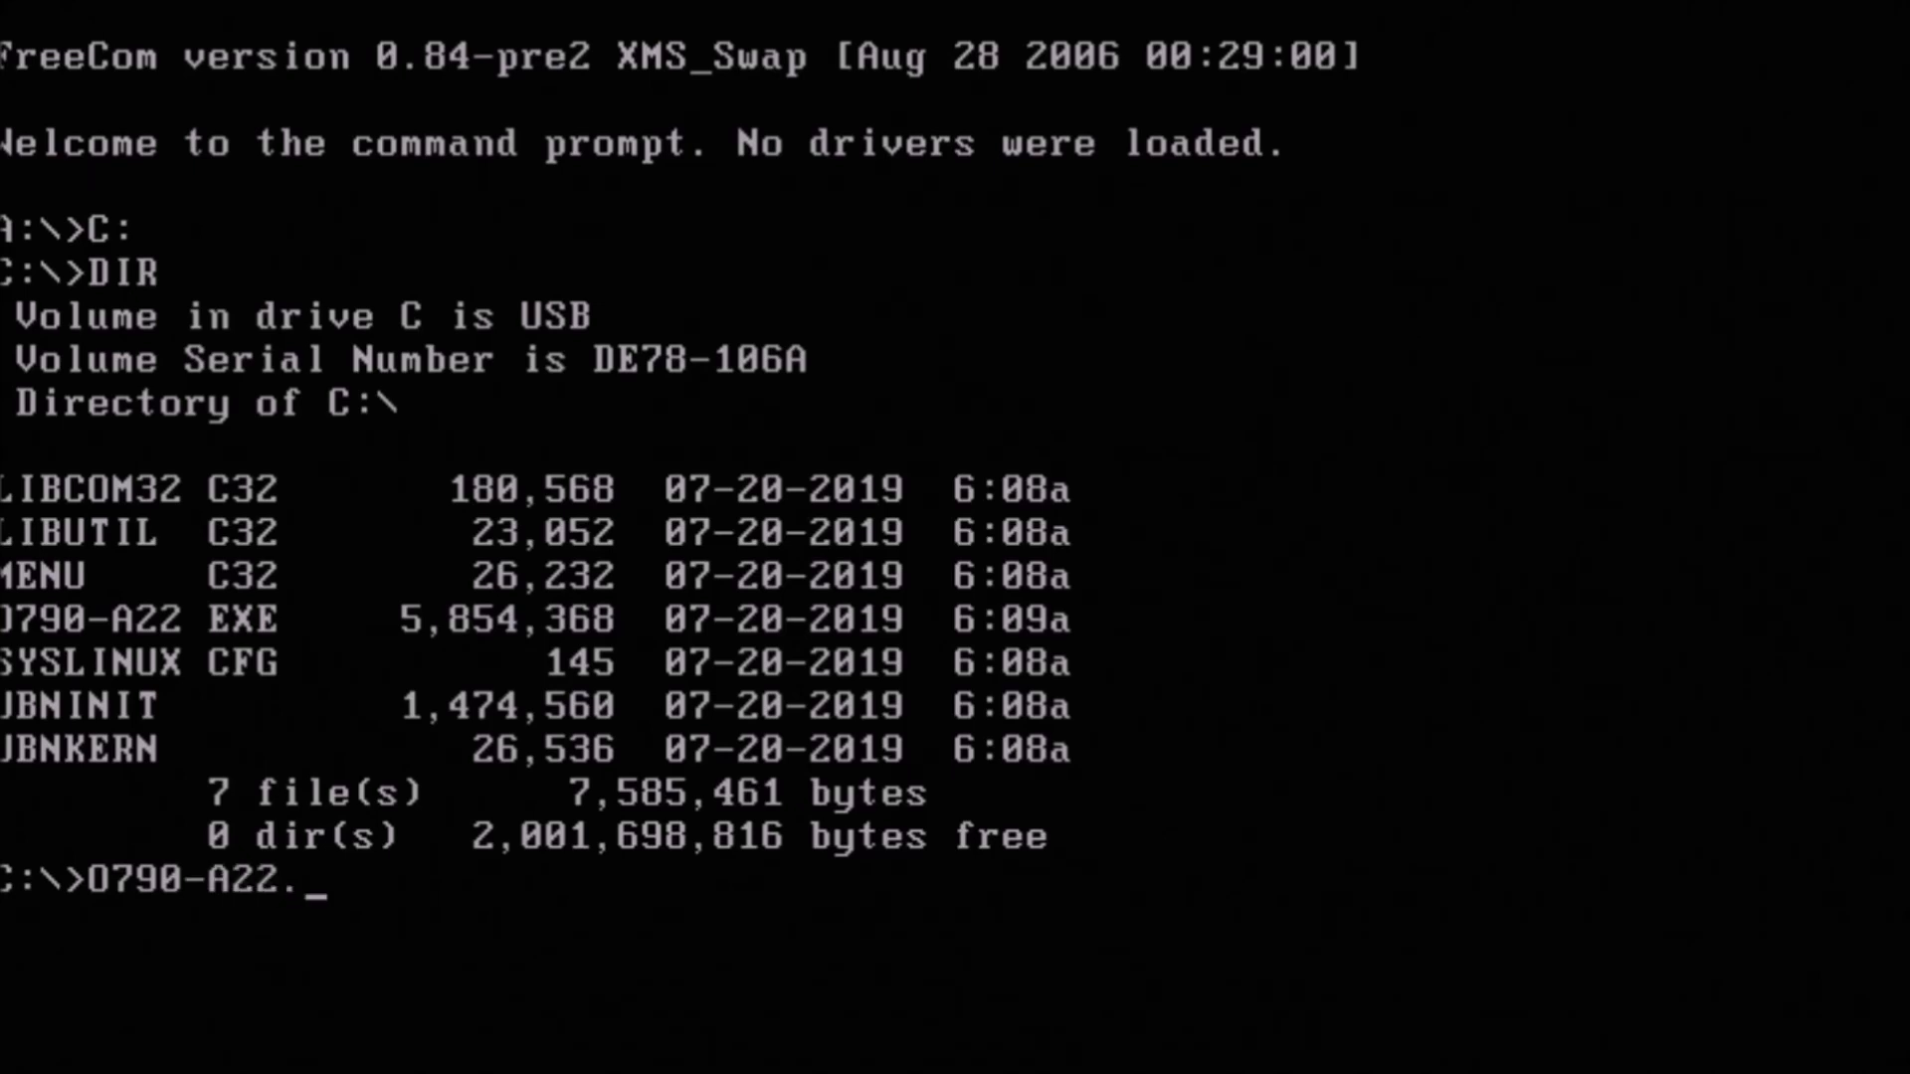
text(EXE)
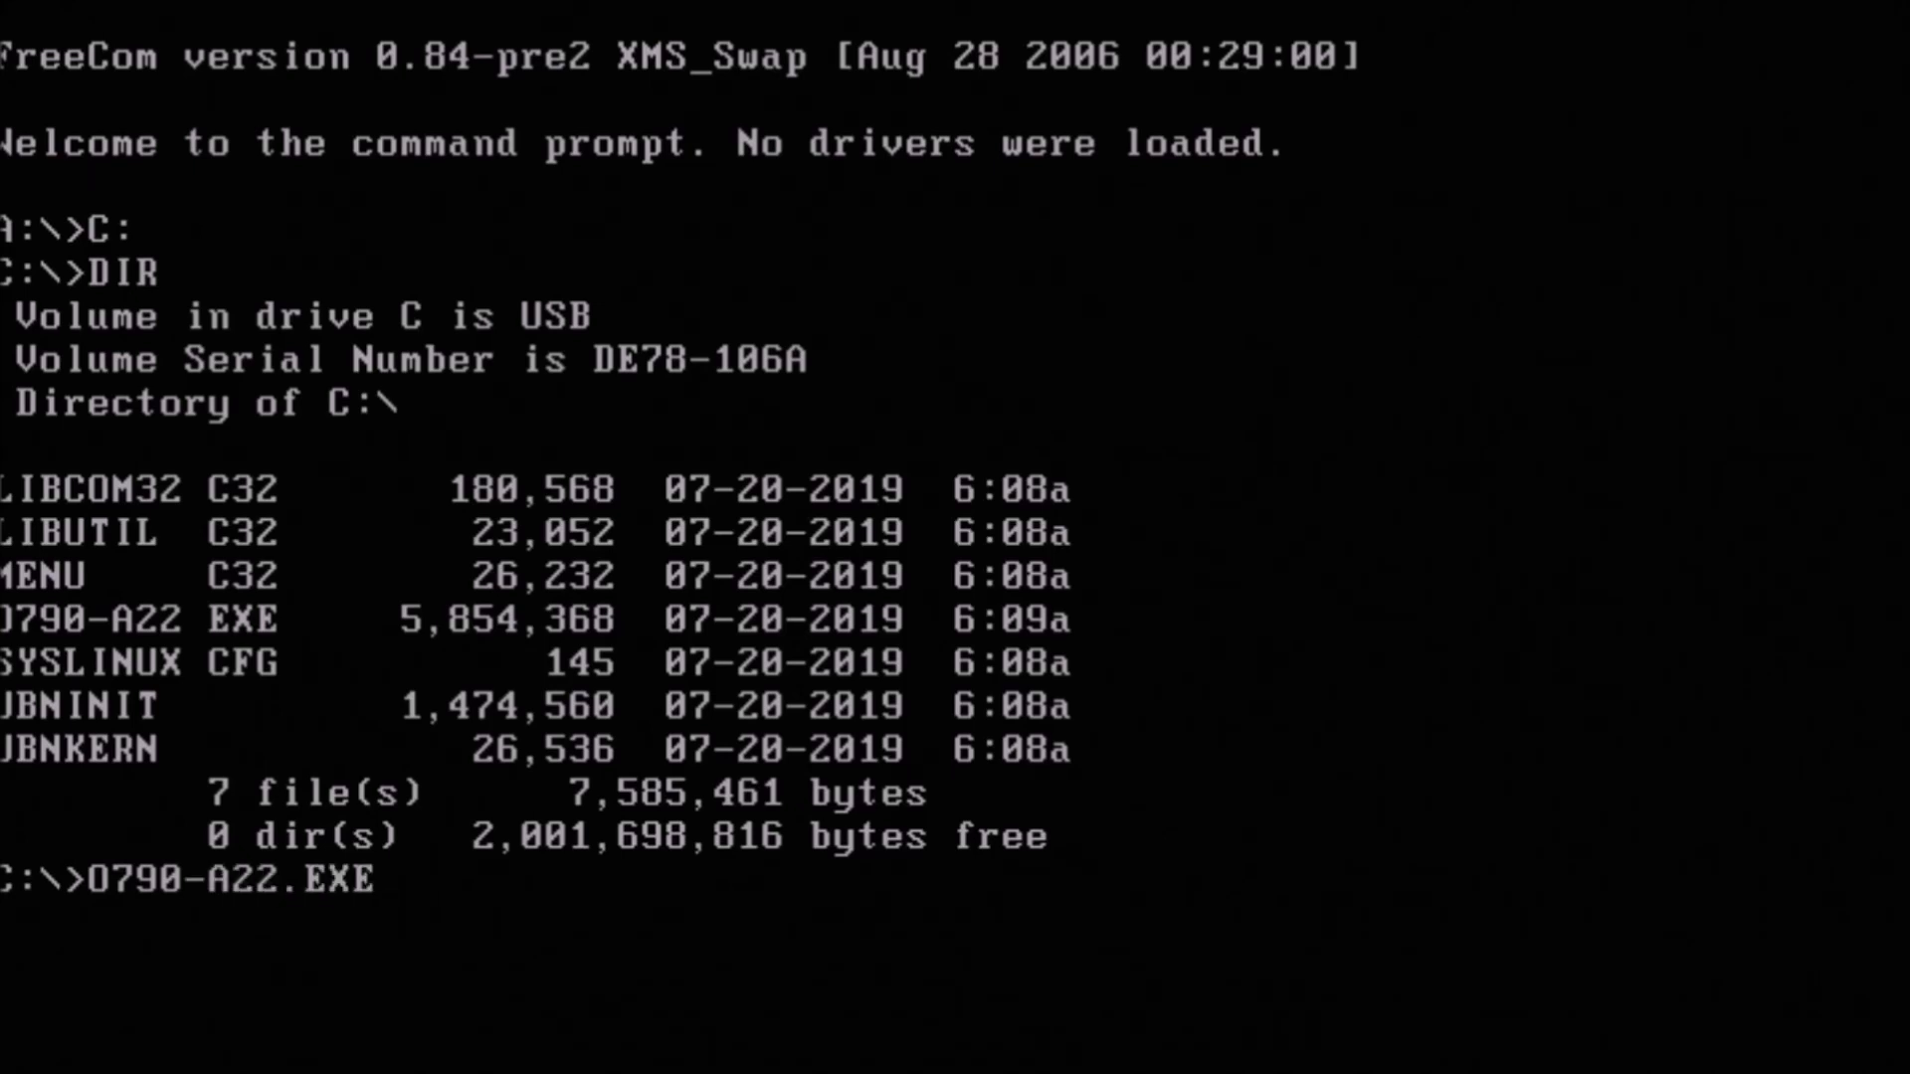